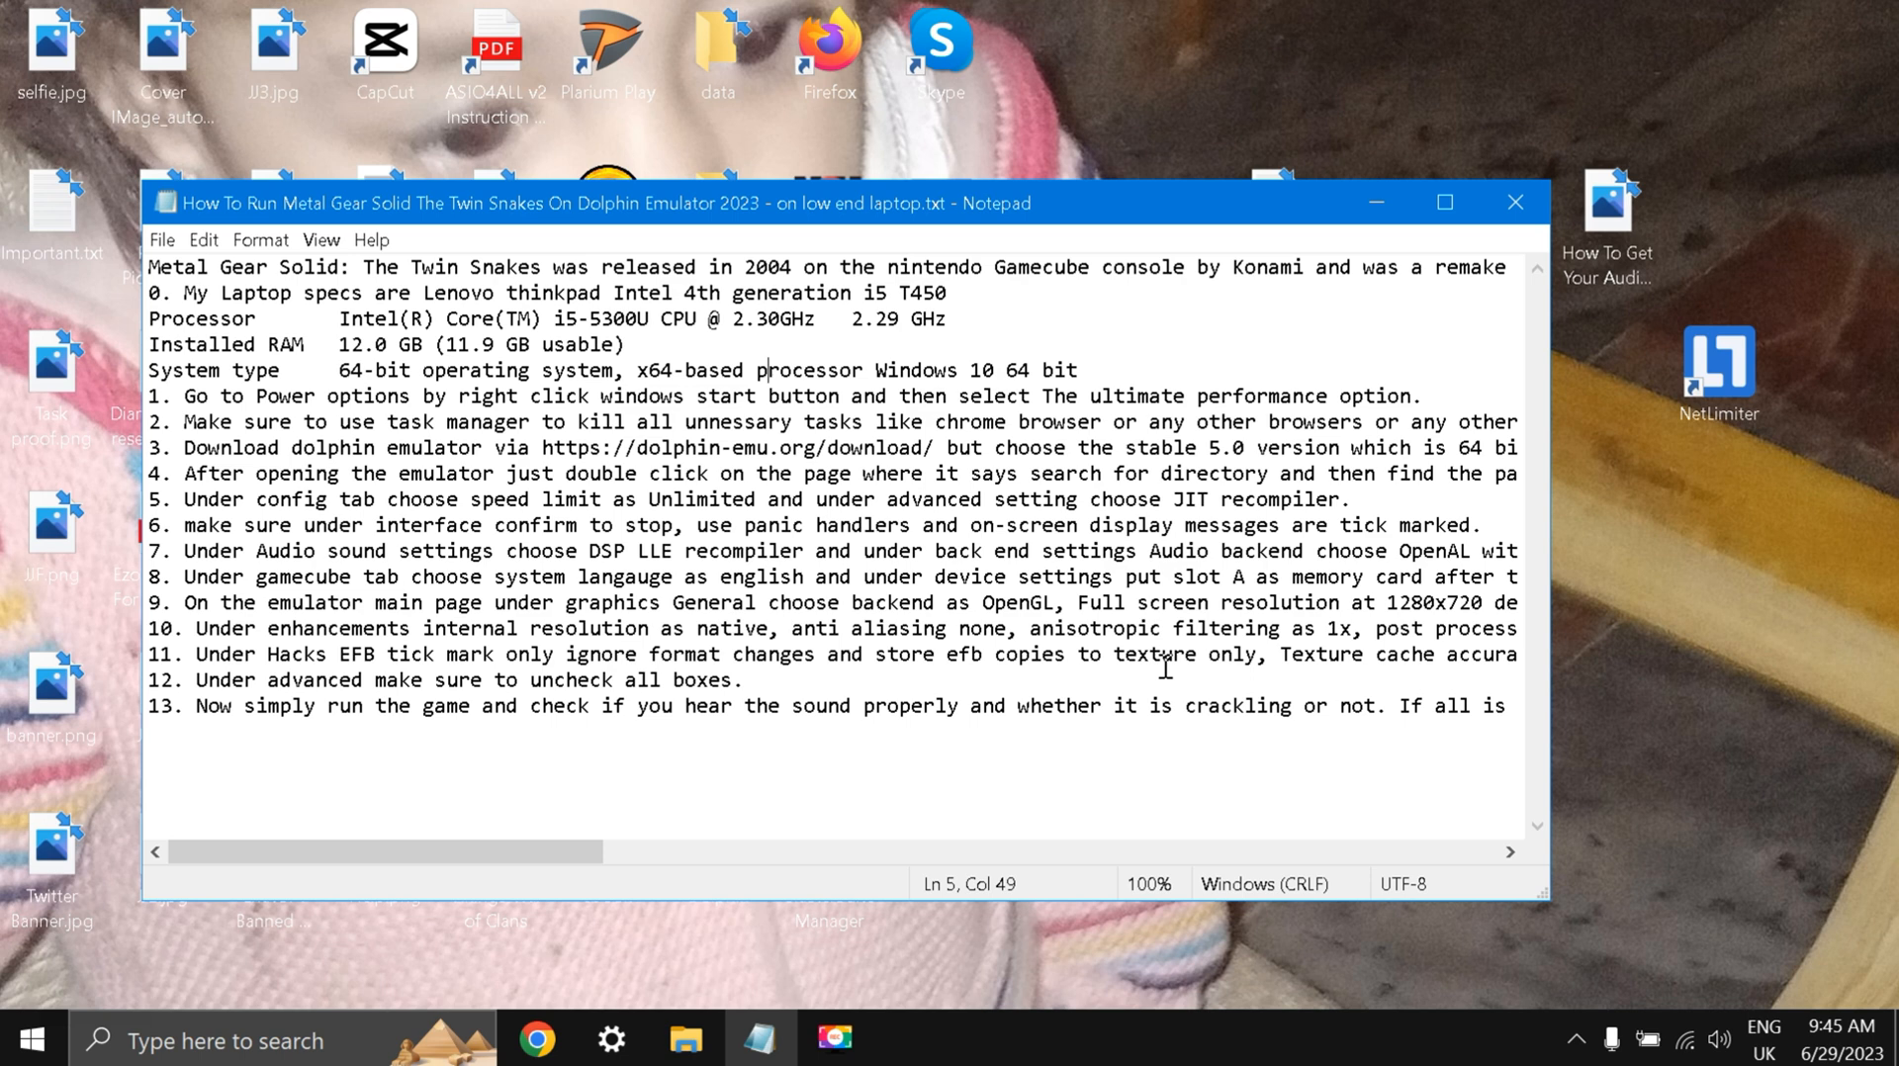
mouse_move(1104, 10)
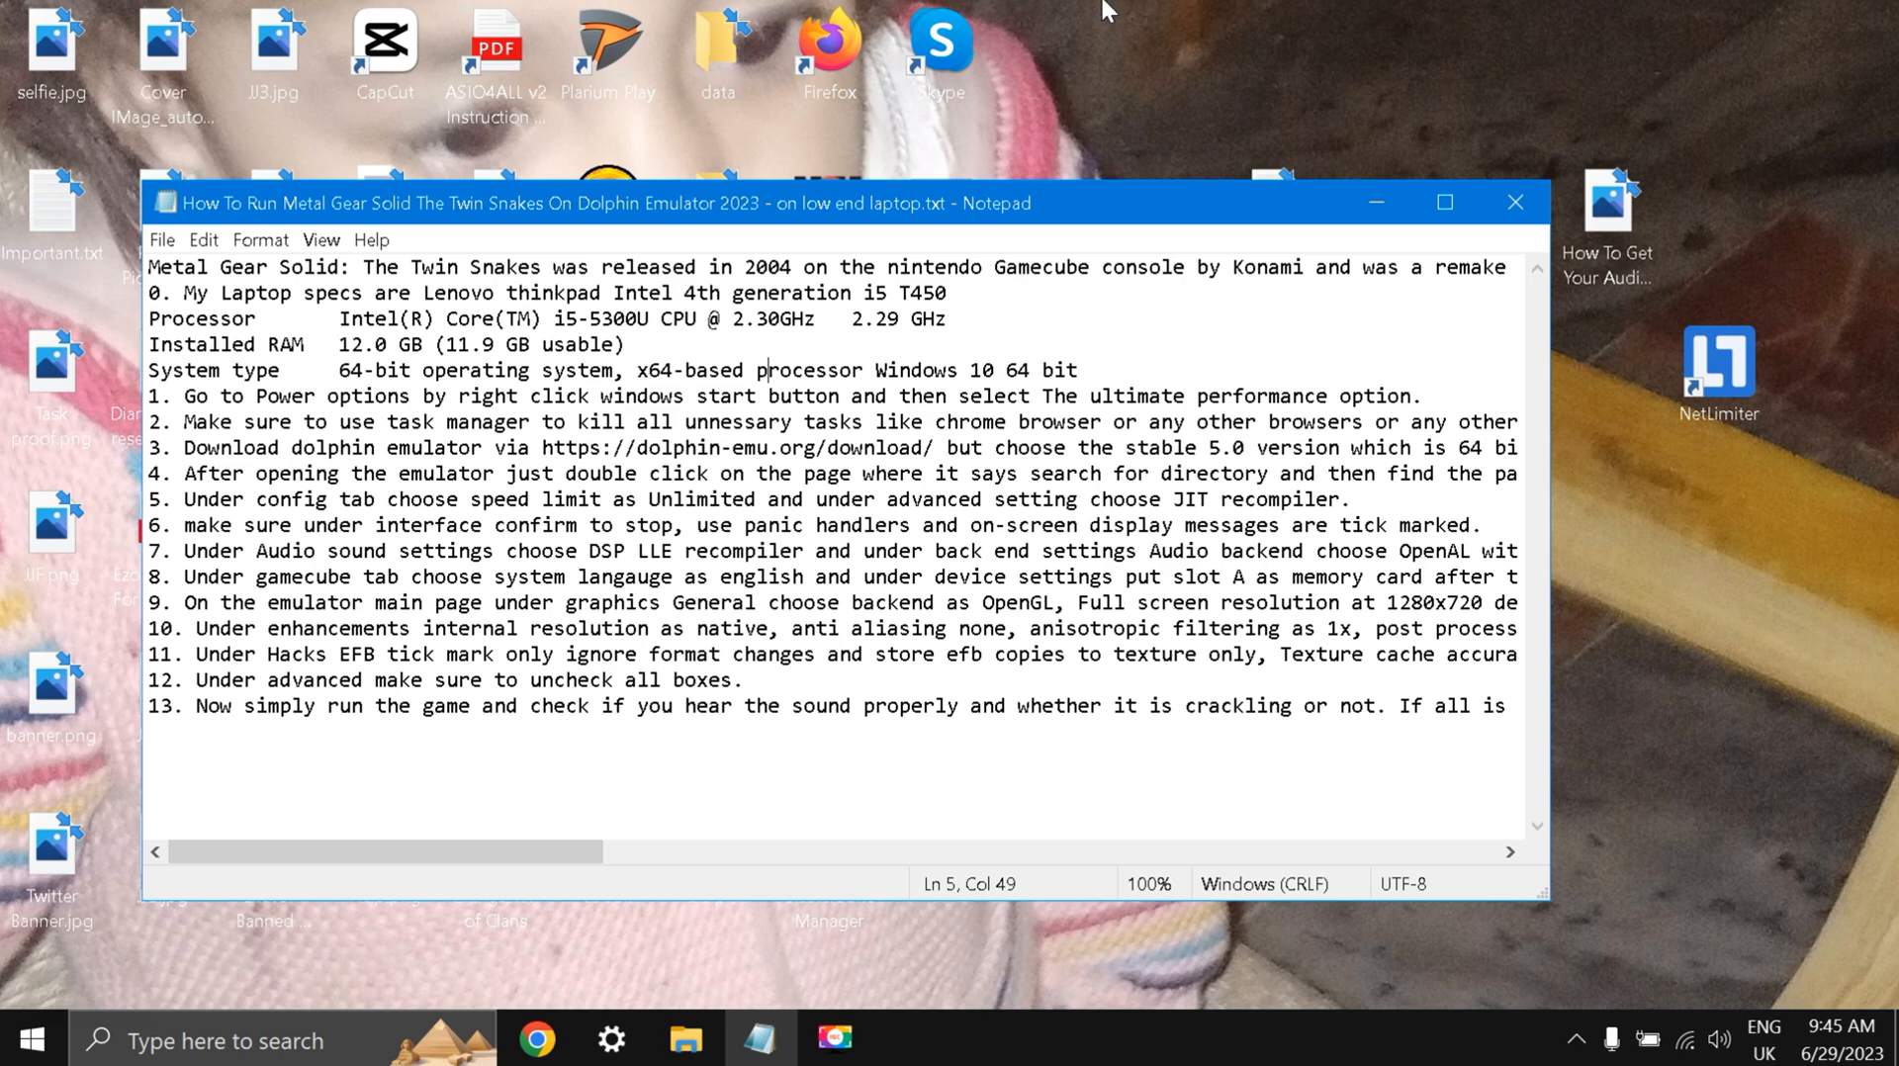
mouse_move(458, 852)
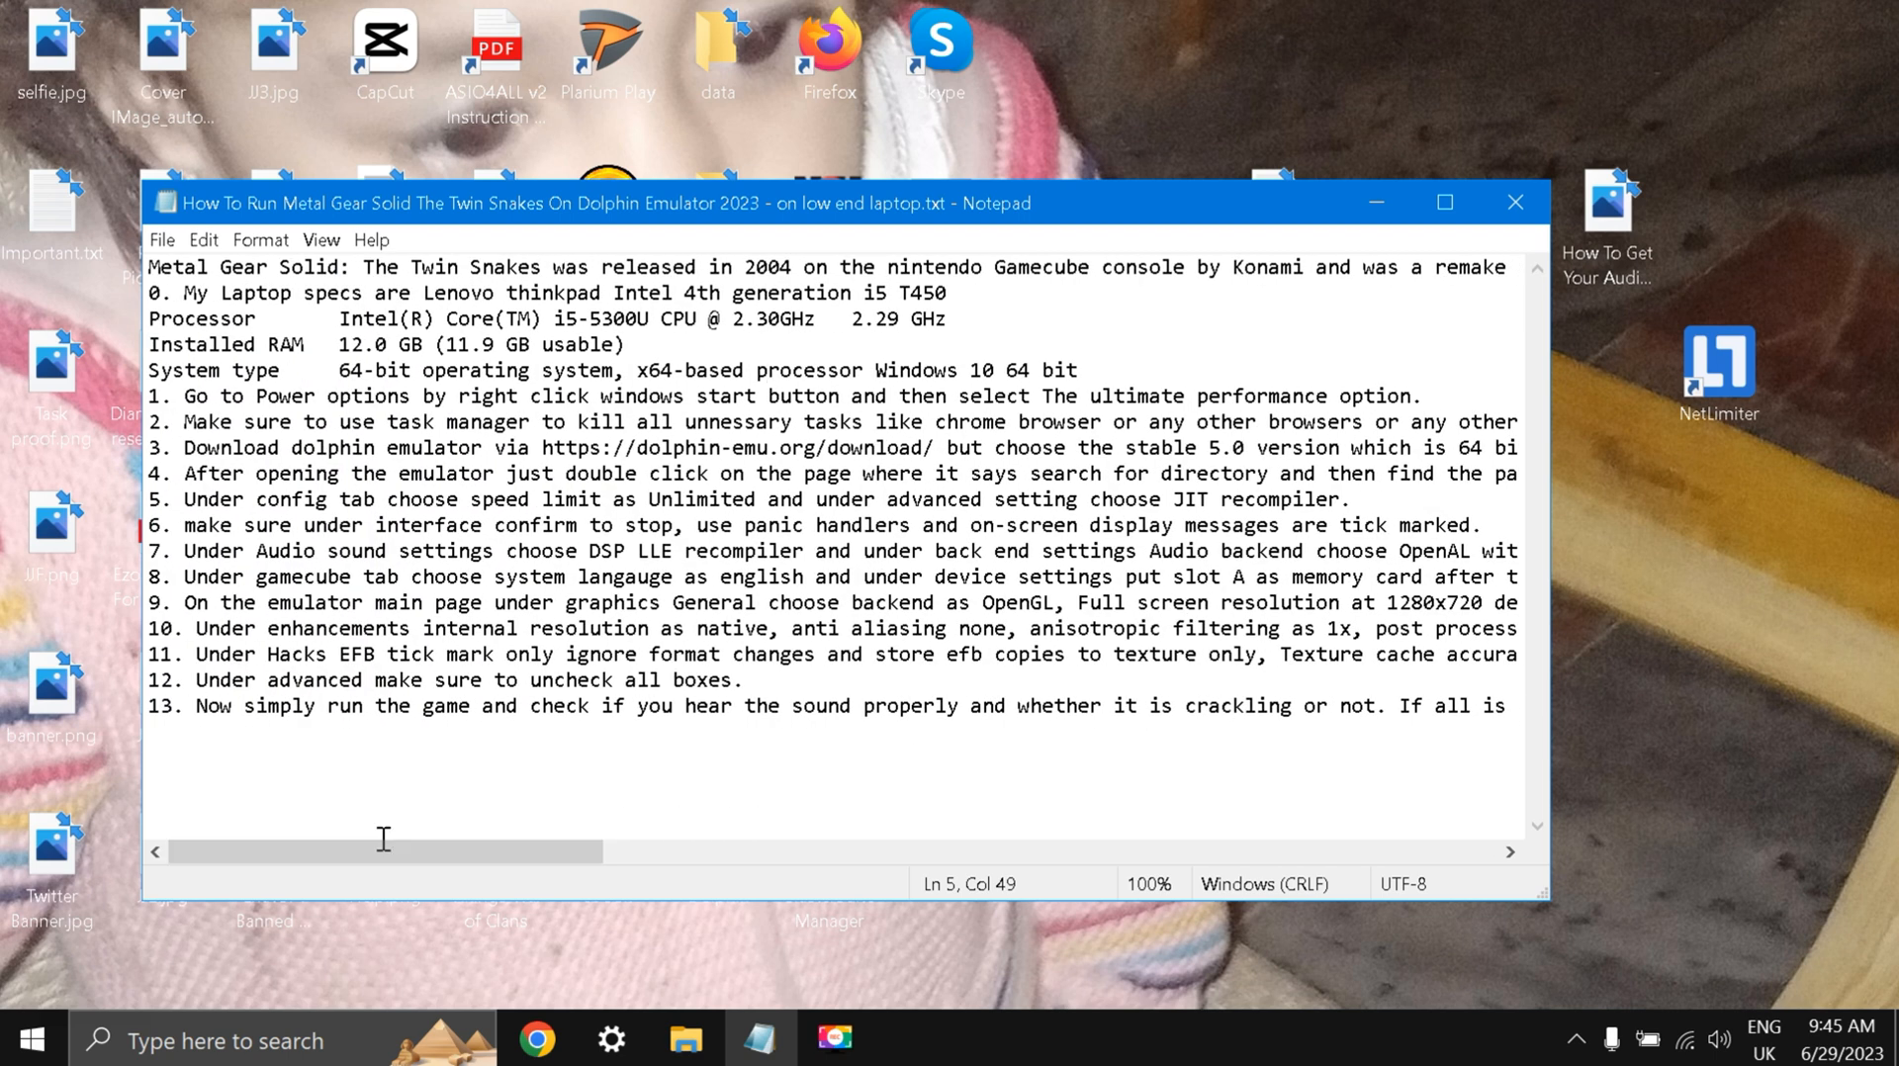
mouse_move(674, 313)
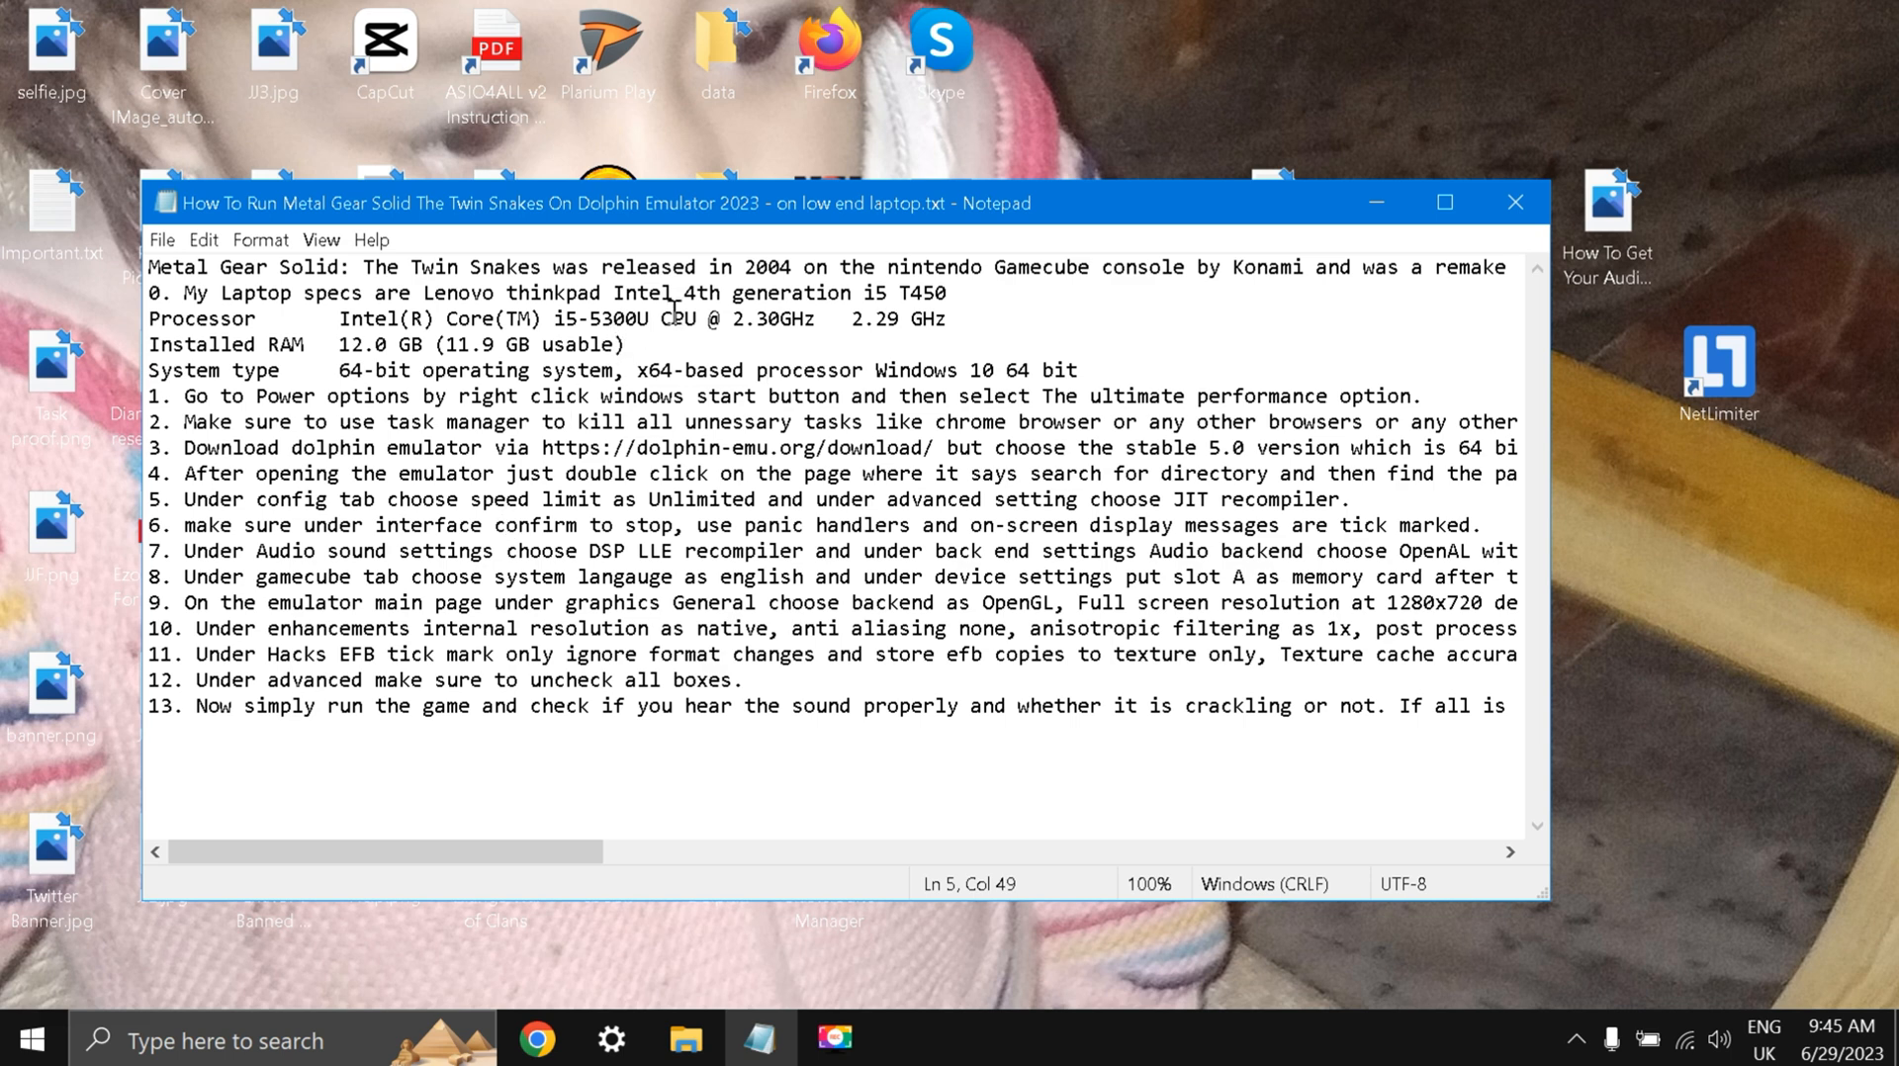
mouse_move(219, 733)
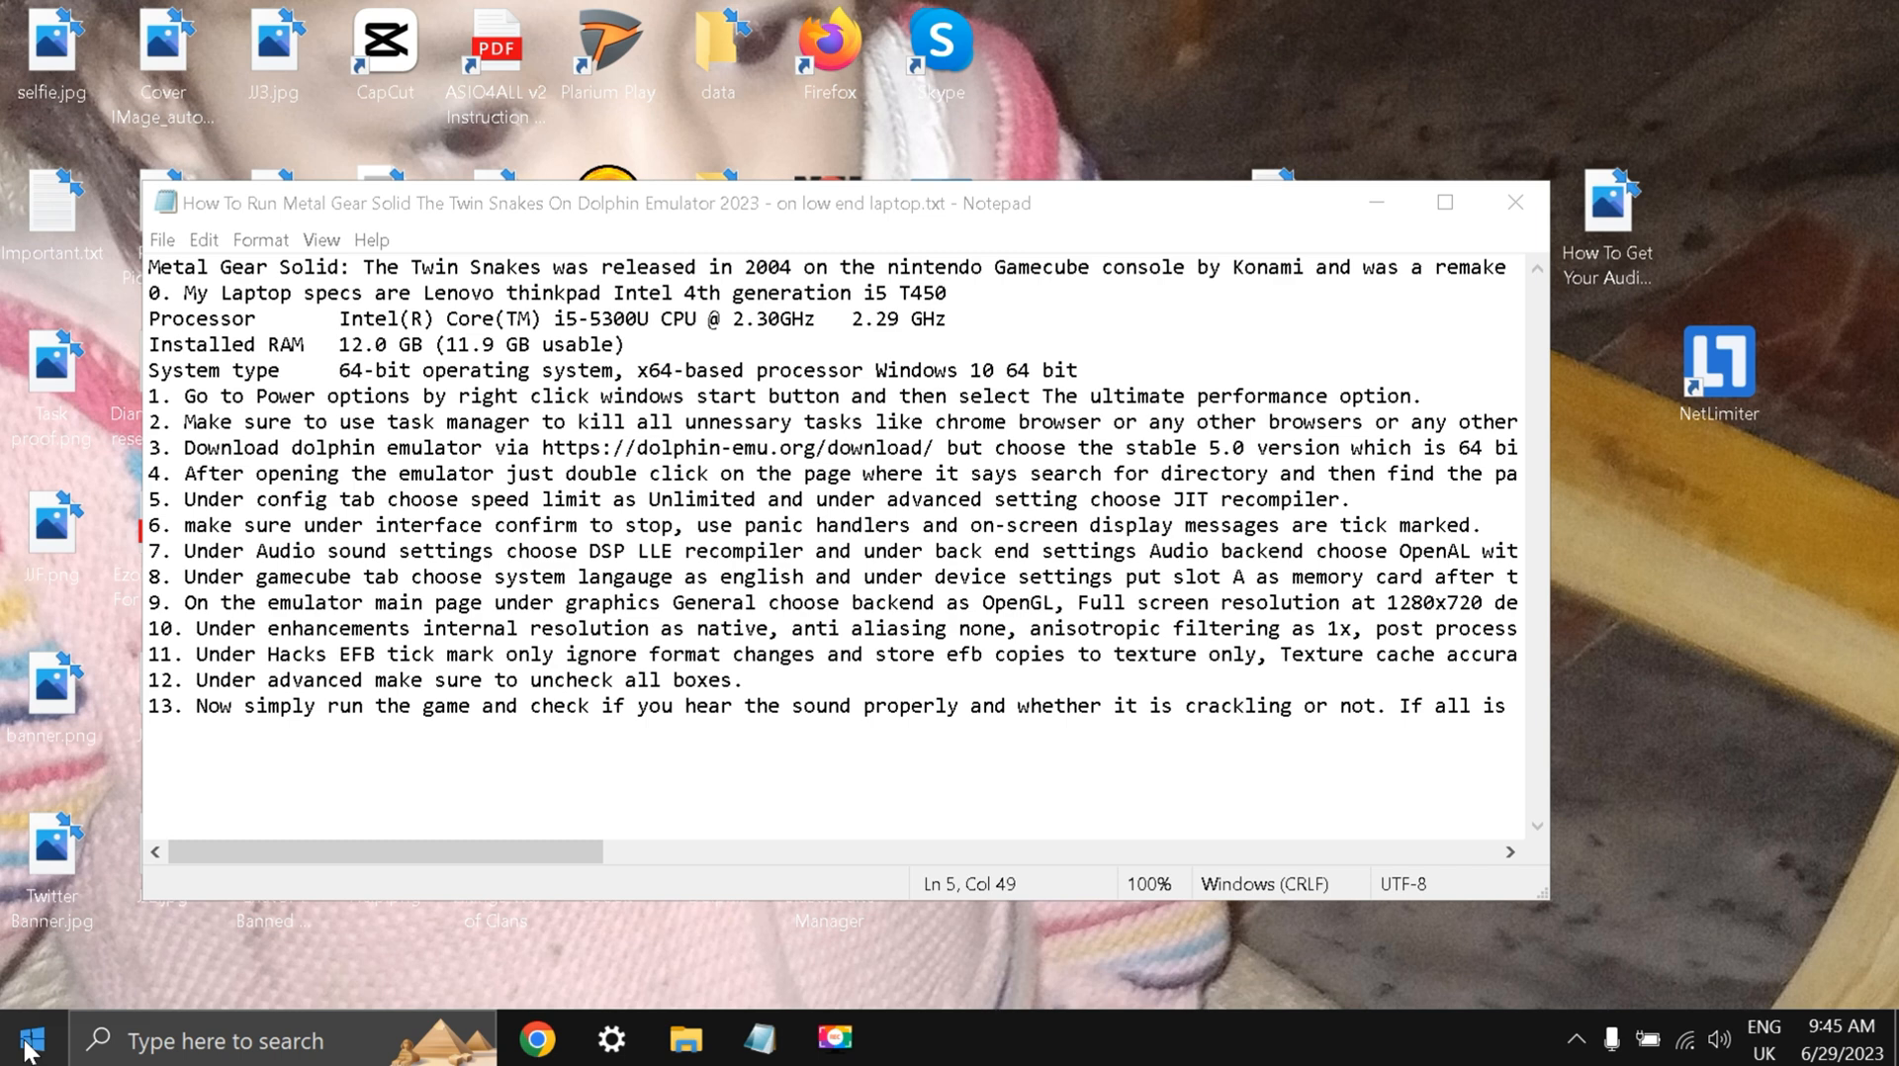
Check the device specifications, then switch the power plan to Ultimate Performance.
right_click(27, 1039)
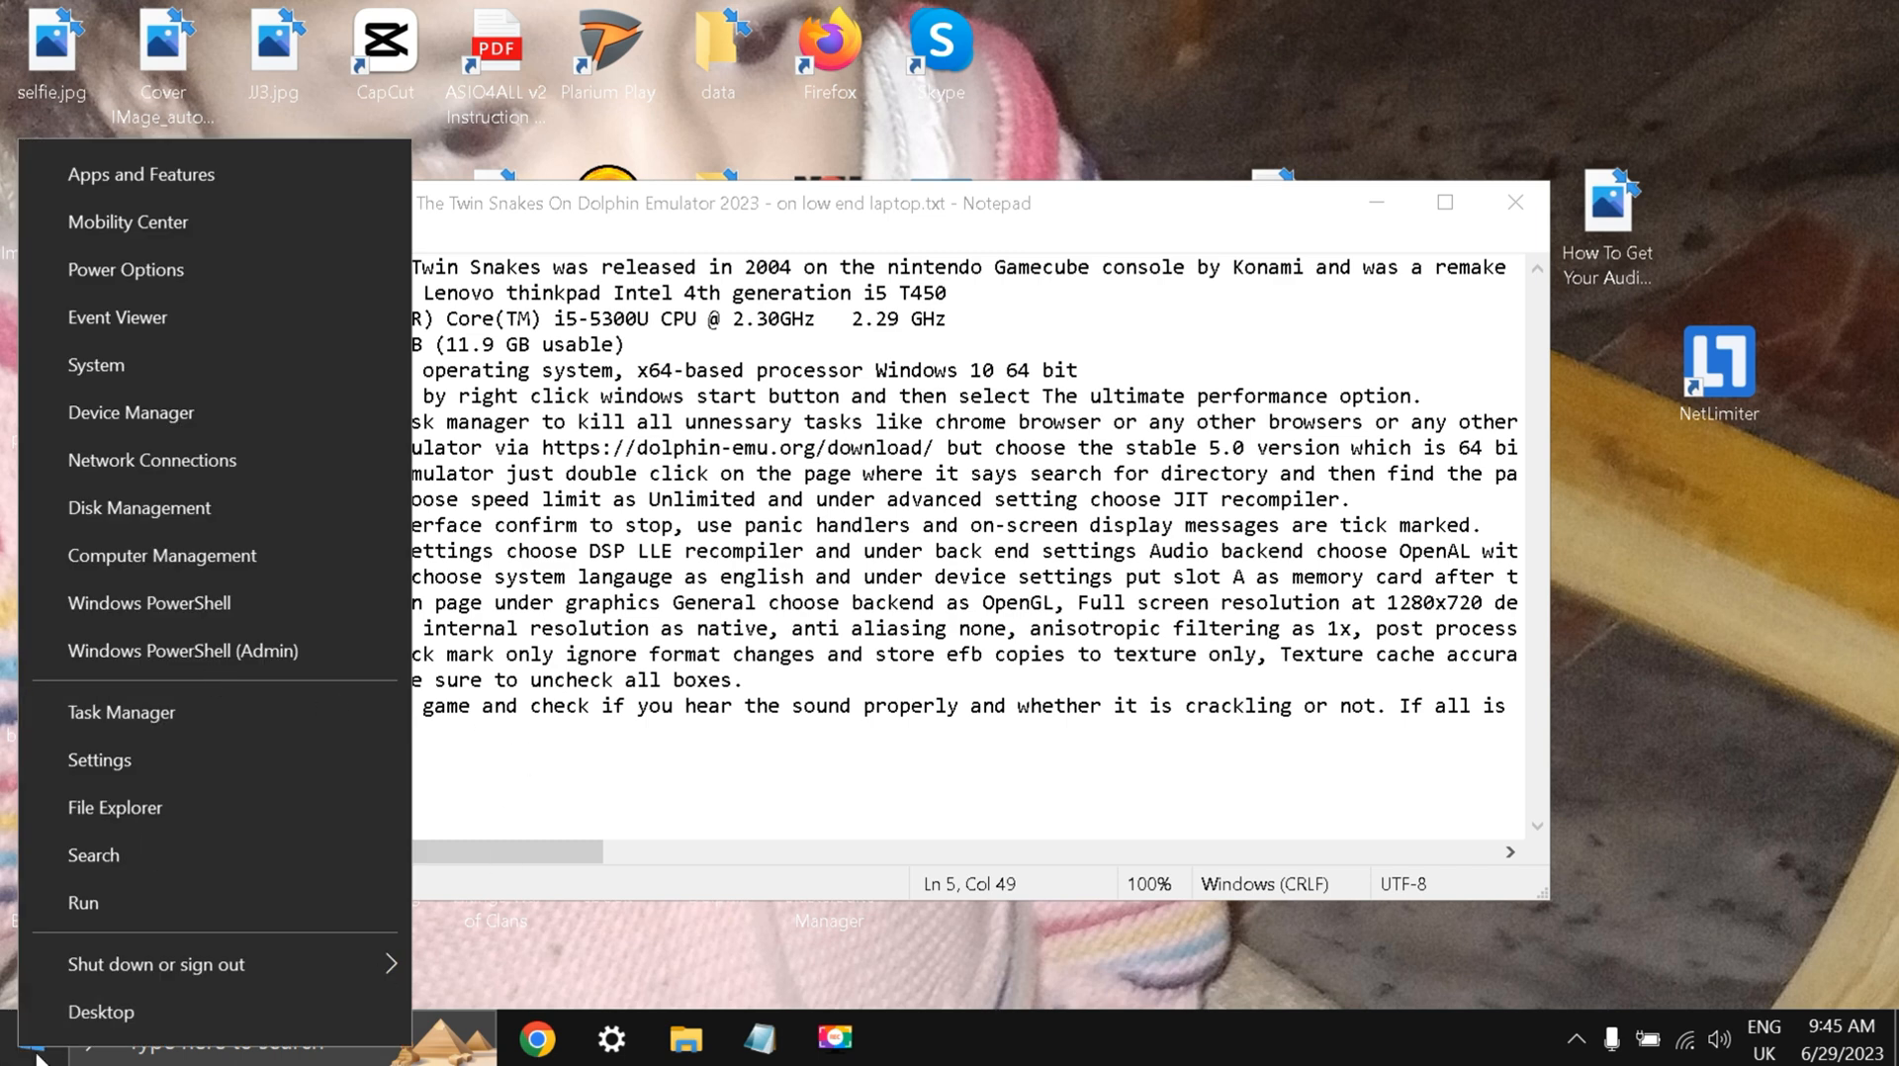
mouse_move(166, 565)
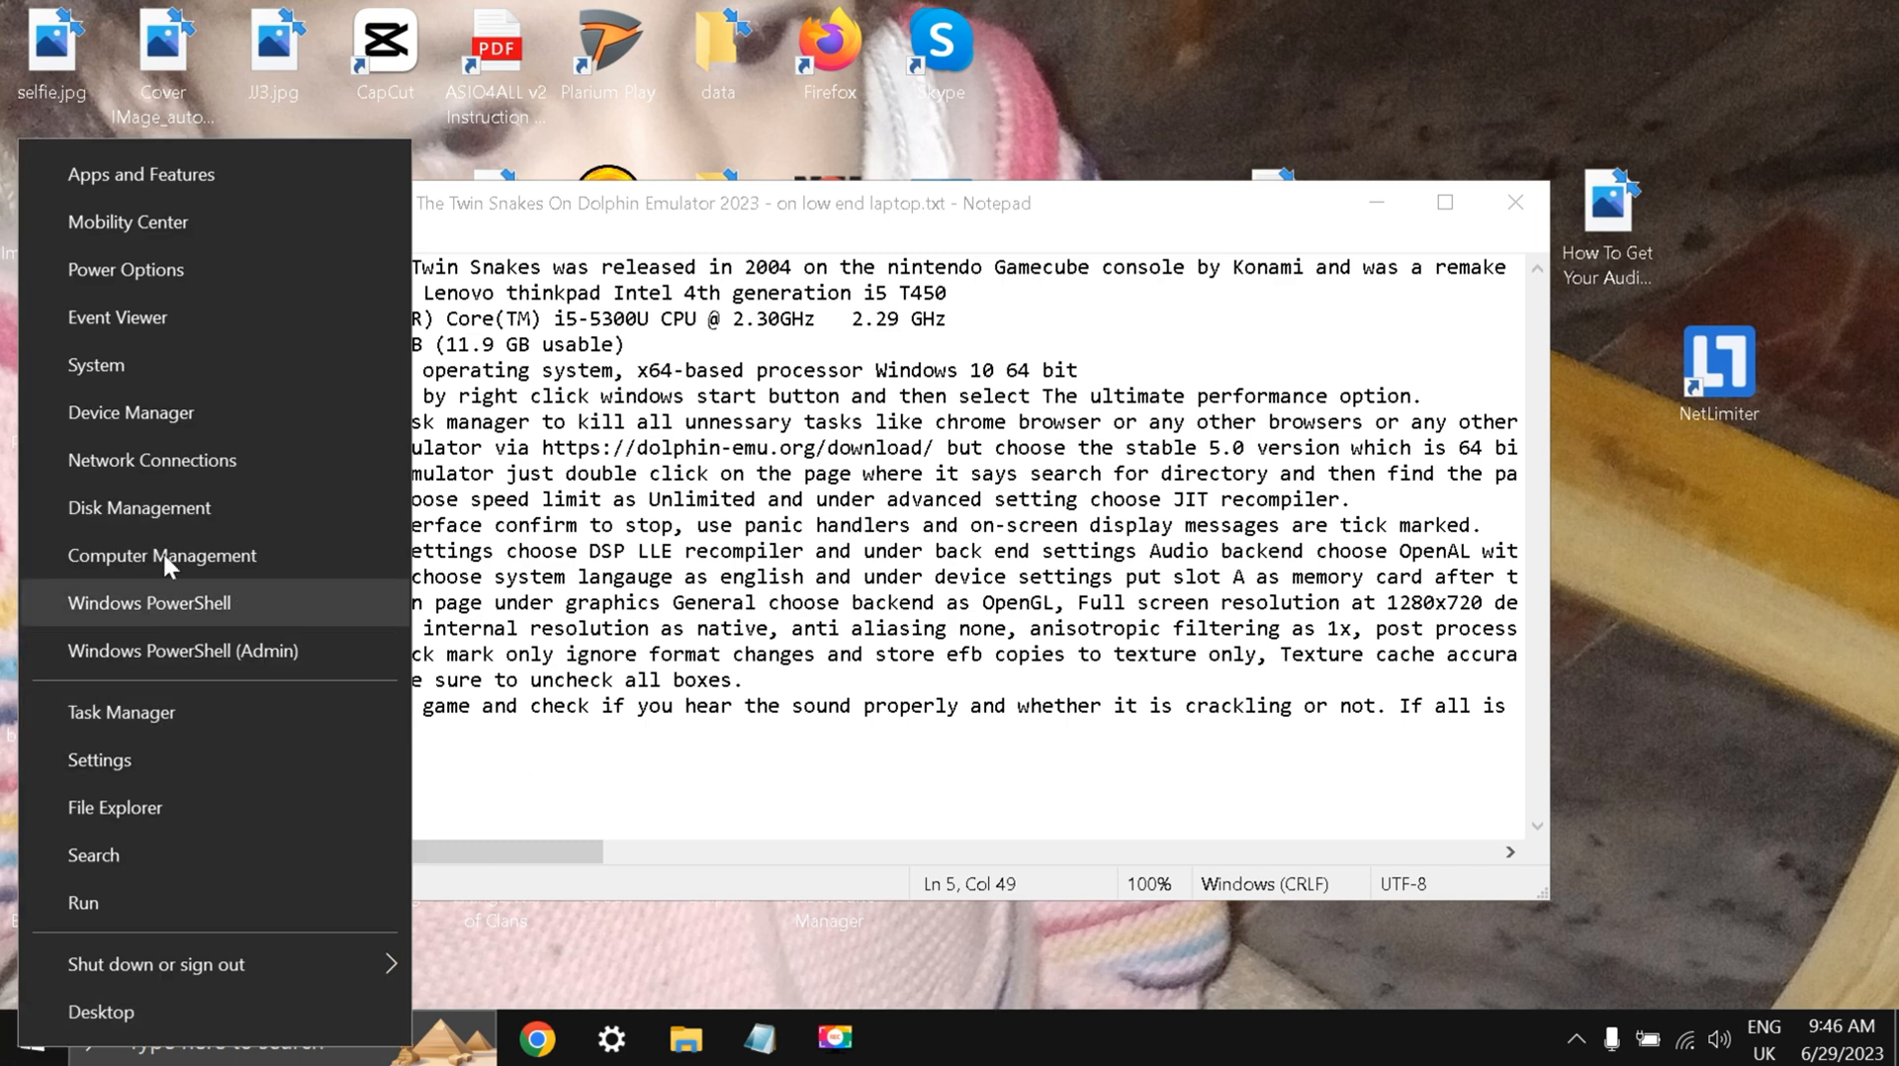
click(99, 760)
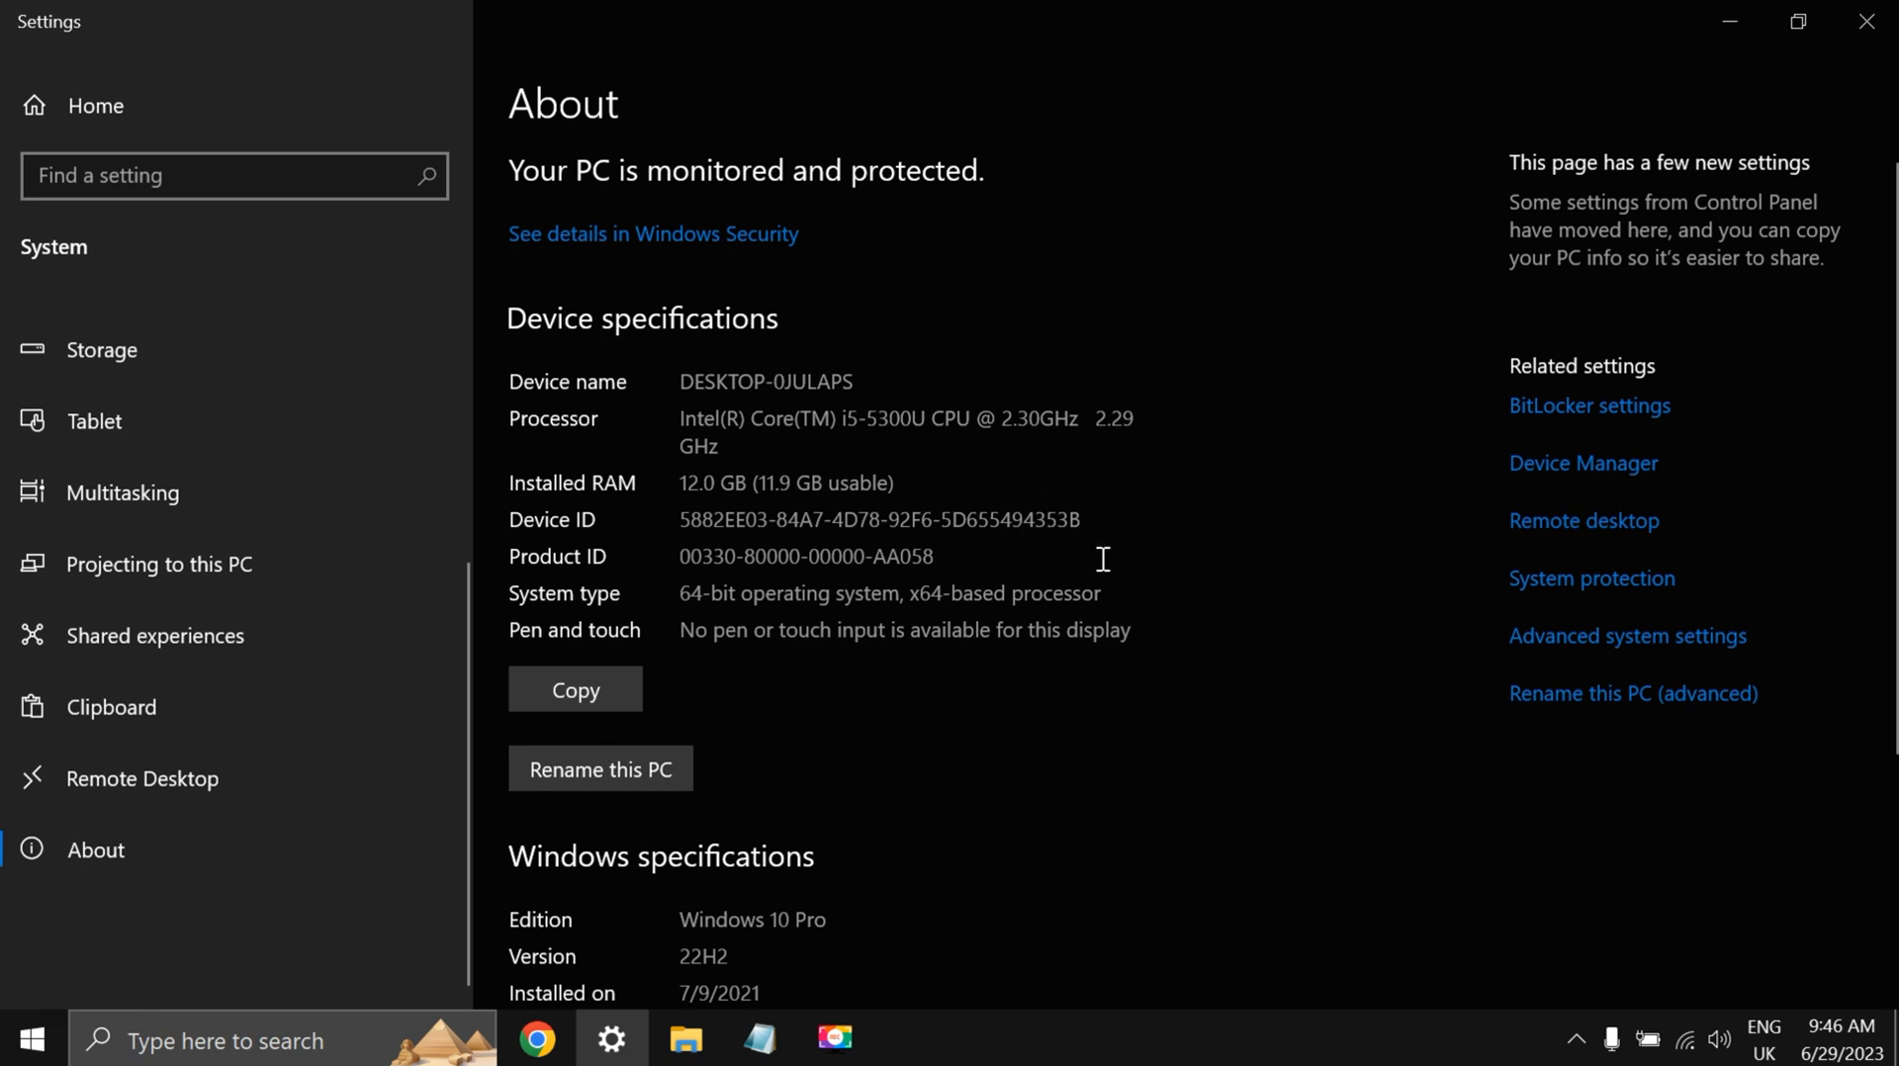
mouse_move(1521, 184)
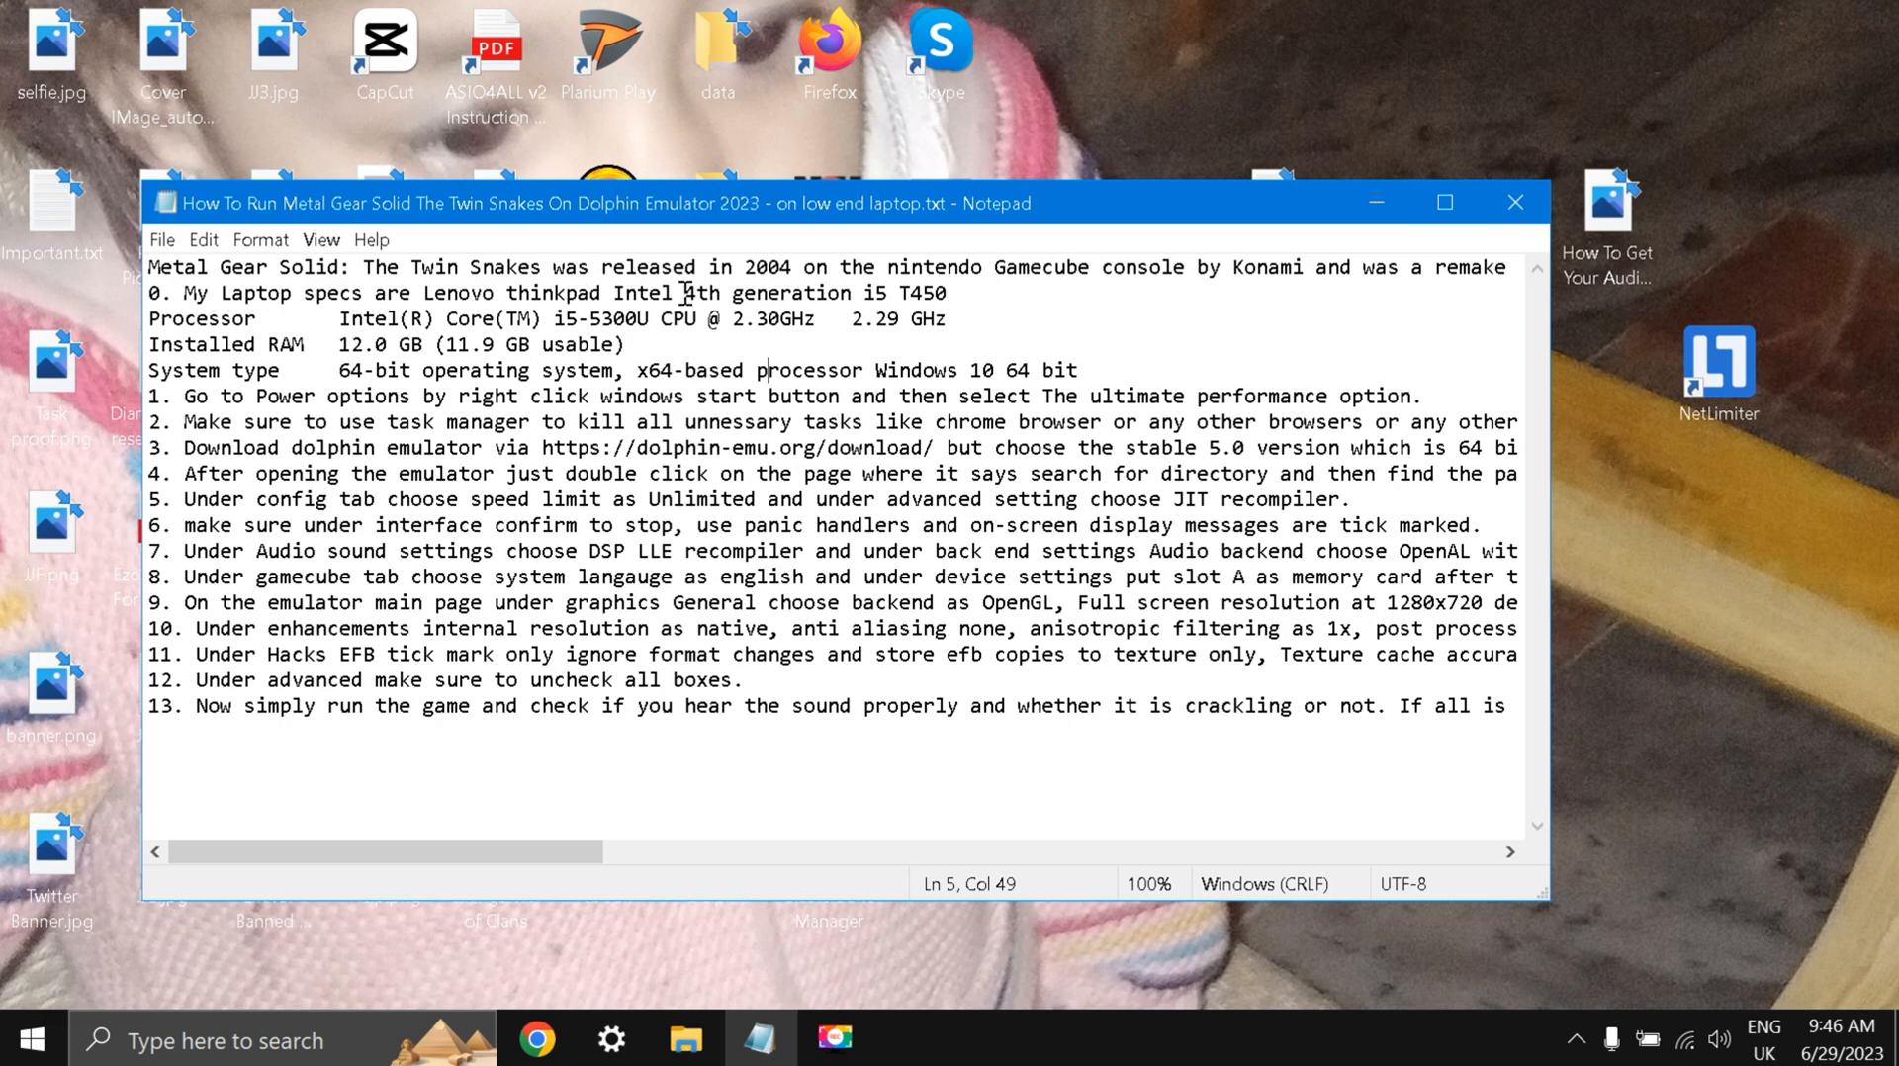
mouse_move(460, 334)
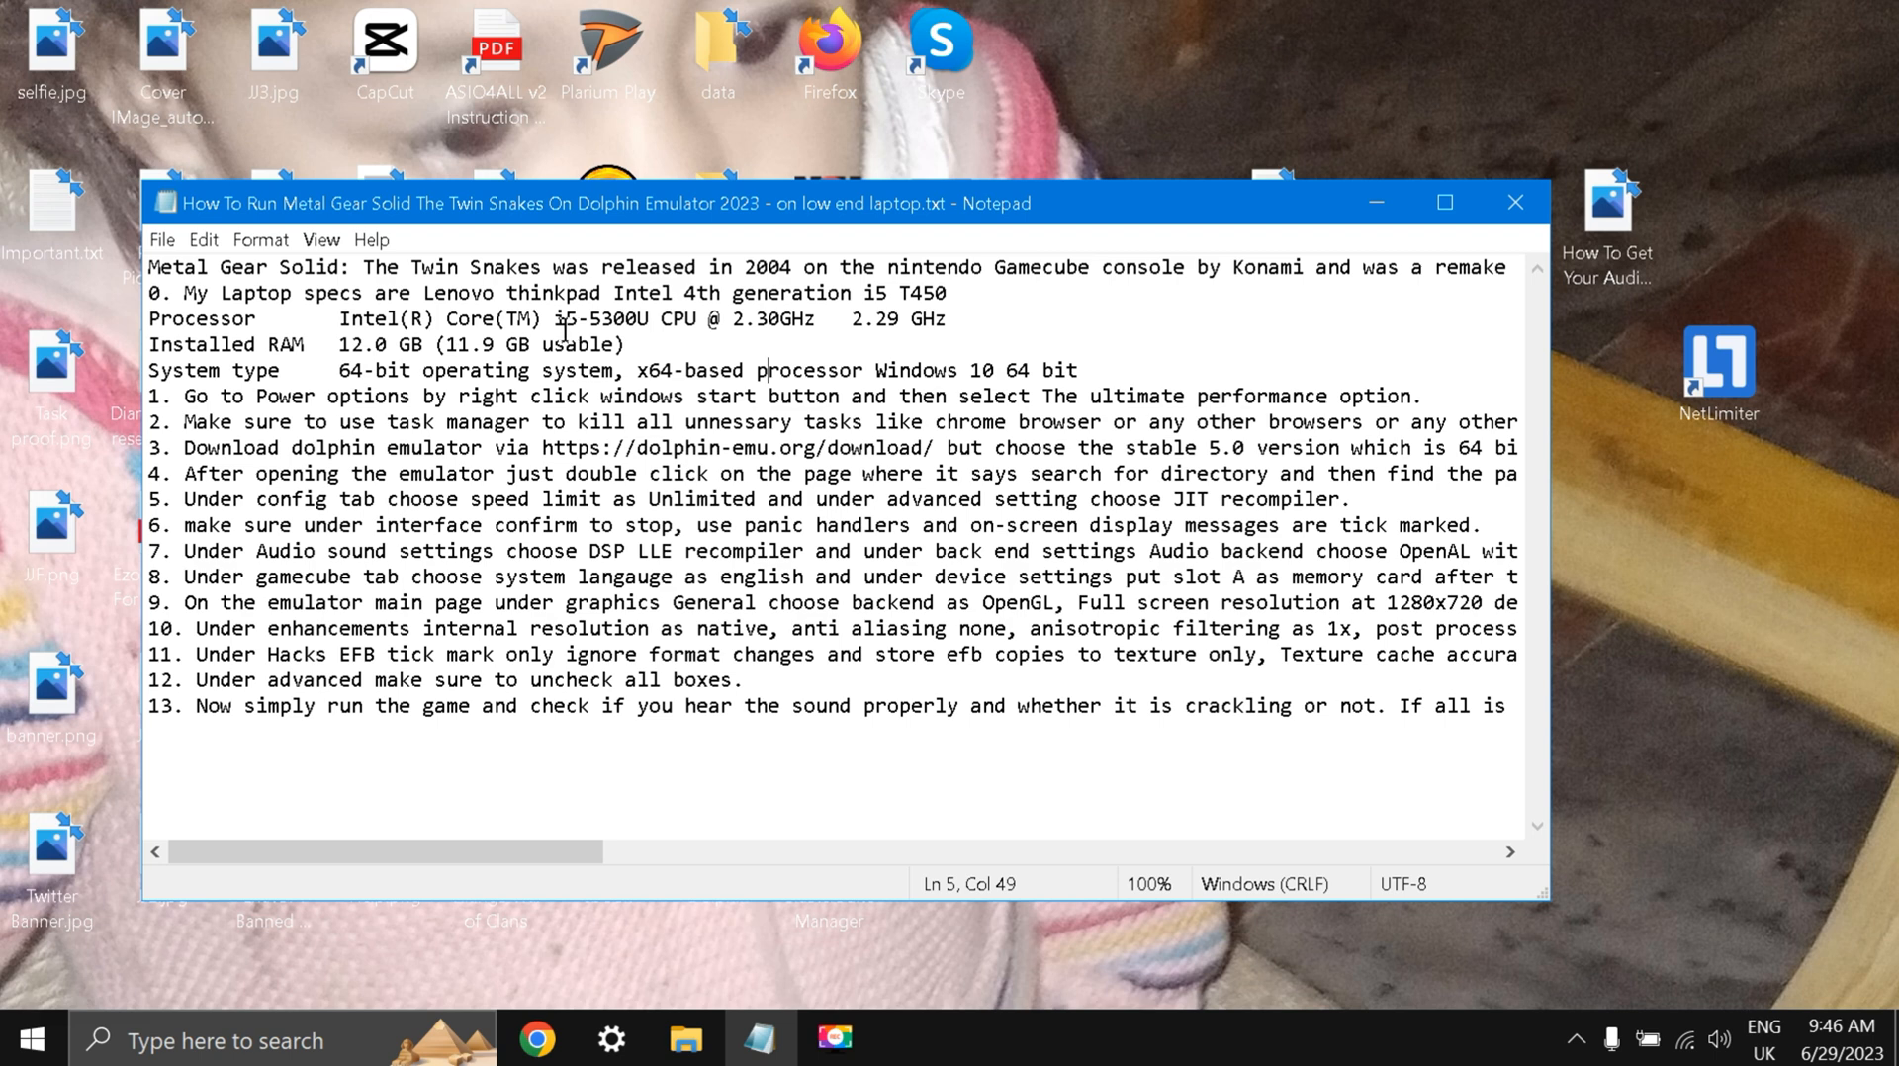
mouse_move(848, 315)
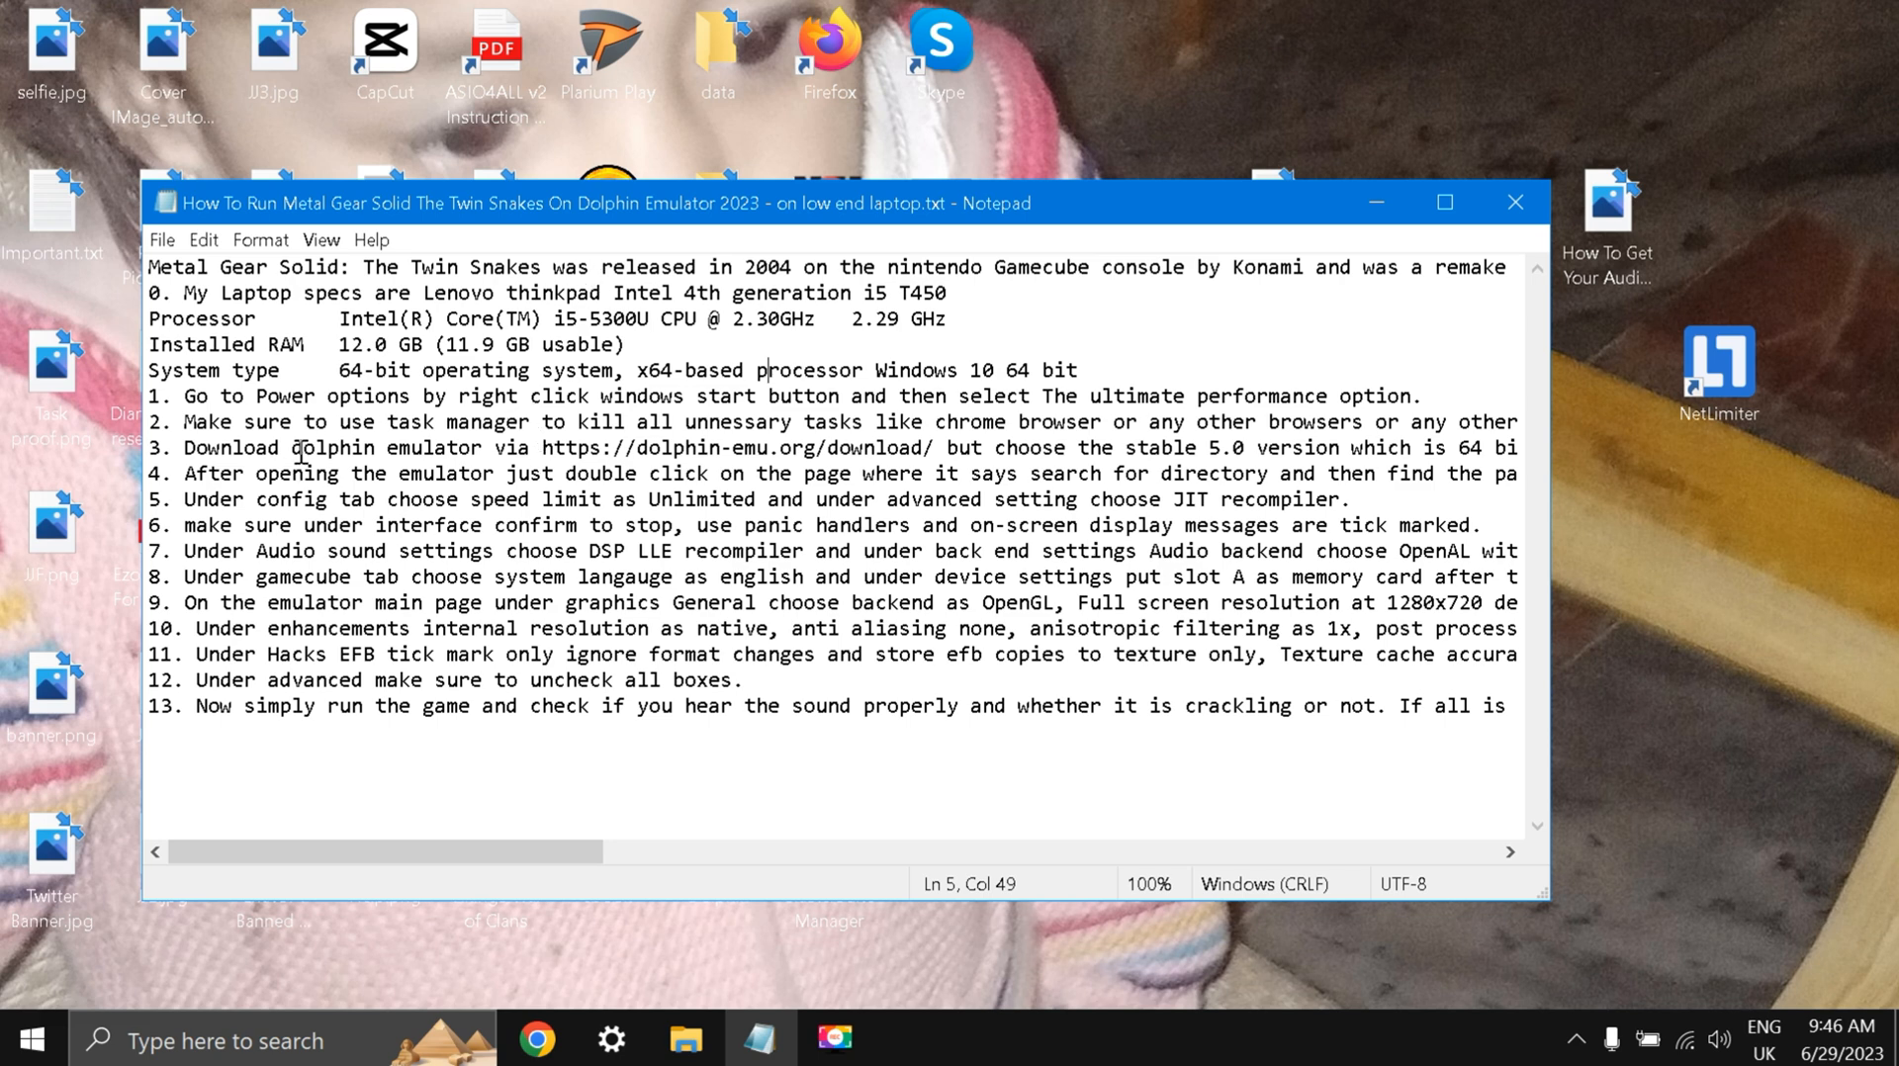
right_click(27, 1040)
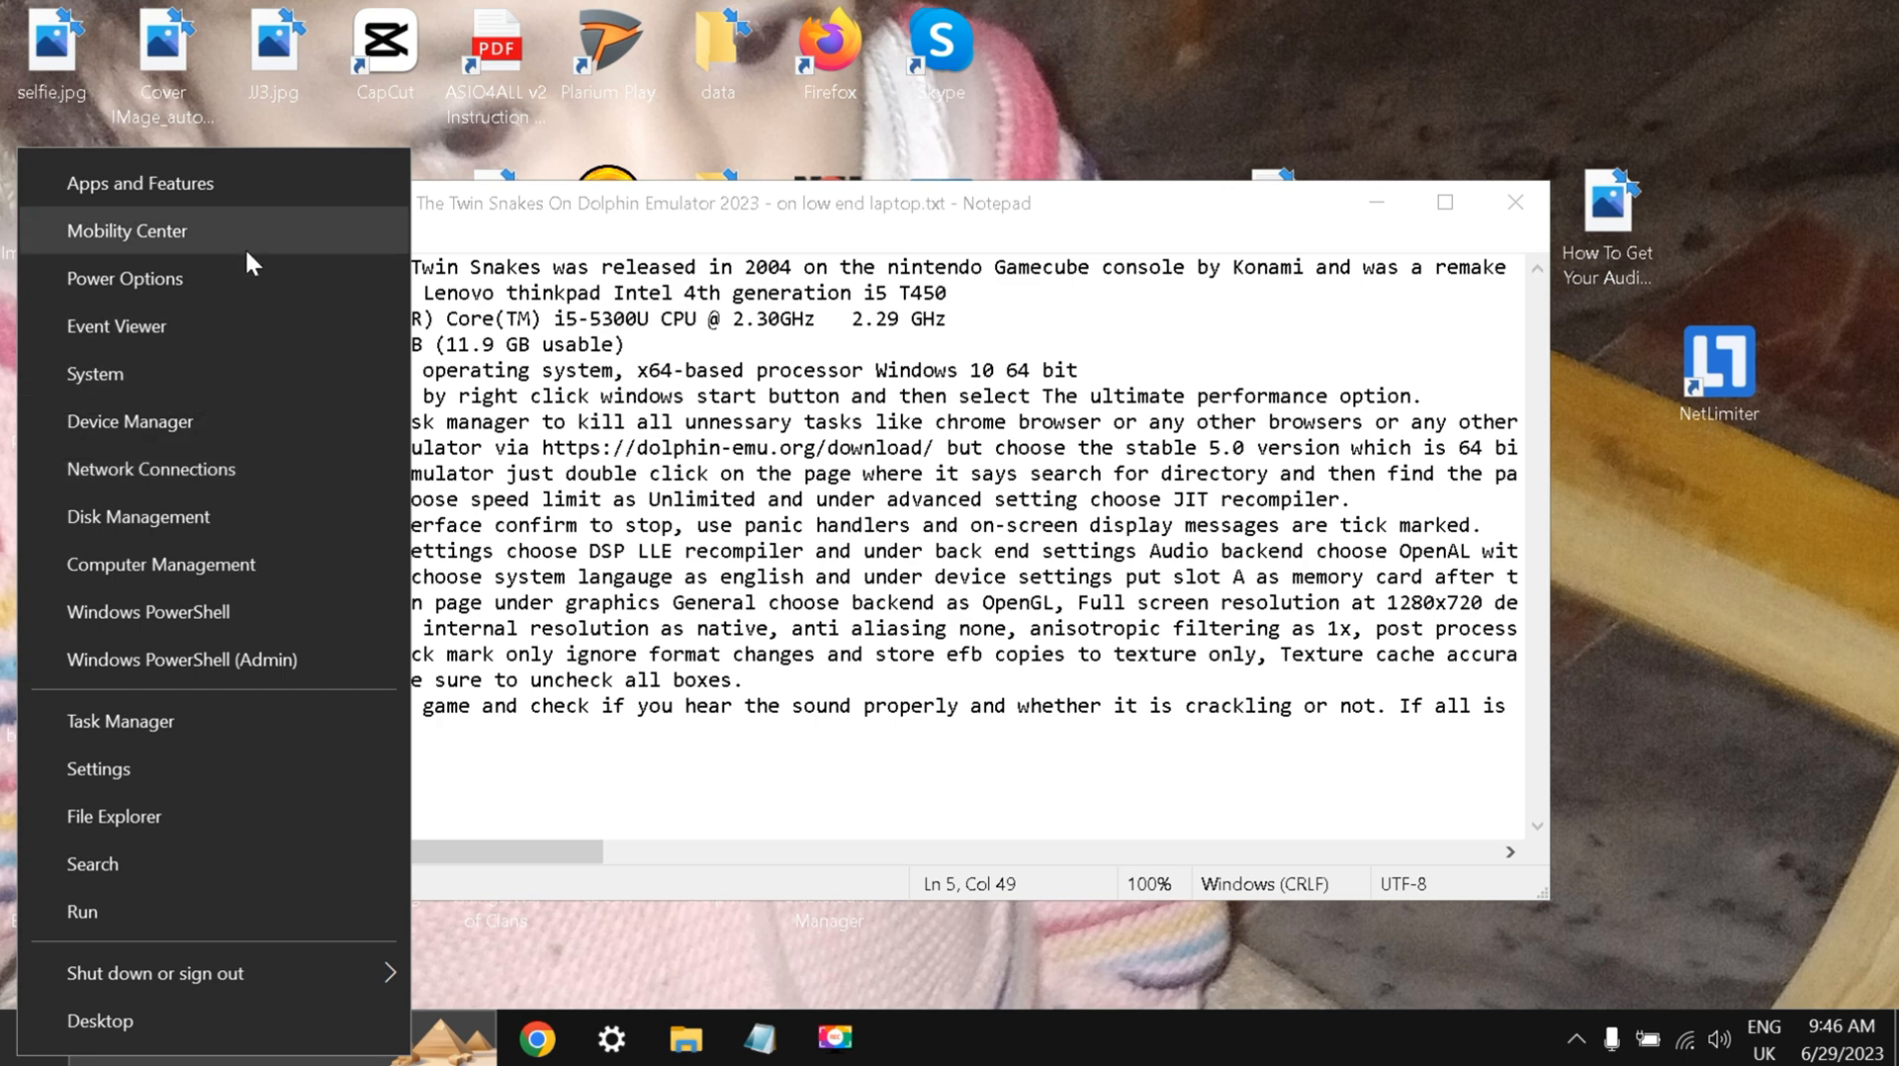
click(124, 279)
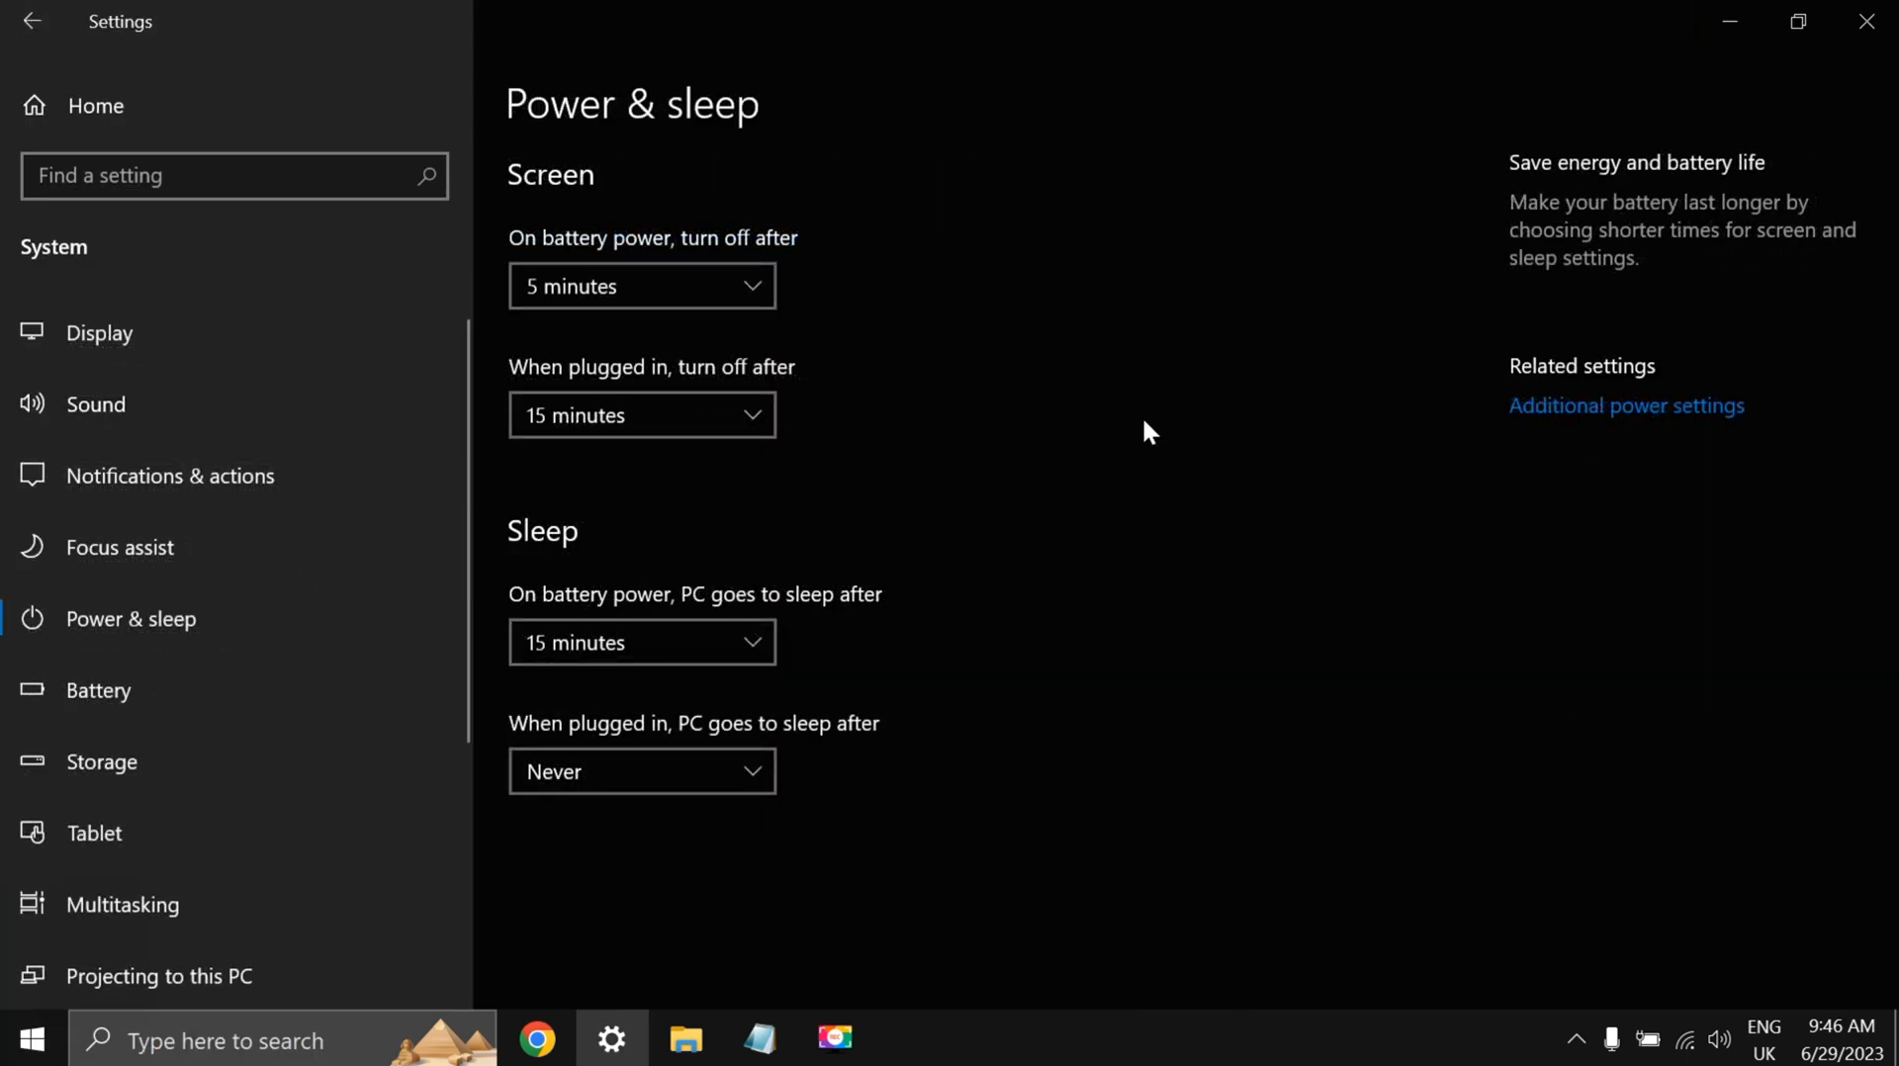
click(1625, 404)
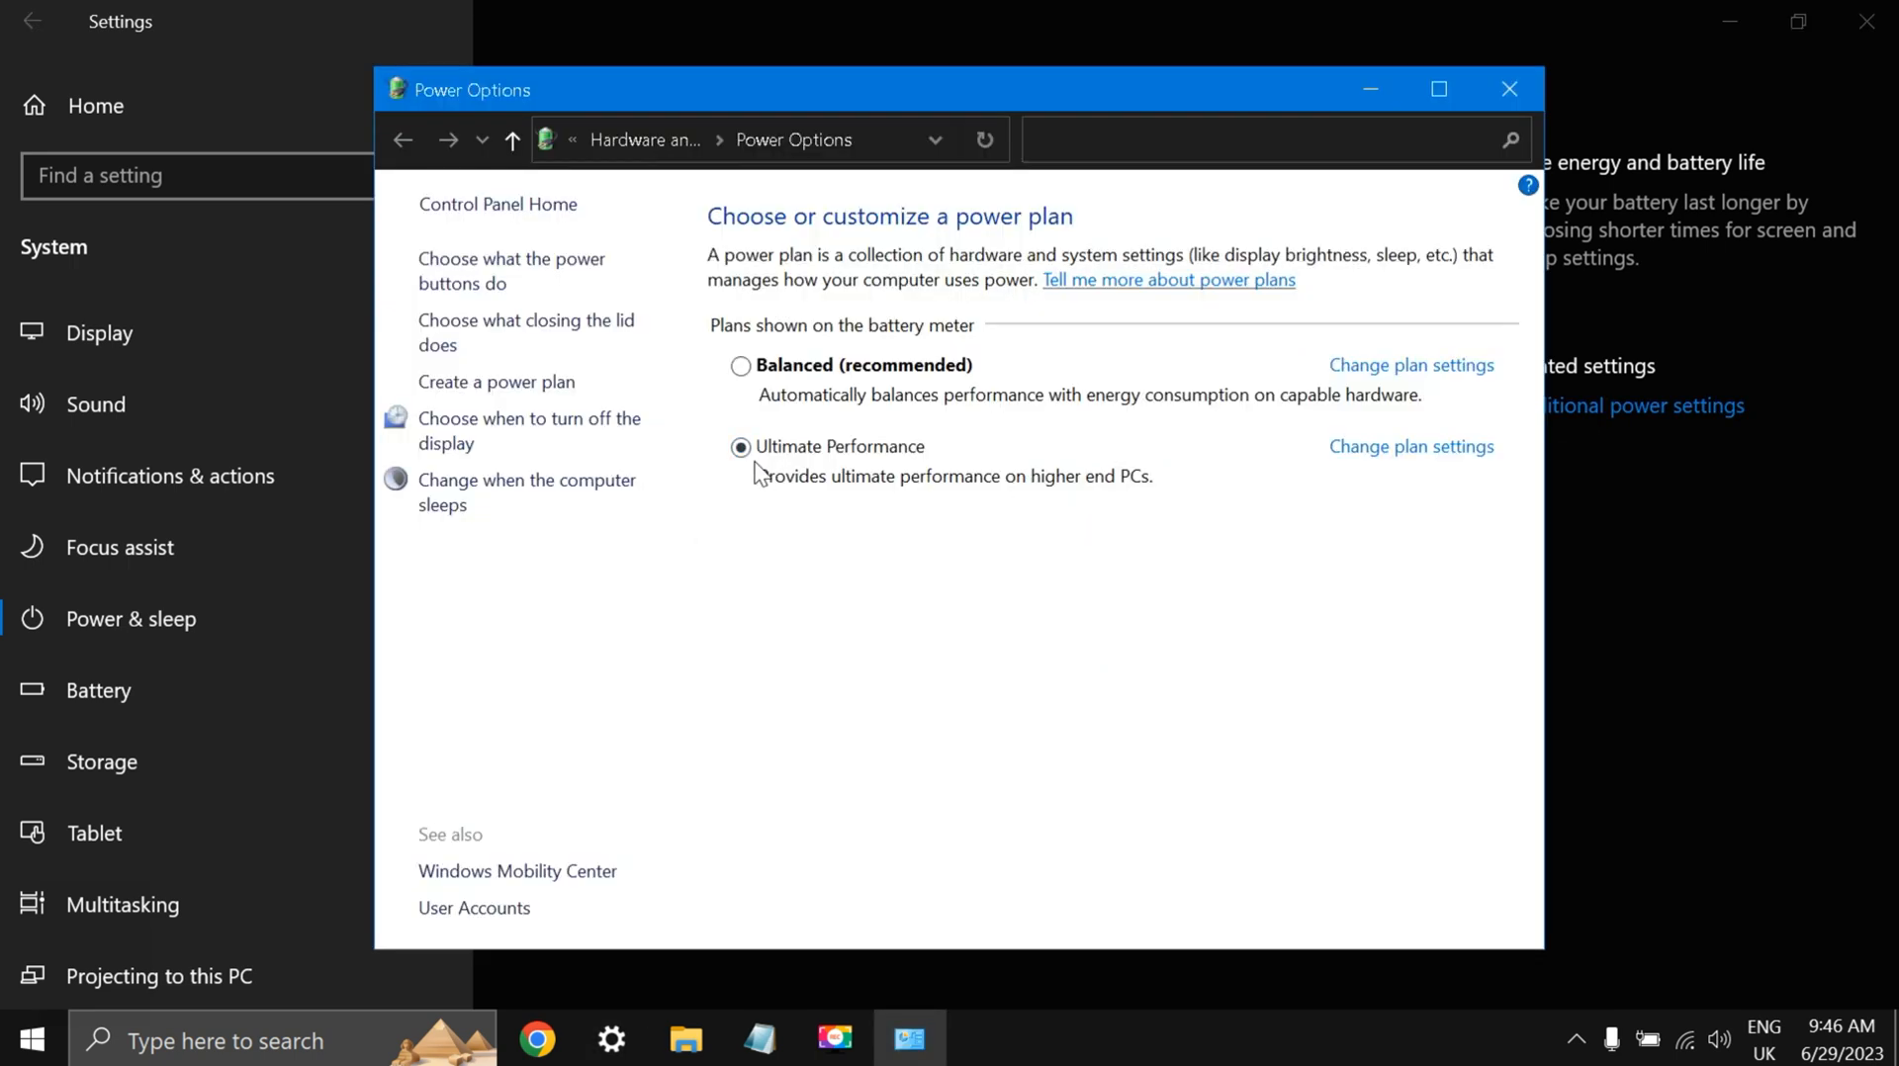
click(1510, 88)
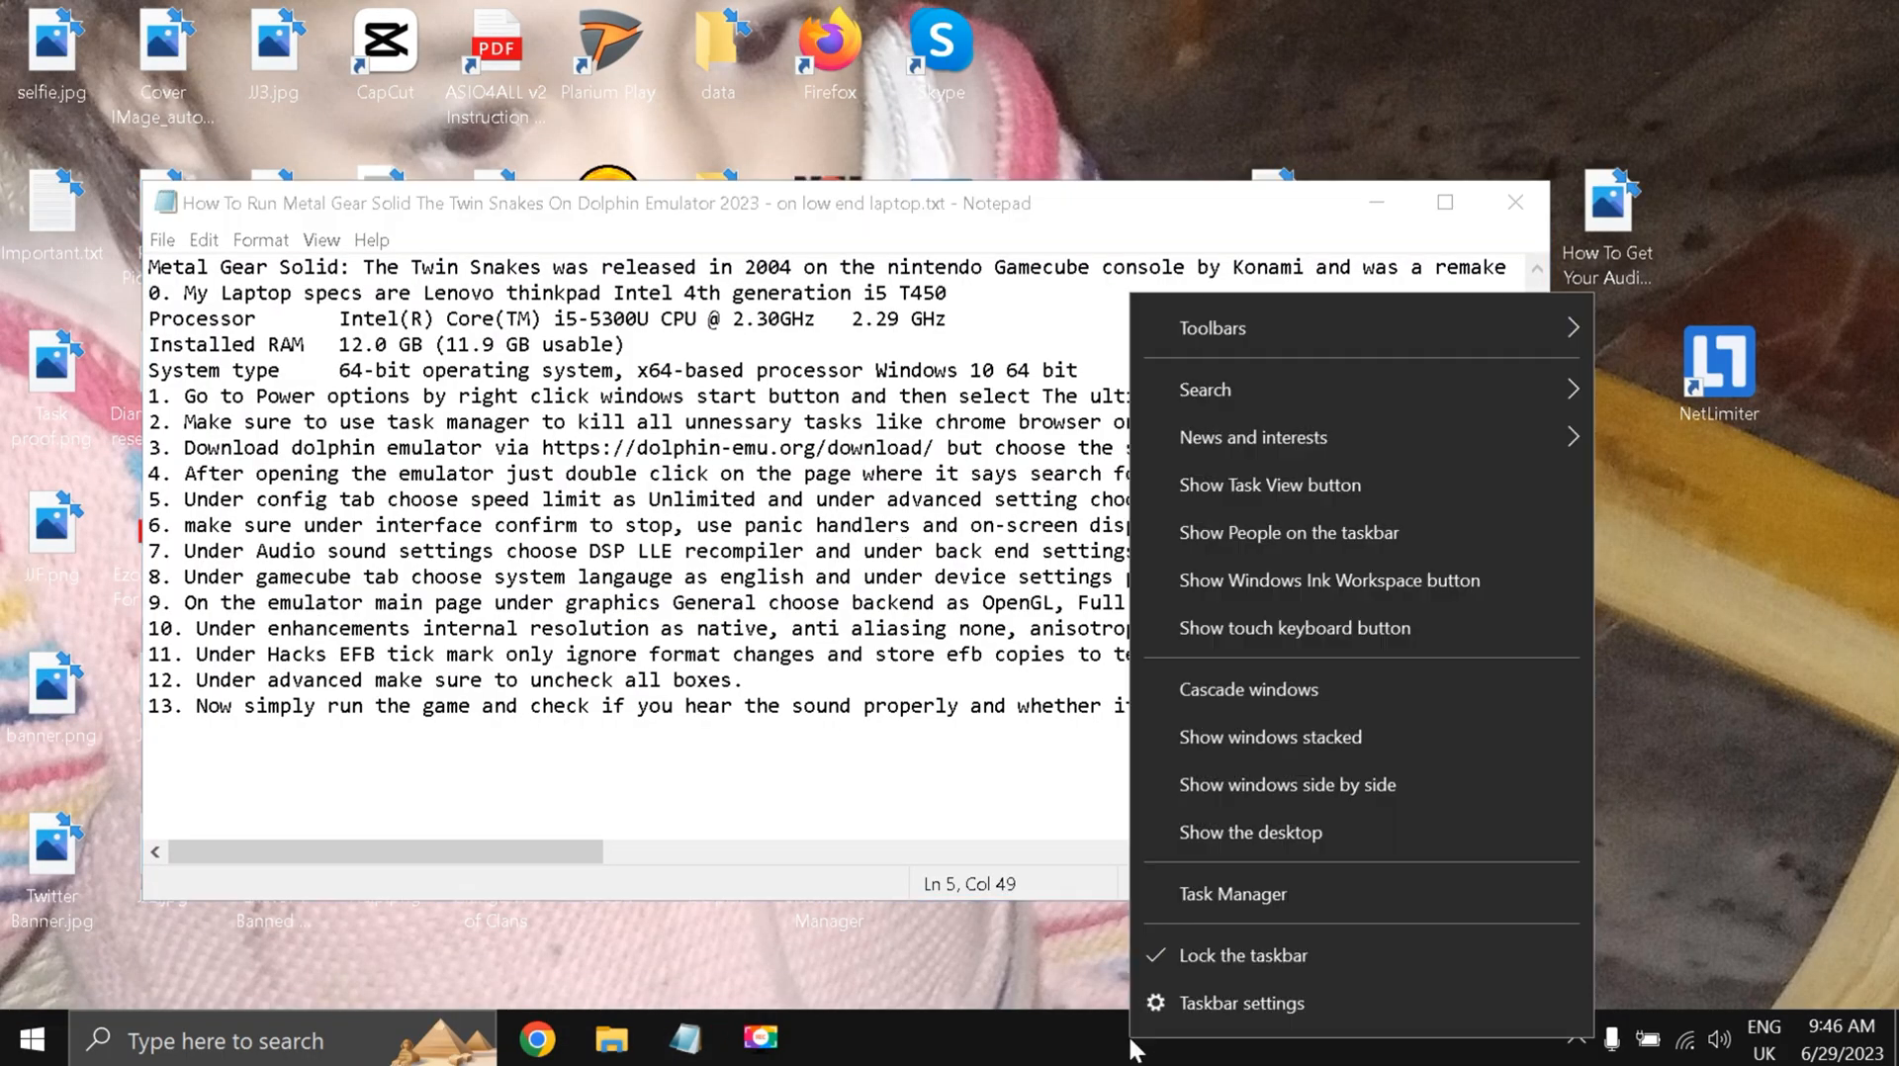
click(1233, 893)
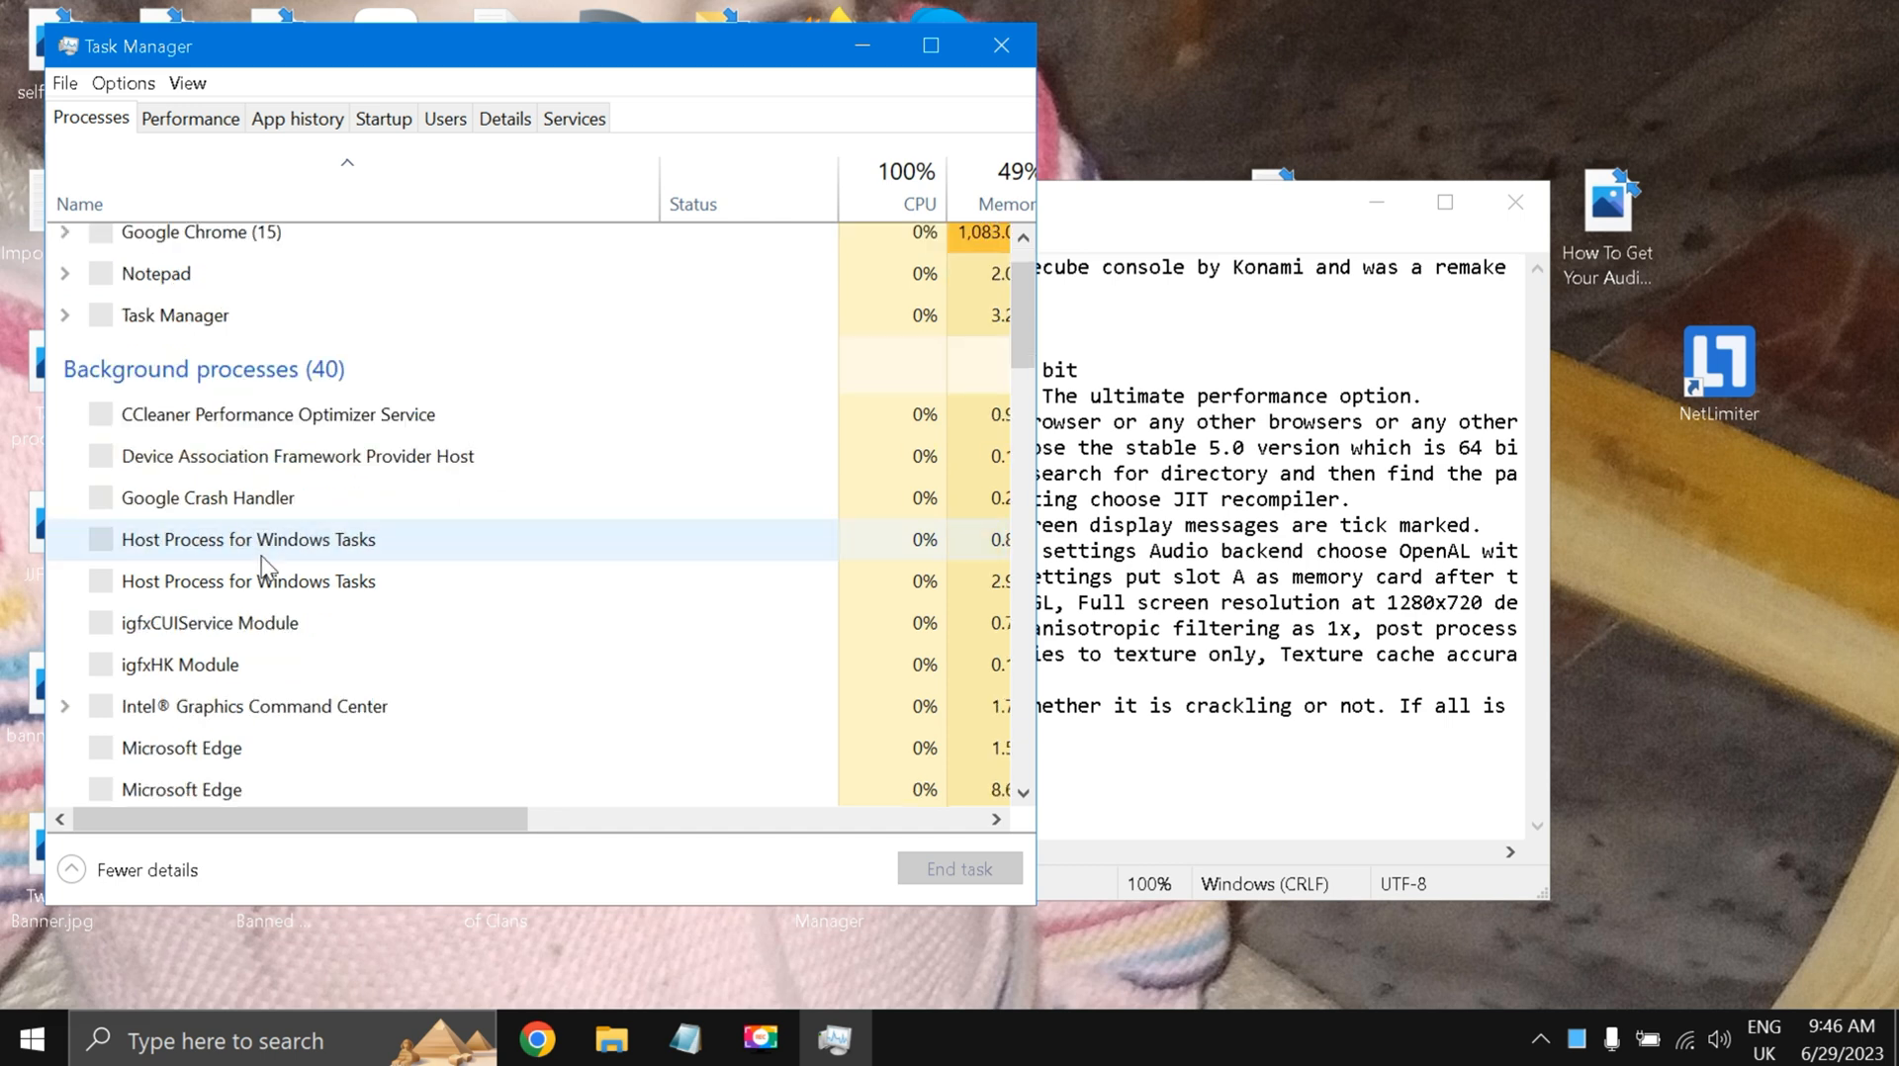
scroll(up, 3)
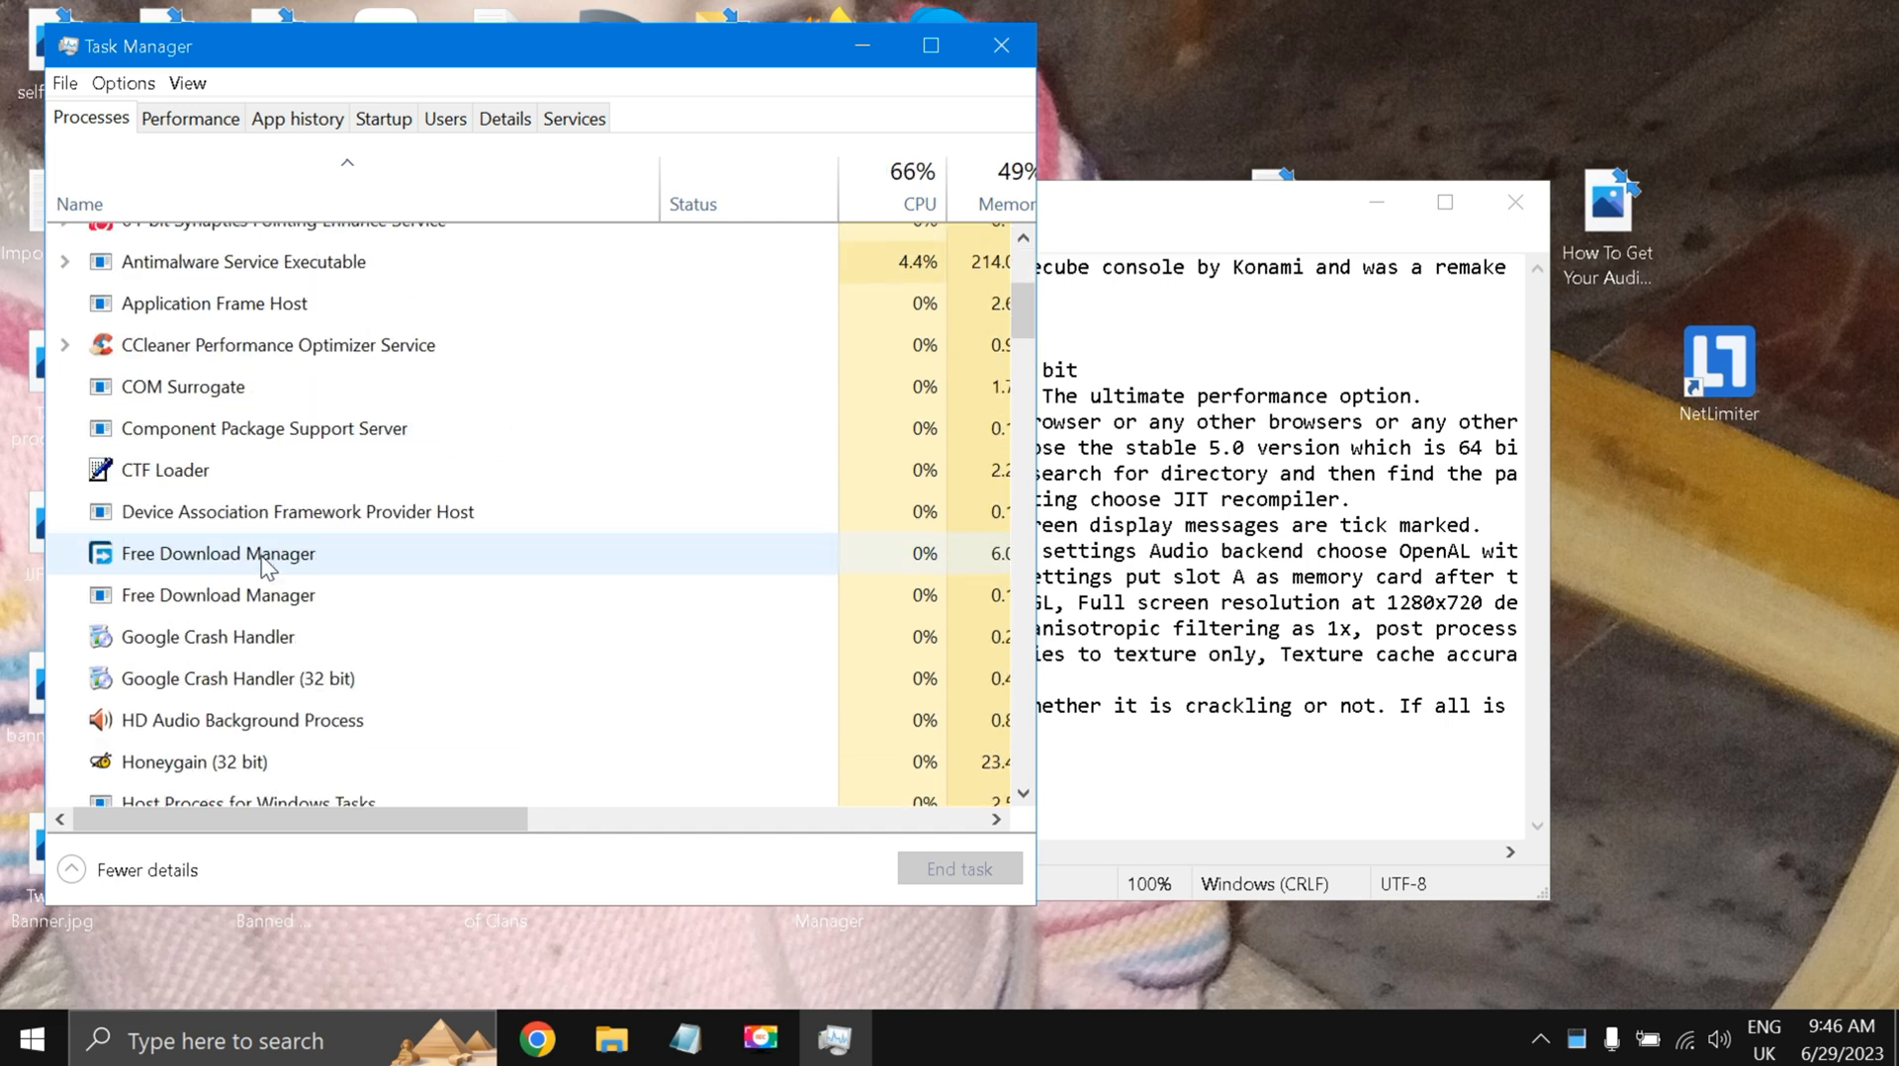
scroll(down, 3)
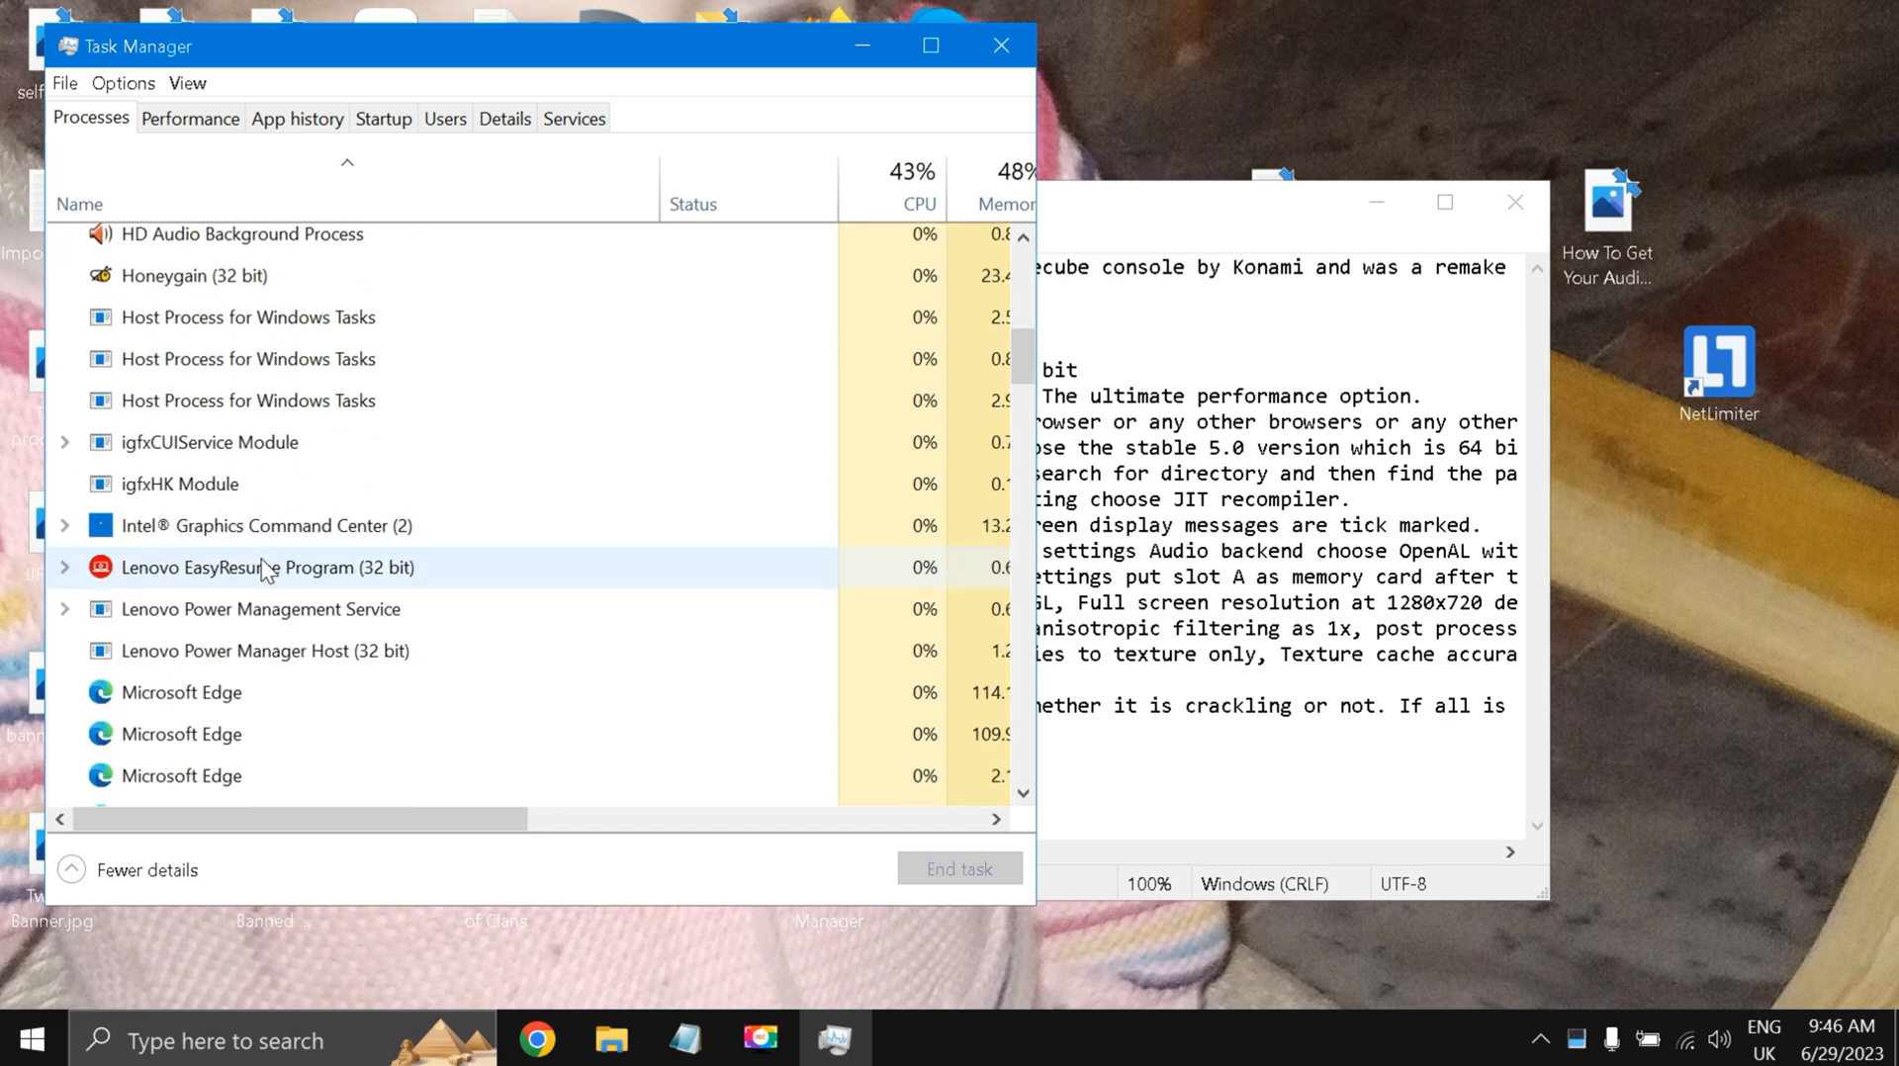
scroll(down, 3)
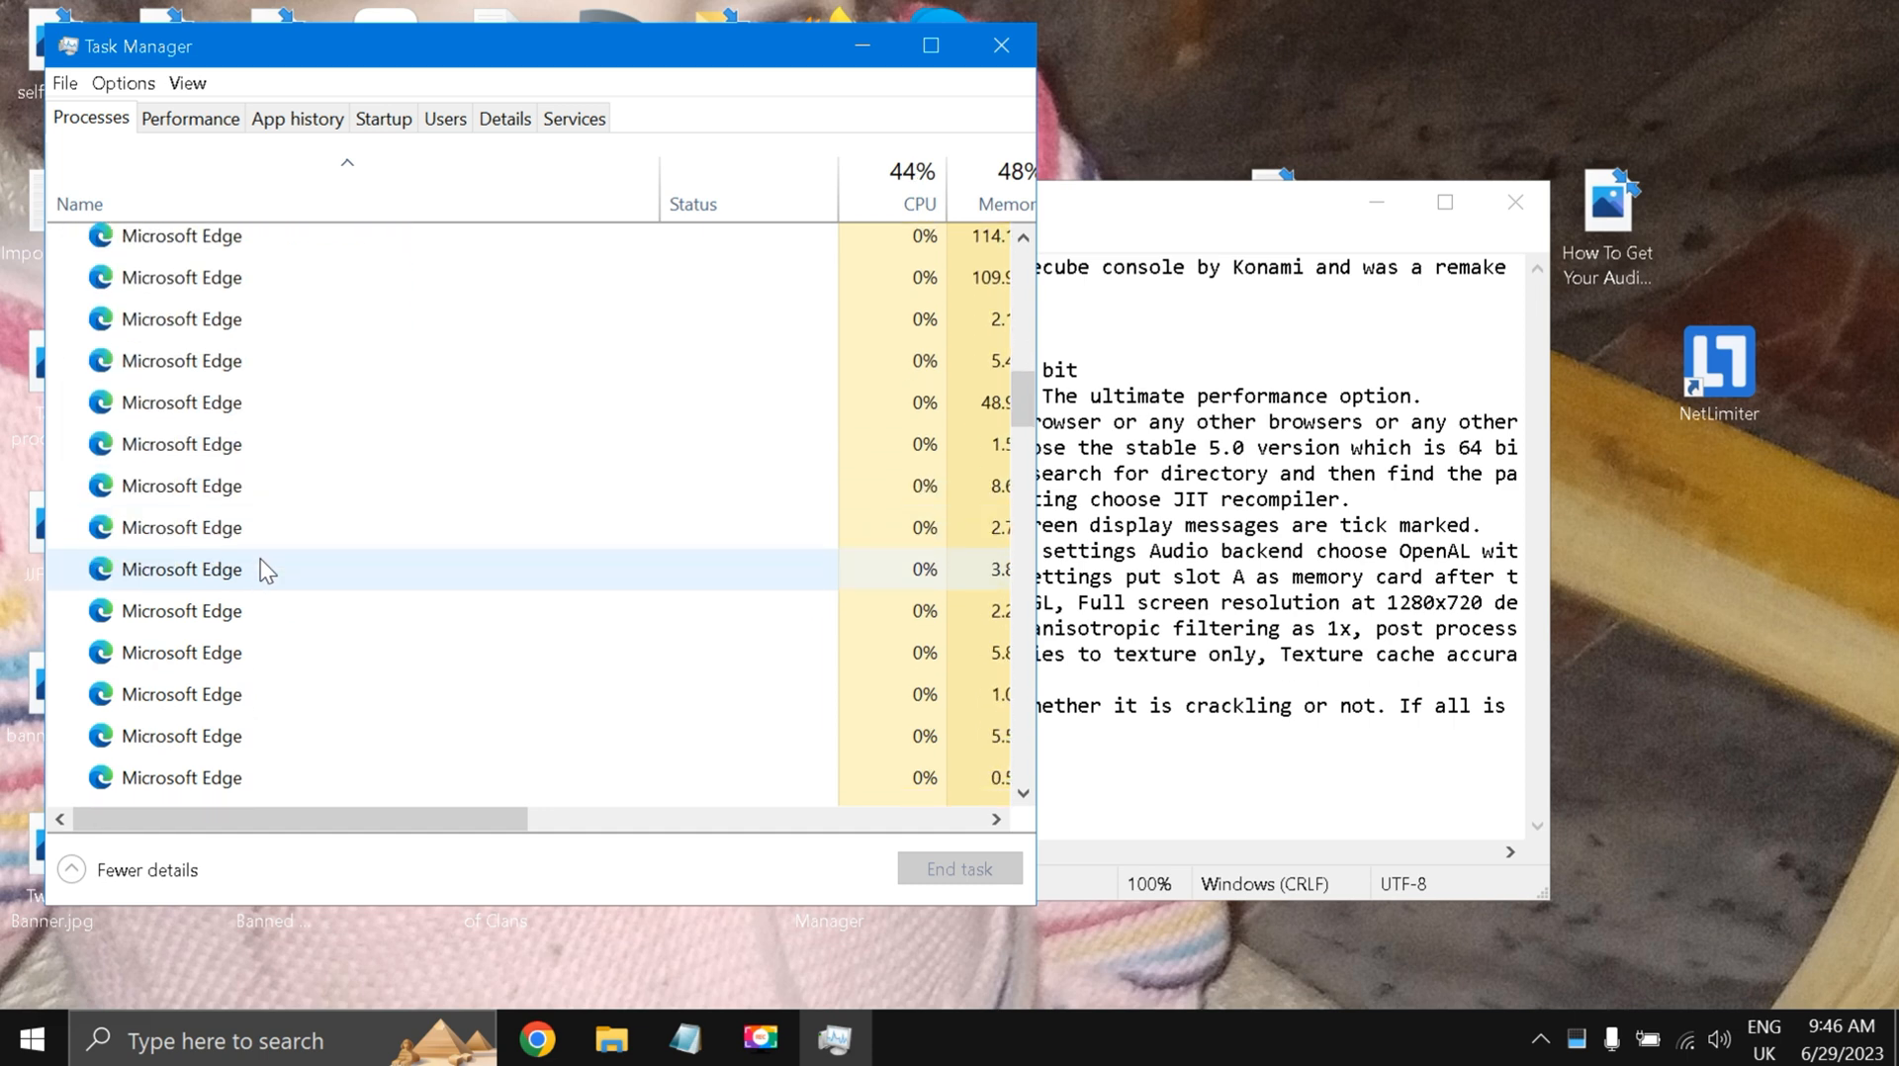
scroll(down, 3)
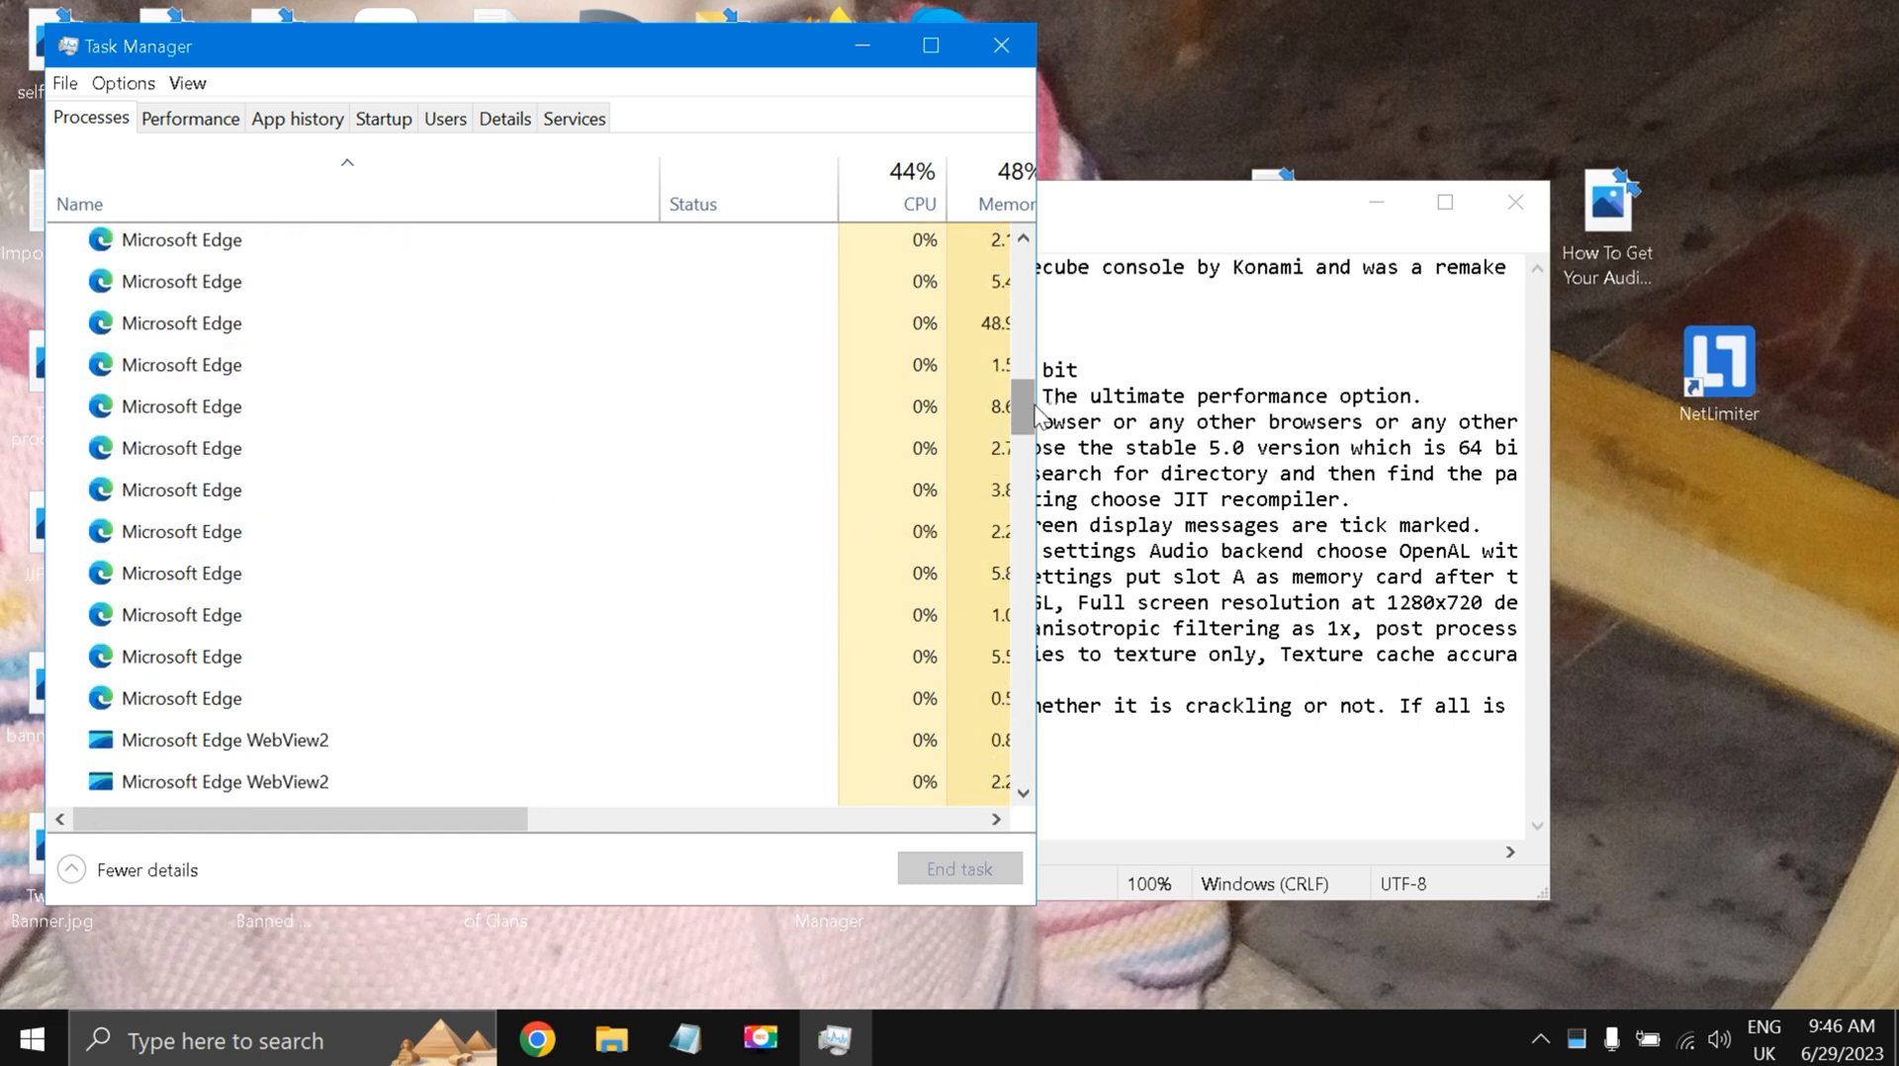
scroll(down, 3)
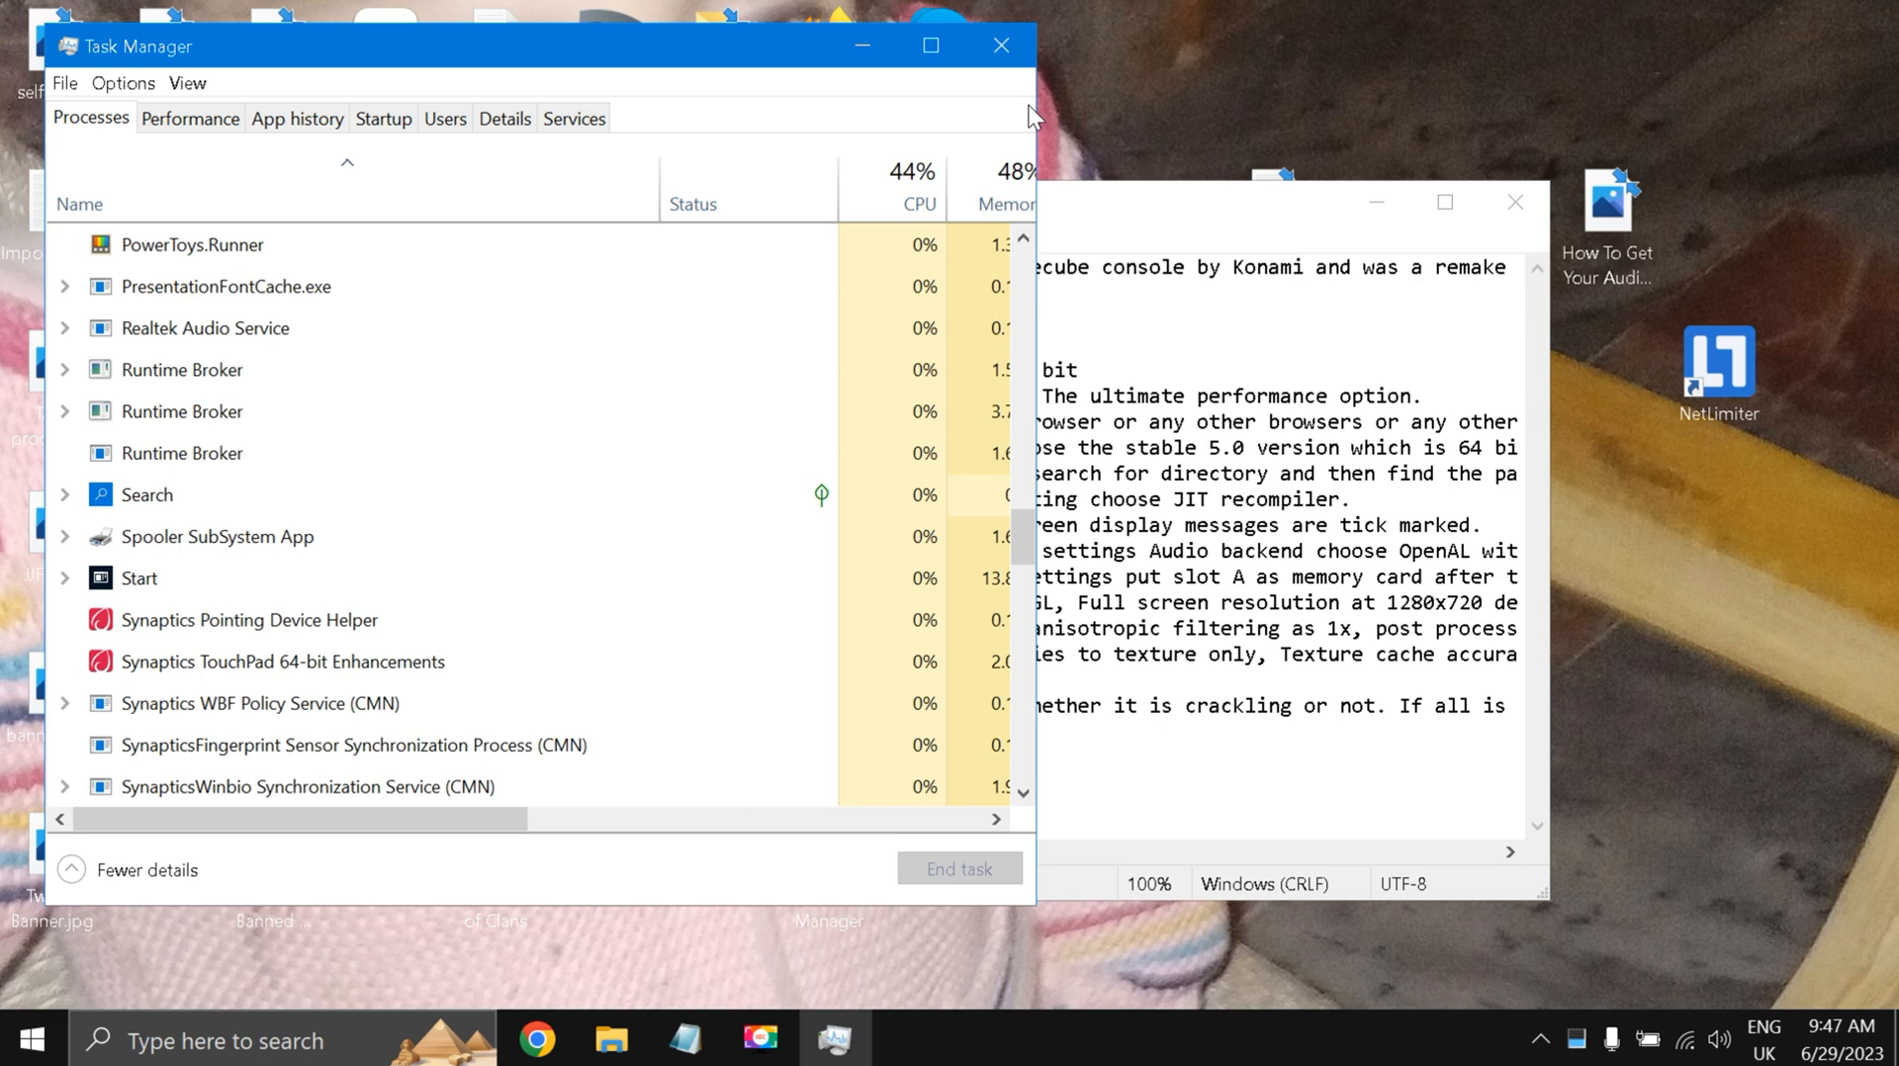
click(1000, 44)
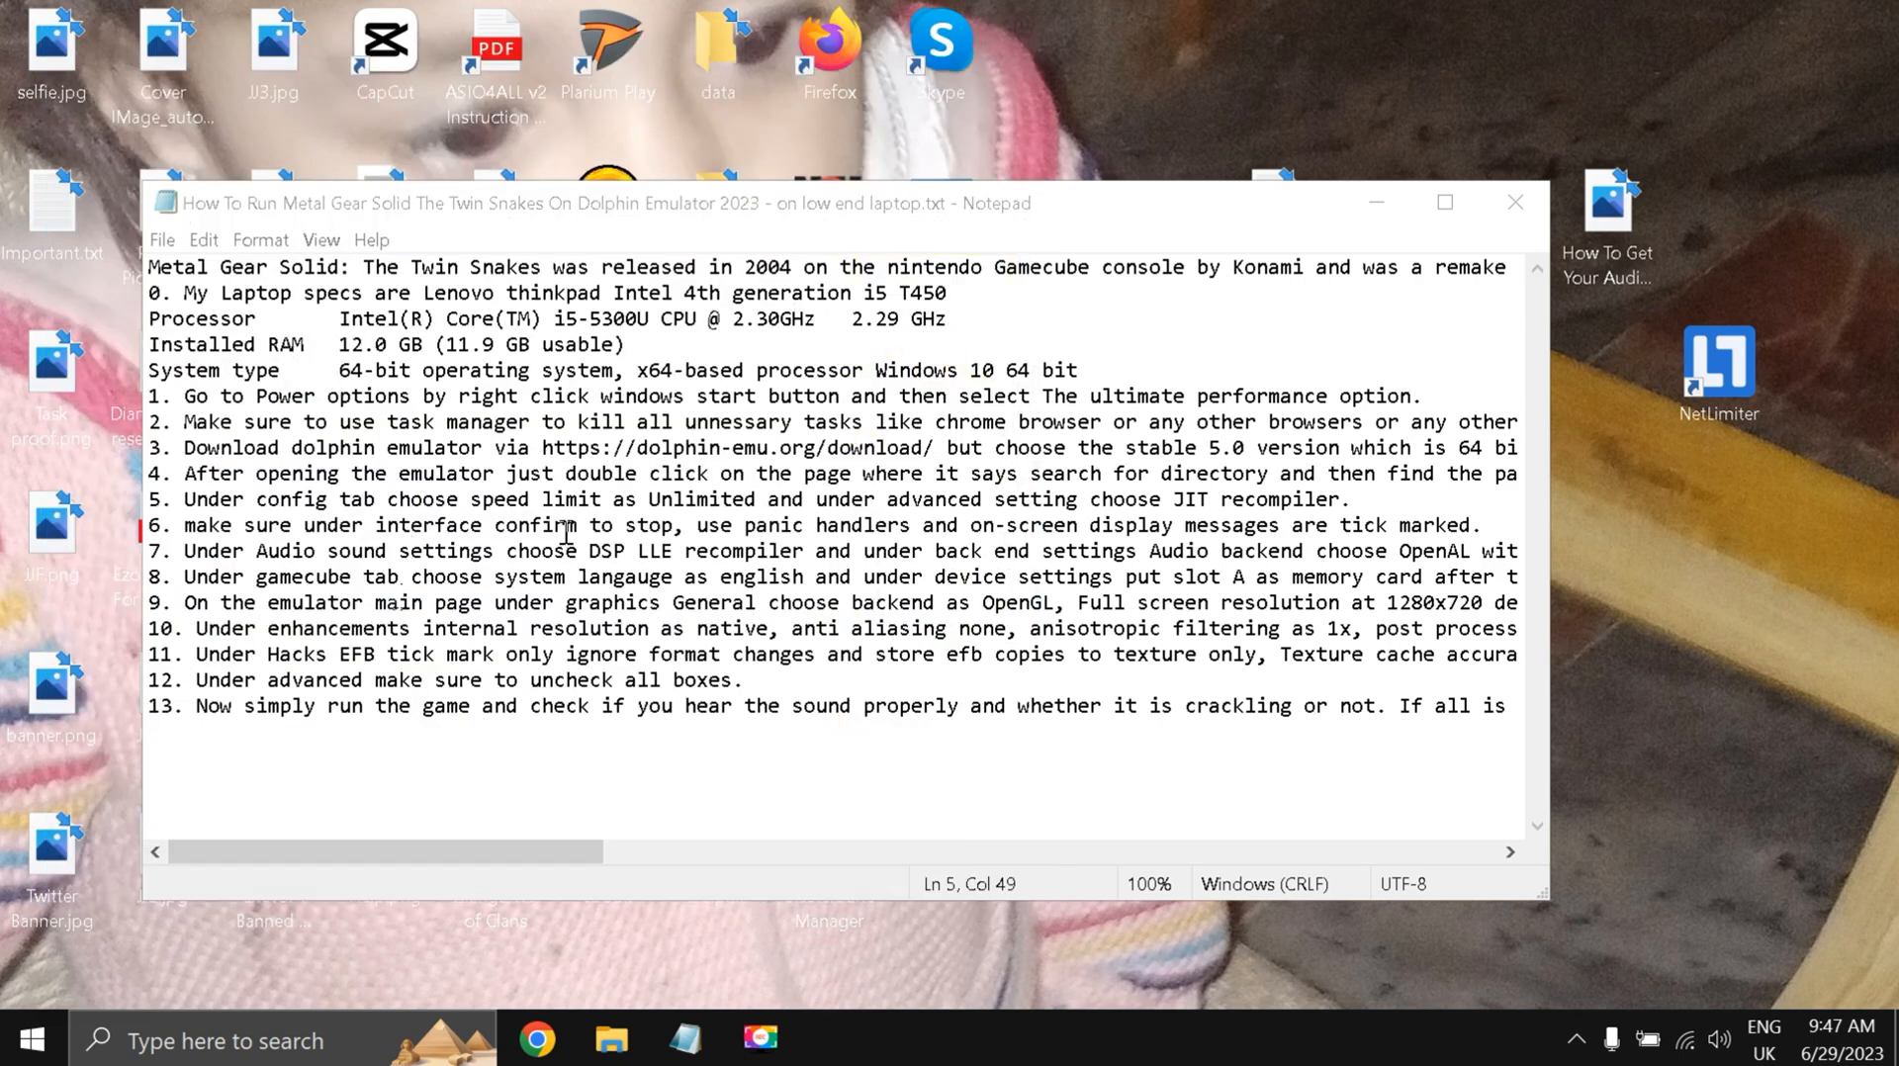
mouse_move(1375, 203)
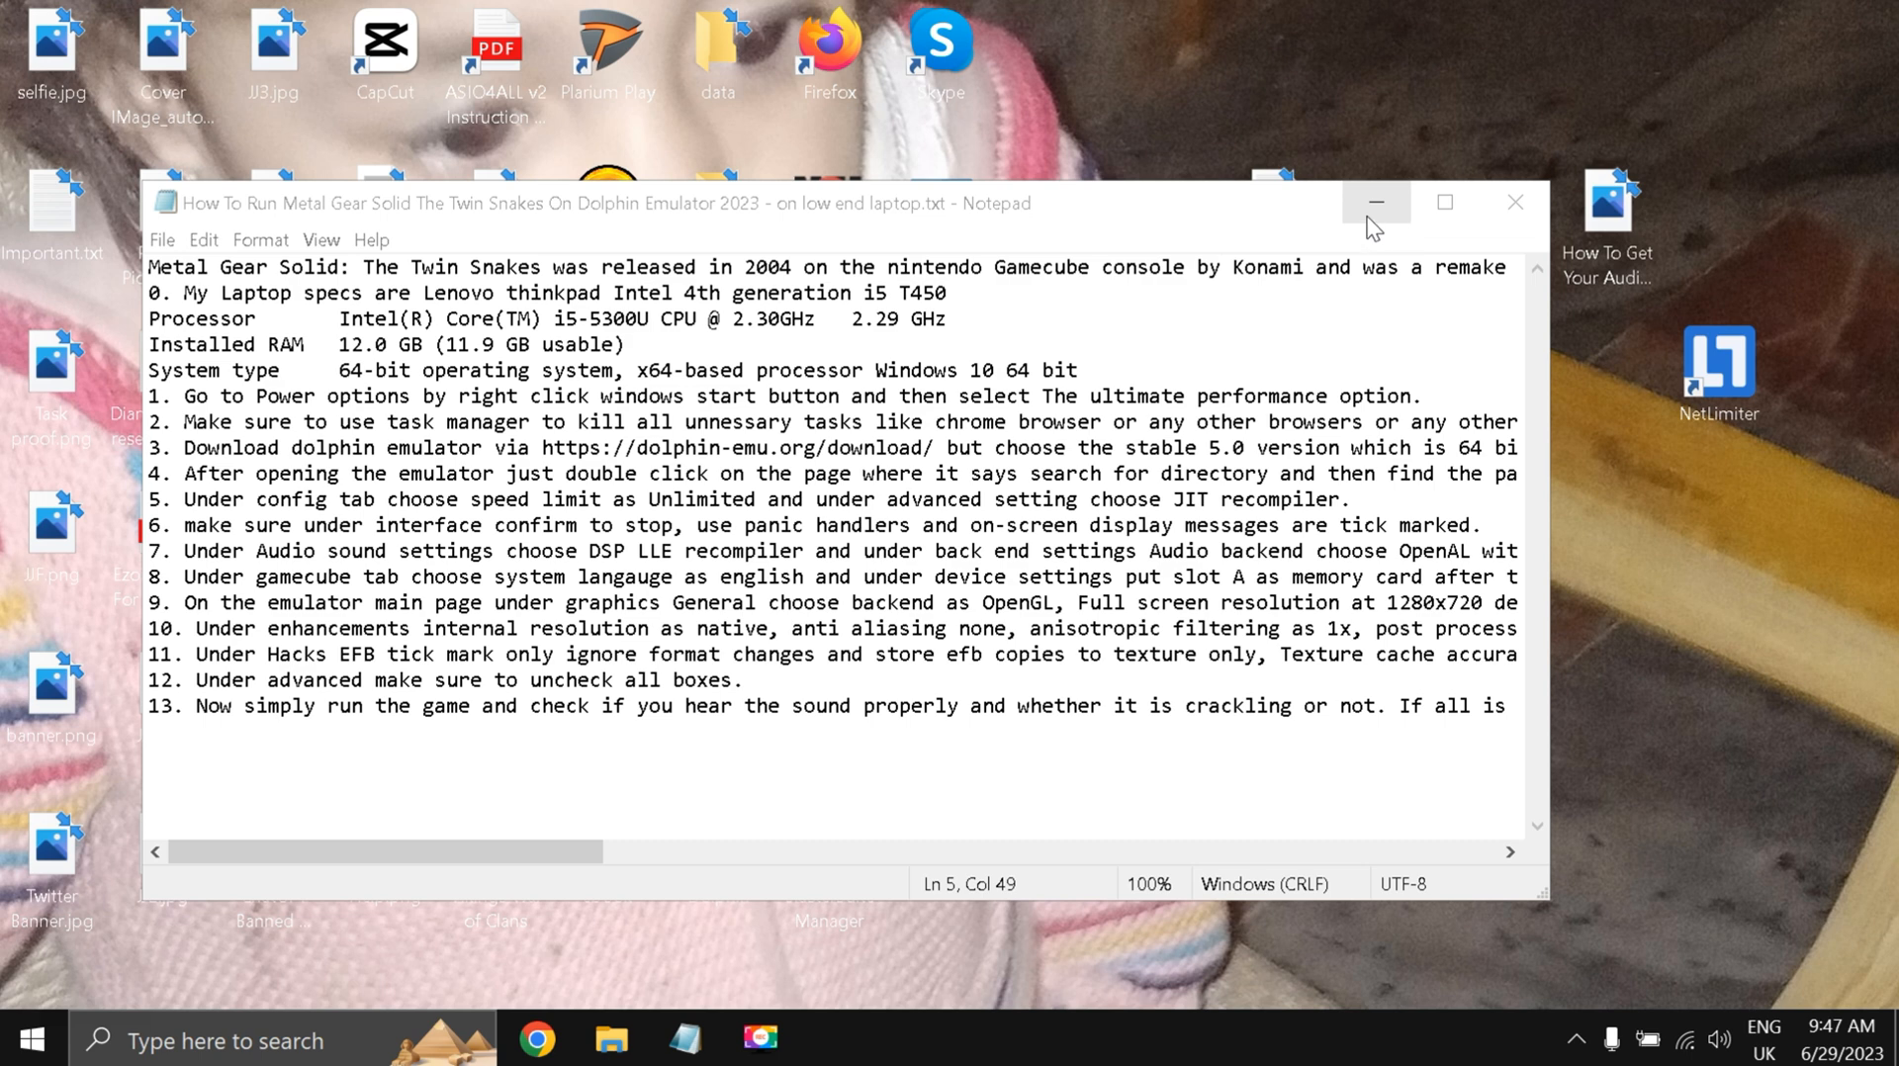
Hide the guide notes, launch Dolphin from its desktop icon, and minimise it.
click(1375, 203)
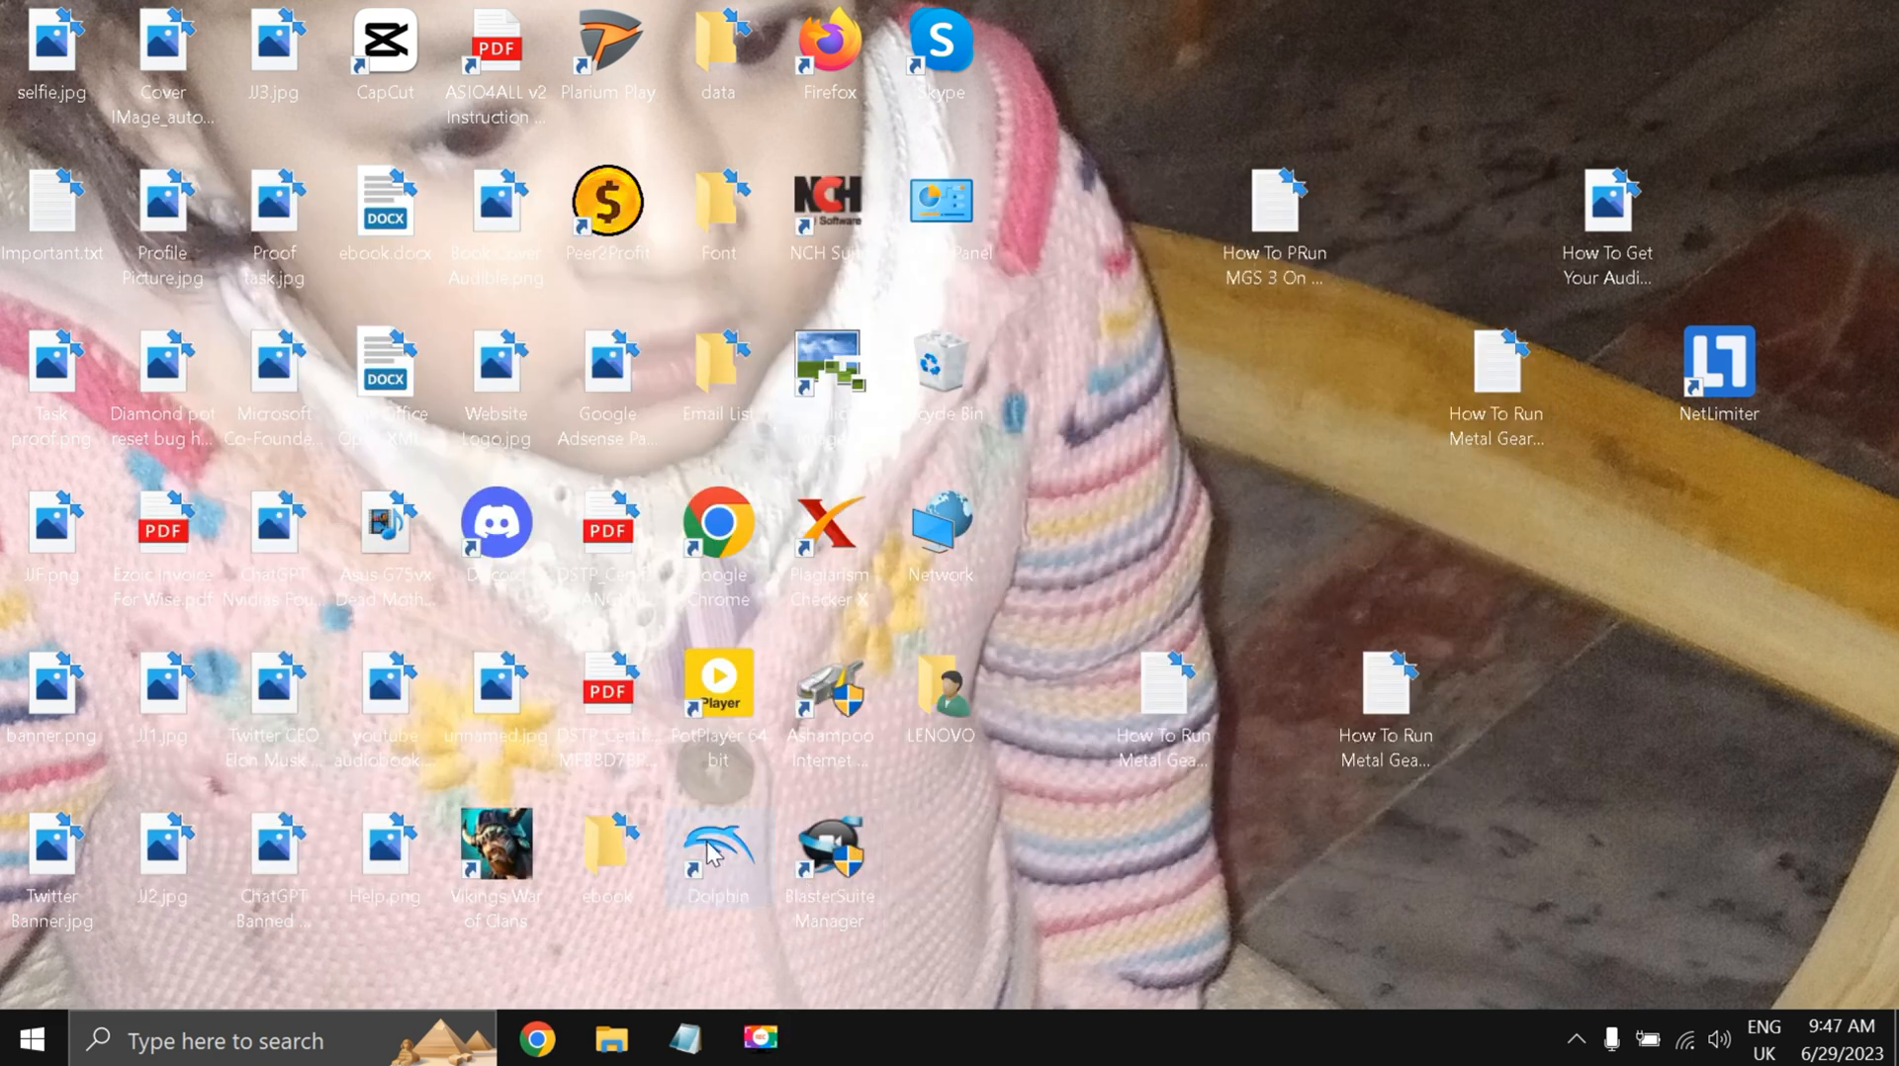
double_click(717, 849)
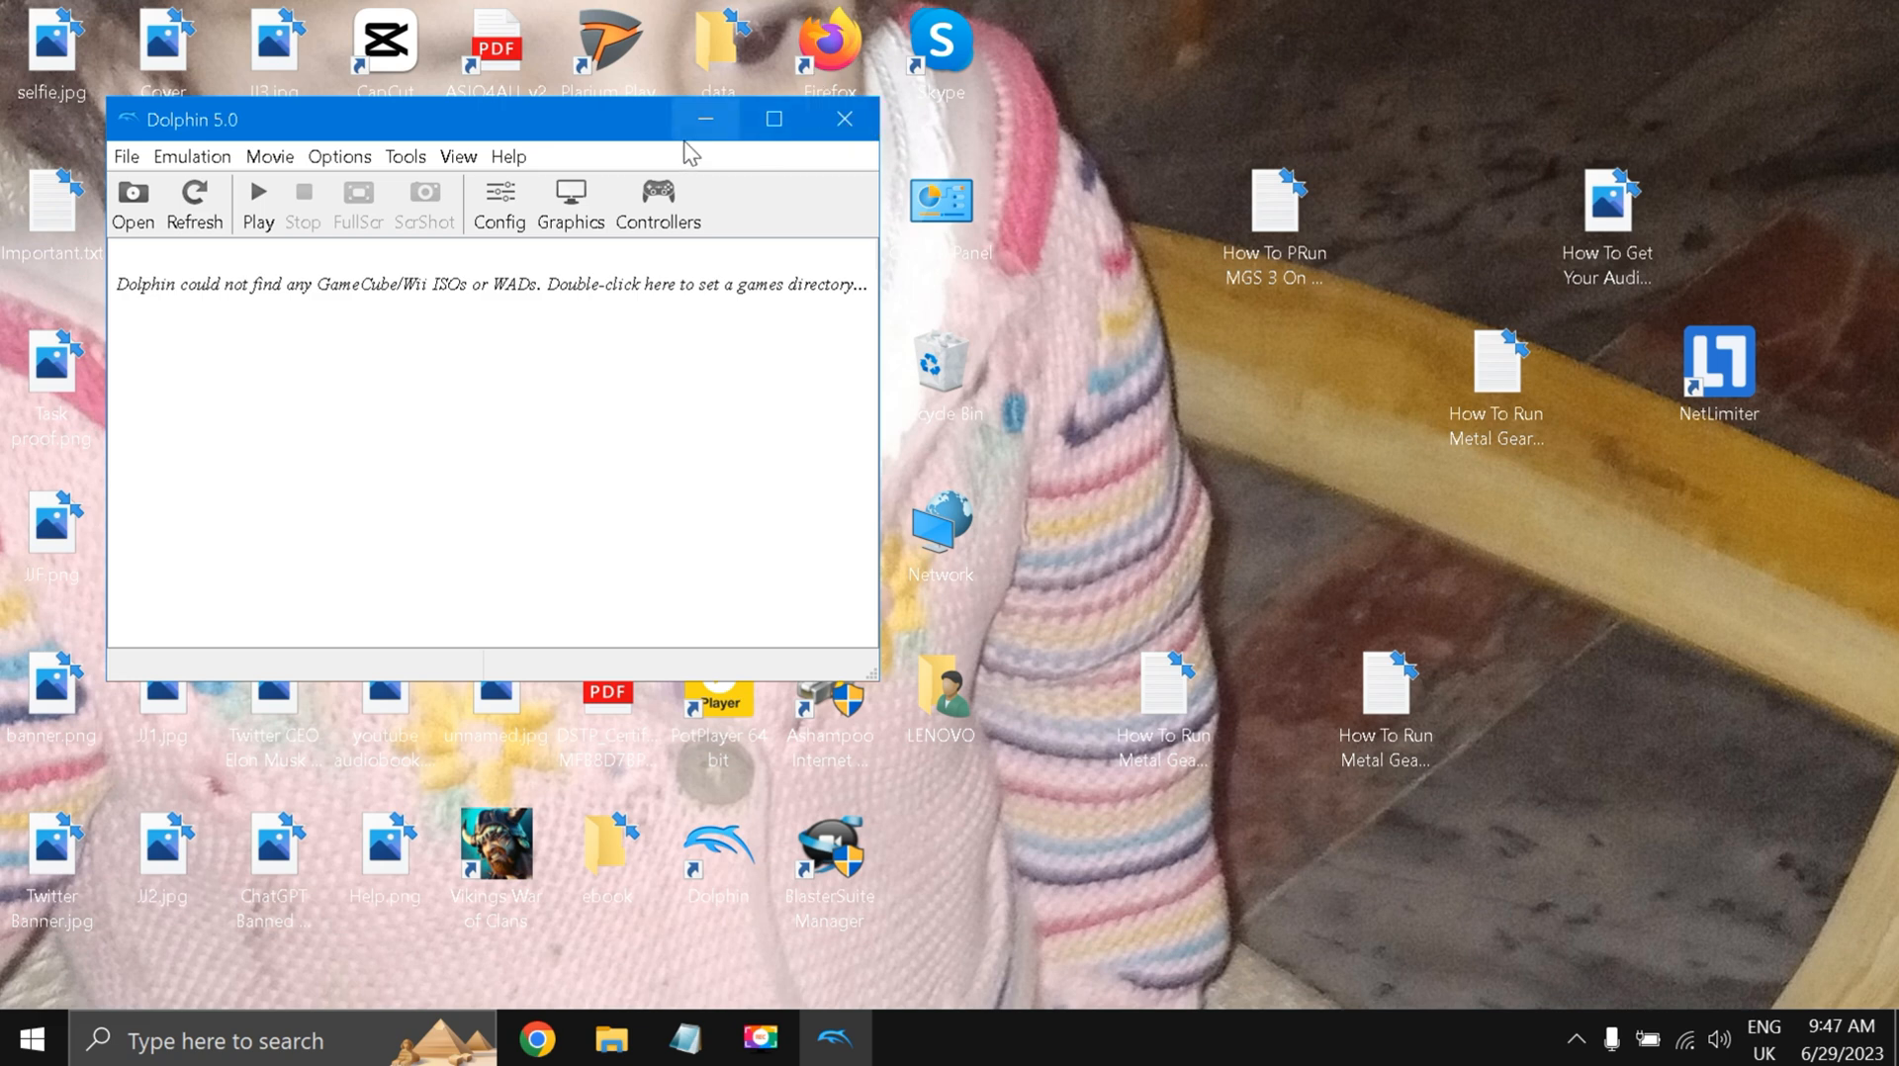
click(536, 1039)
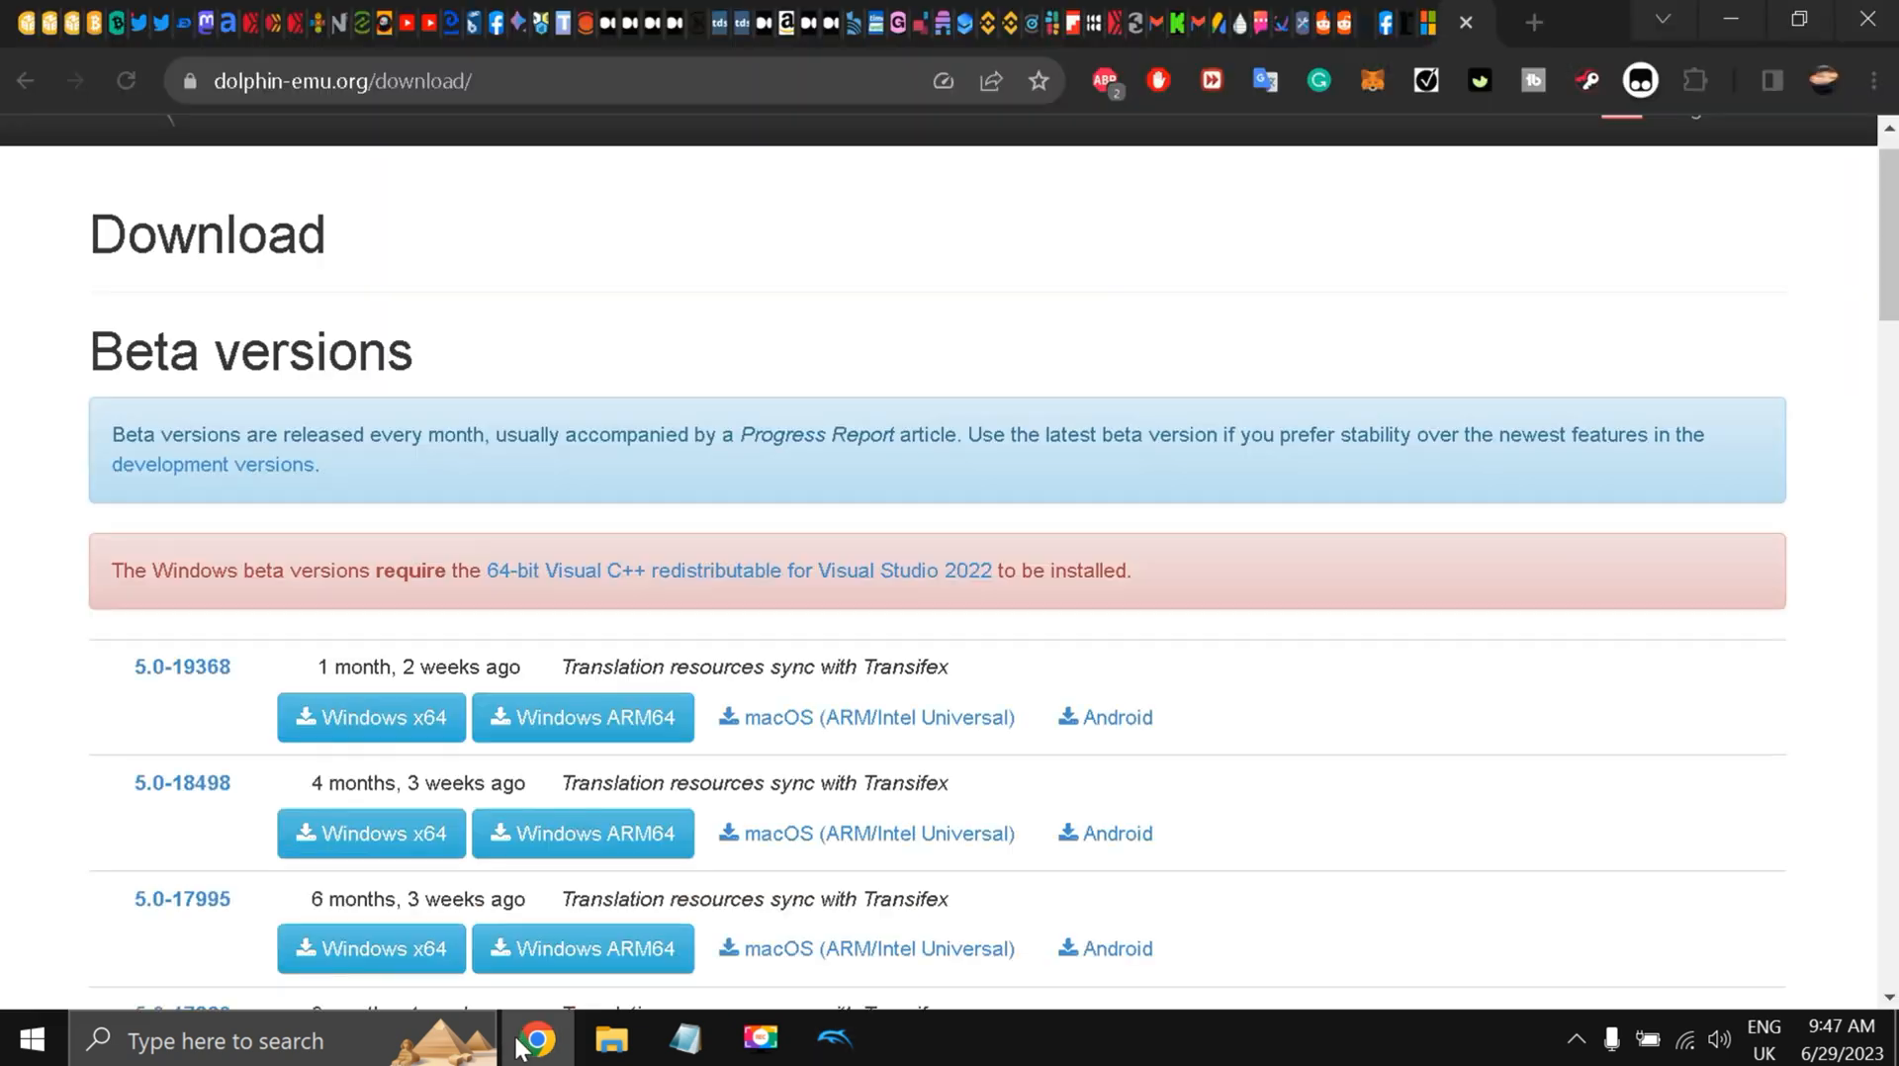
Scroll the download page down to the Stable versions list showing Dolphin 5.0.
scroll(up, 3)
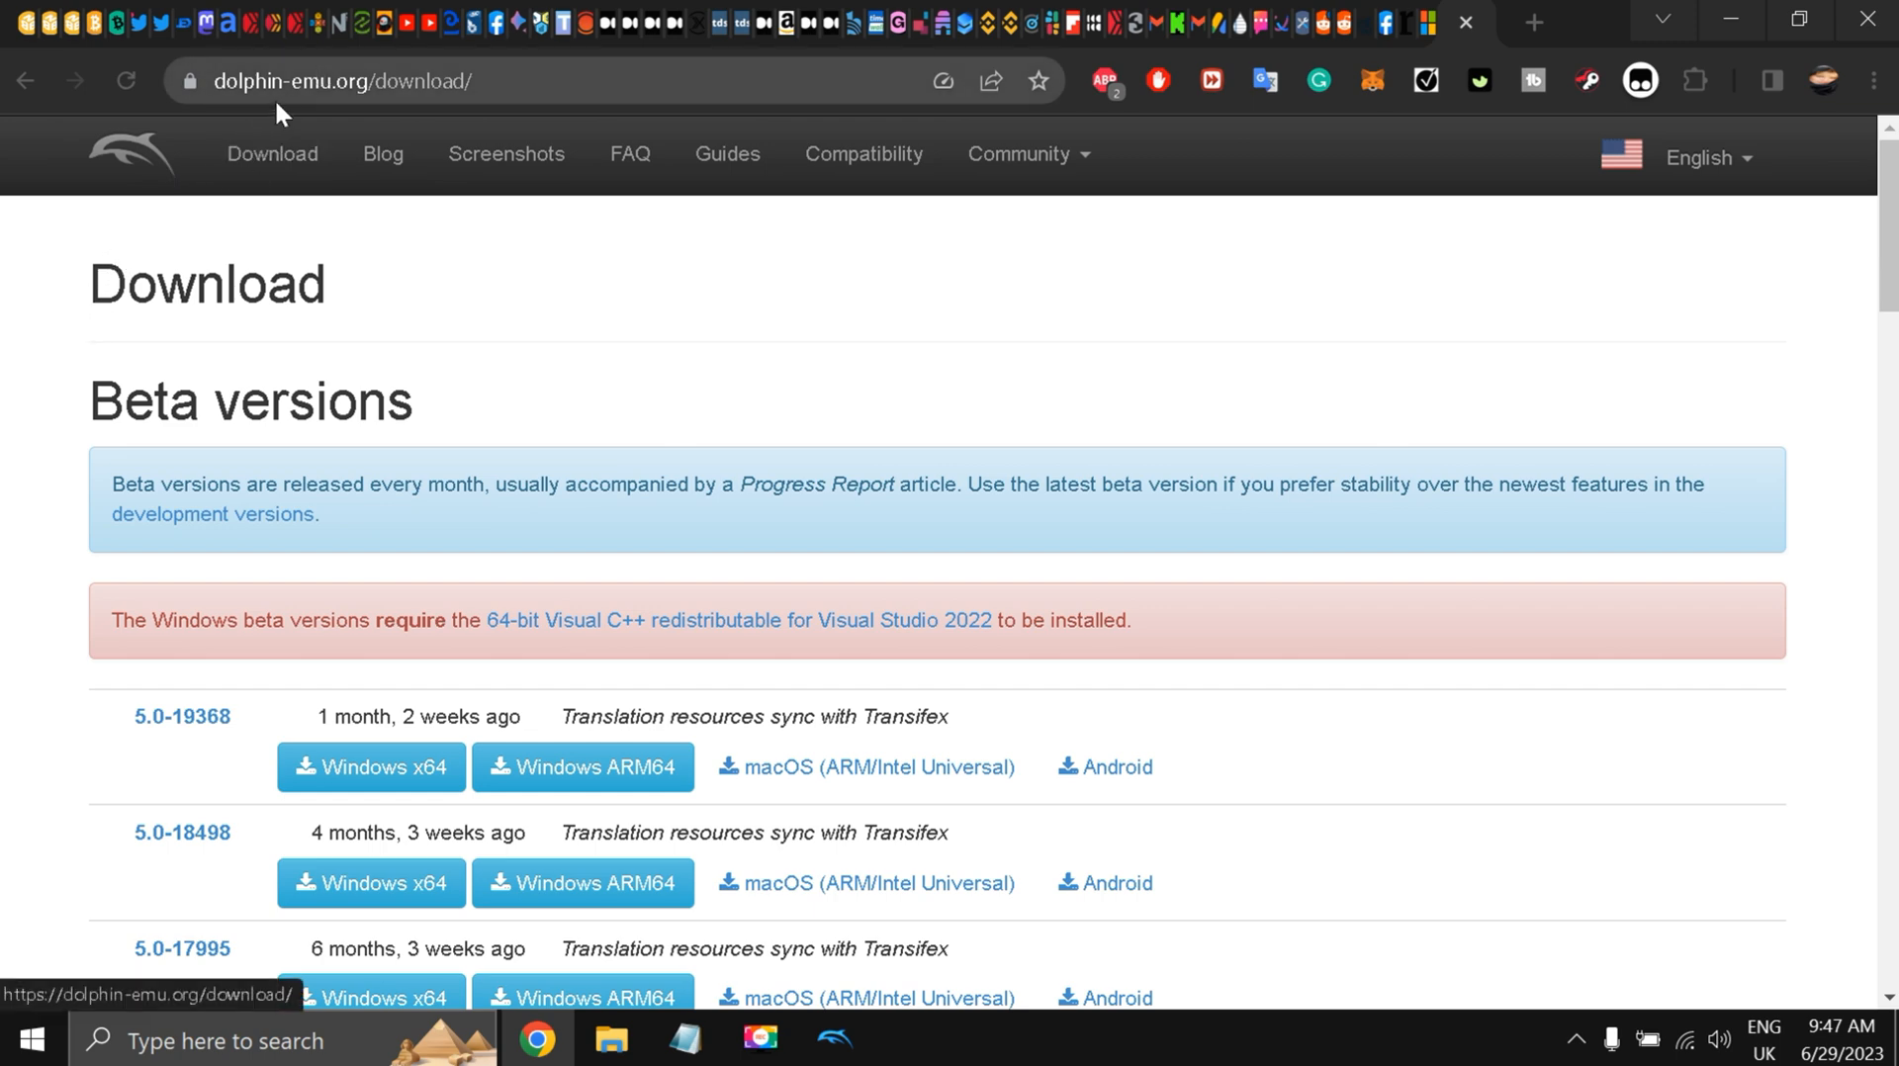
mouse_move(55, 309)
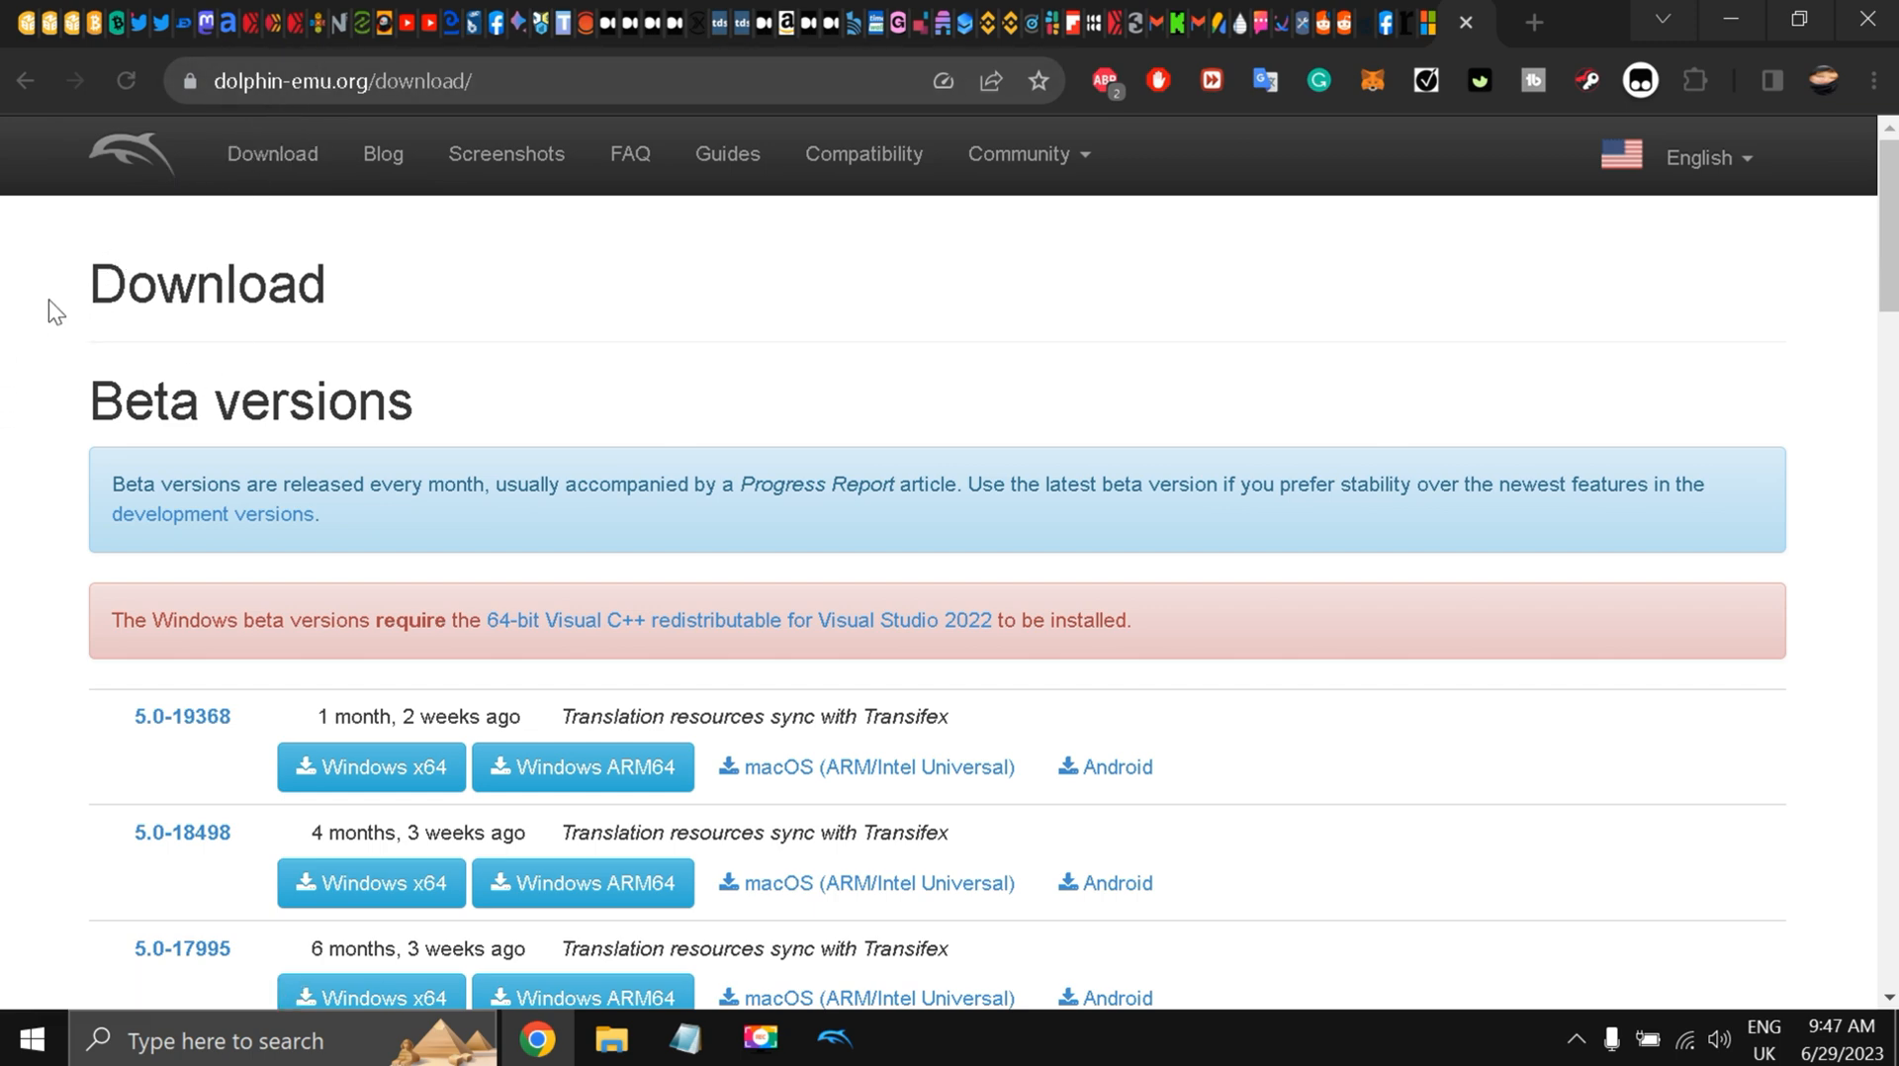
scroll(down, 3)
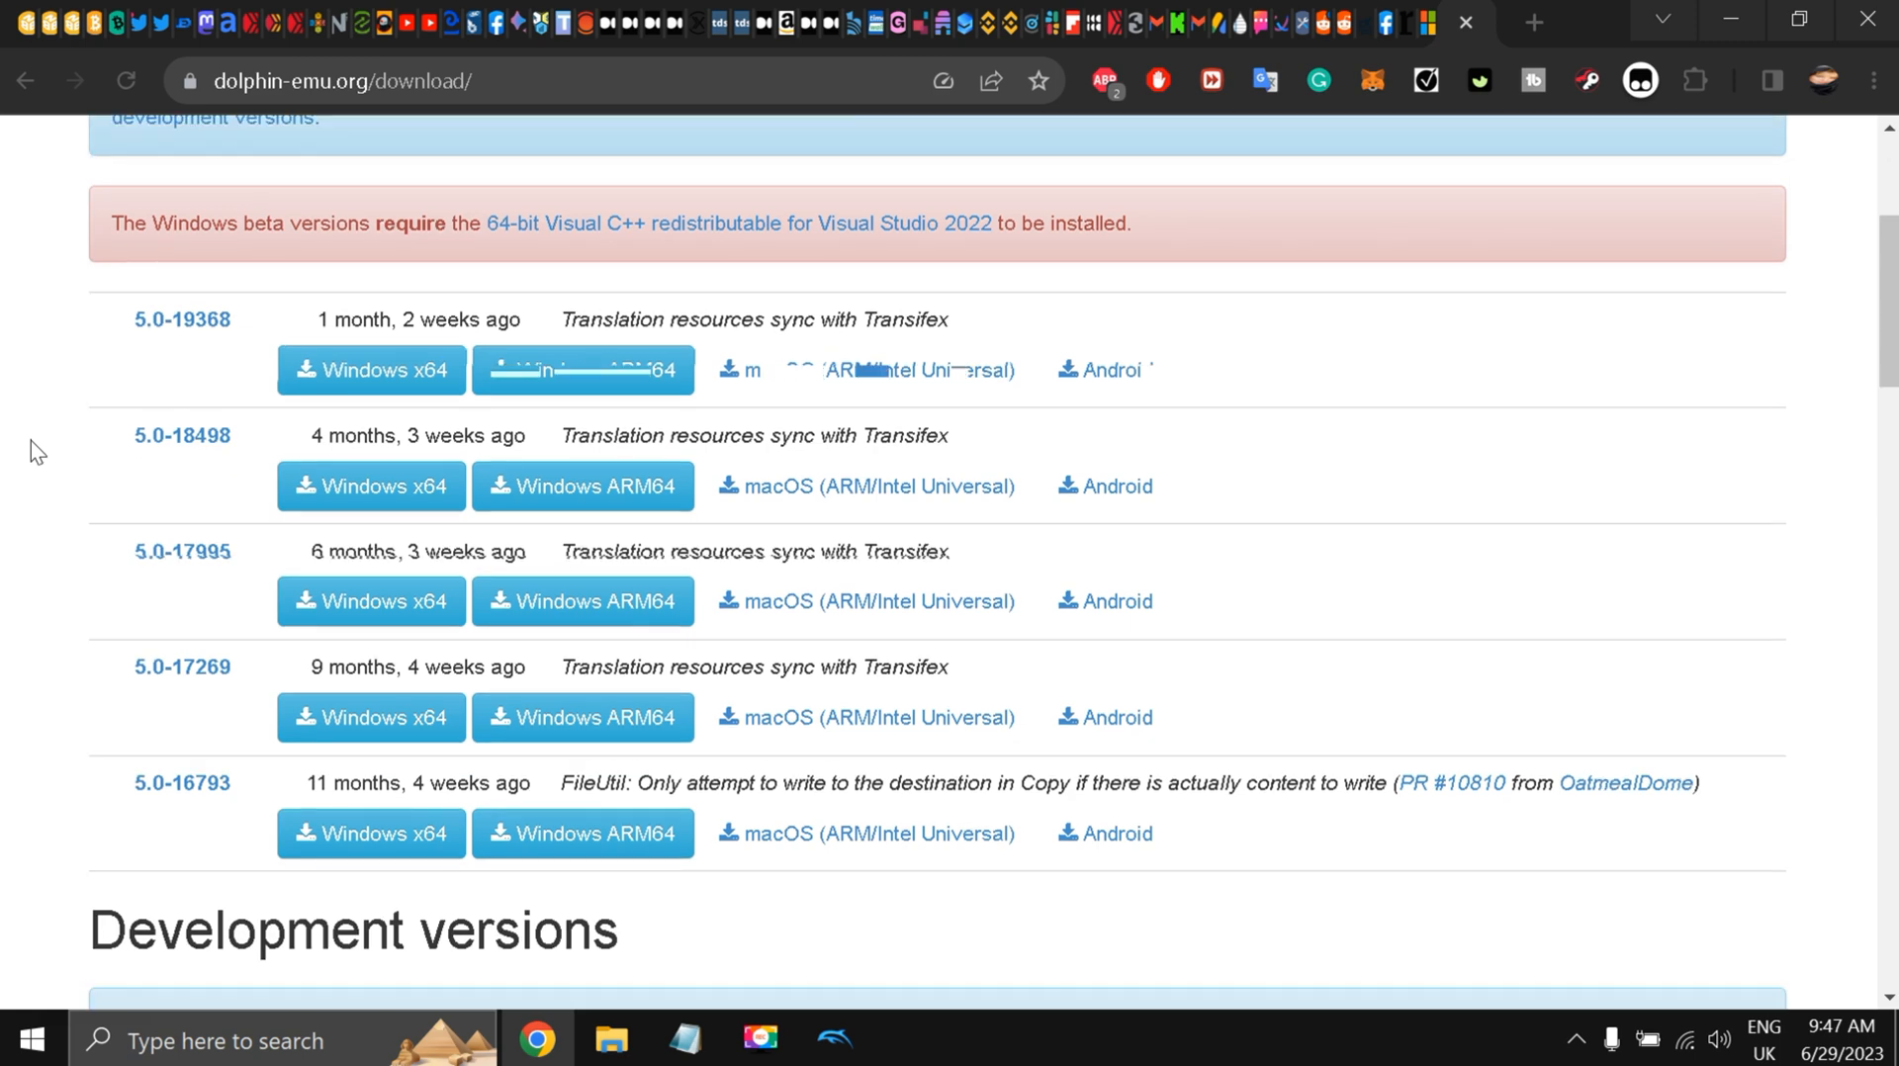
scroll(down, 3)
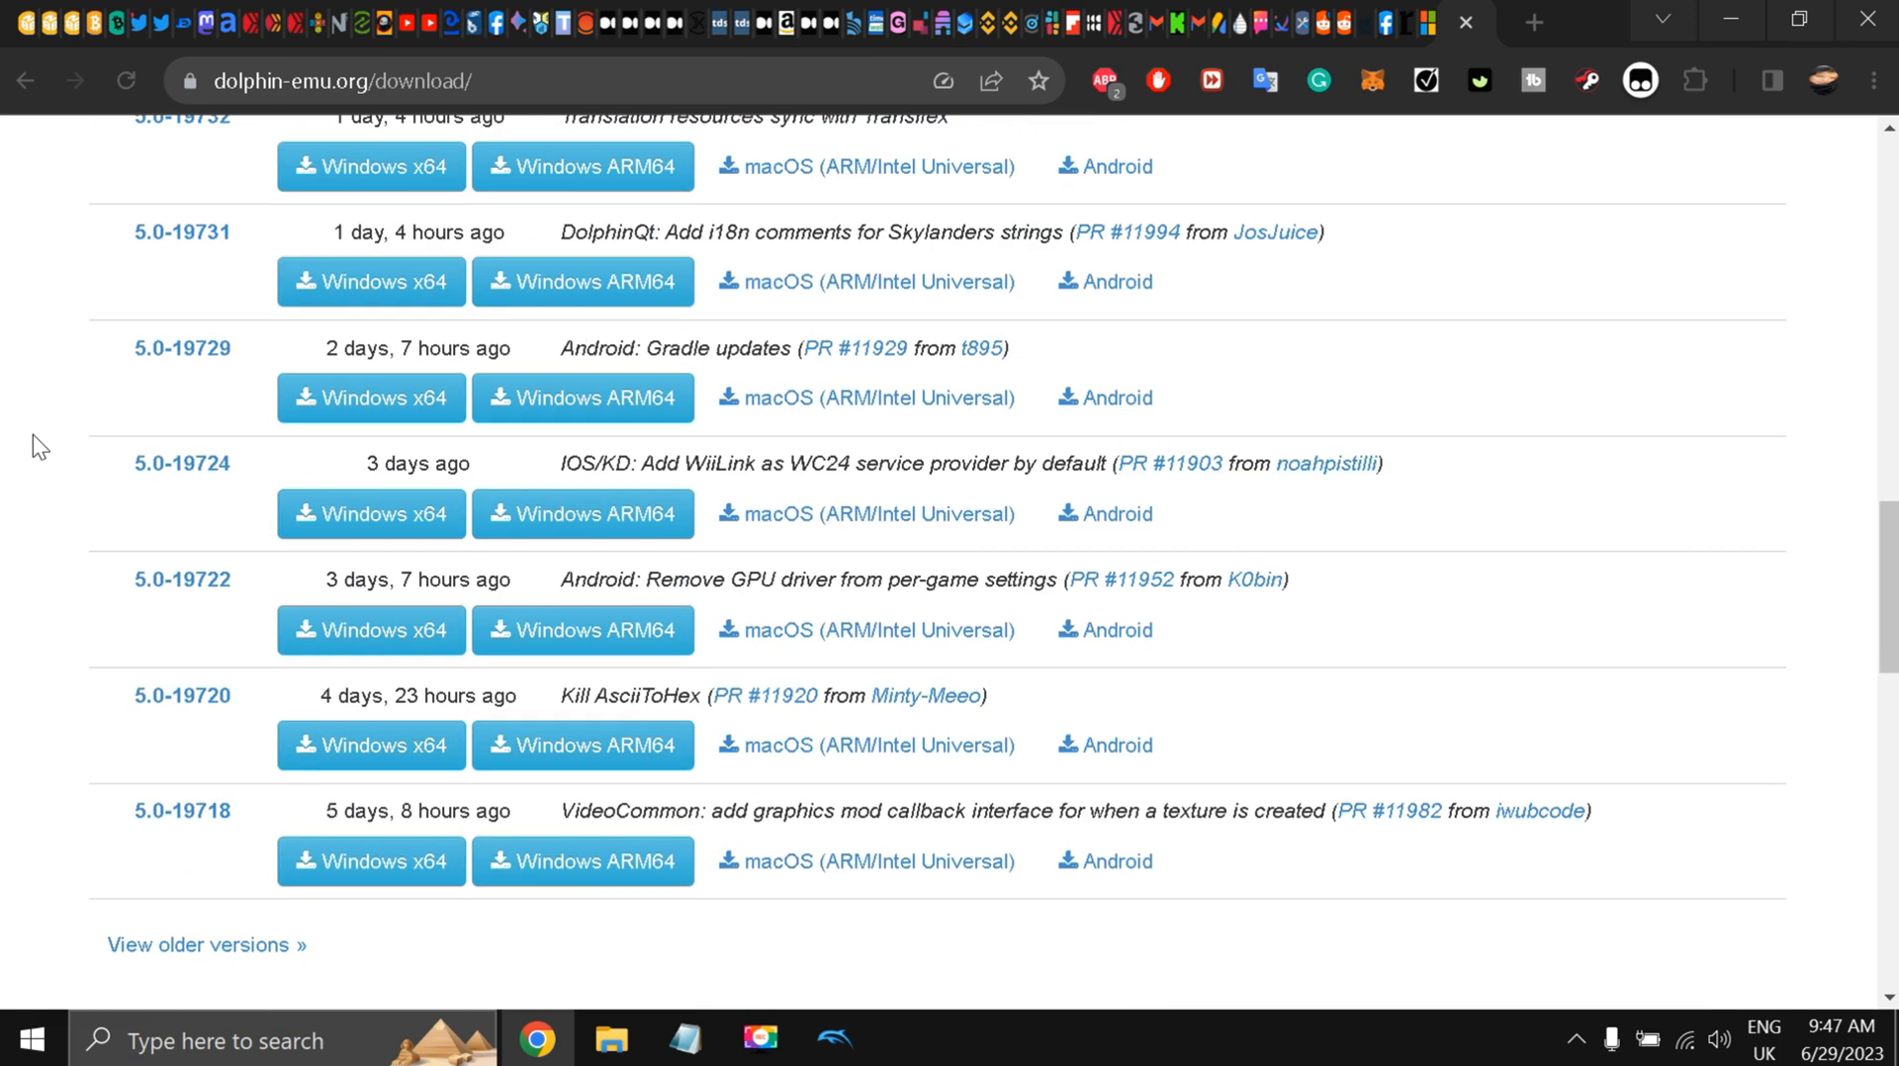
scroll(down, 3)
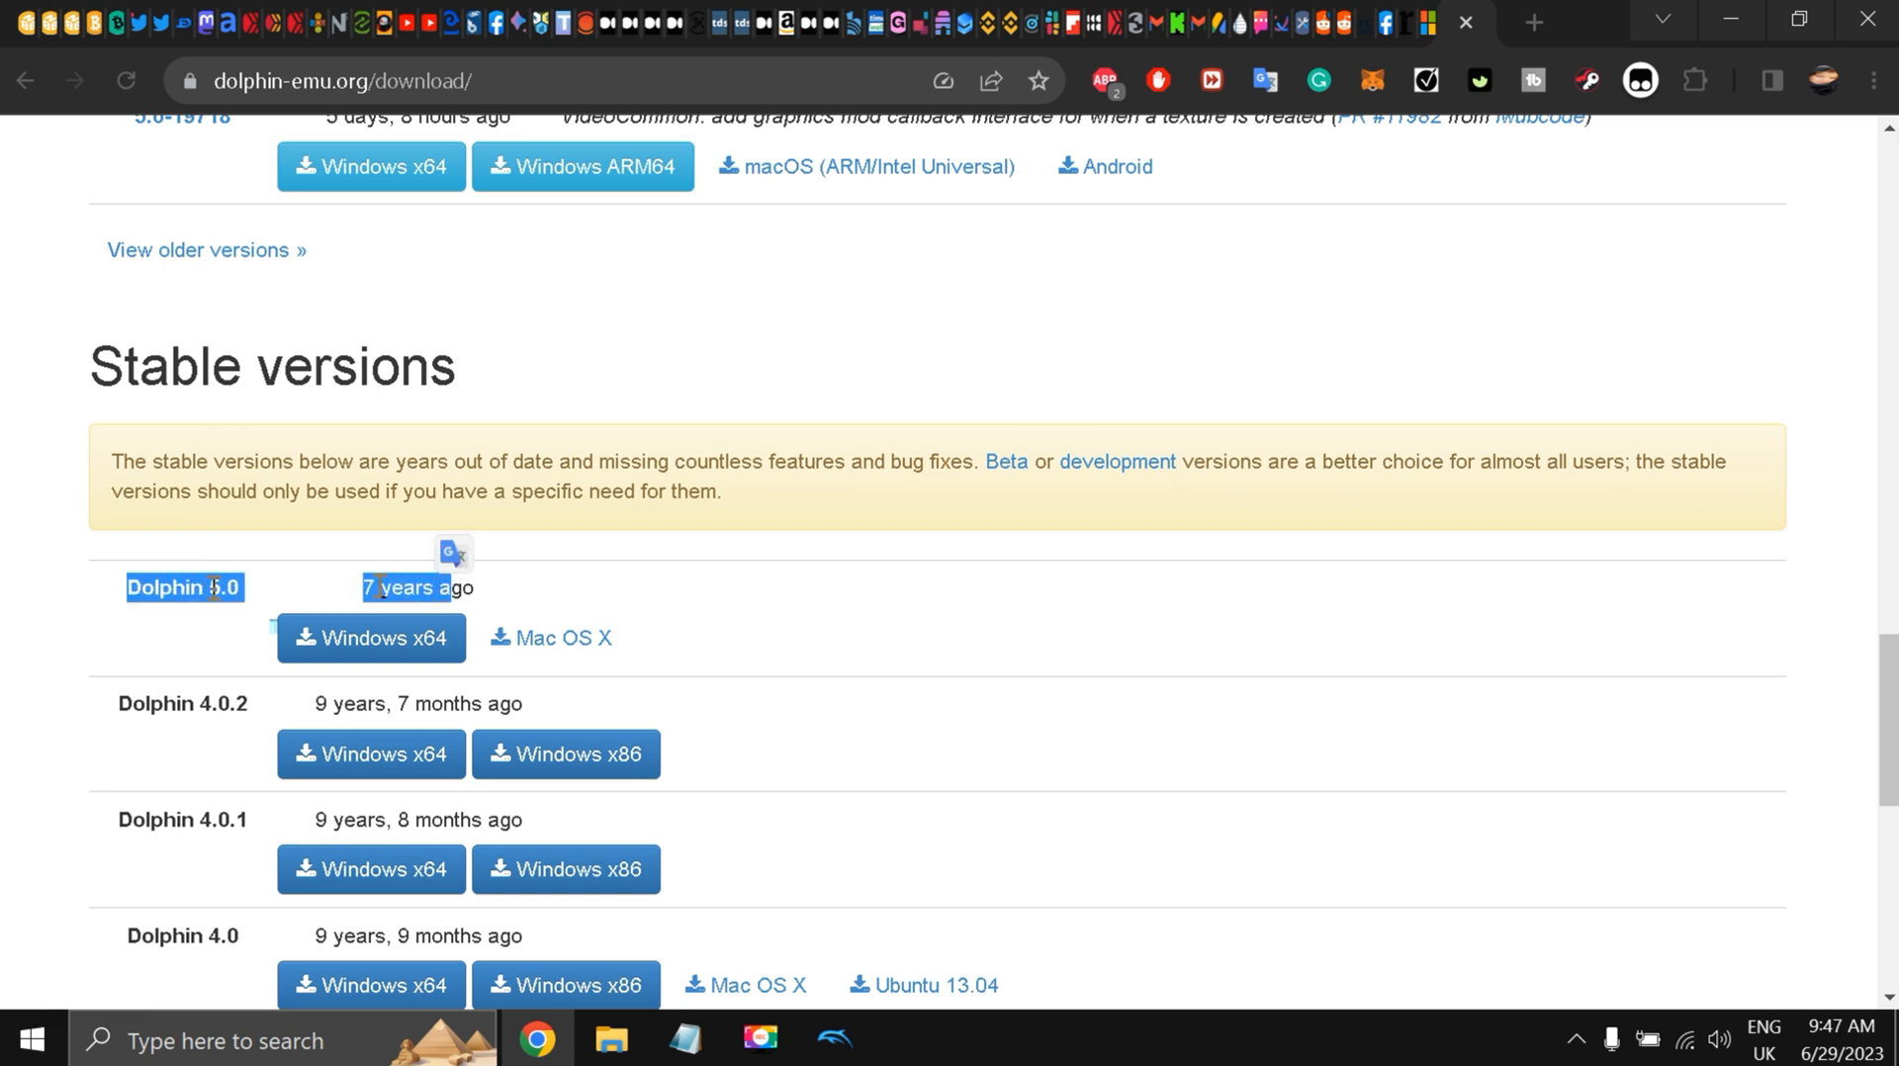
mouse_move(371, 639)
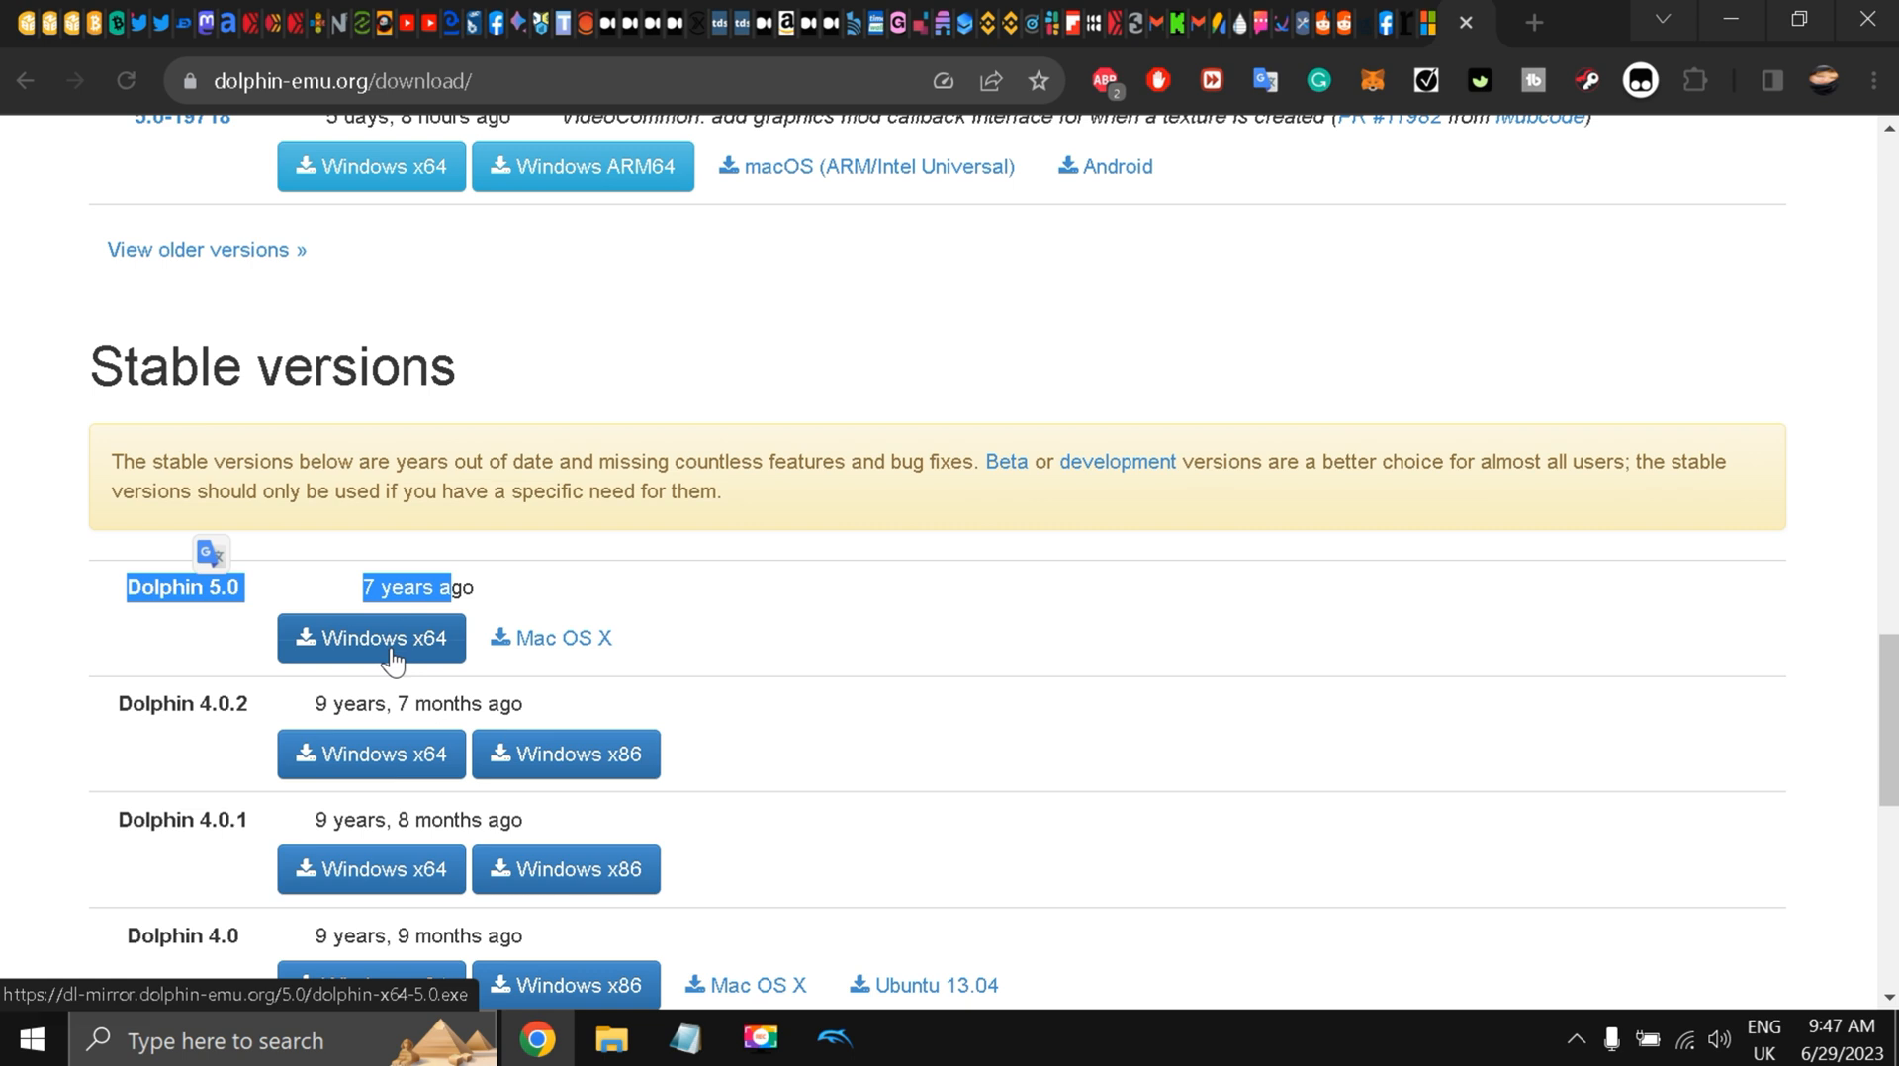
mouse_move(847, 555)
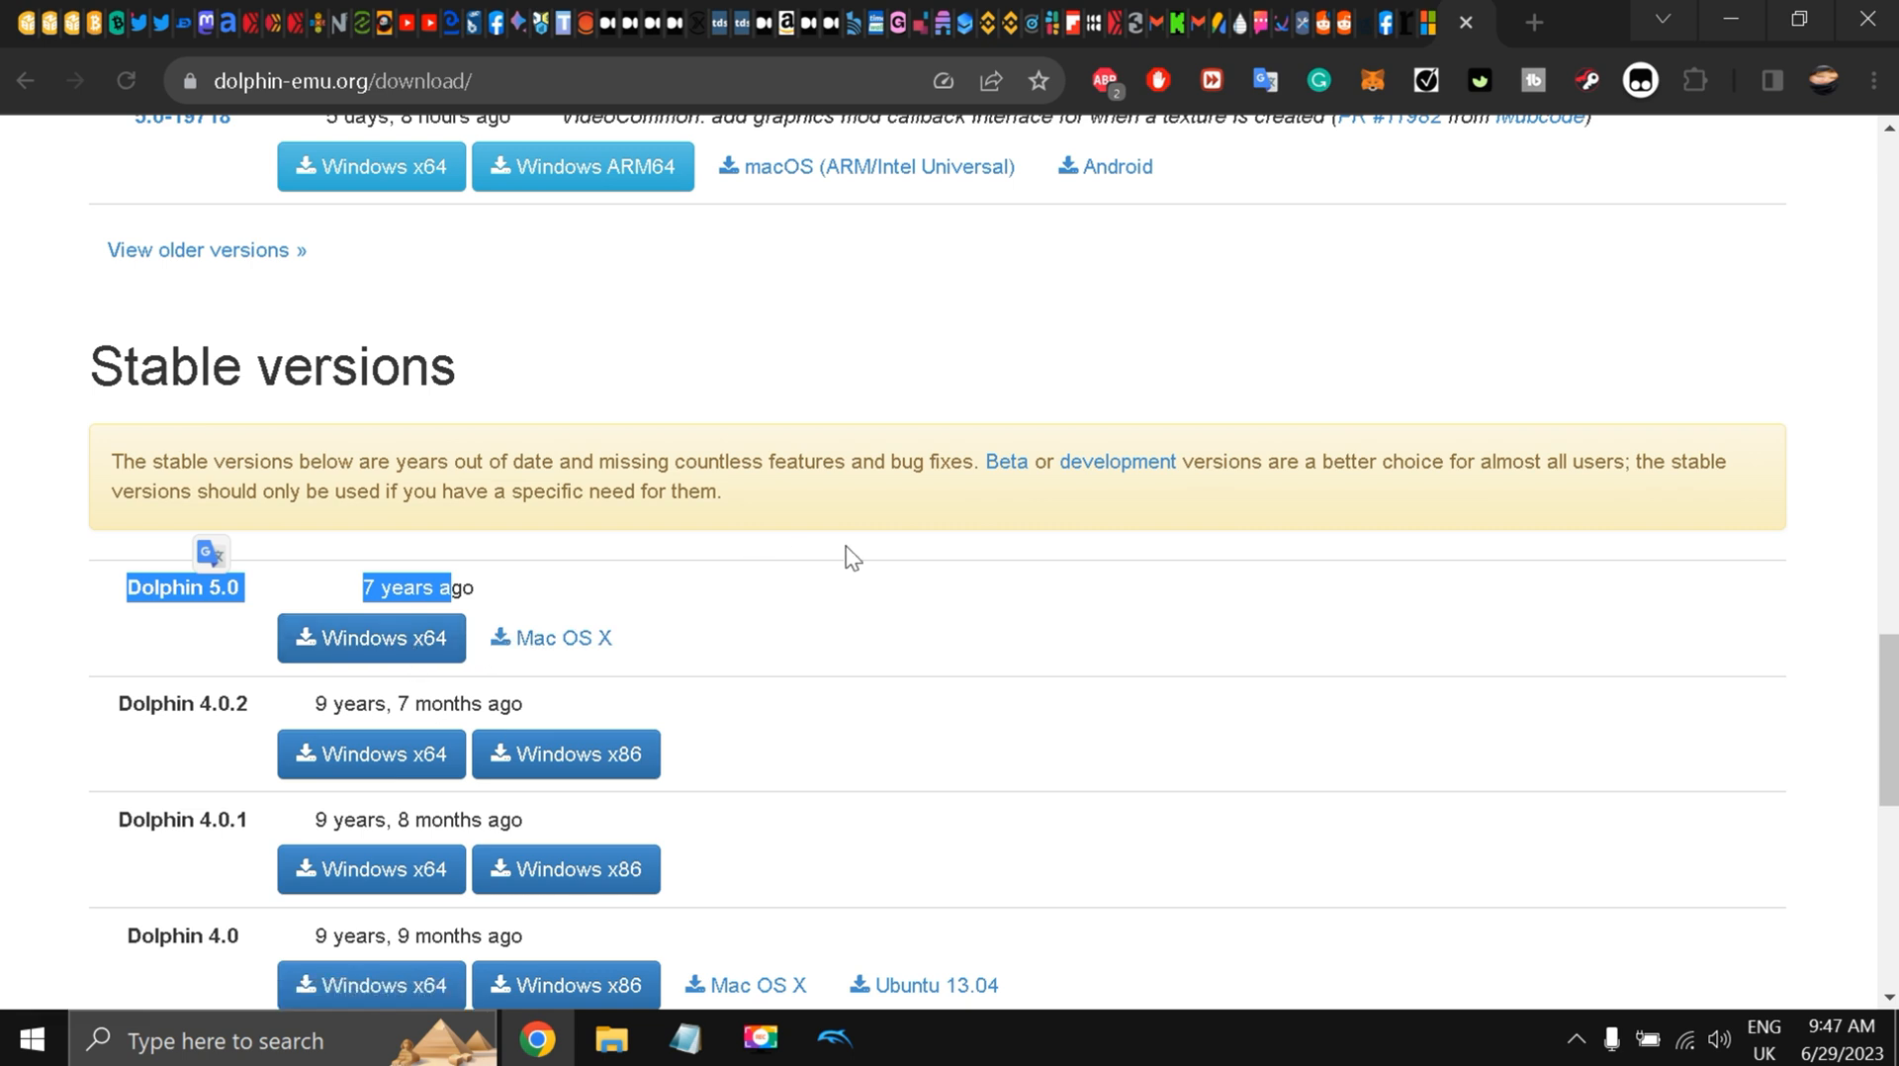
click(885, 643)
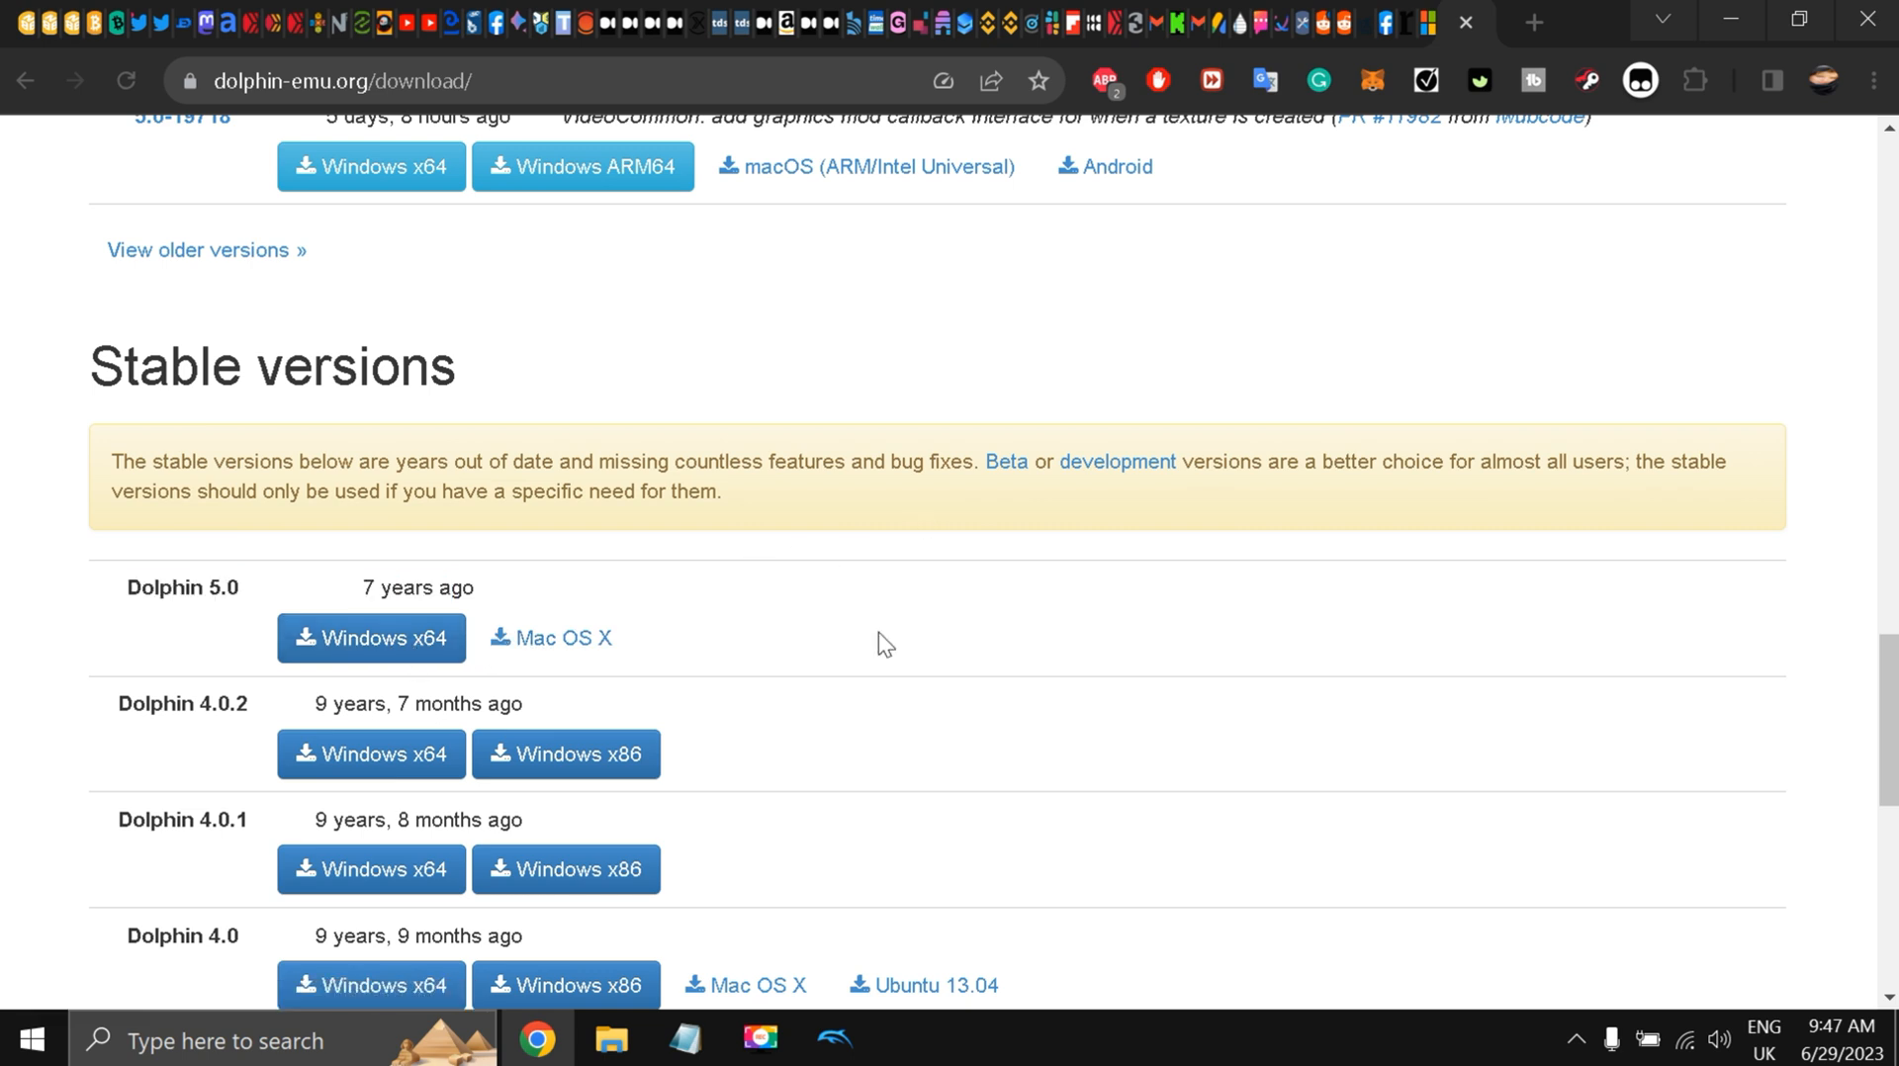
mouse_move(611, 1039)
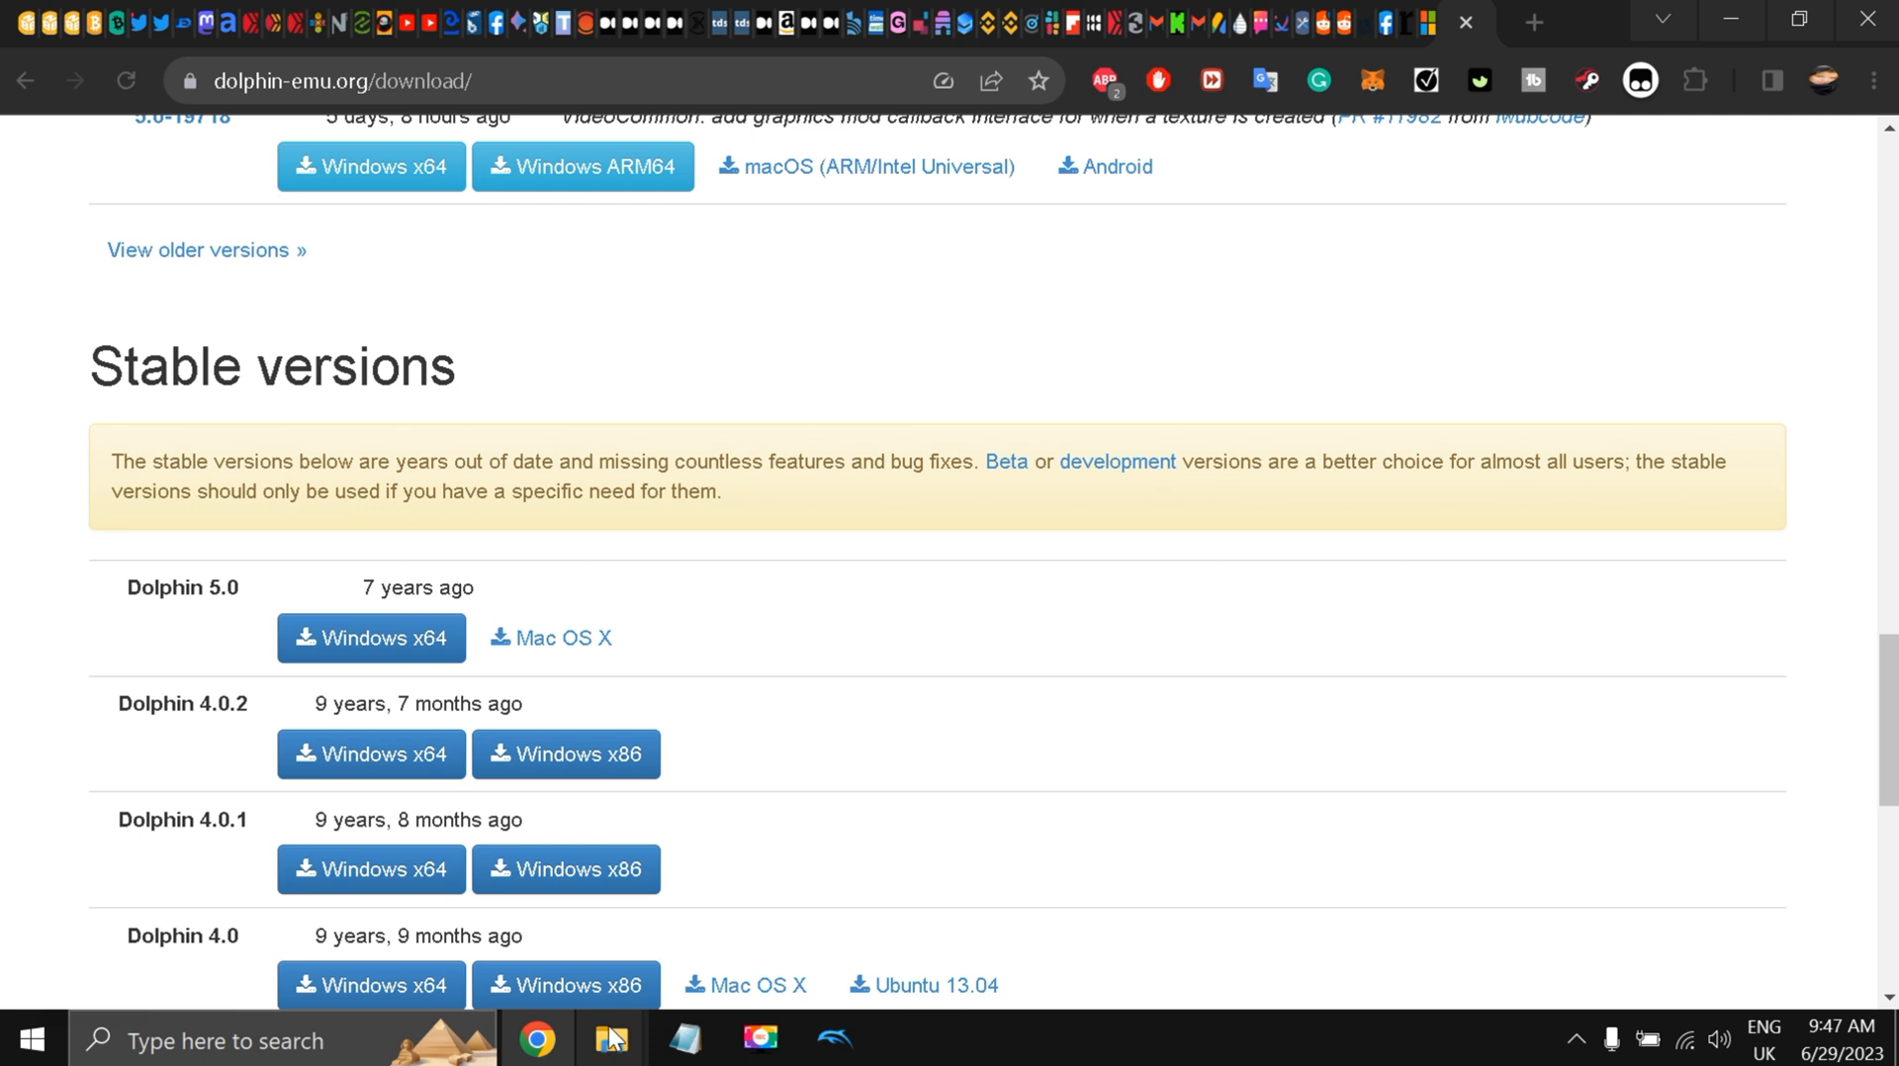
mouse_move(610, 1039)
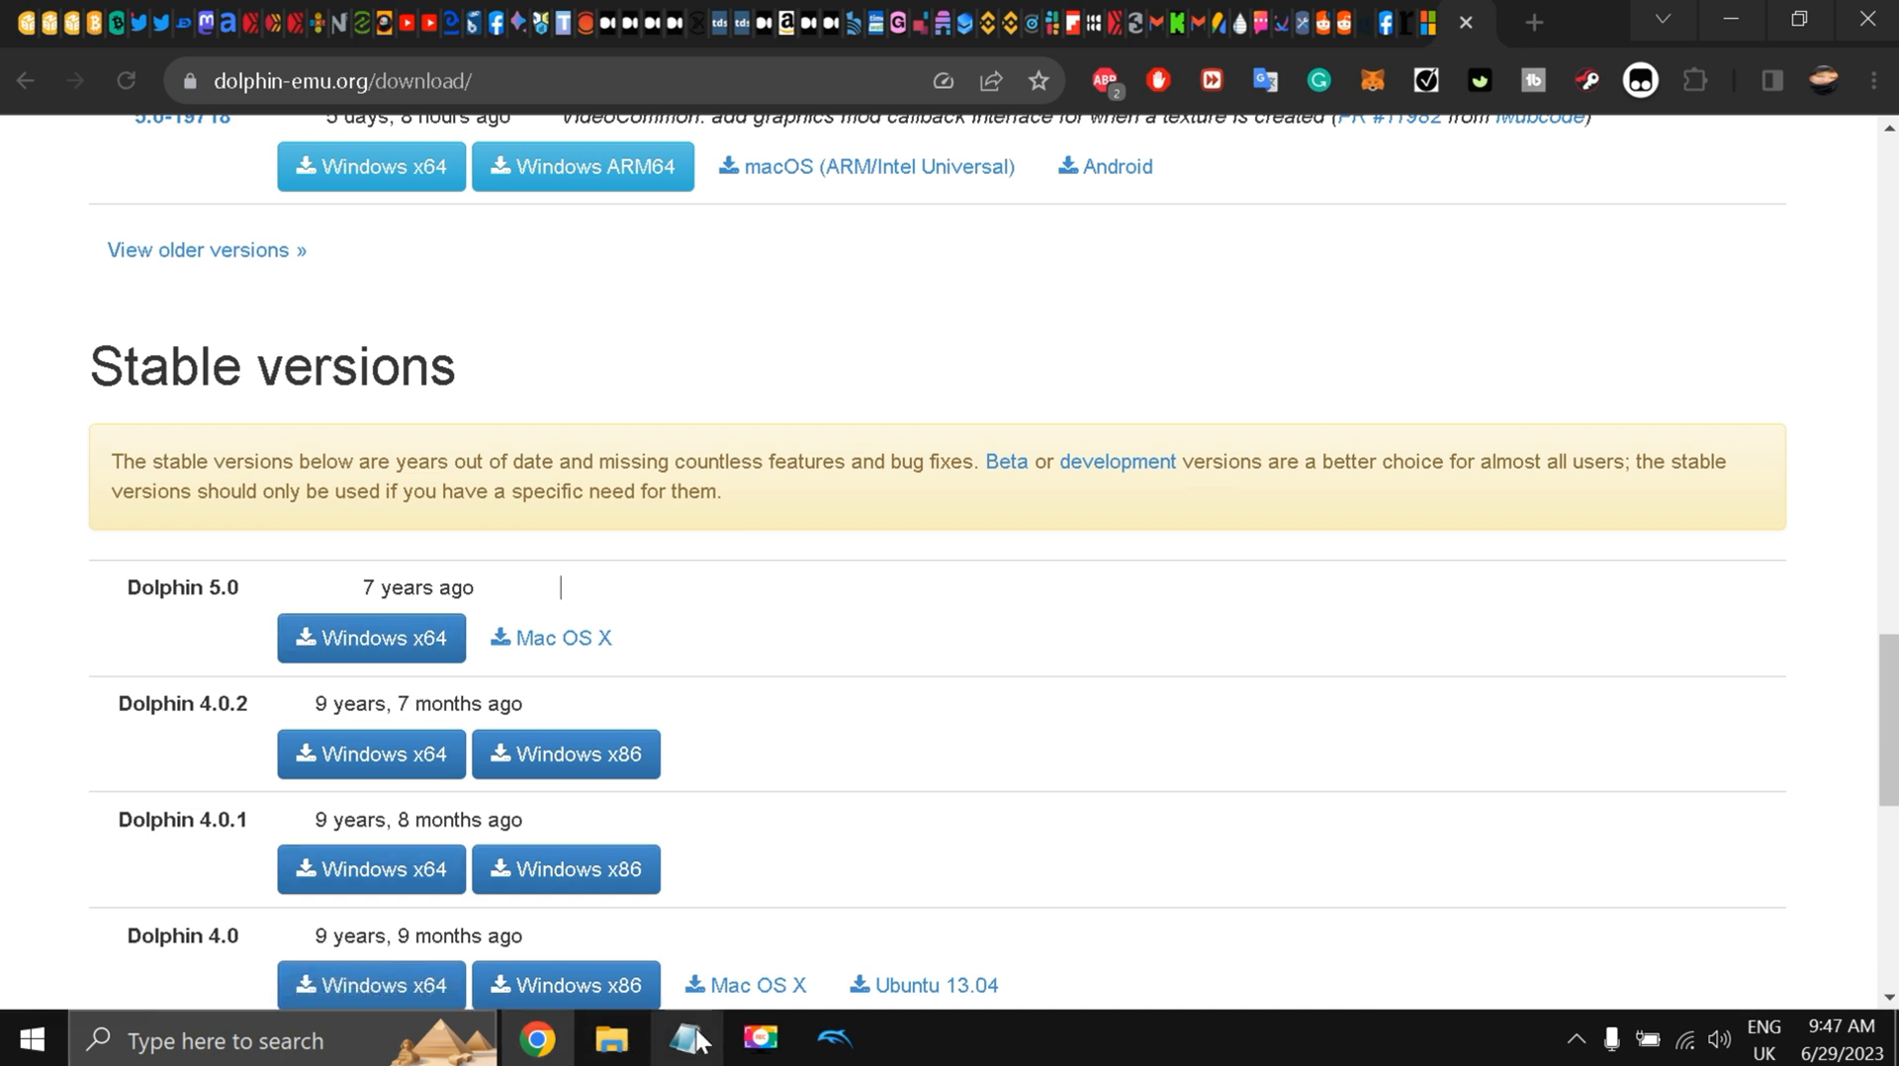
Restore the Dolphin 5.0 window from the taskbar and maximise it.
click(831, 1040)
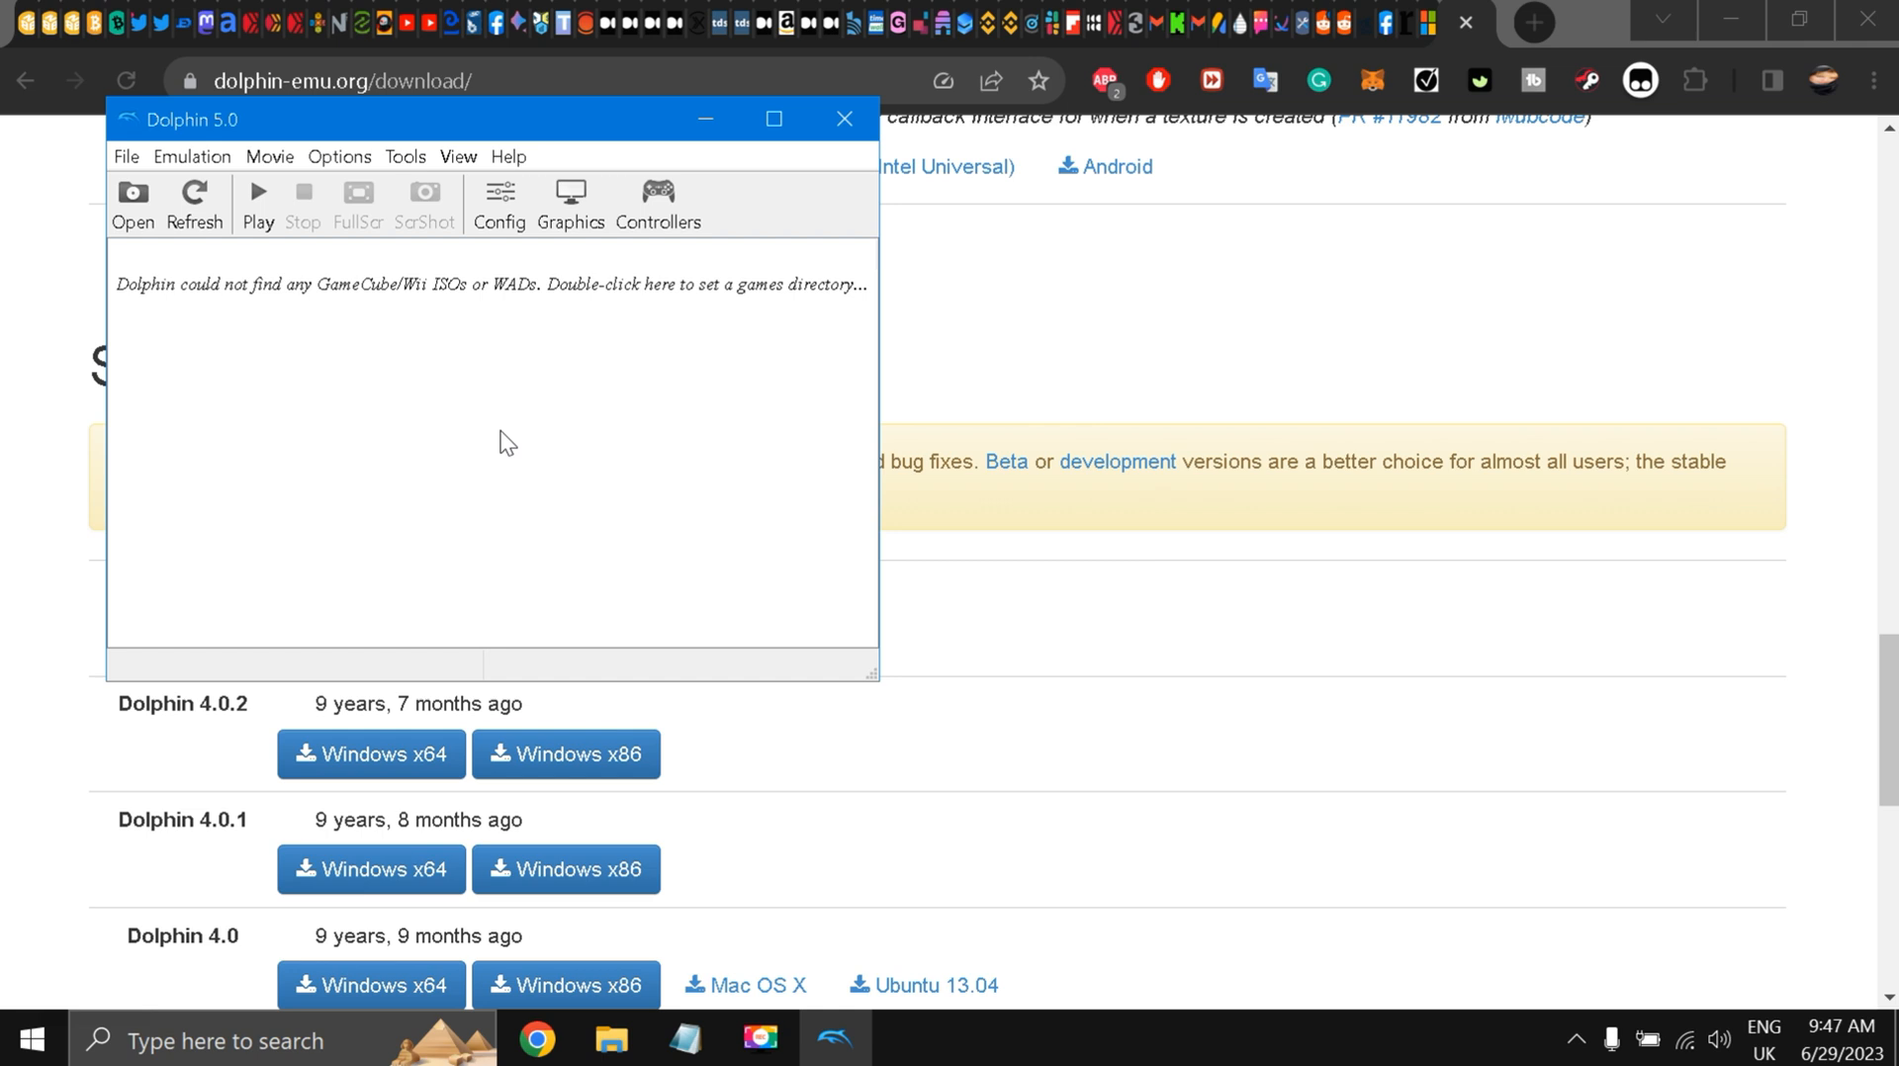
mouse_move(489, 291)
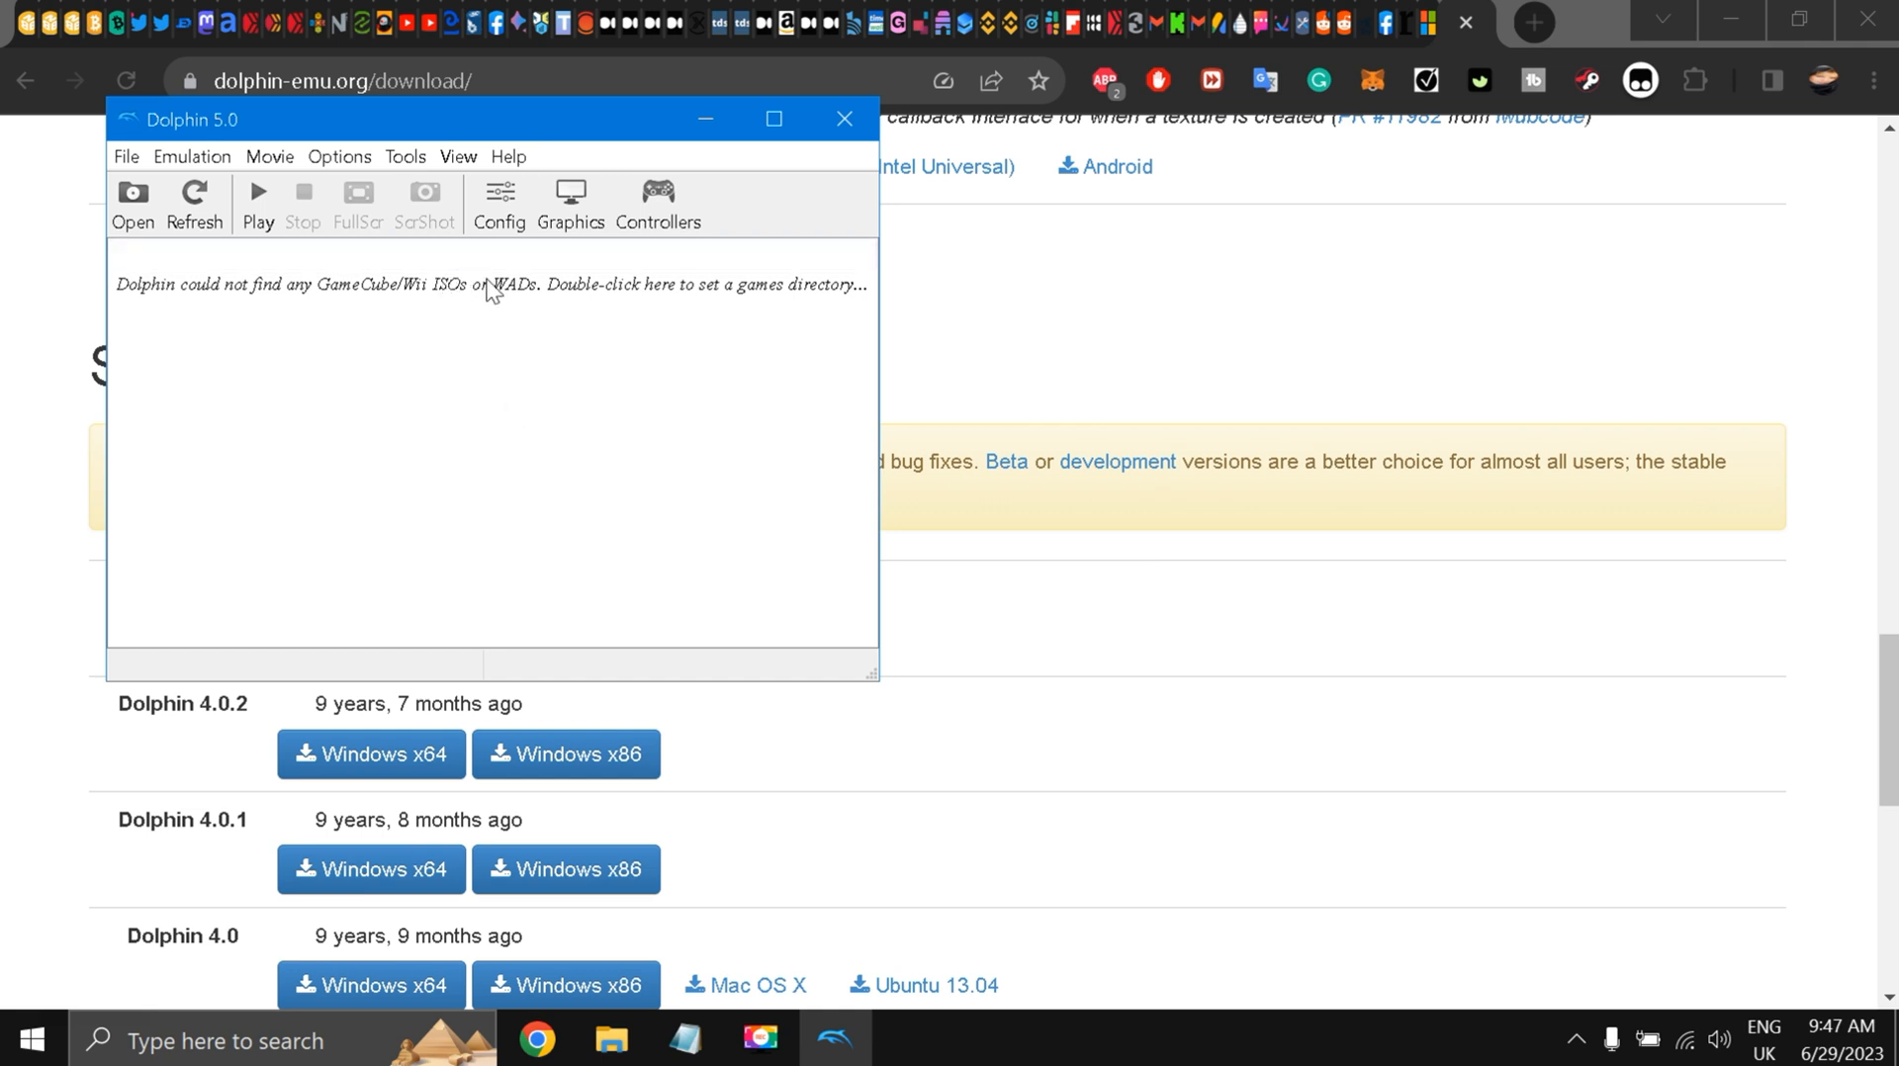
mouse_move(772, 119)
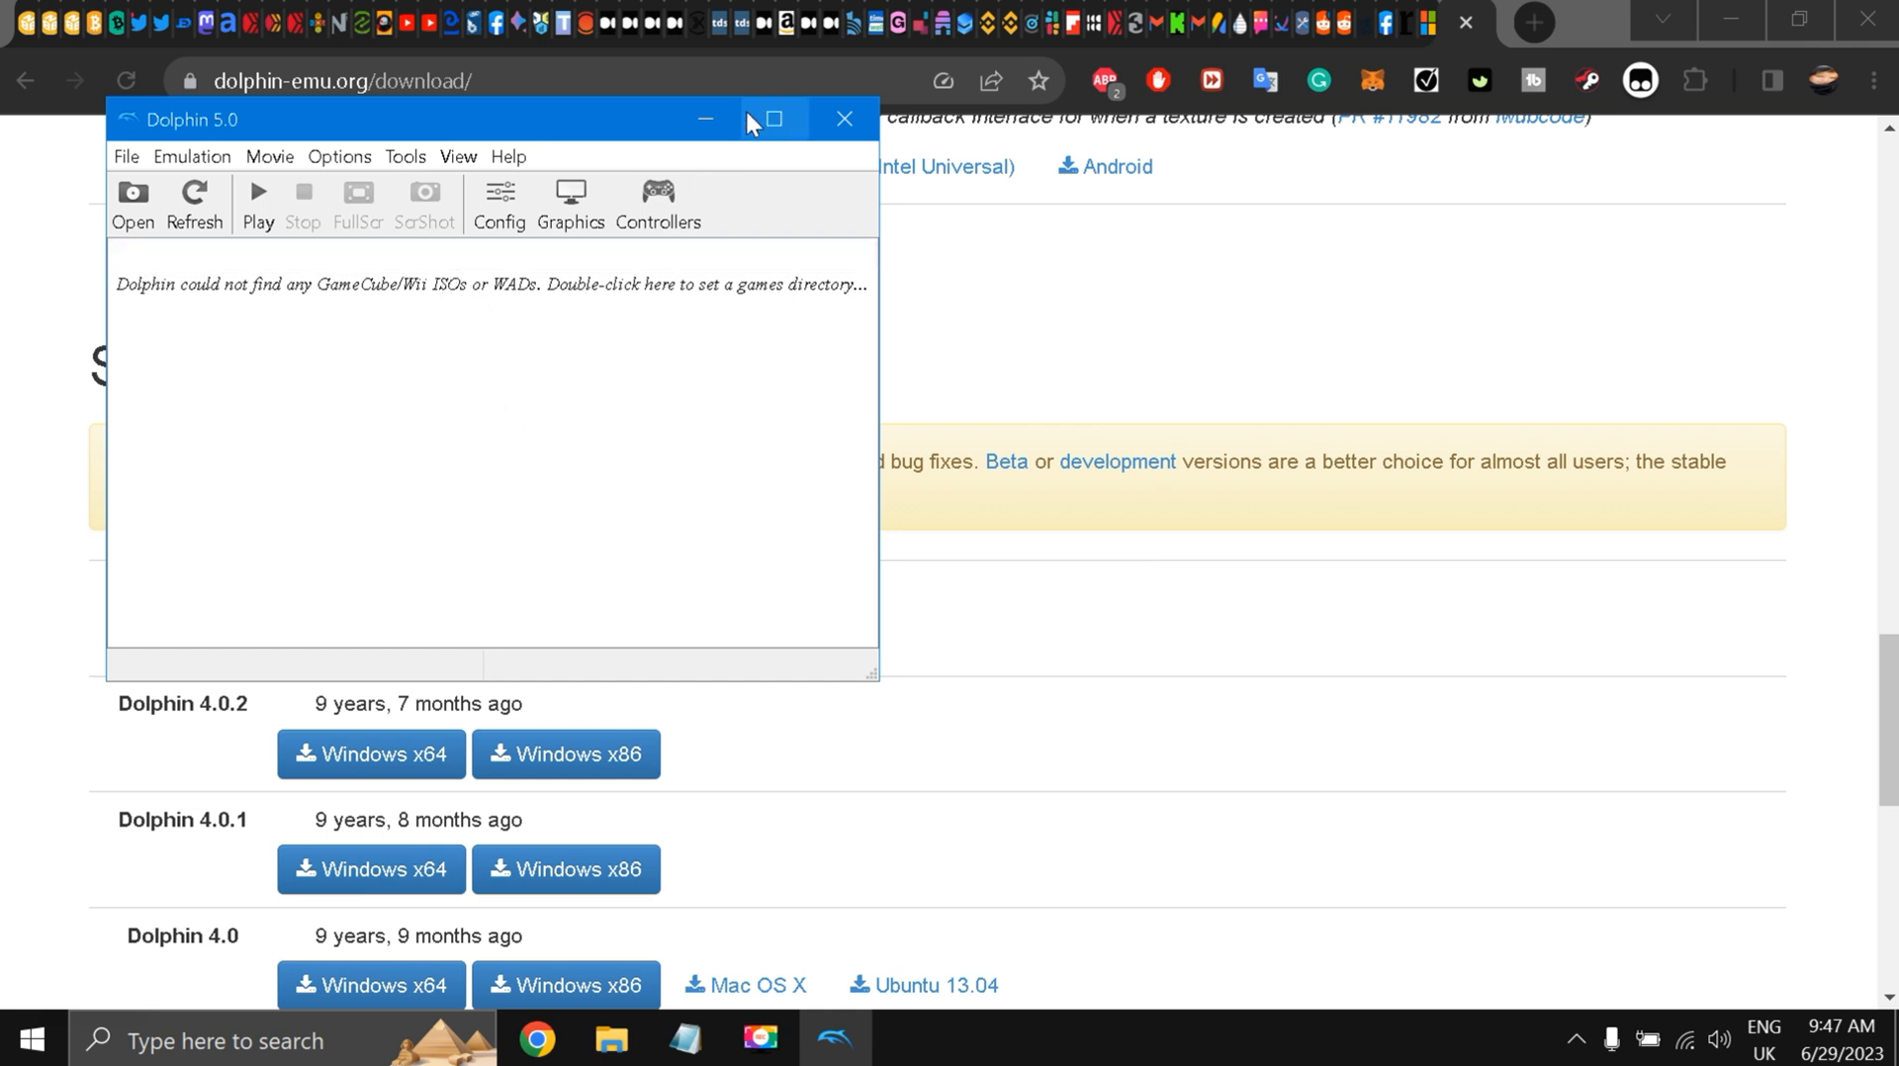
click(771, 119)
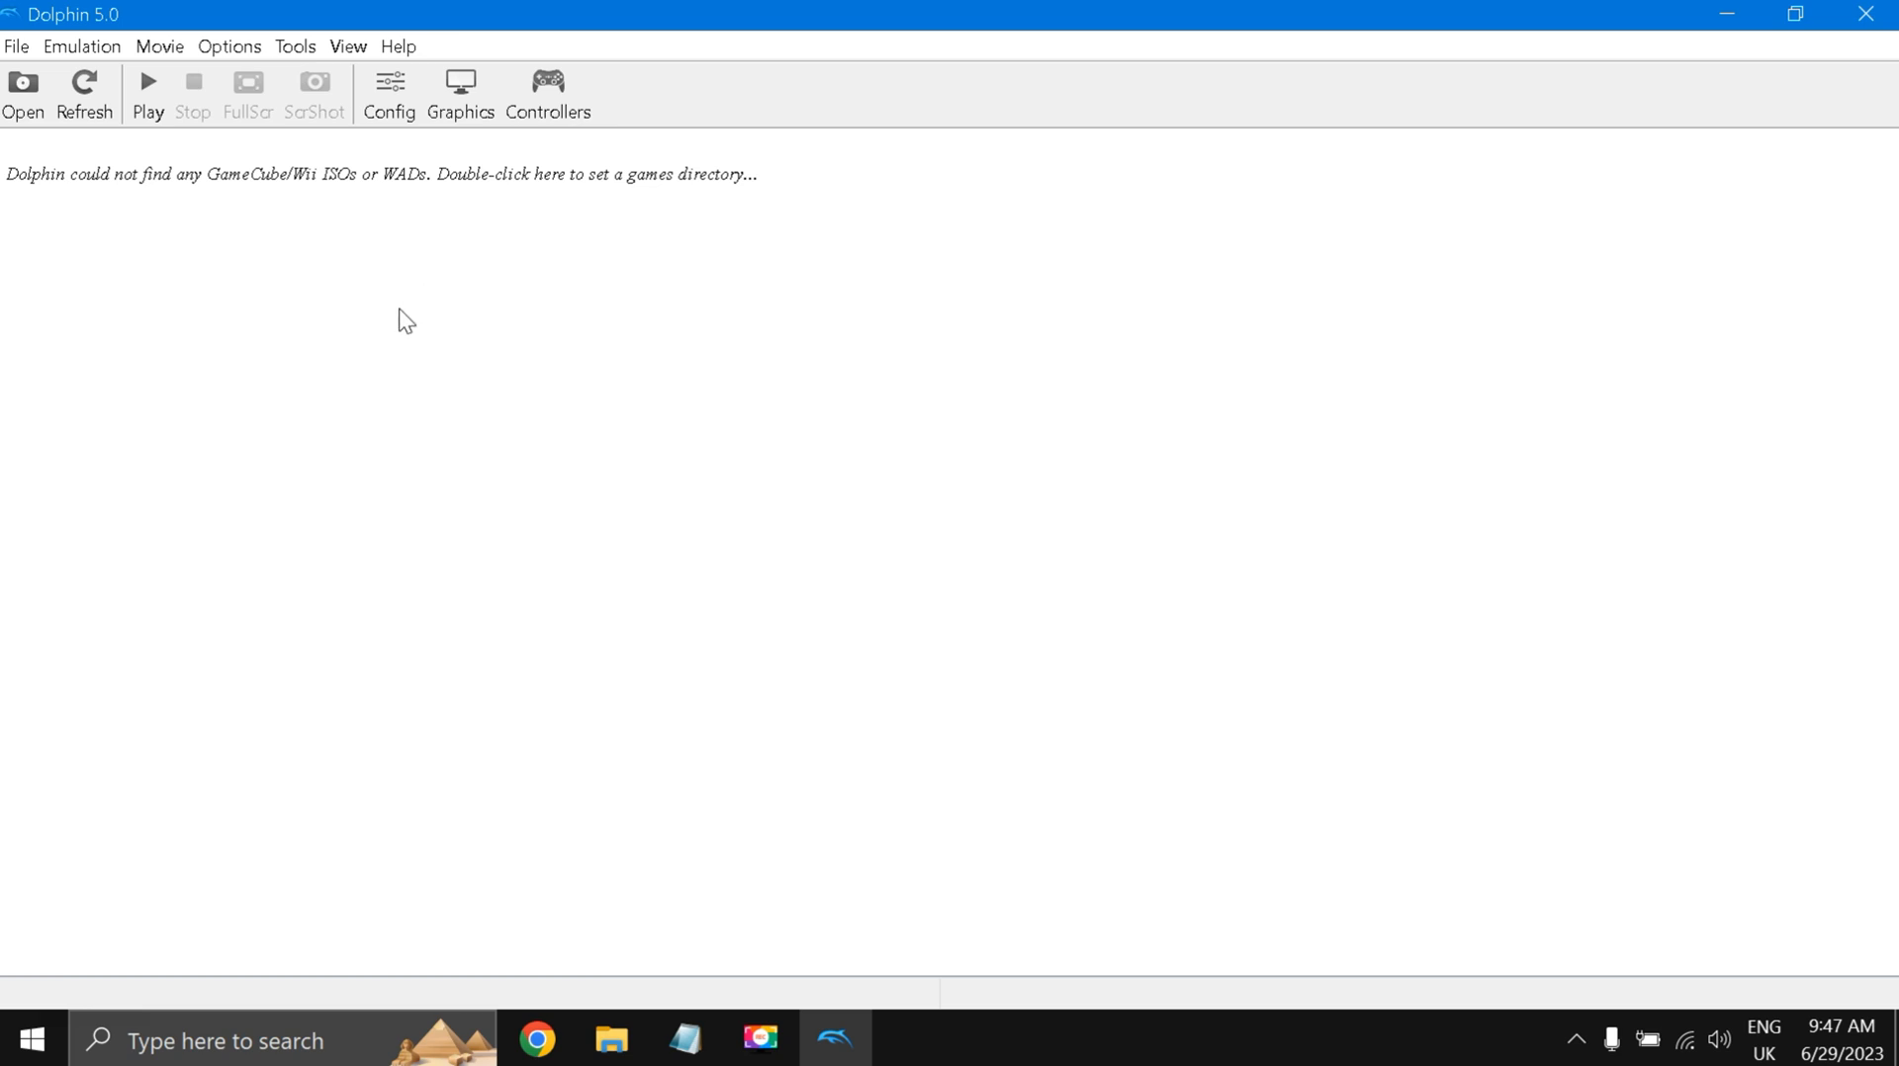
mouse_move(382, 76)
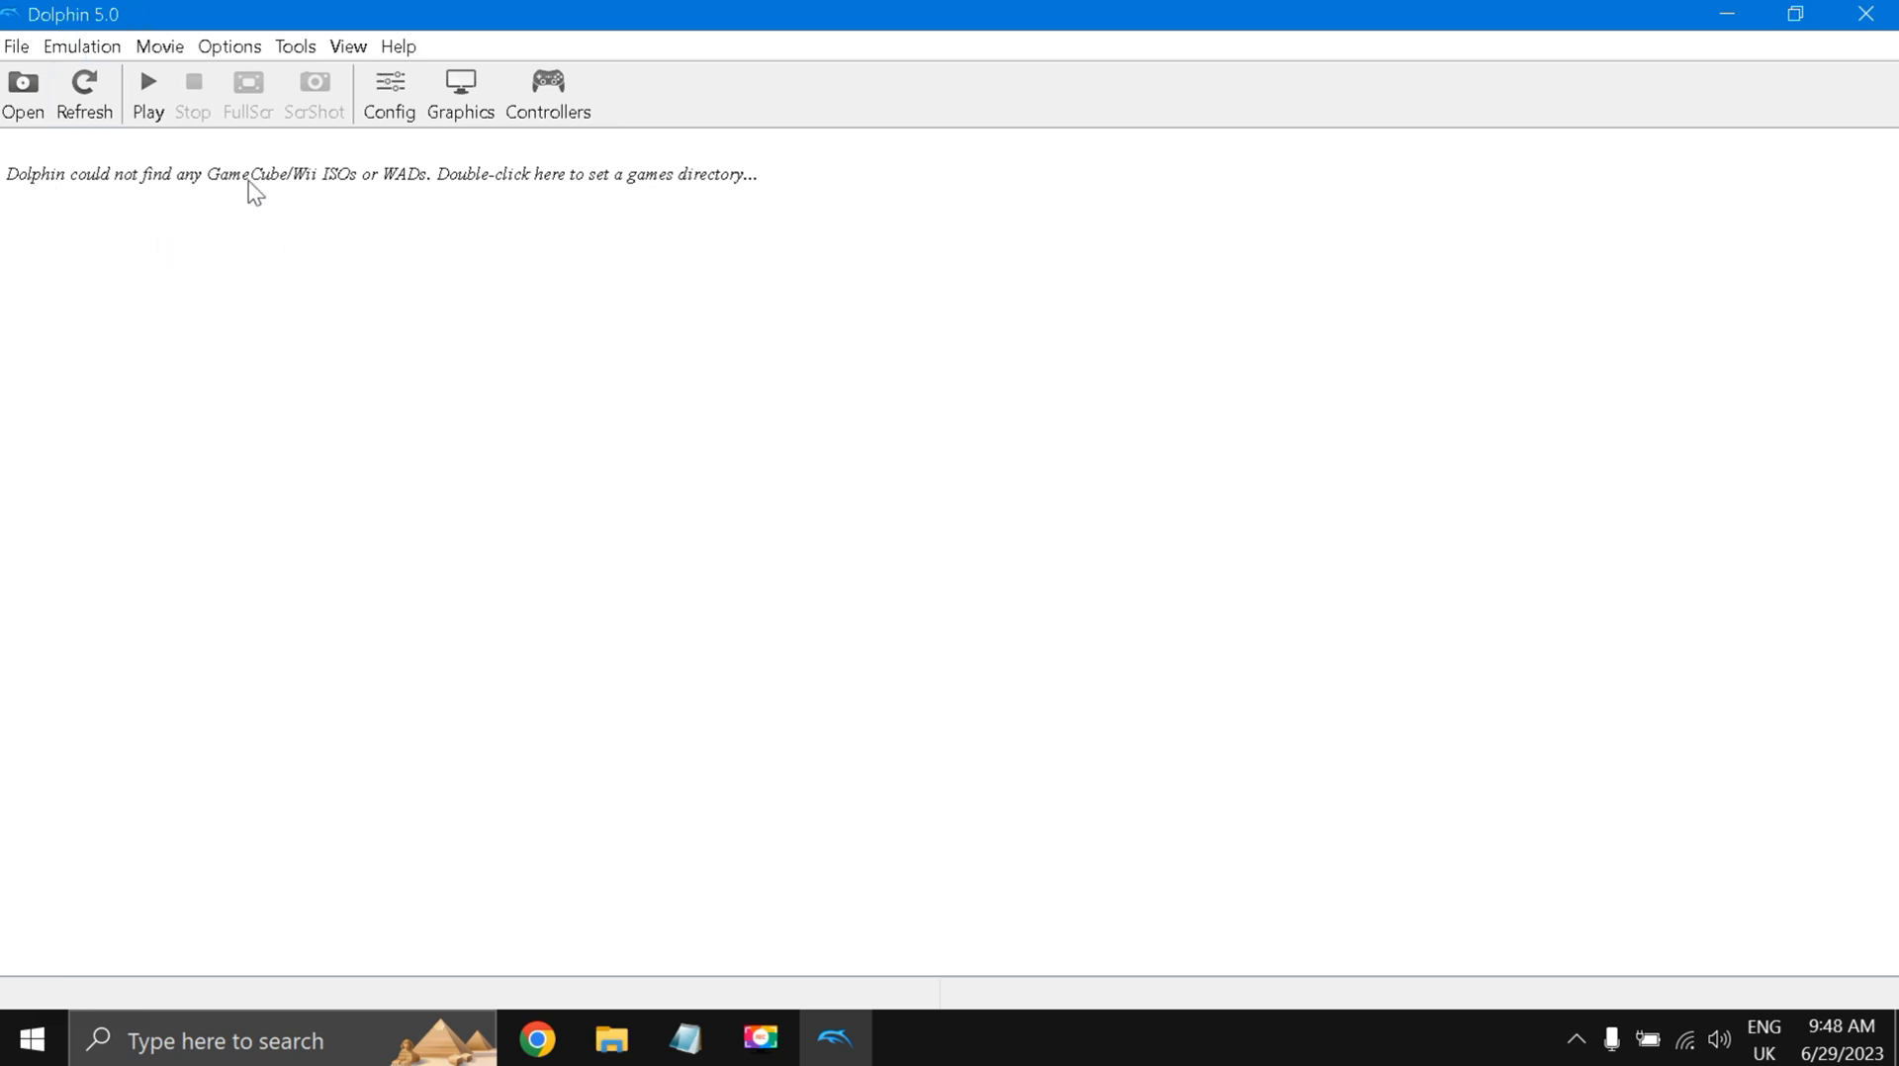
mouse_move(466, 209)
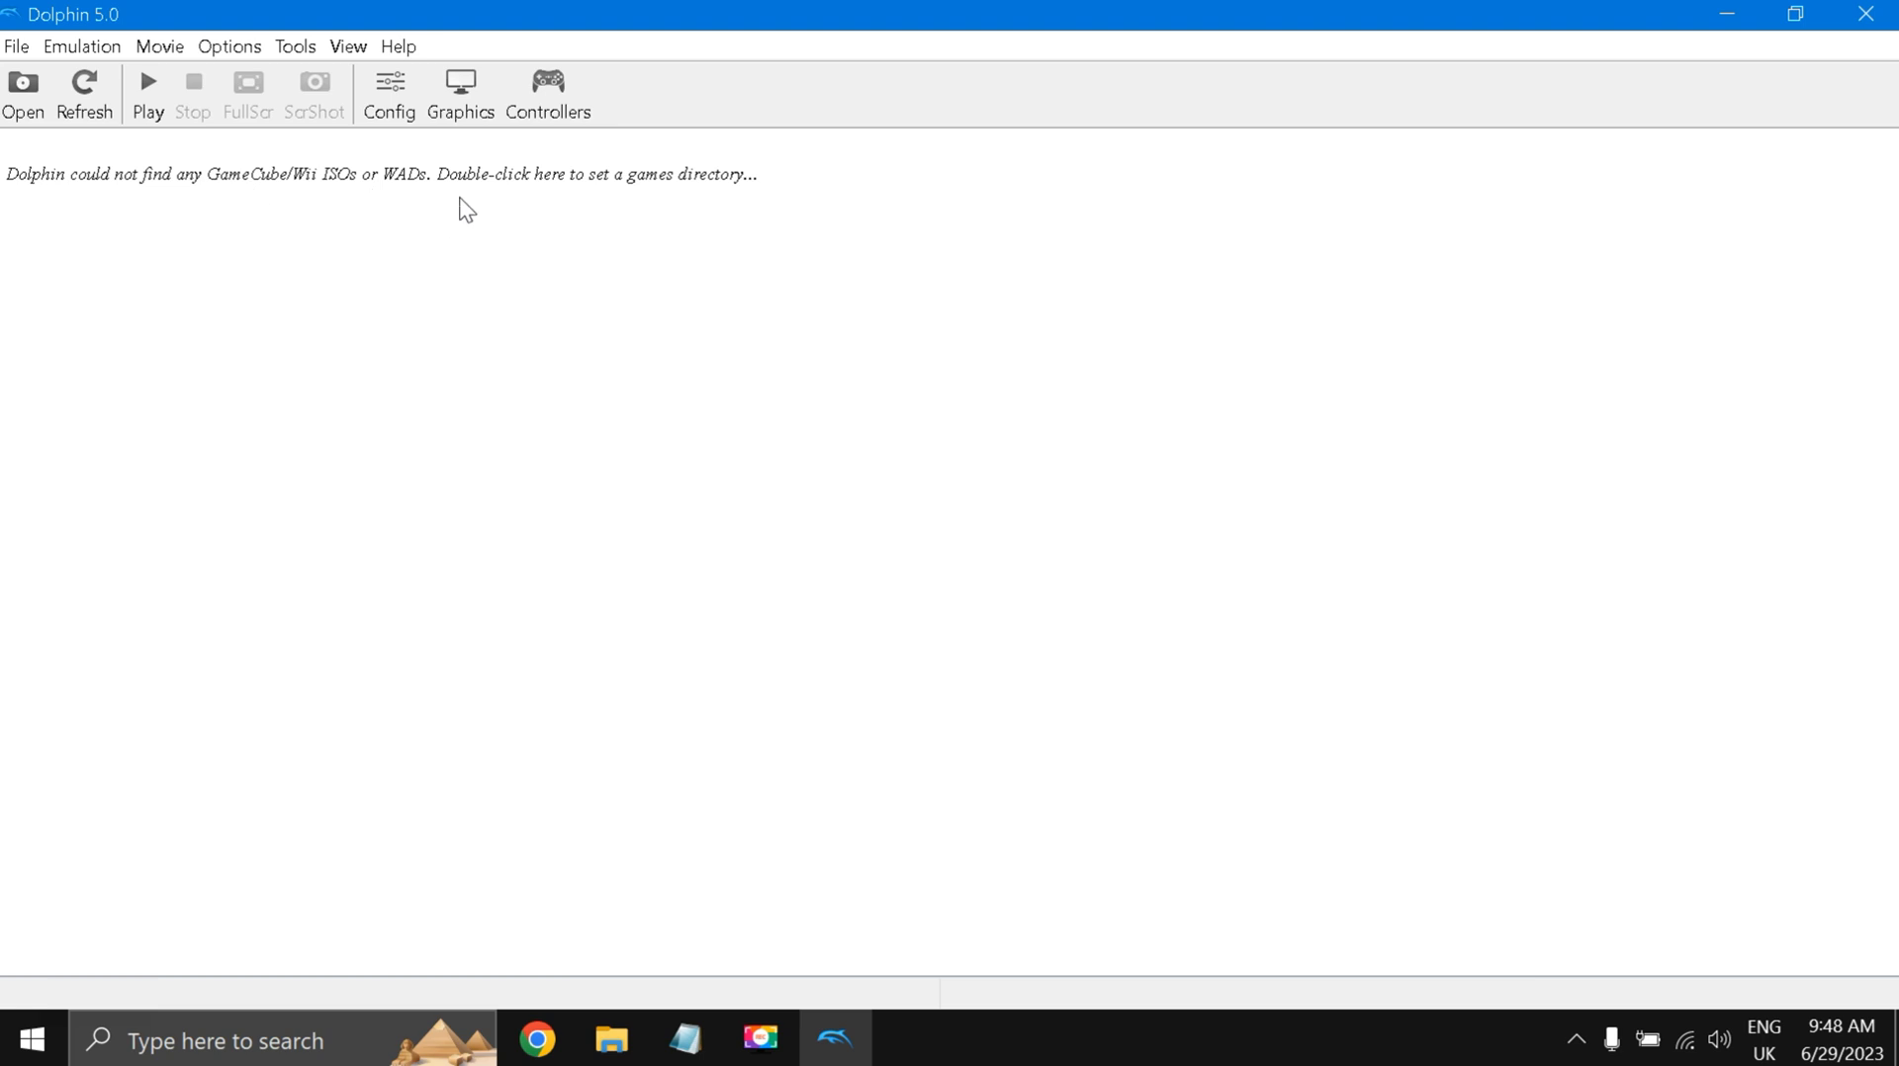
mouse_move(511, 190)
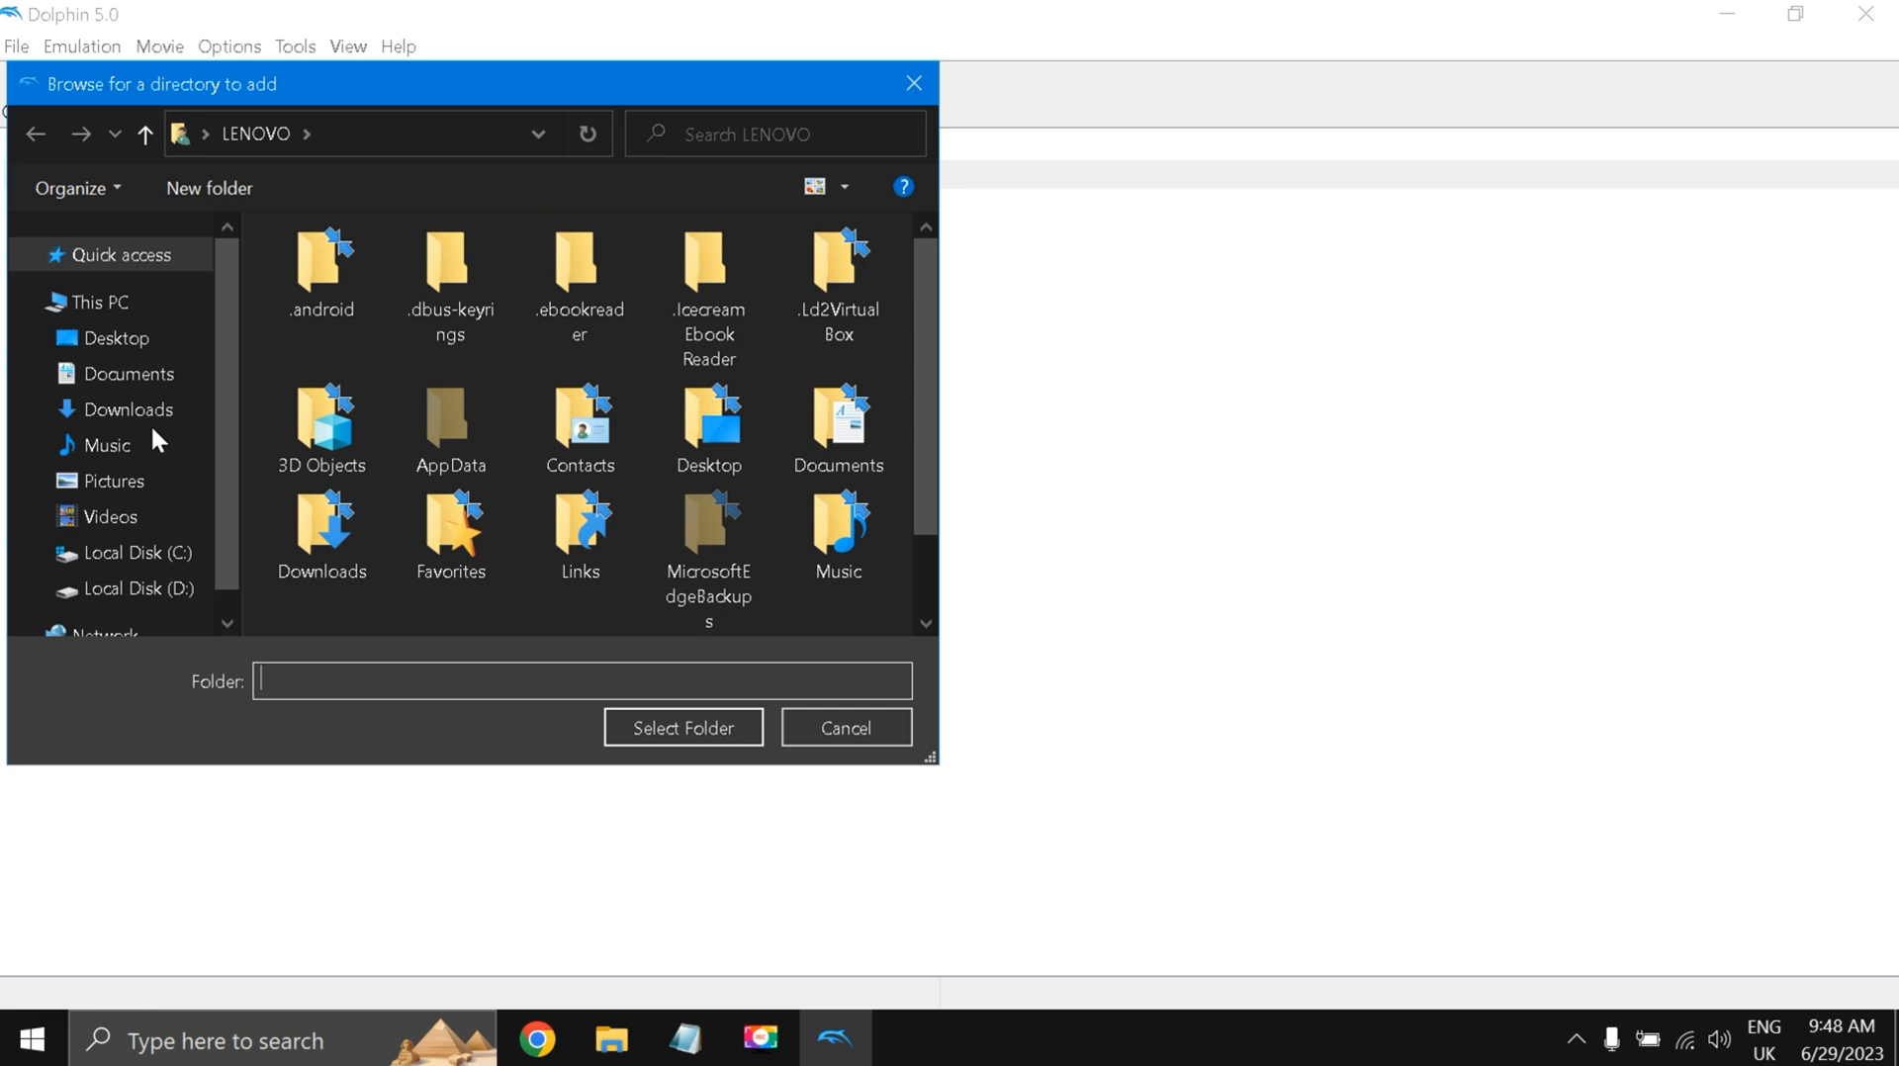
Add D:\Metal Gear Solid - The Twin Snakes as a Dolphin games directory.
click(142, 594)
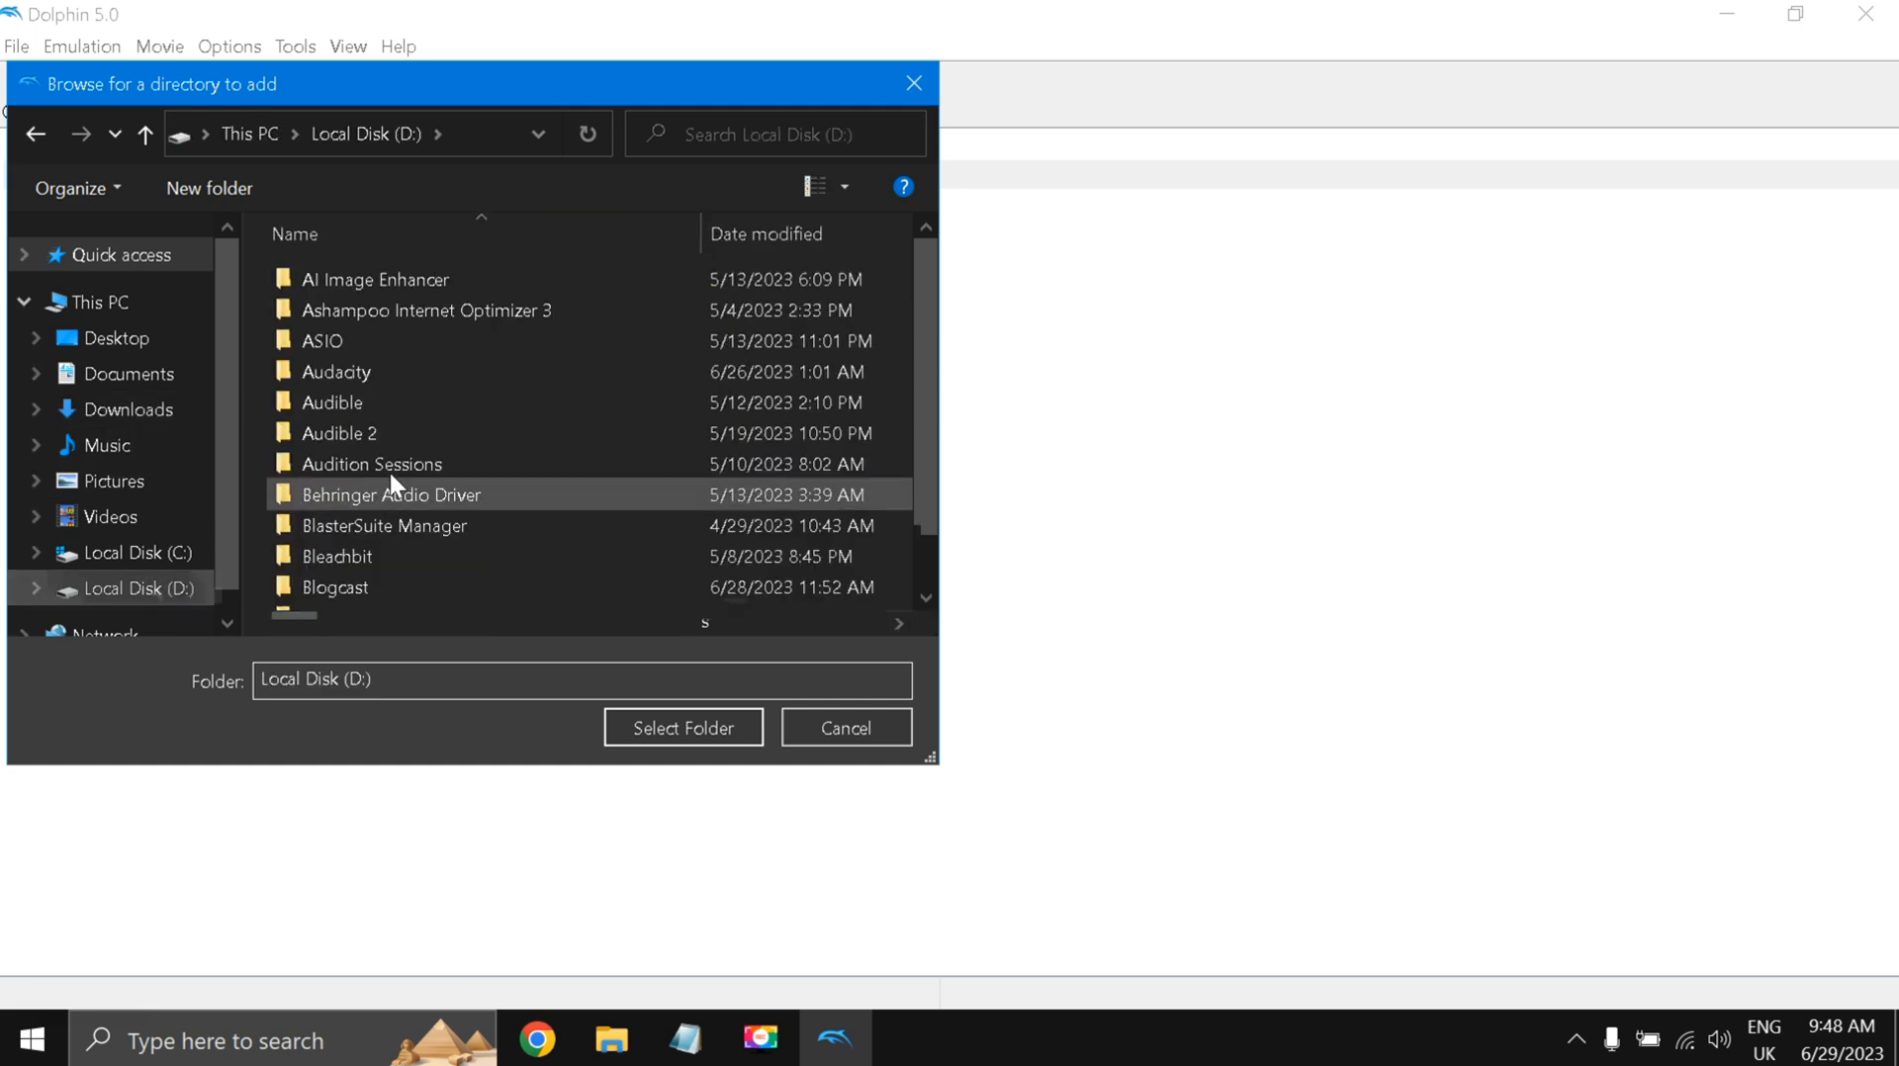
scroll(down, 3)
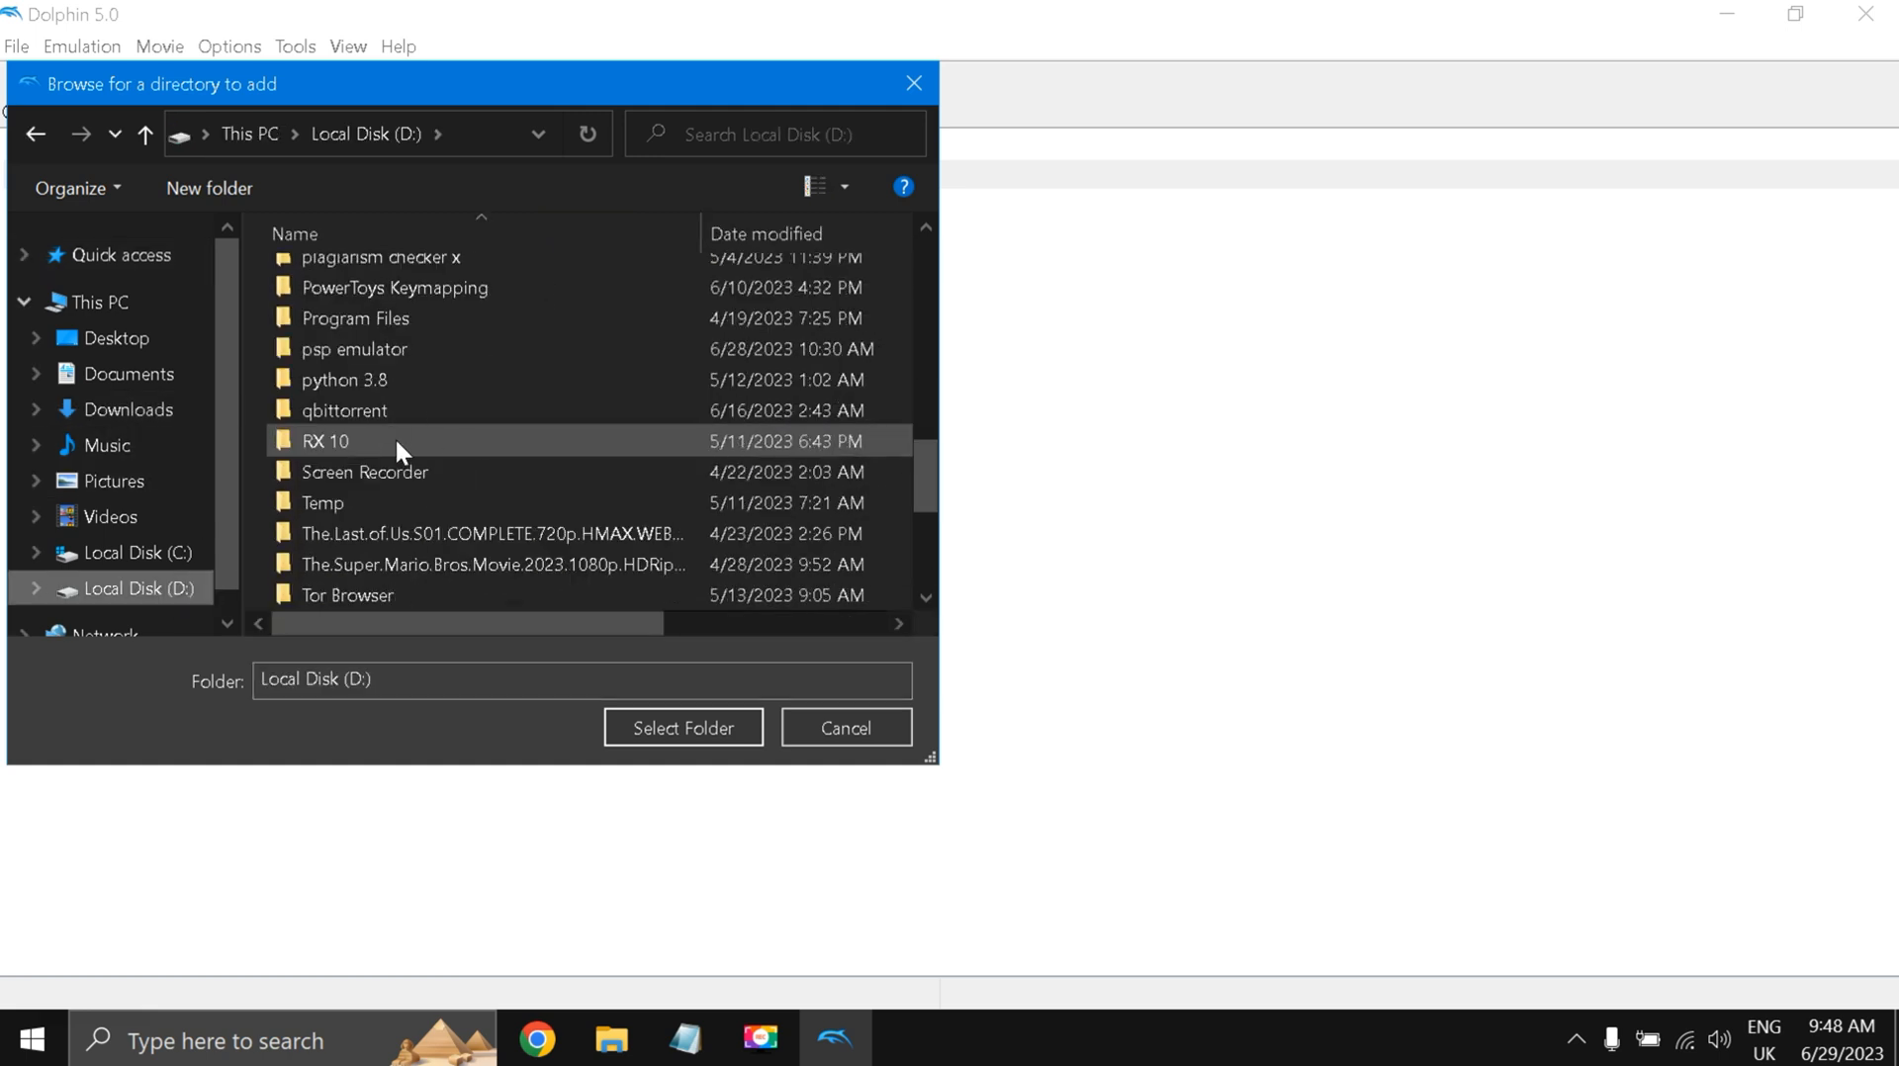
scroll(up, 3)
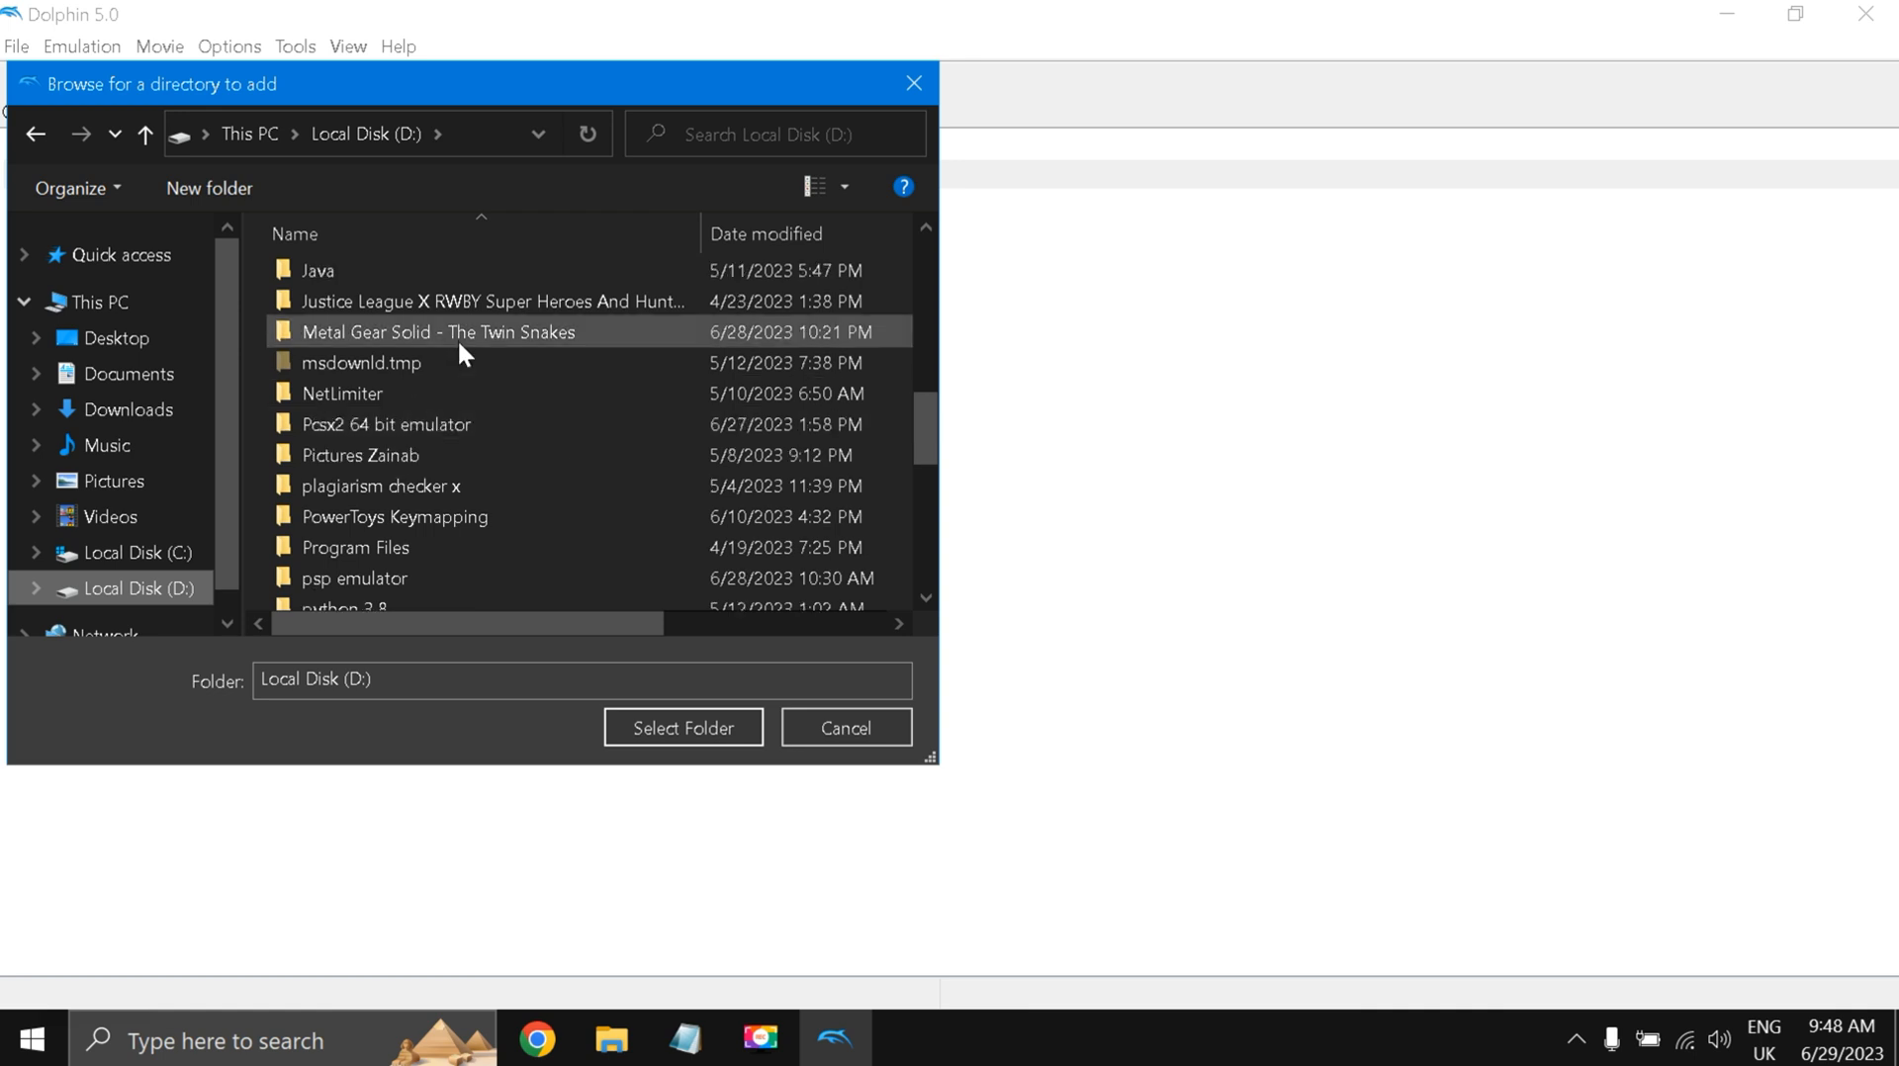
click(438, 332)
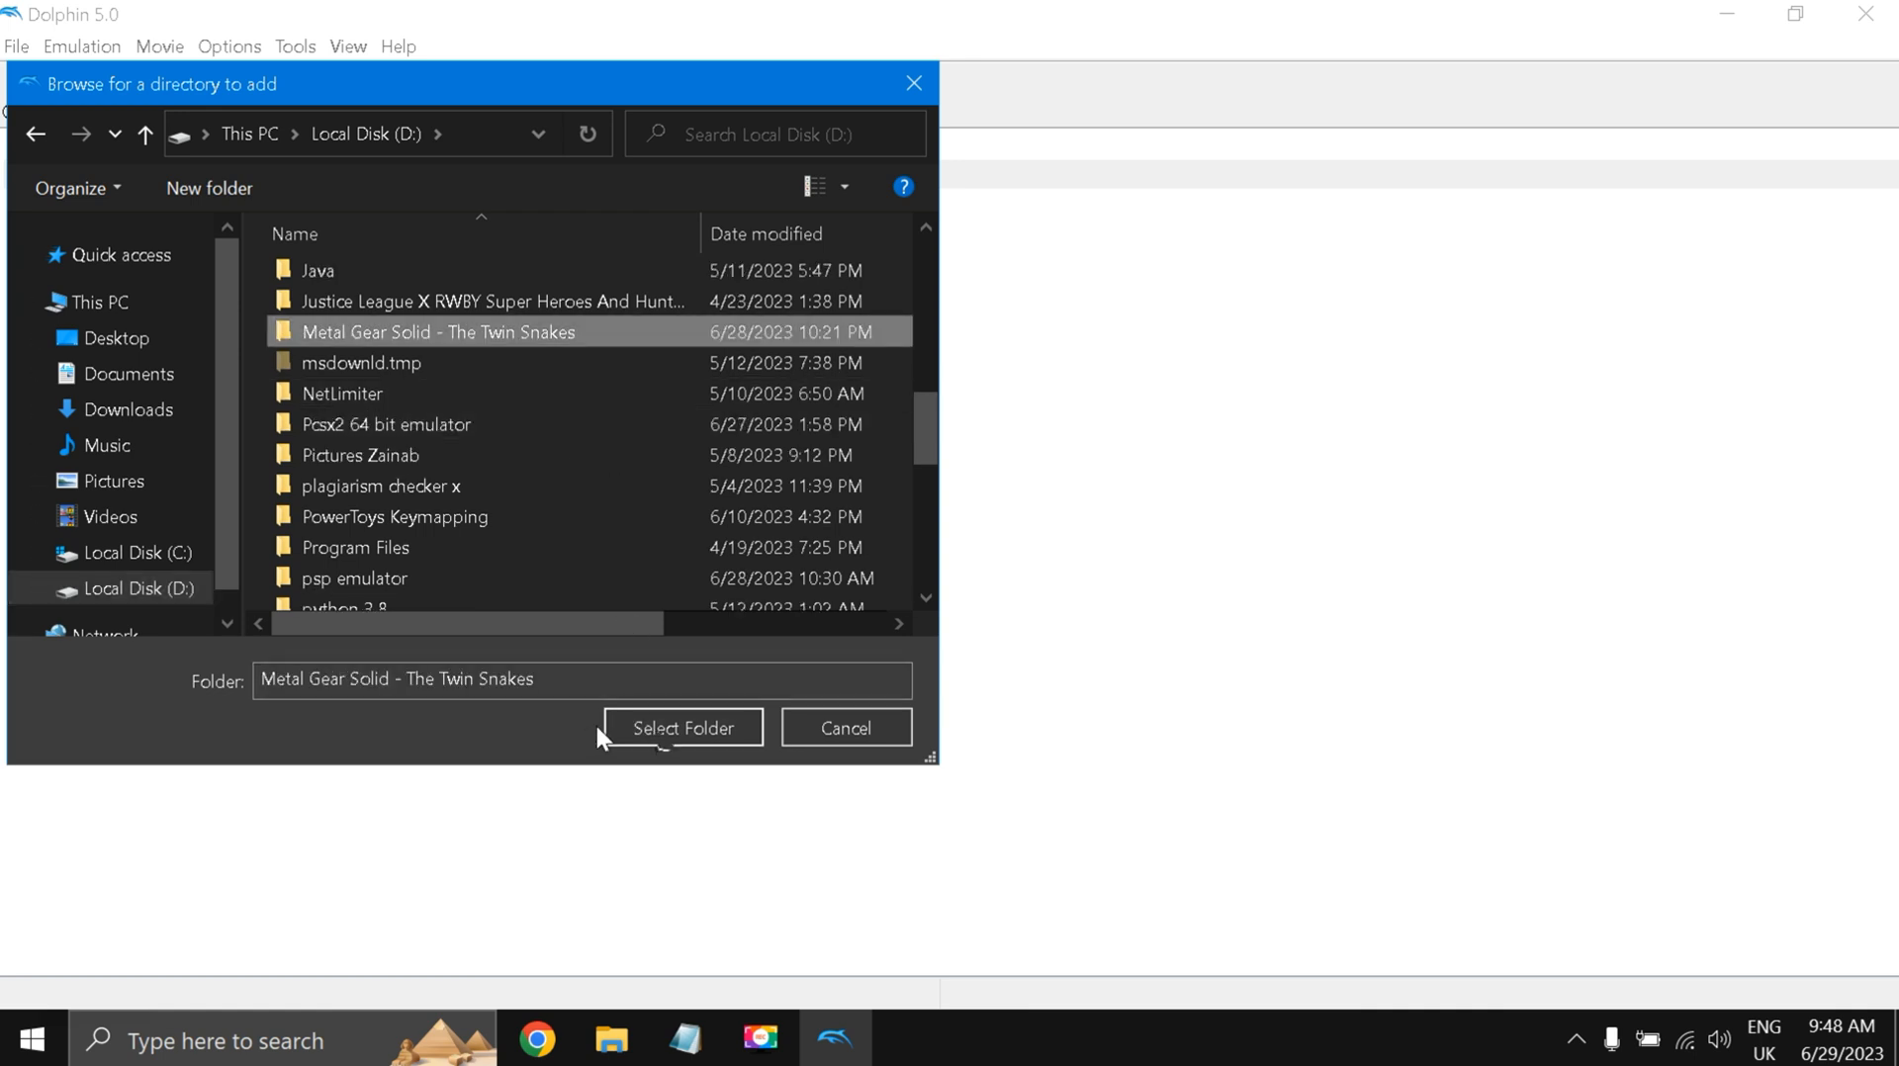
click(681, 728)
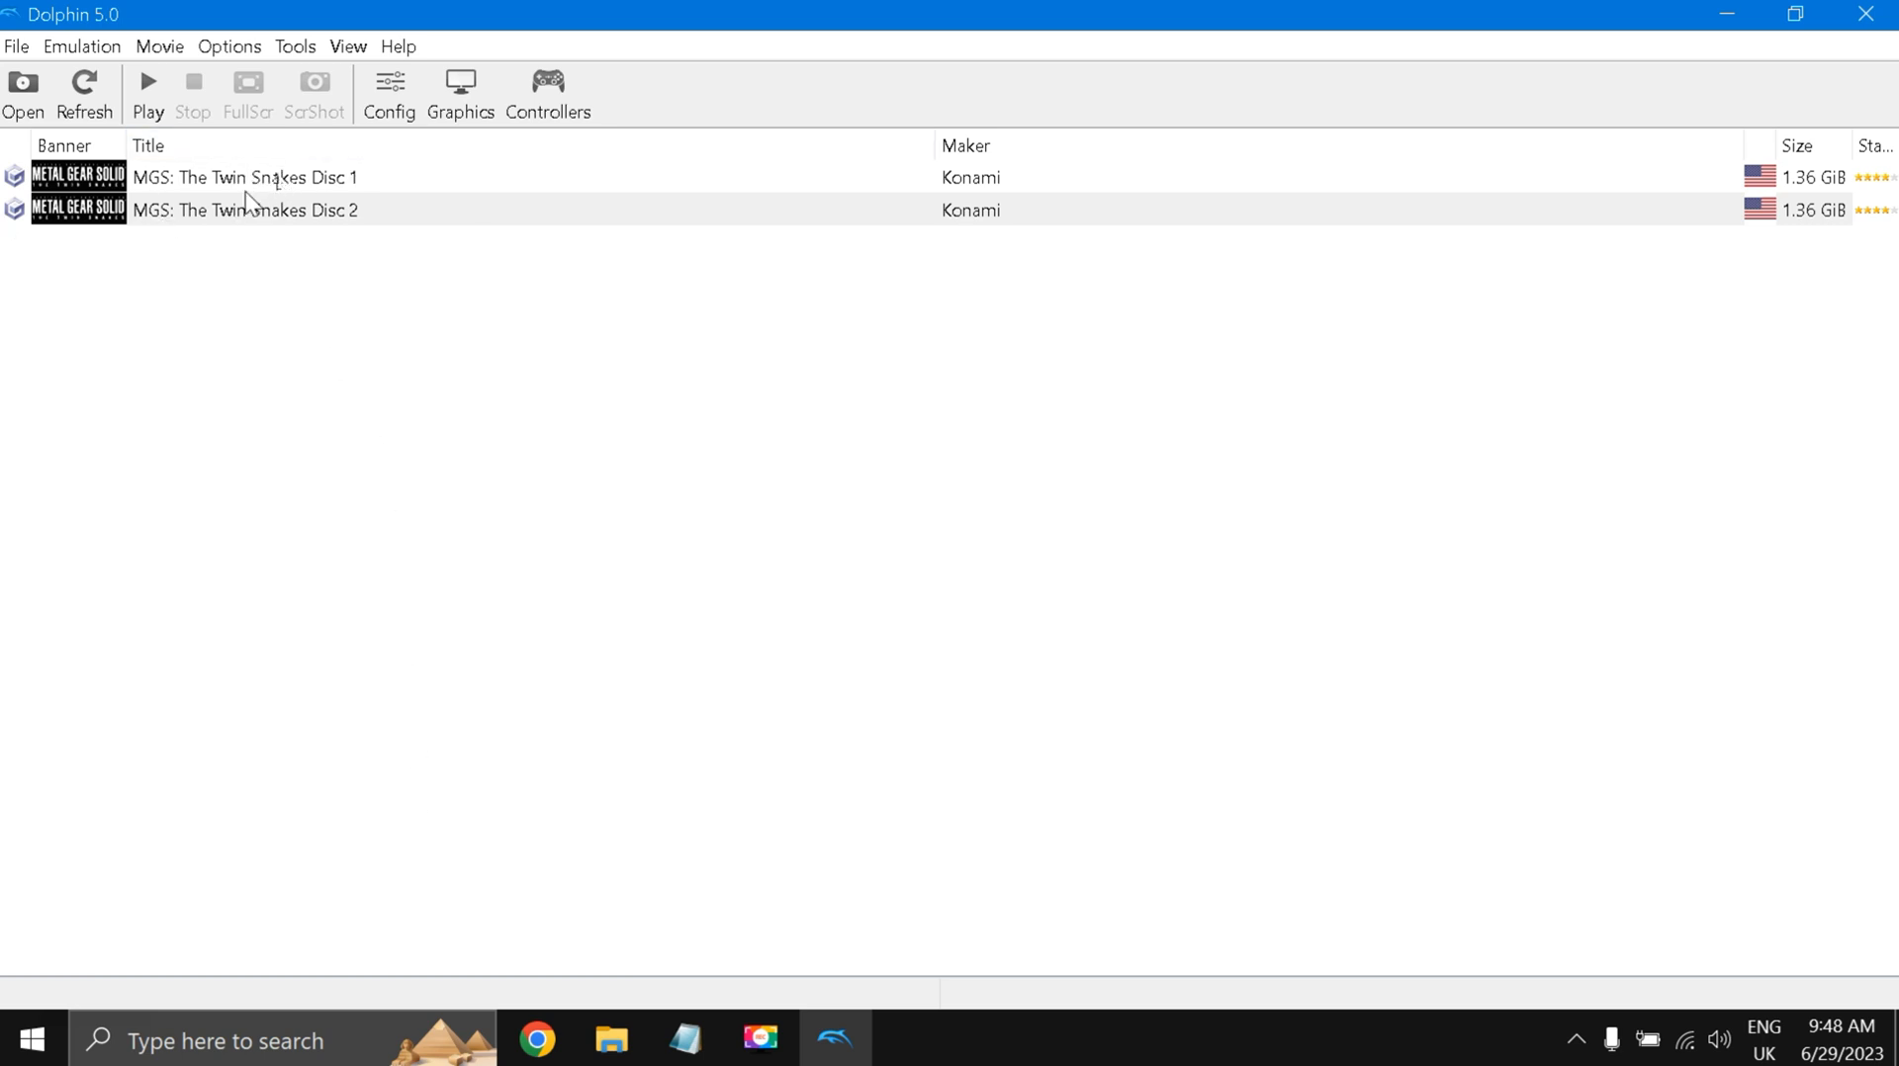
mouse_move(318, 214)
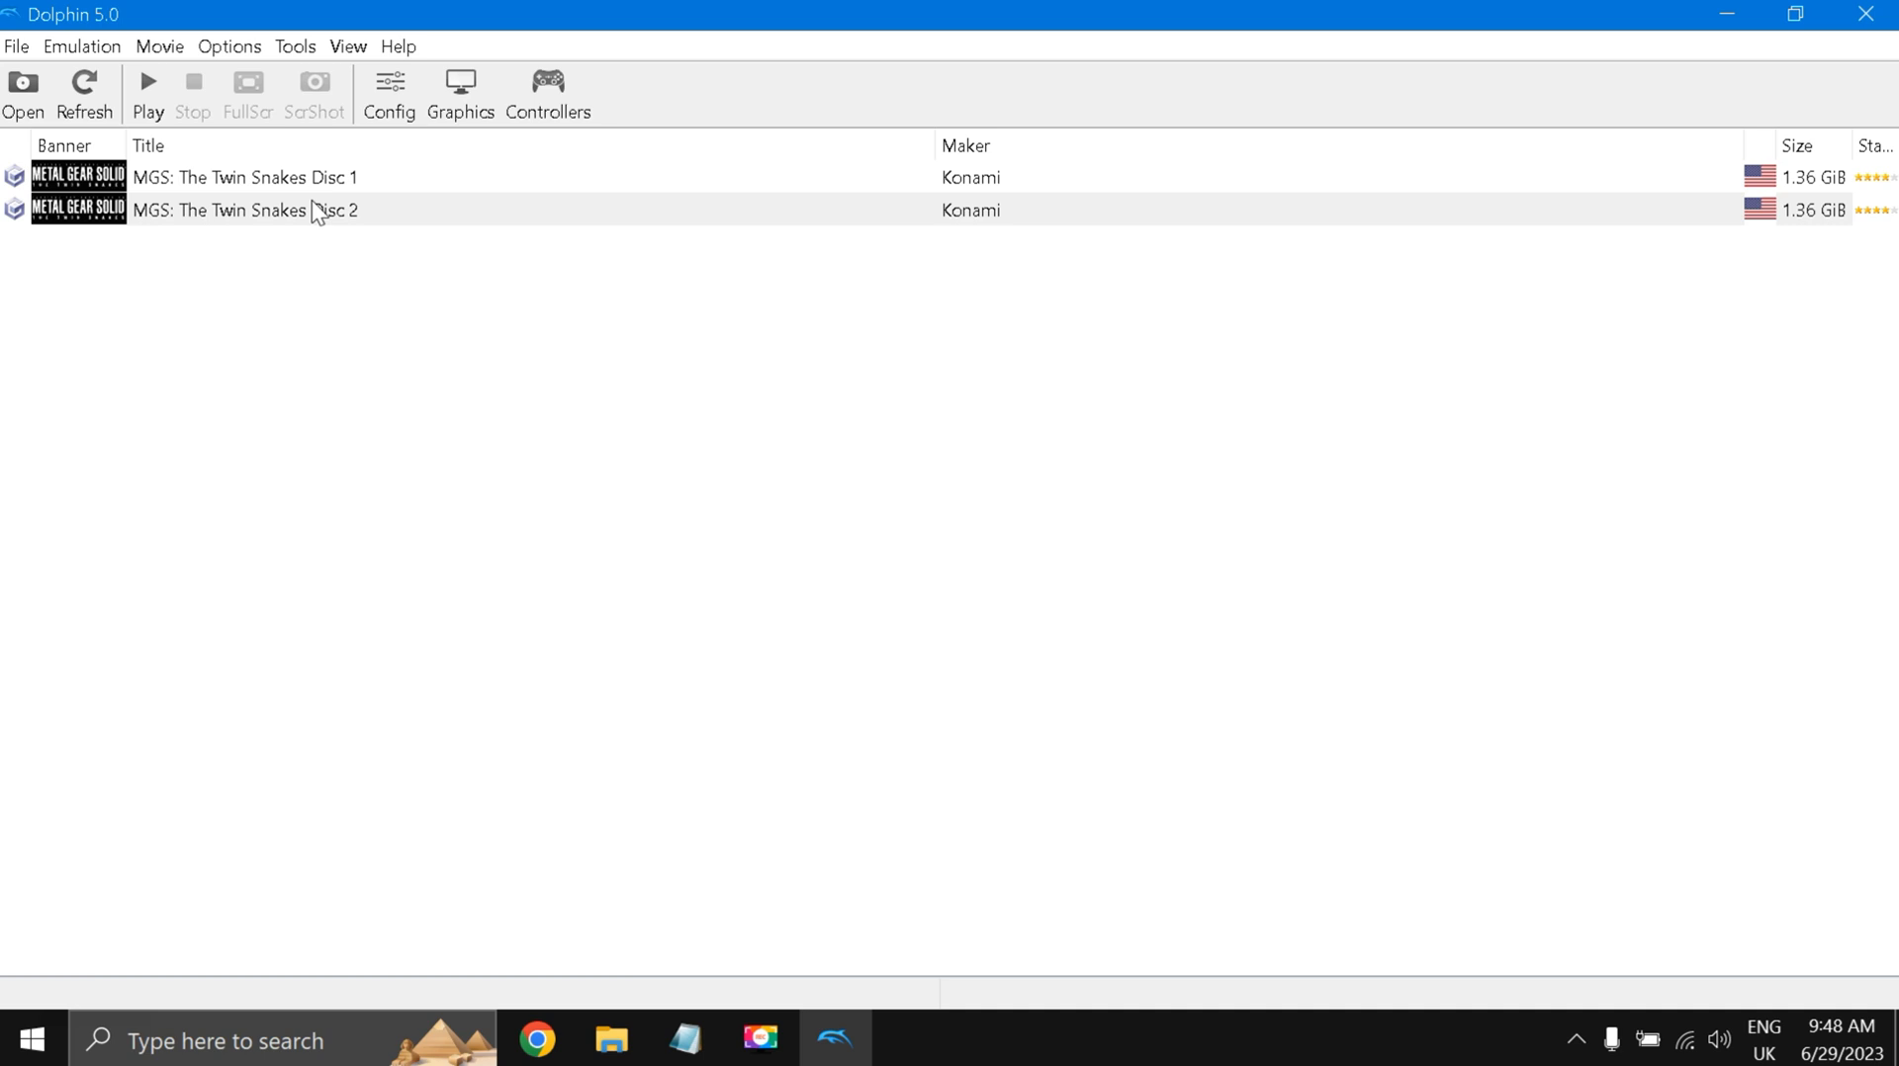
mouse_move(258, 296)
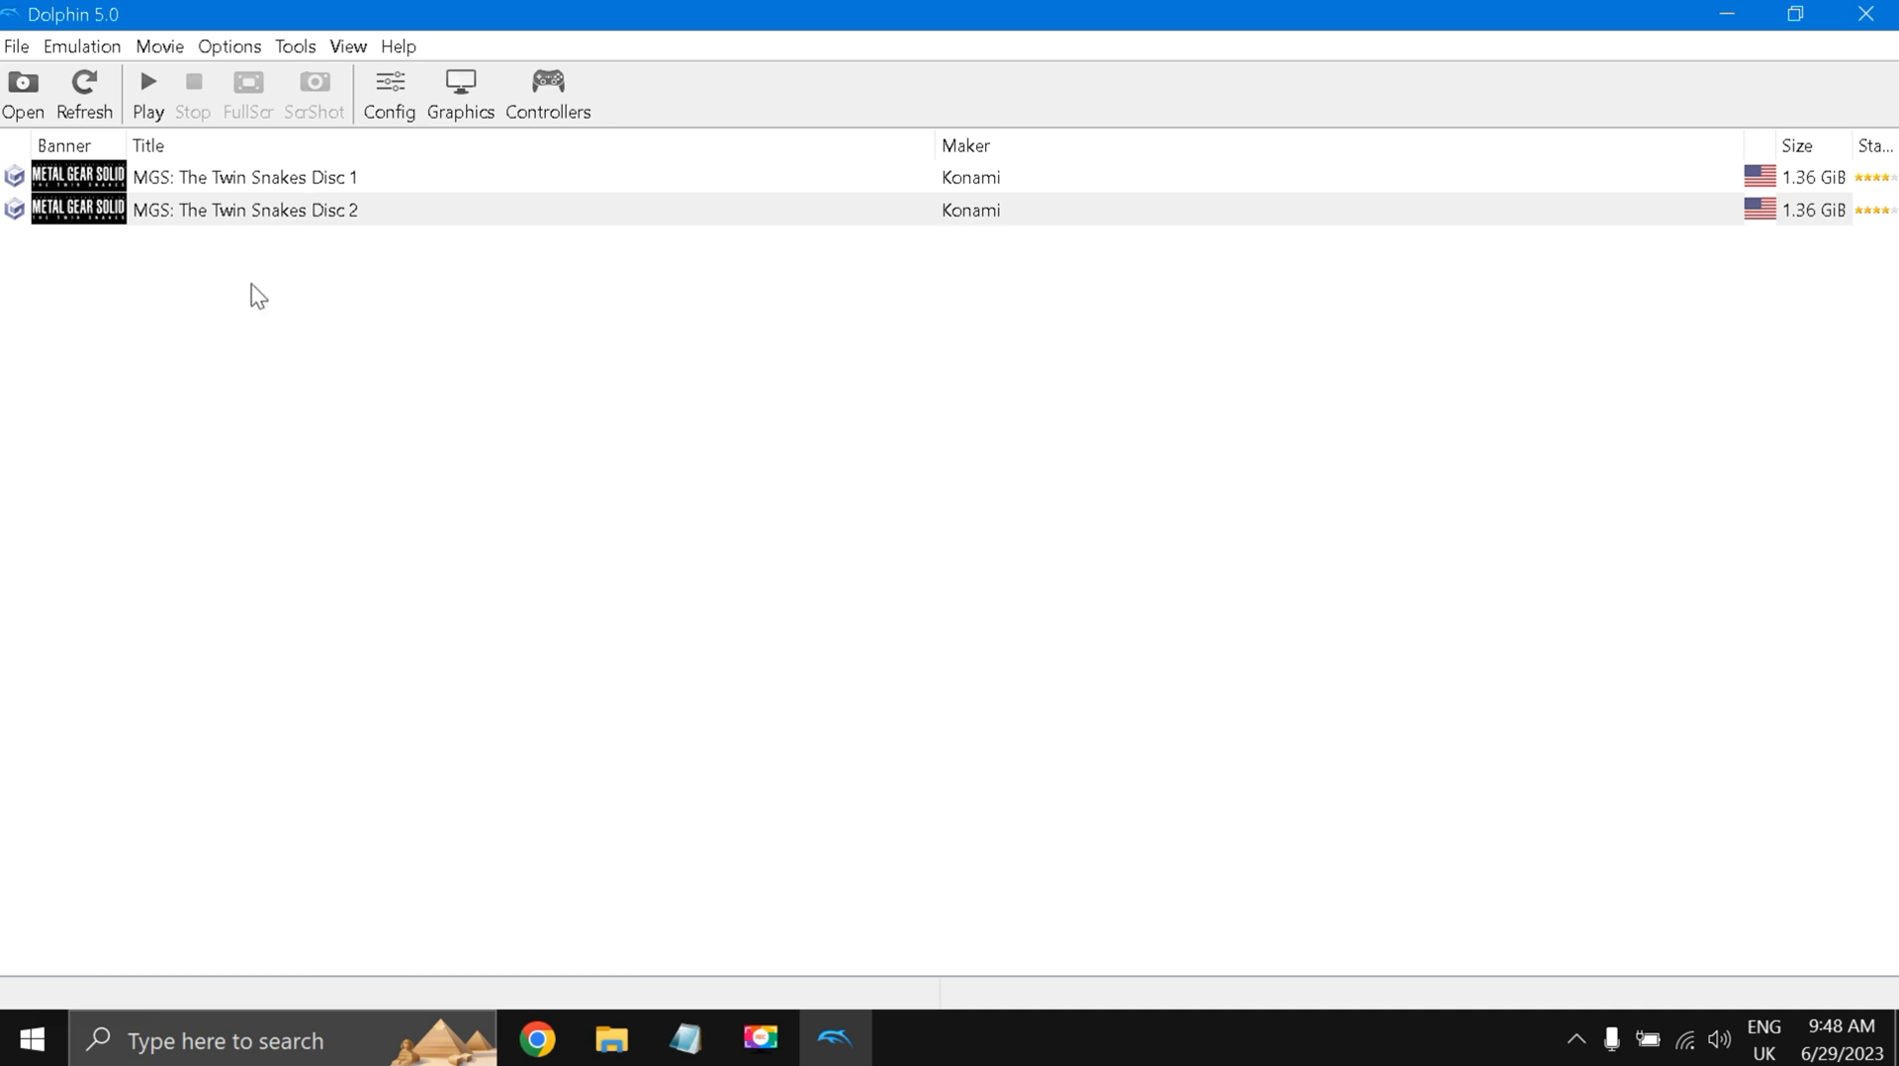
mouse_move(700, 1016)
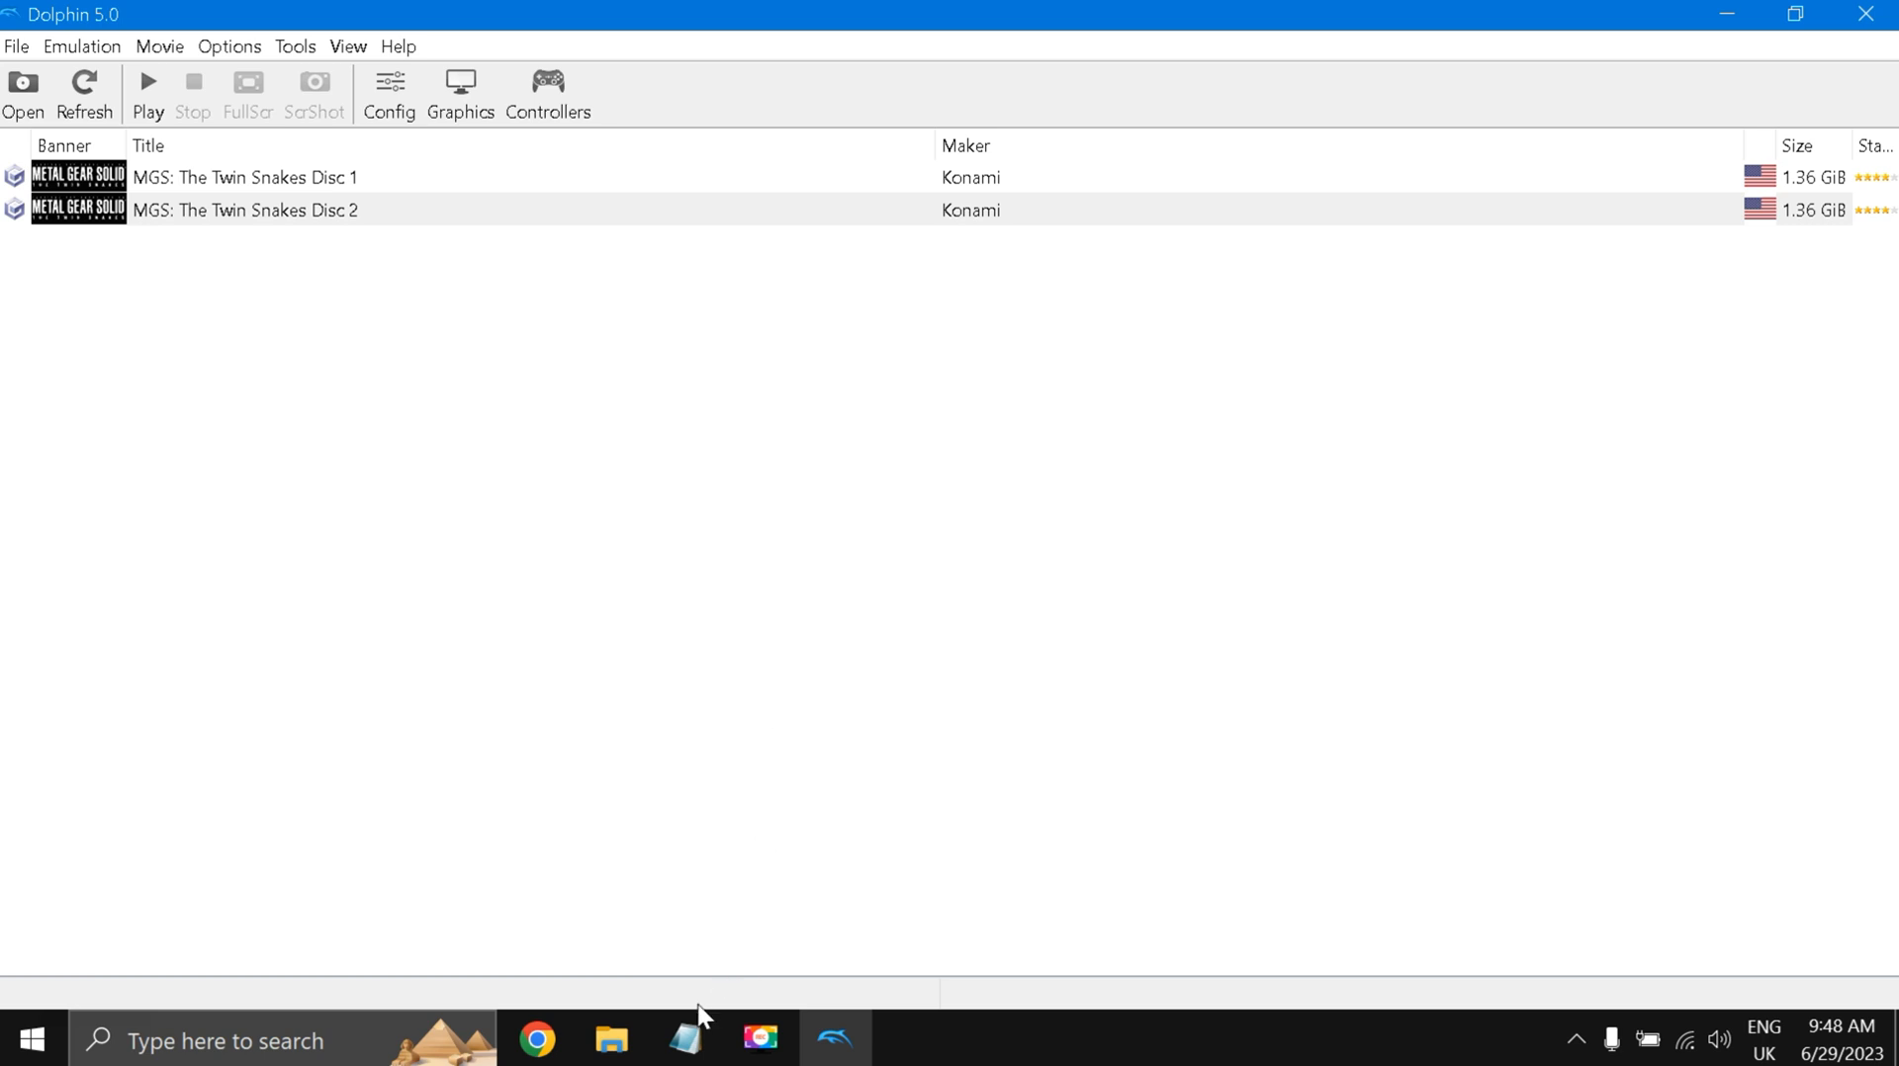
Wait for the game list to show both Twin Snakes discs at 1.36 GiB.
click(685, 1039)
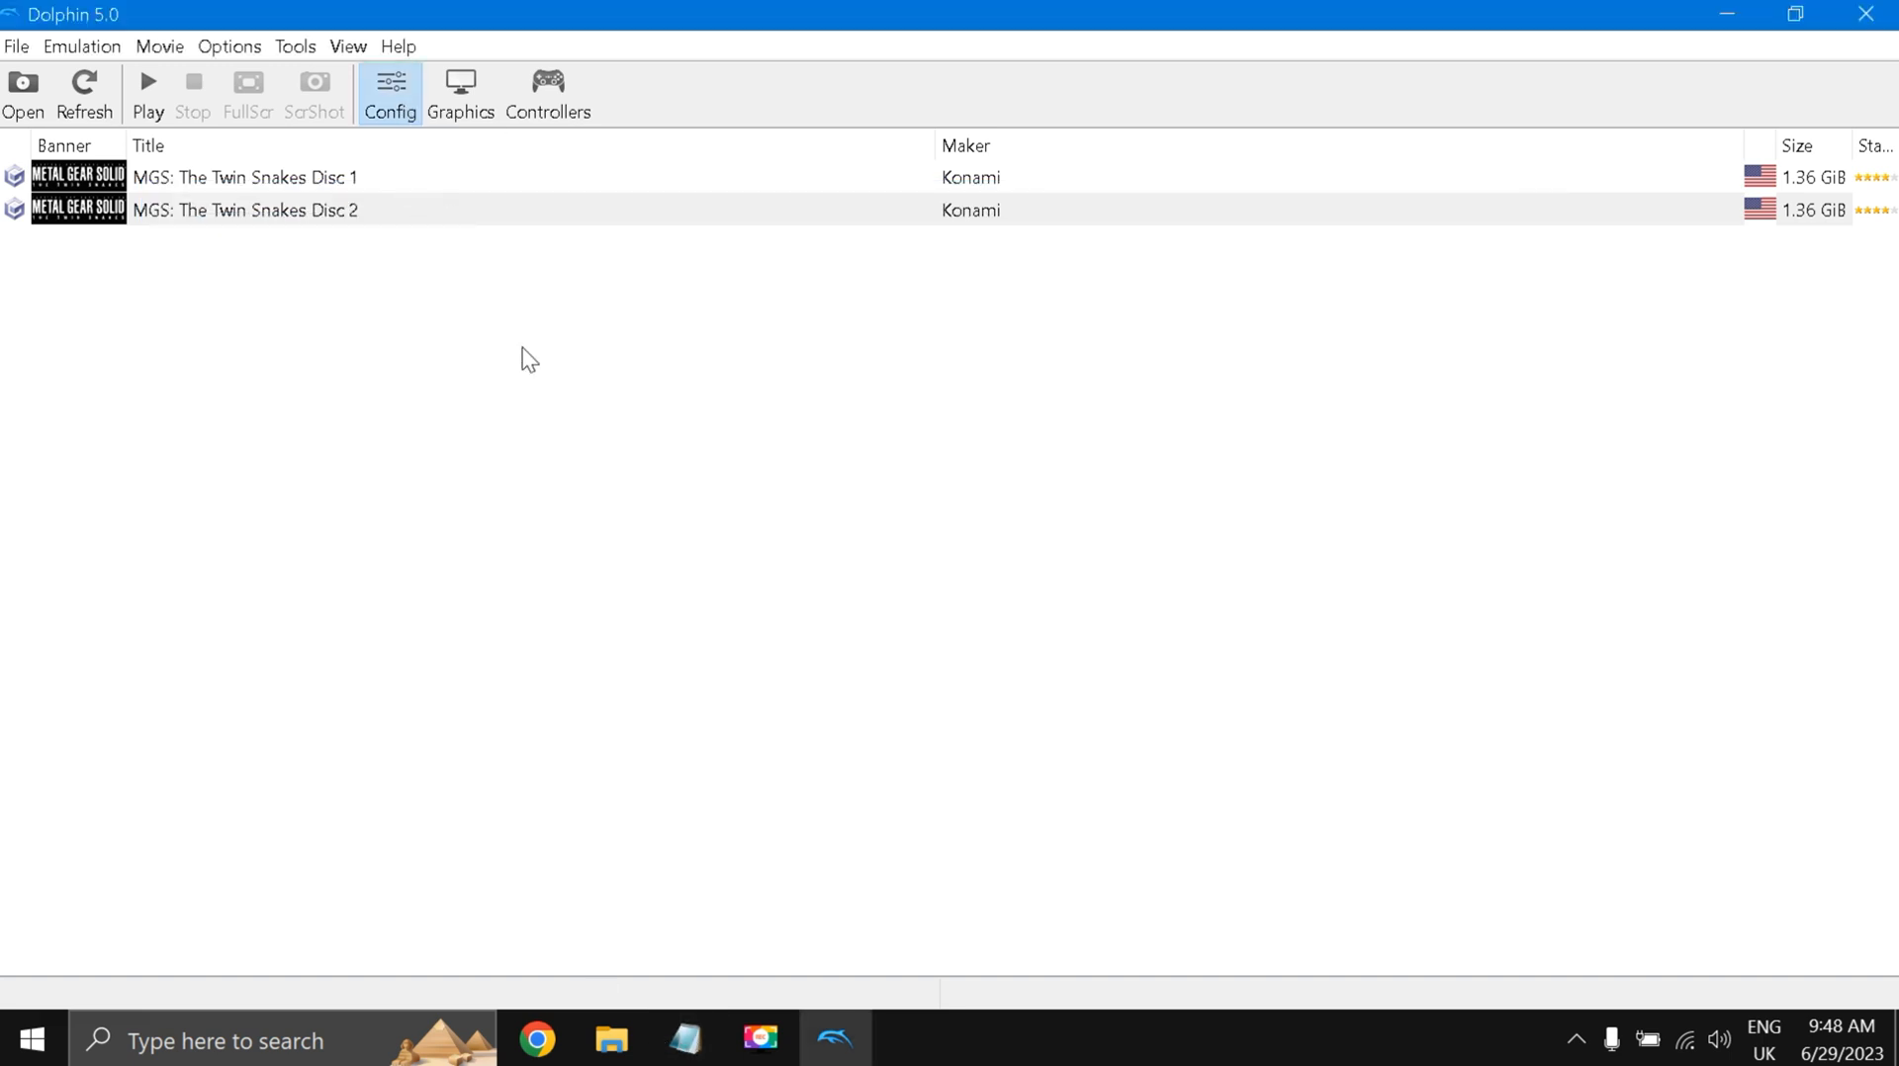
Open Dolphin Config and review the Interface and Audio tabs (DSP LLE recompiler, OpenAL).
click(390, 92)
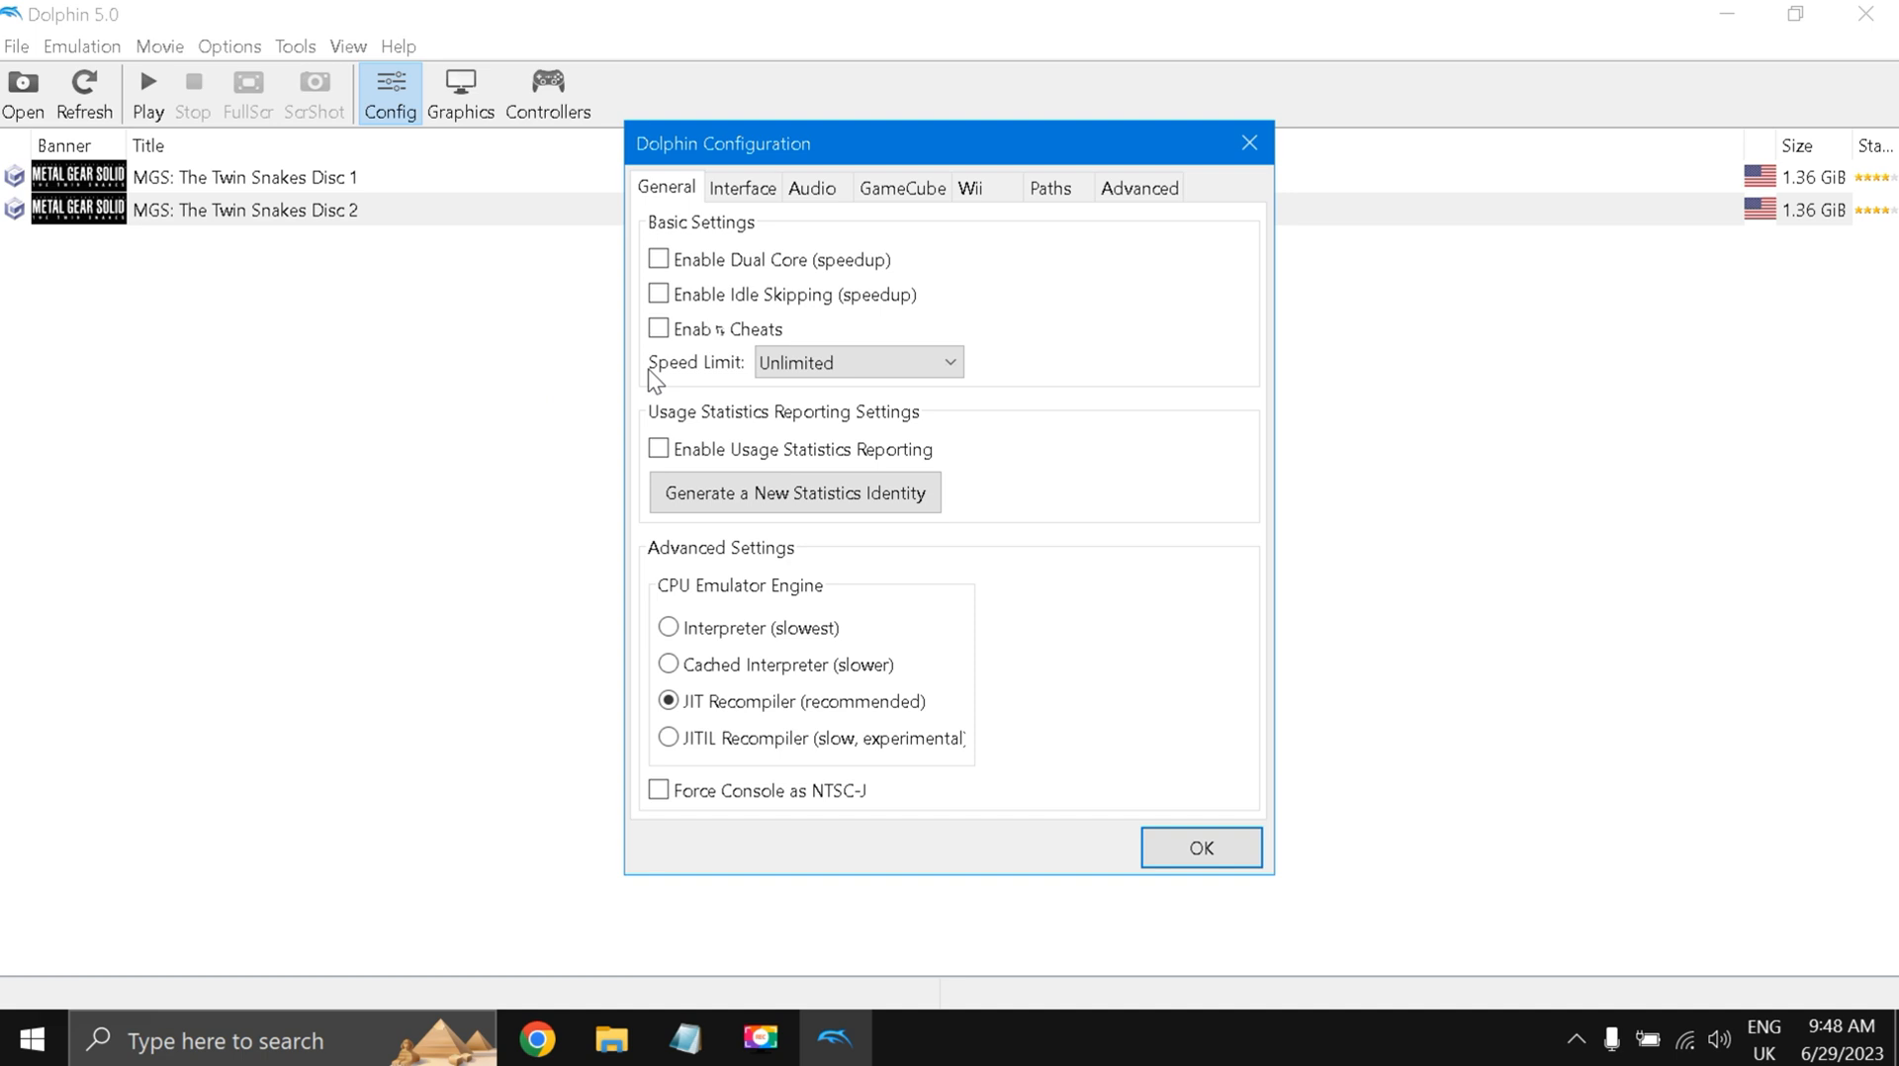
mouse_move(781, 664)
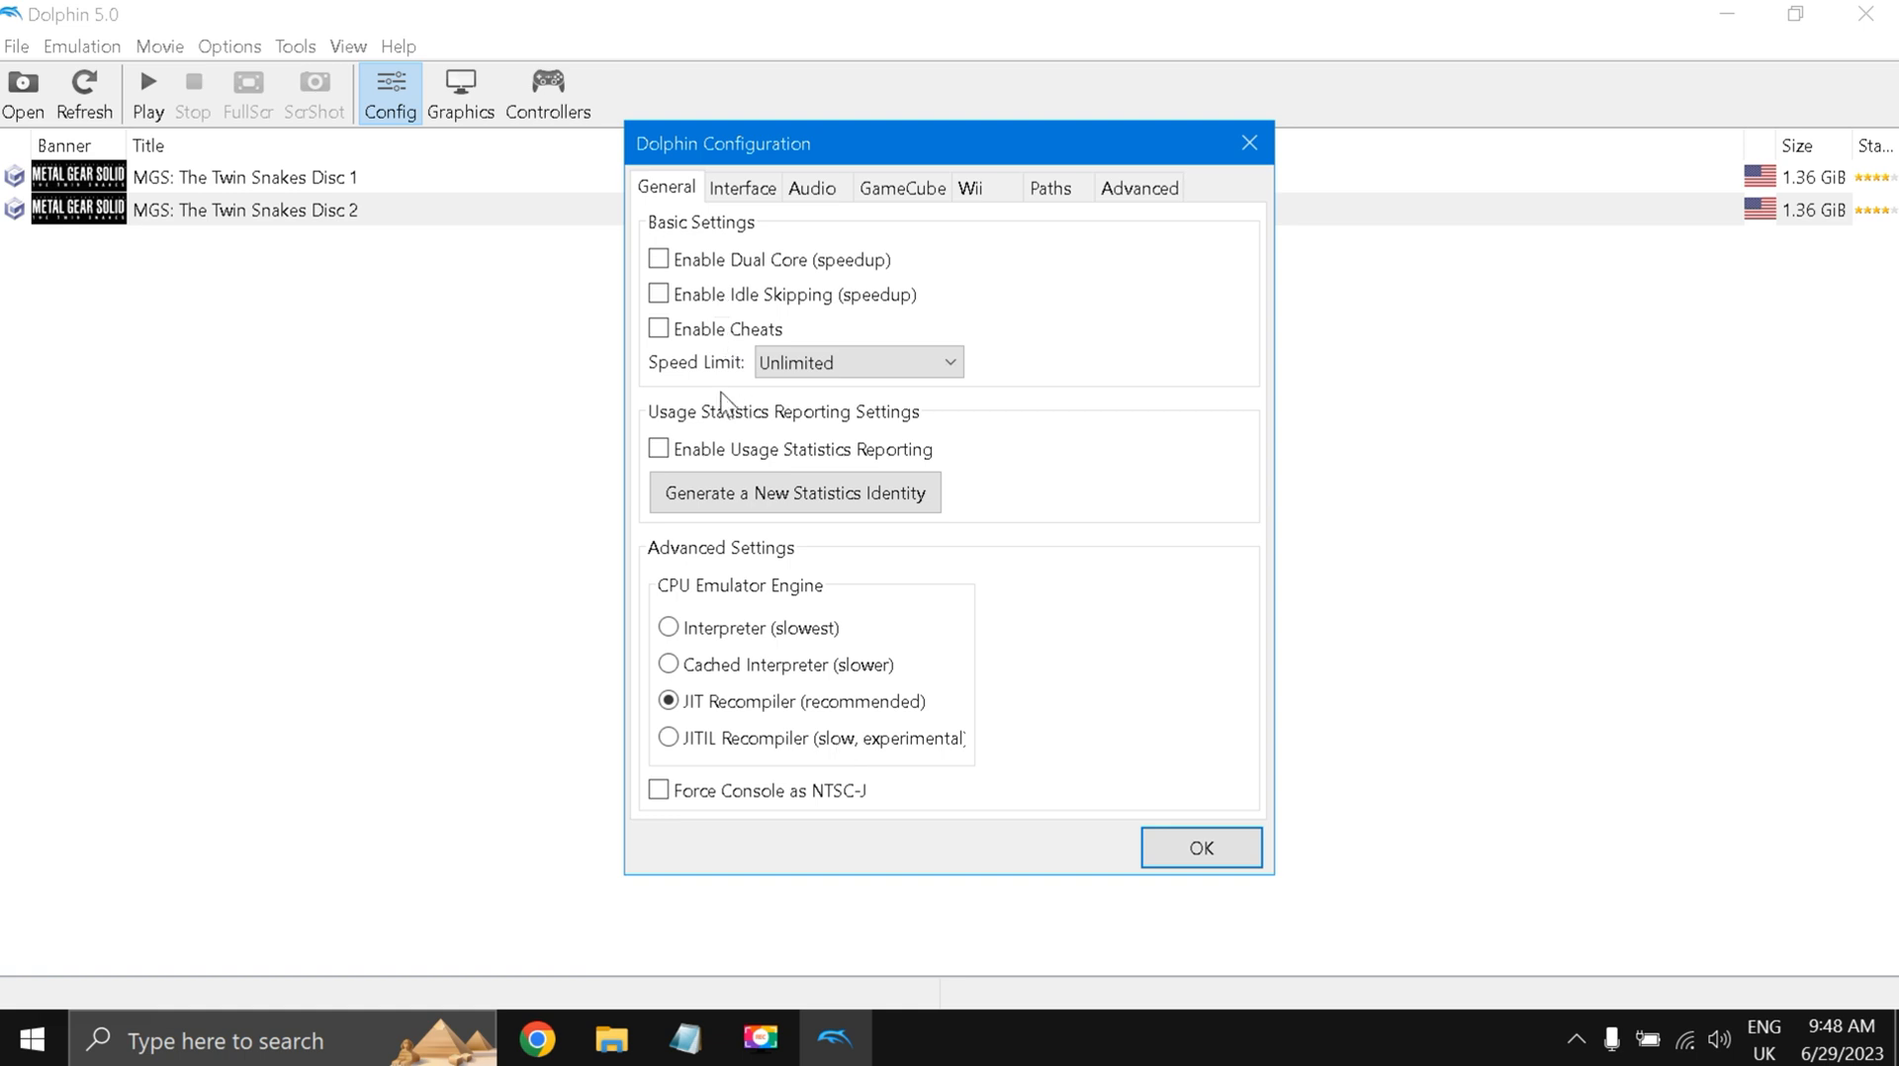
mouse_move(795, 421)
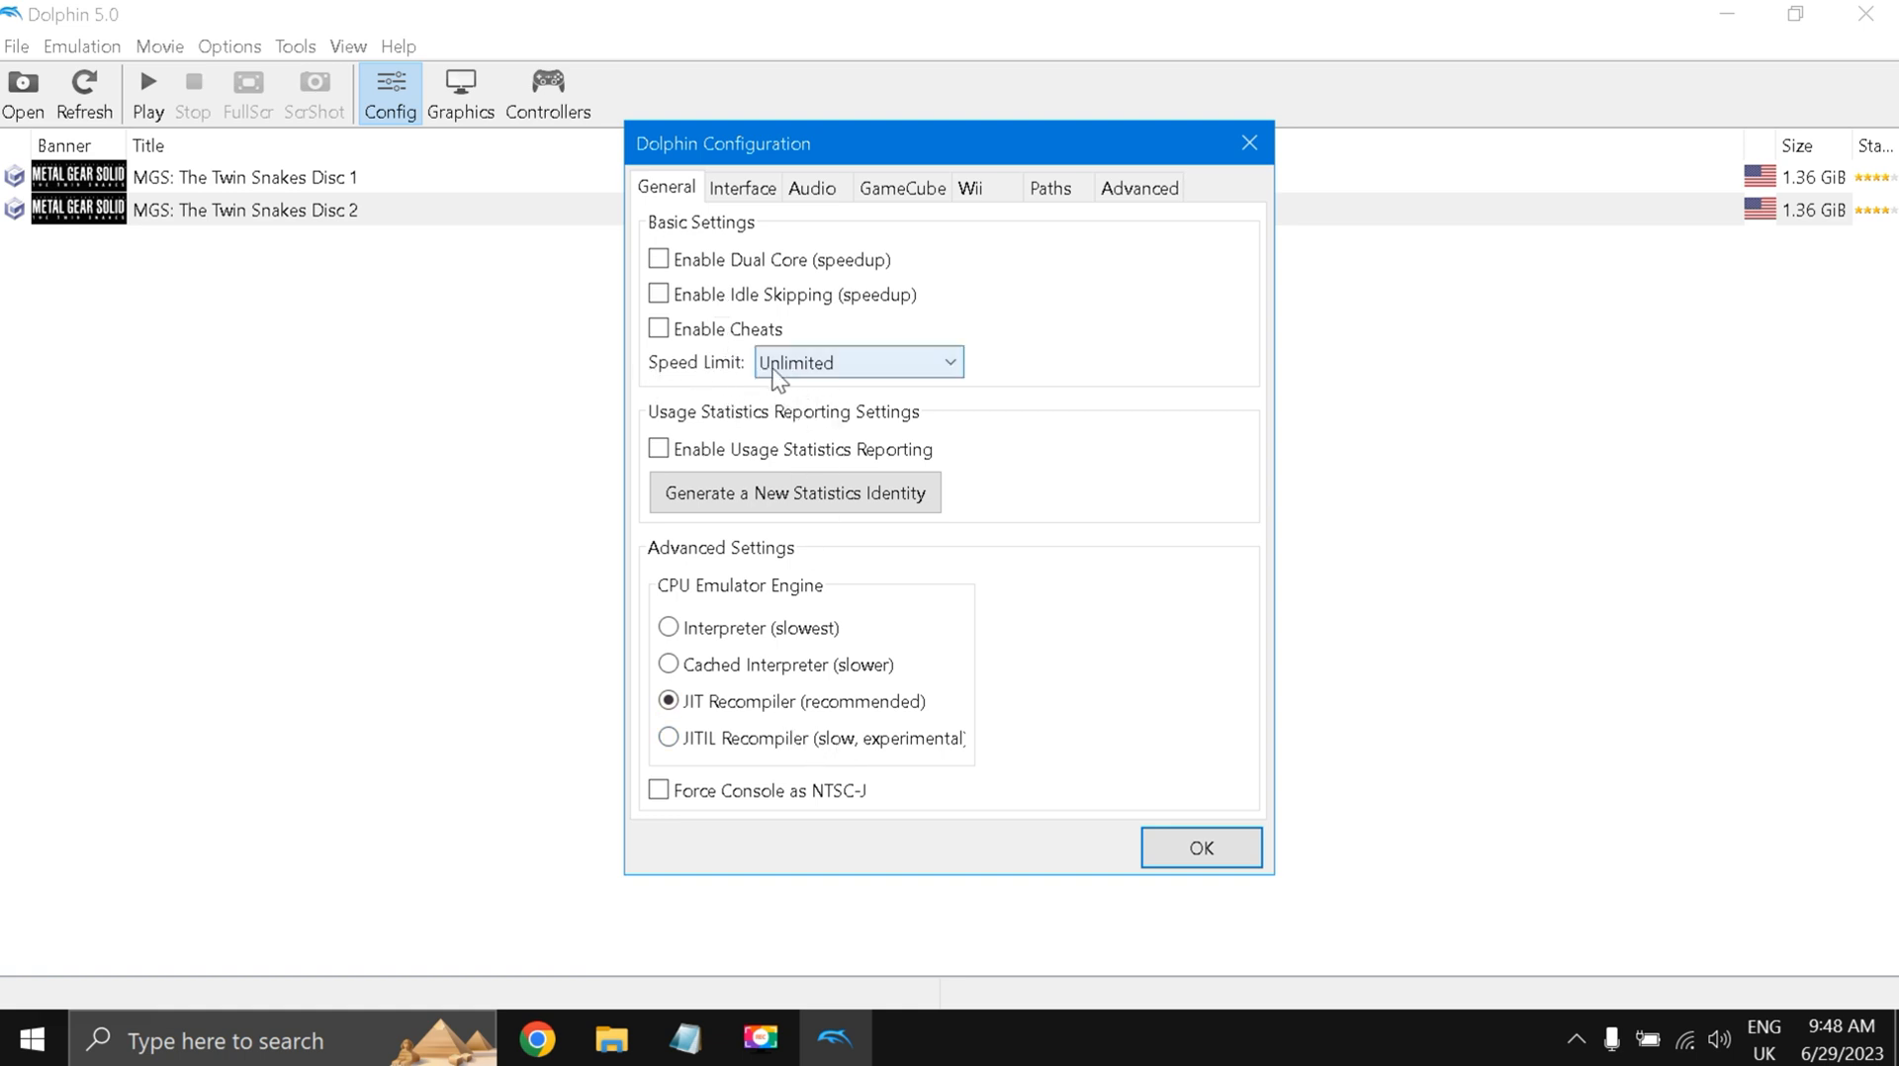
click(741, 188)
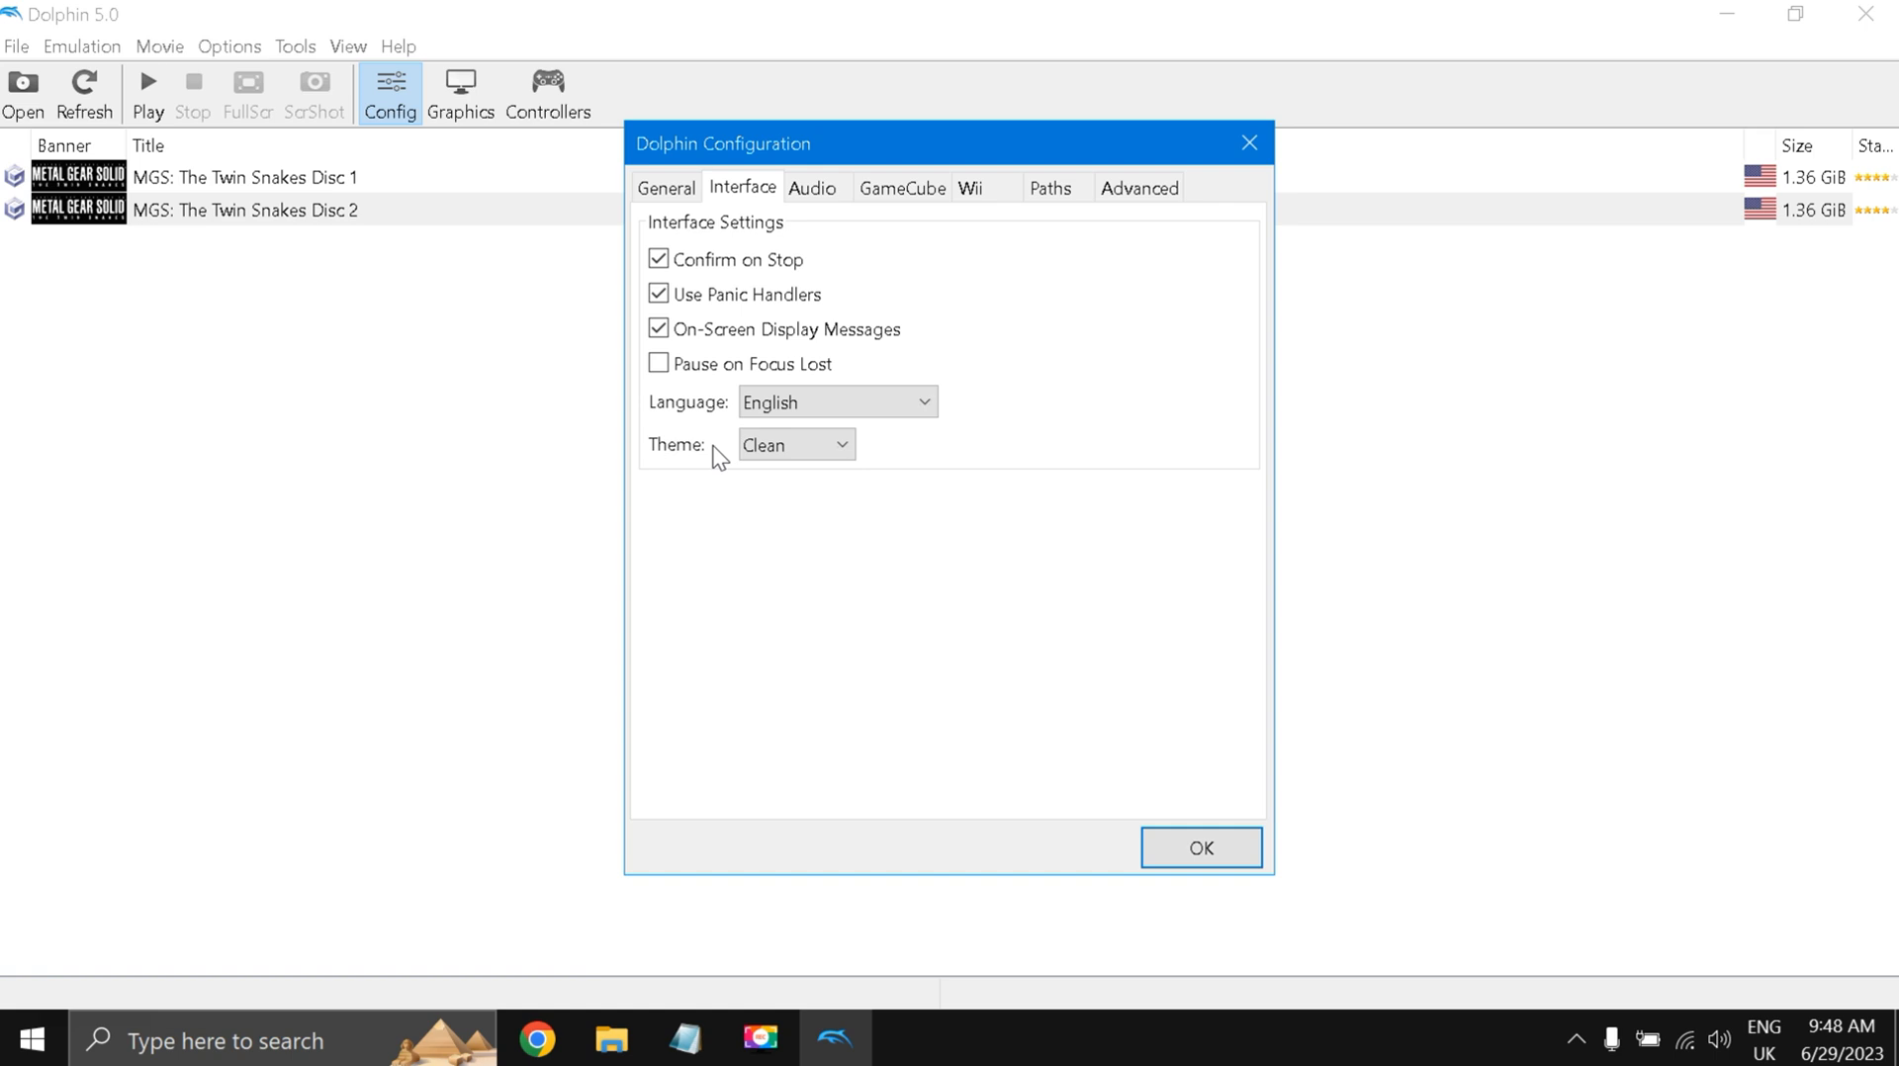
mouse_move(709, 418)
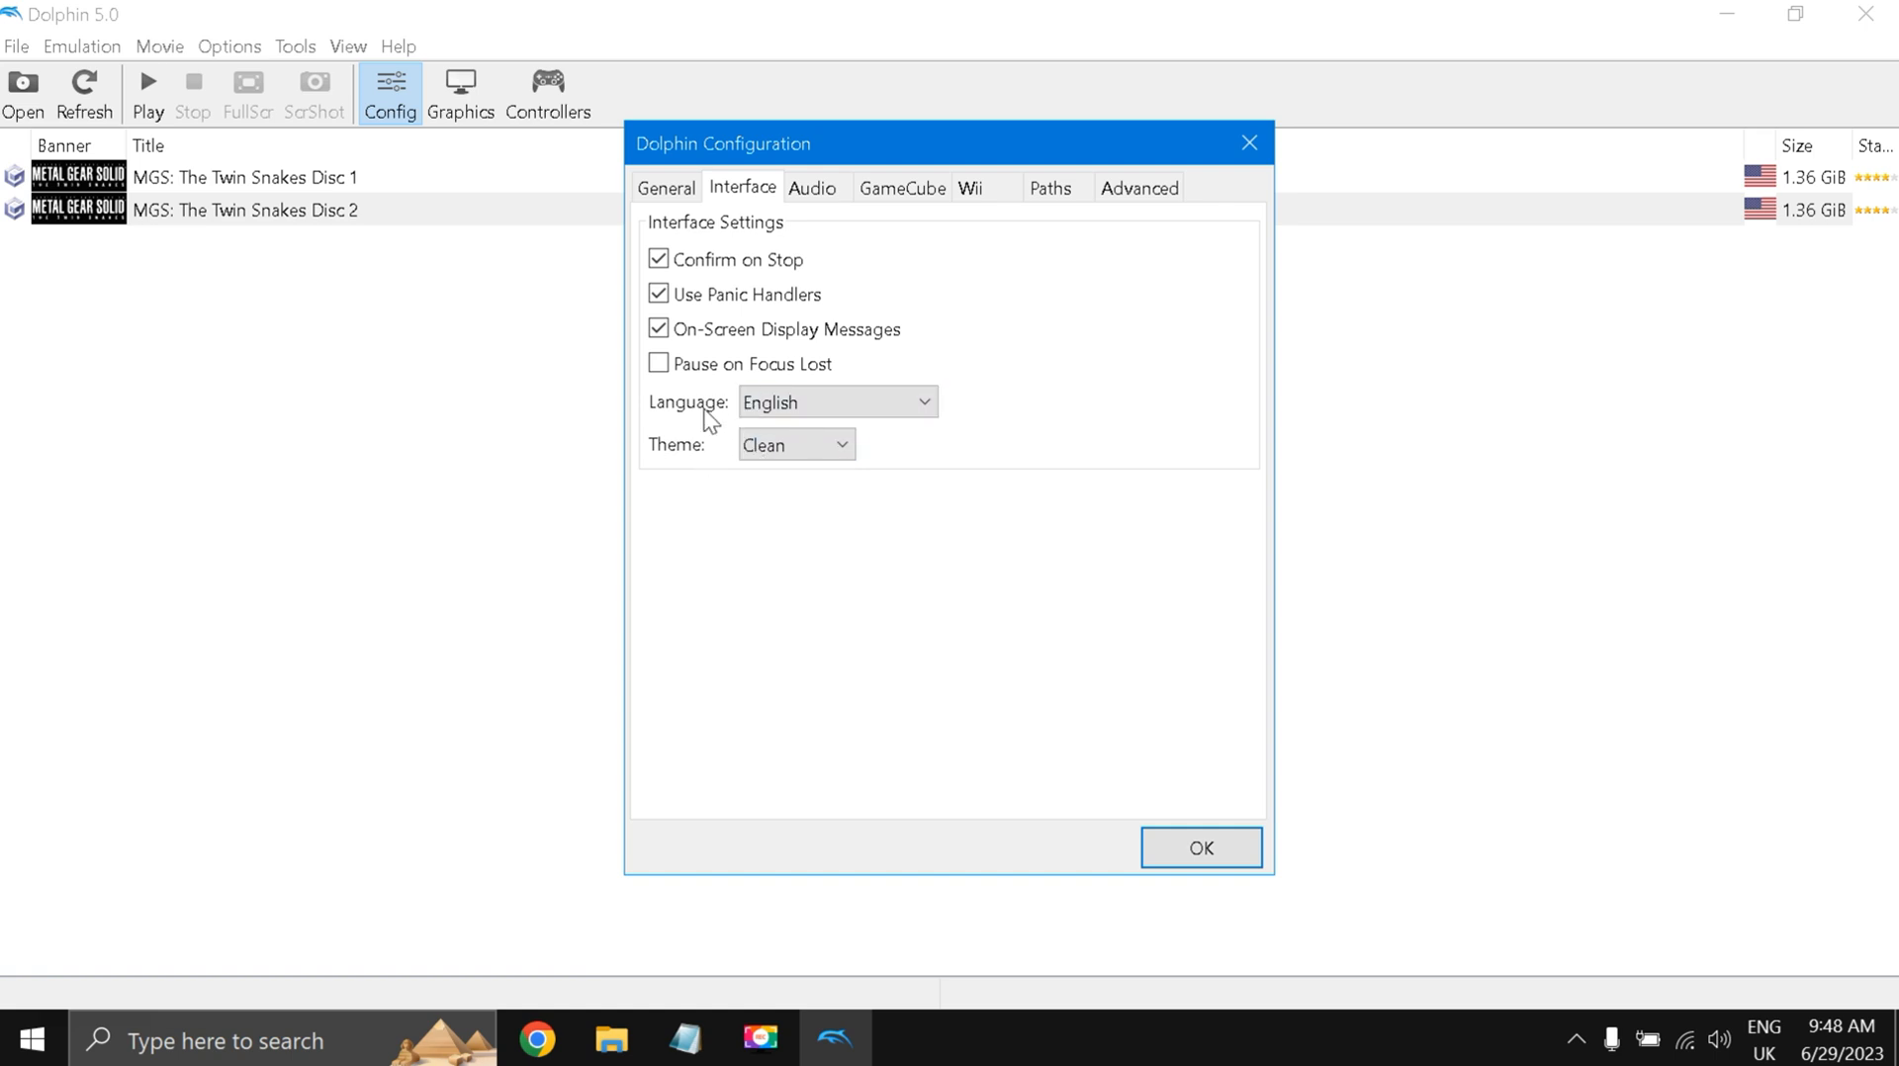
click(811, 188)
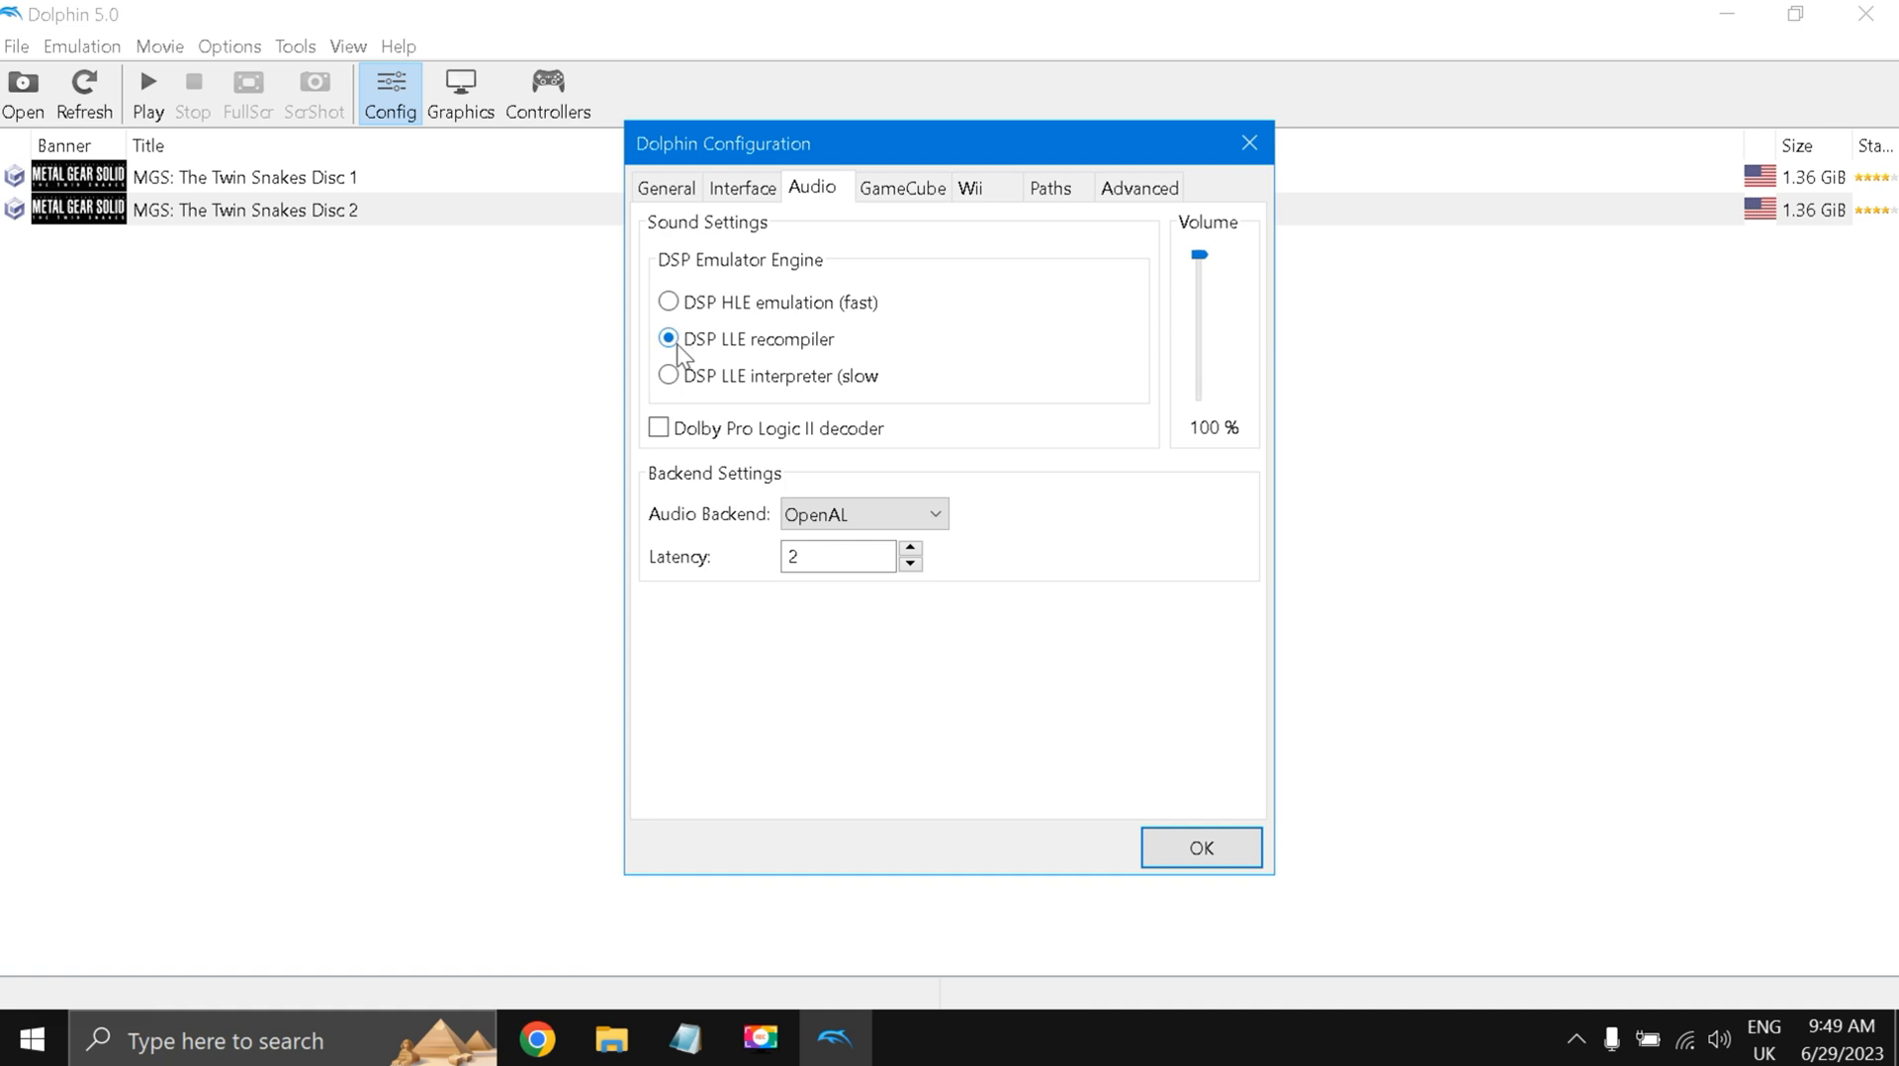
mouse_move(657, 357)
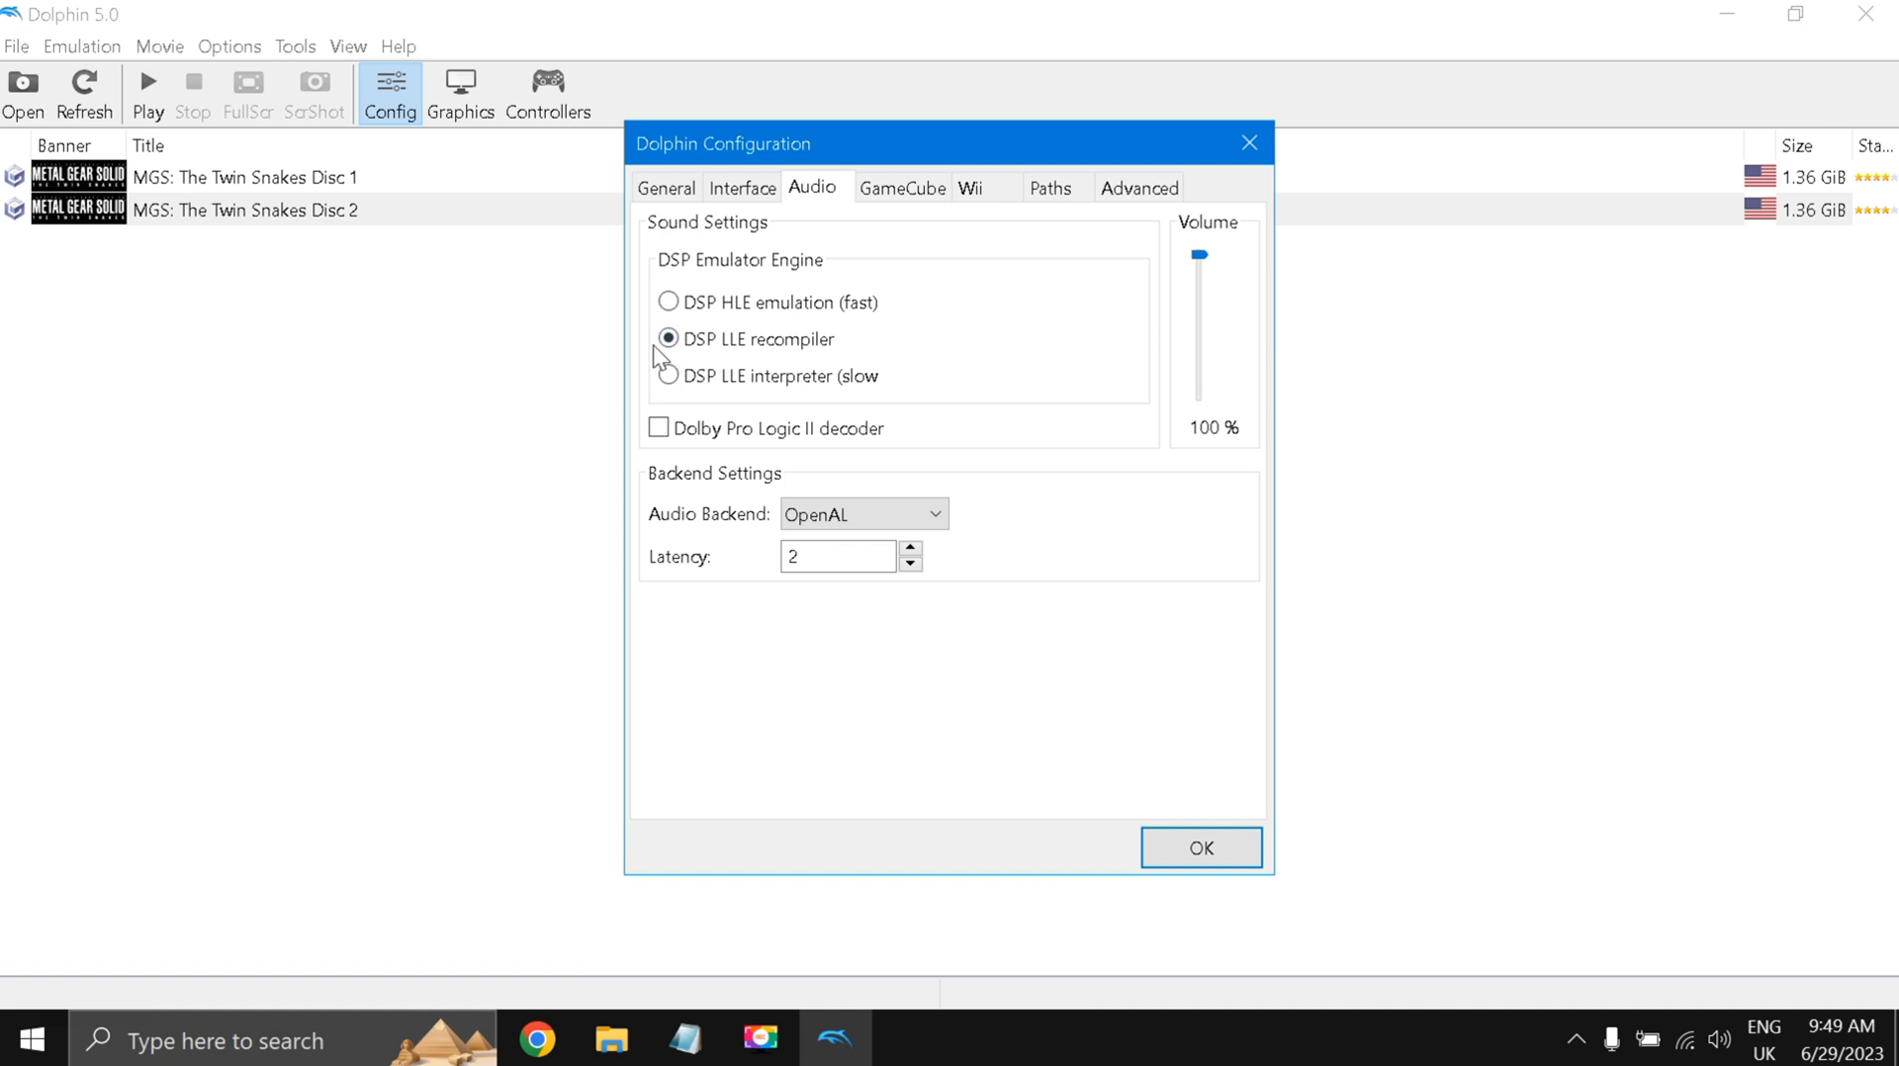
mouse_move(690, 558)
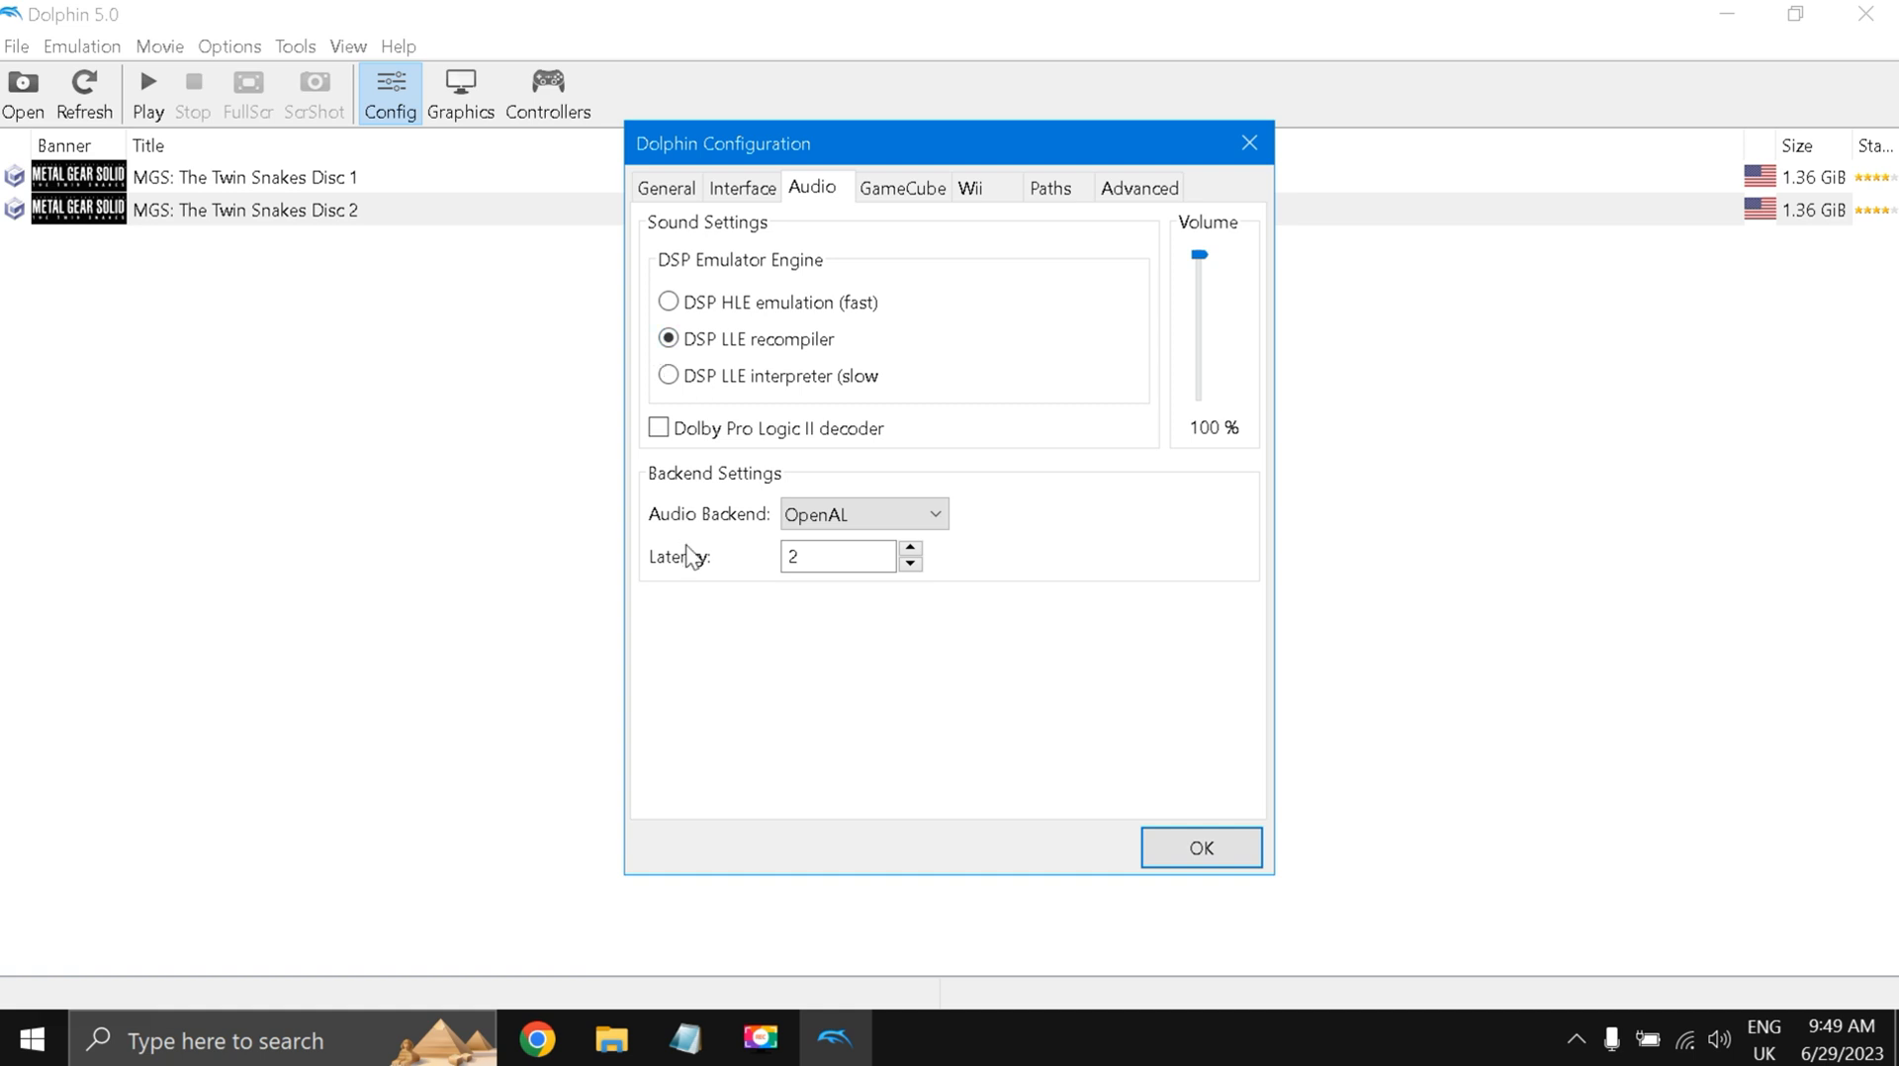
mouse_move(675, 591)
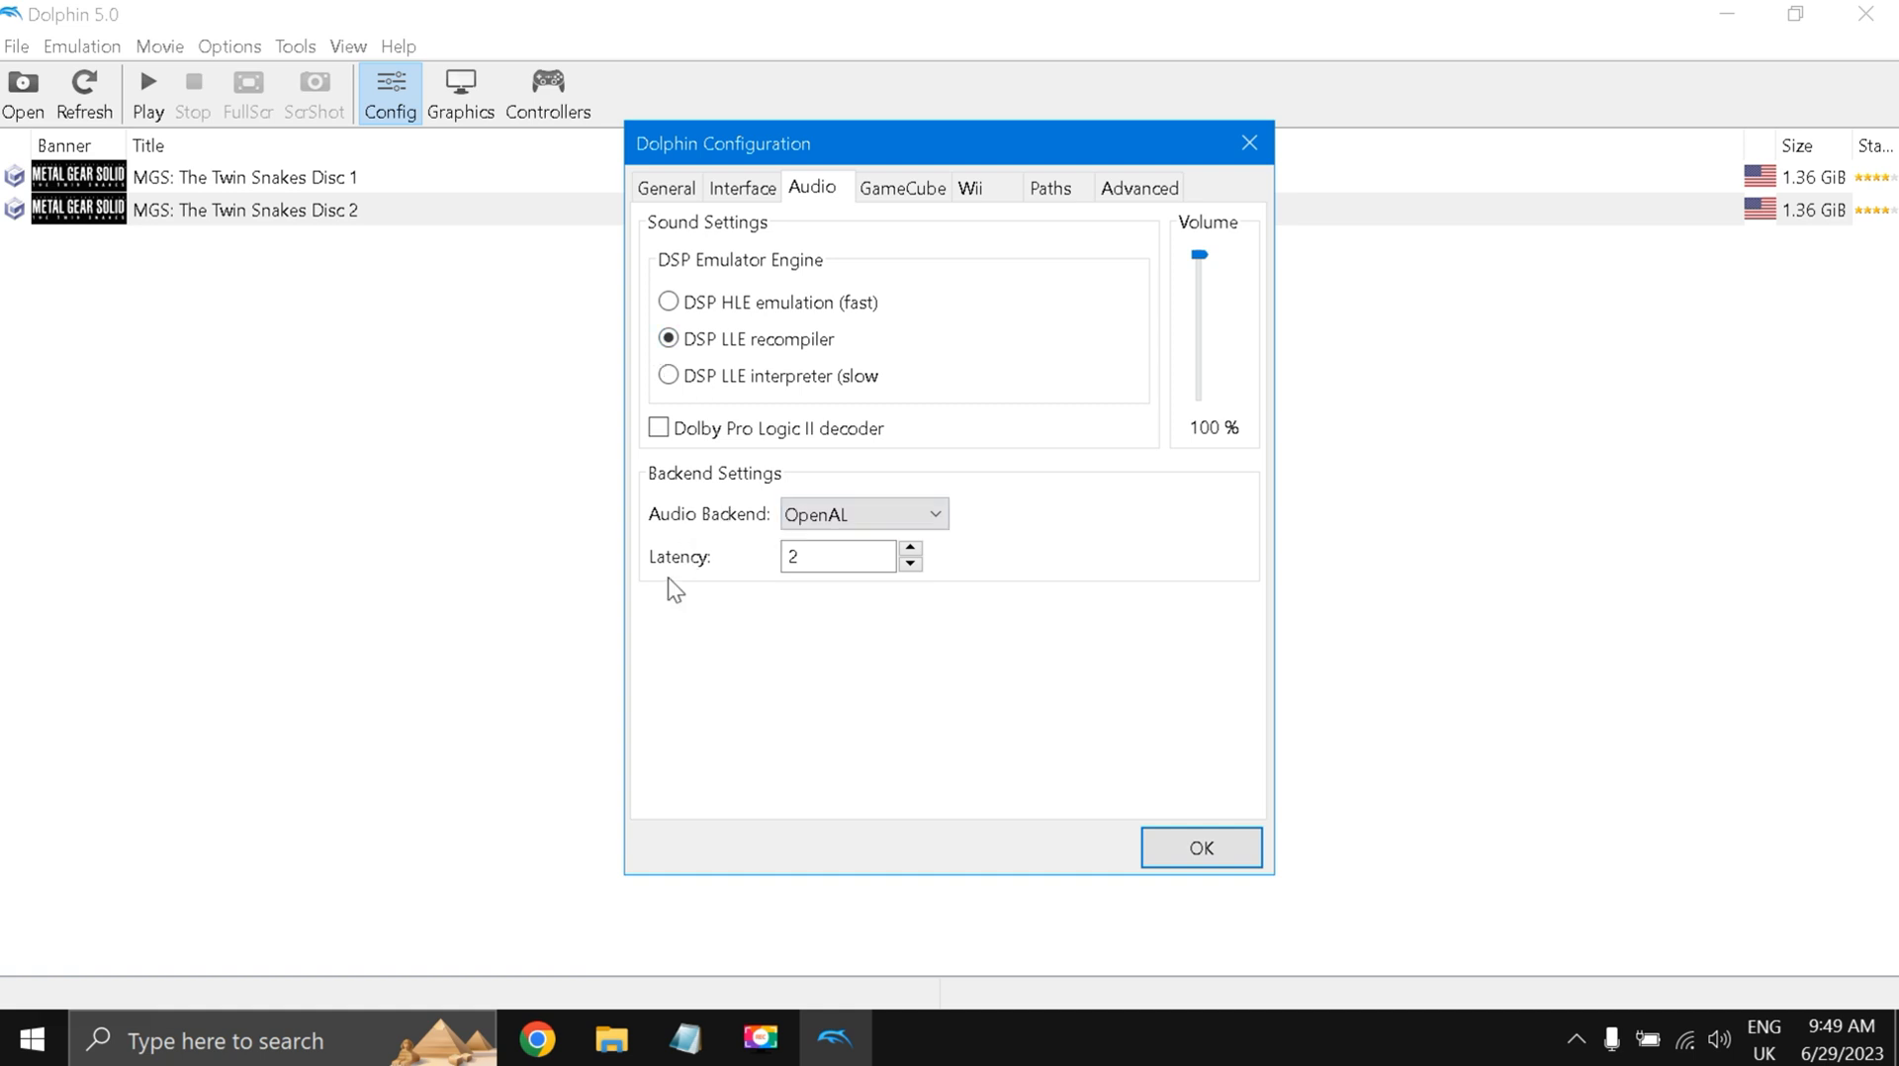
mouse_move(902, 188)
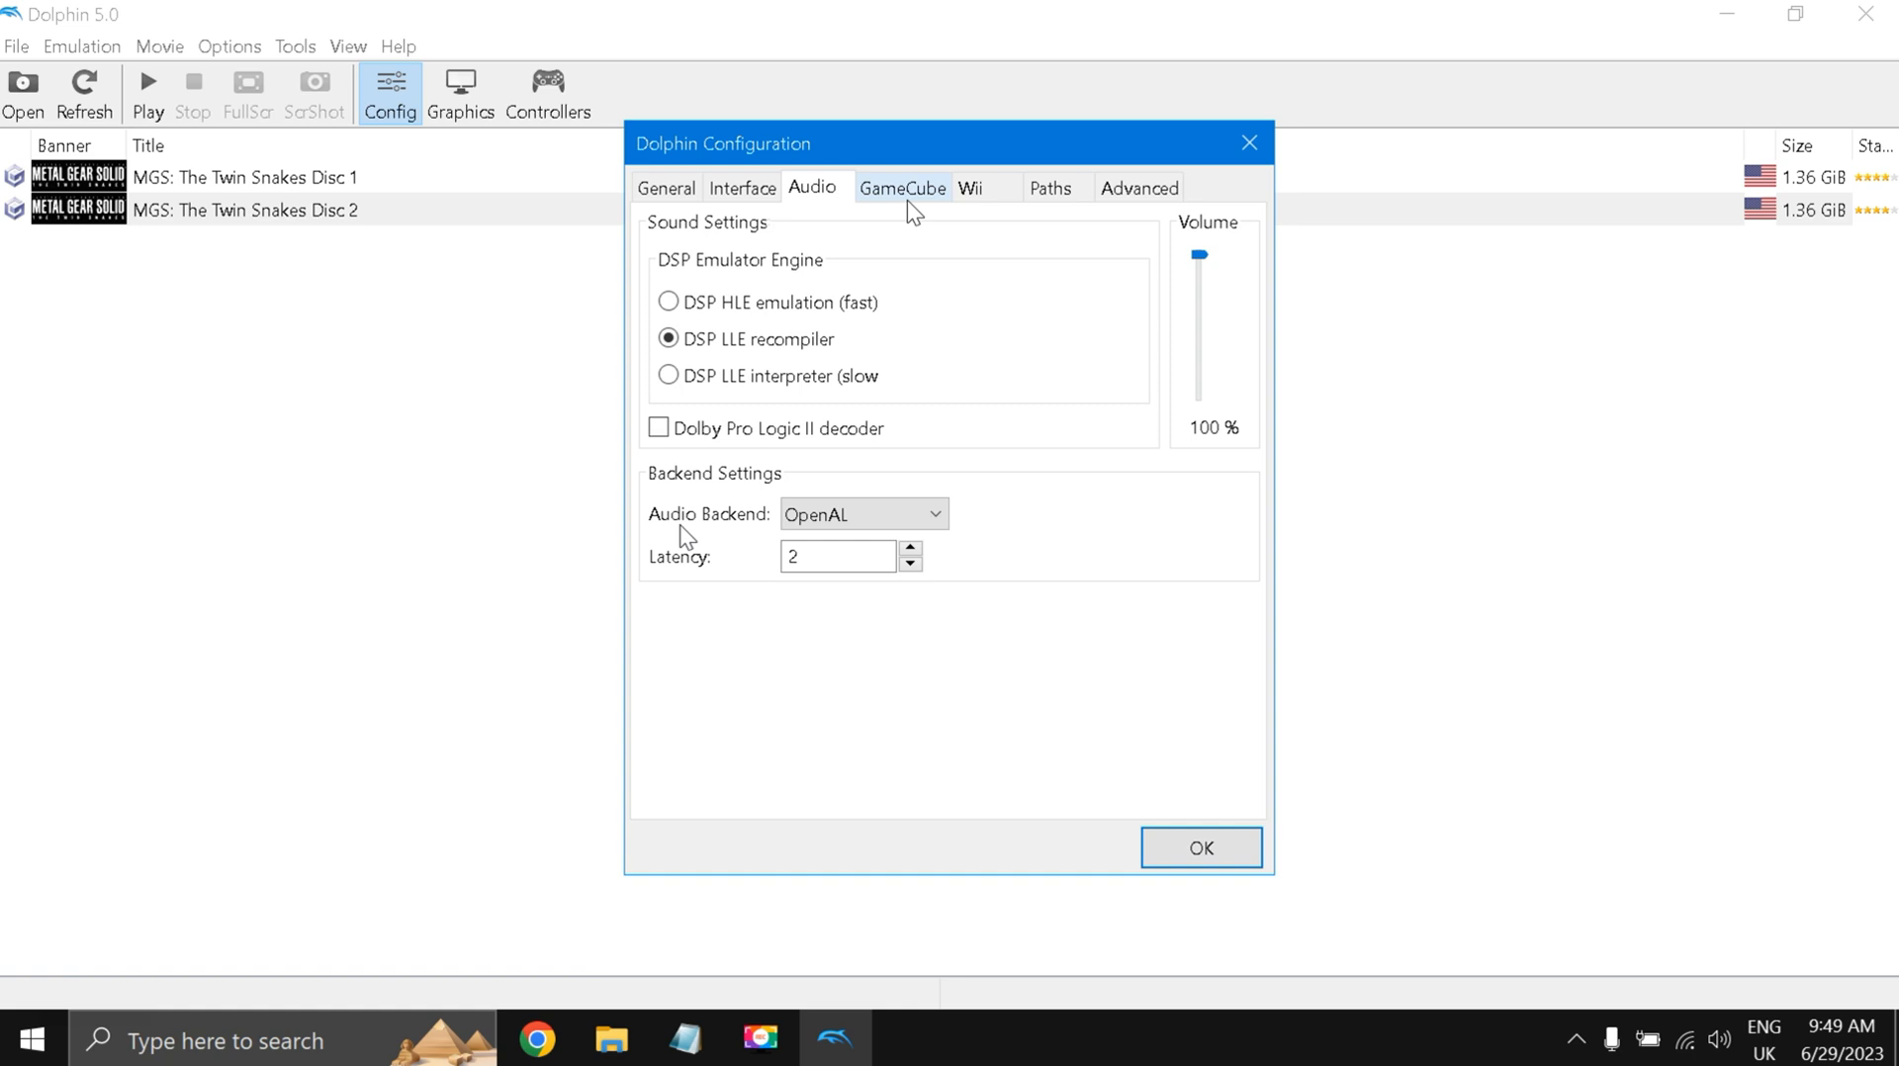
Review the GameCube and Advanced CPU options, then close the configuration with OK.
click(903, 188)
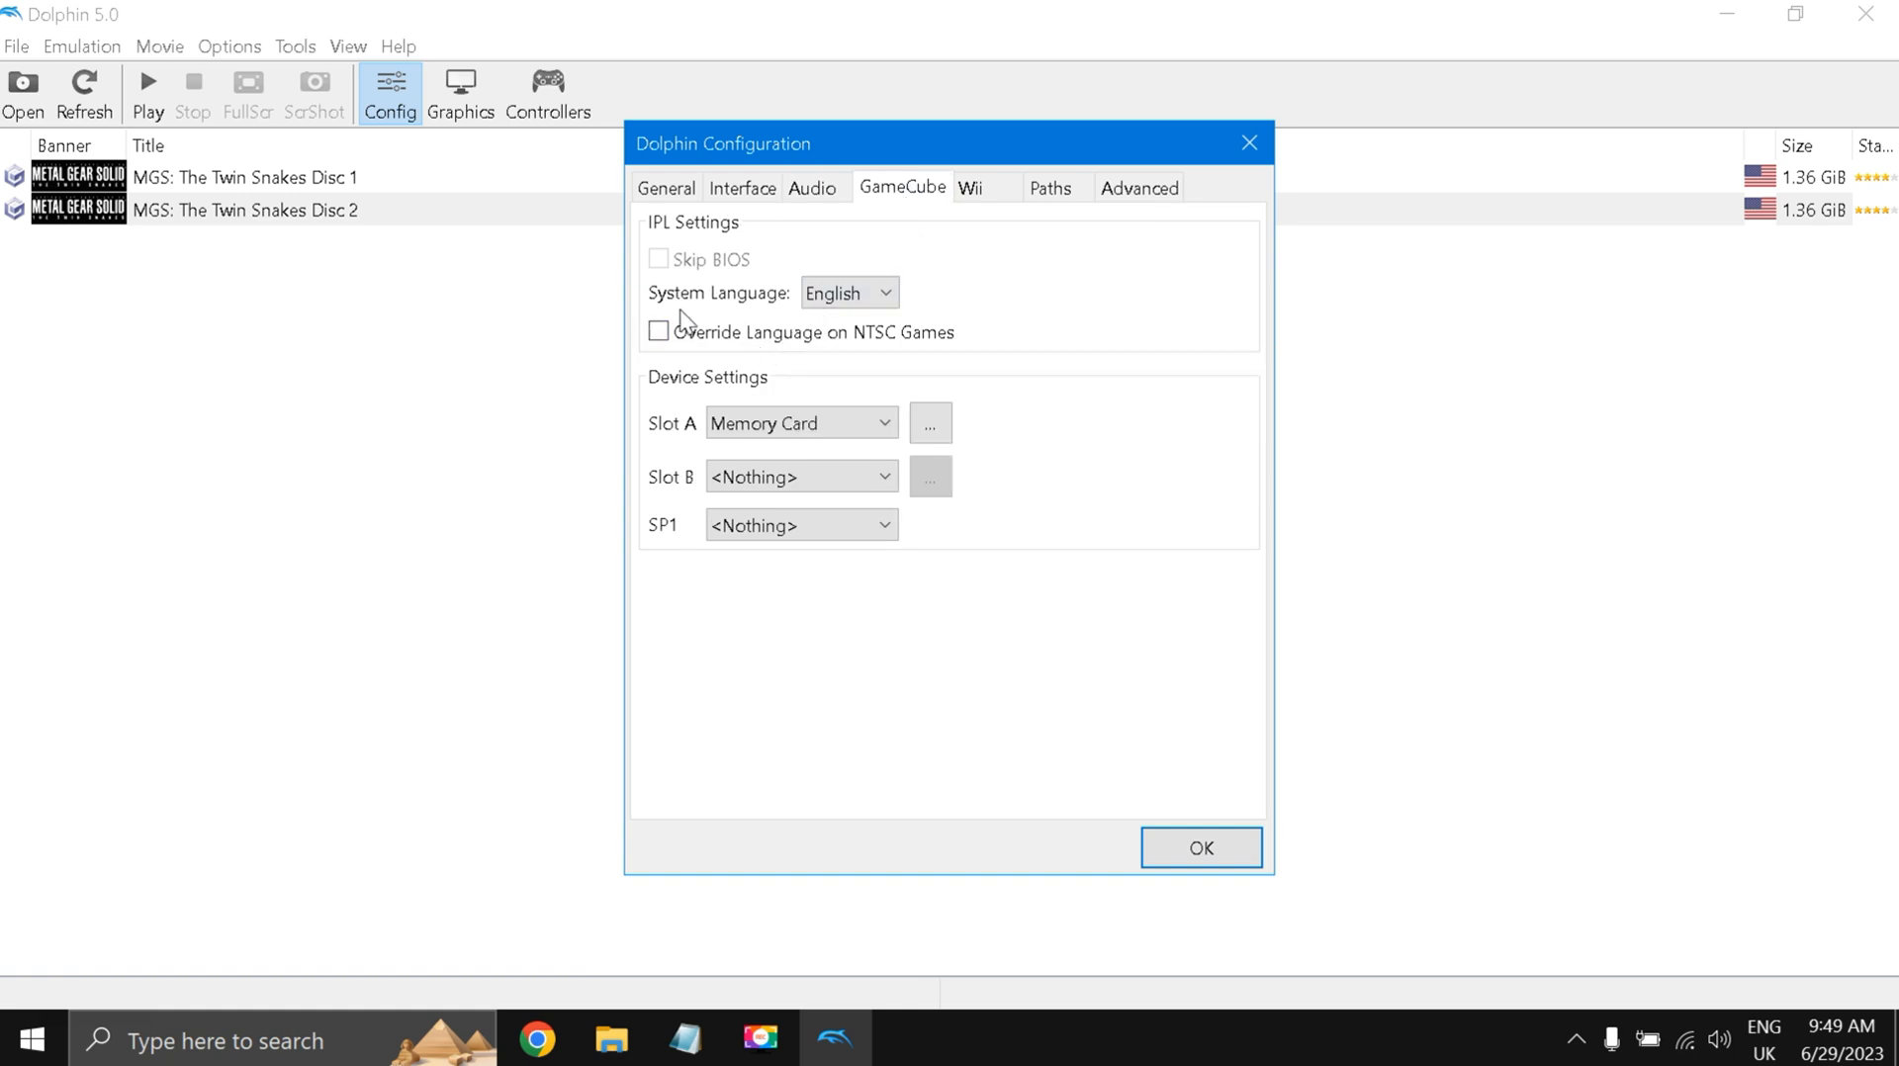
mouse_move(821, 359)
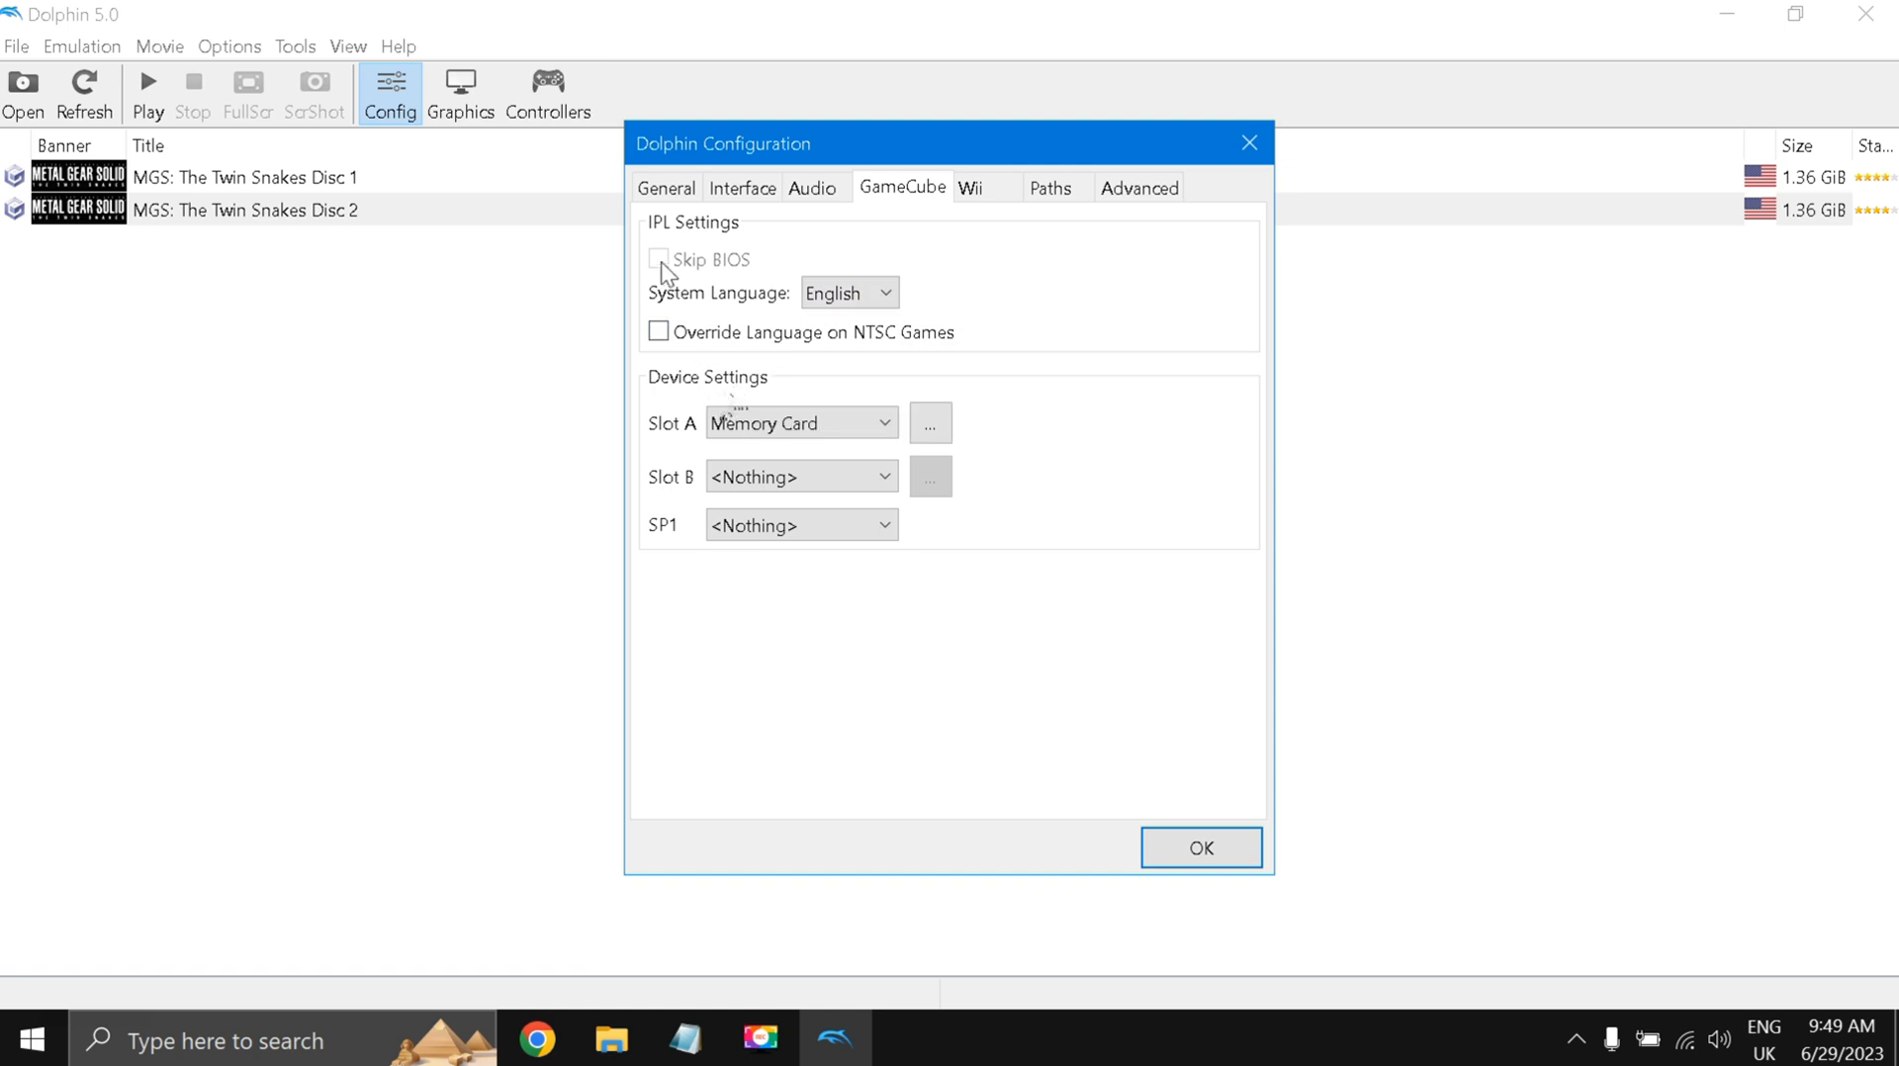
mouse_move(700, 442)
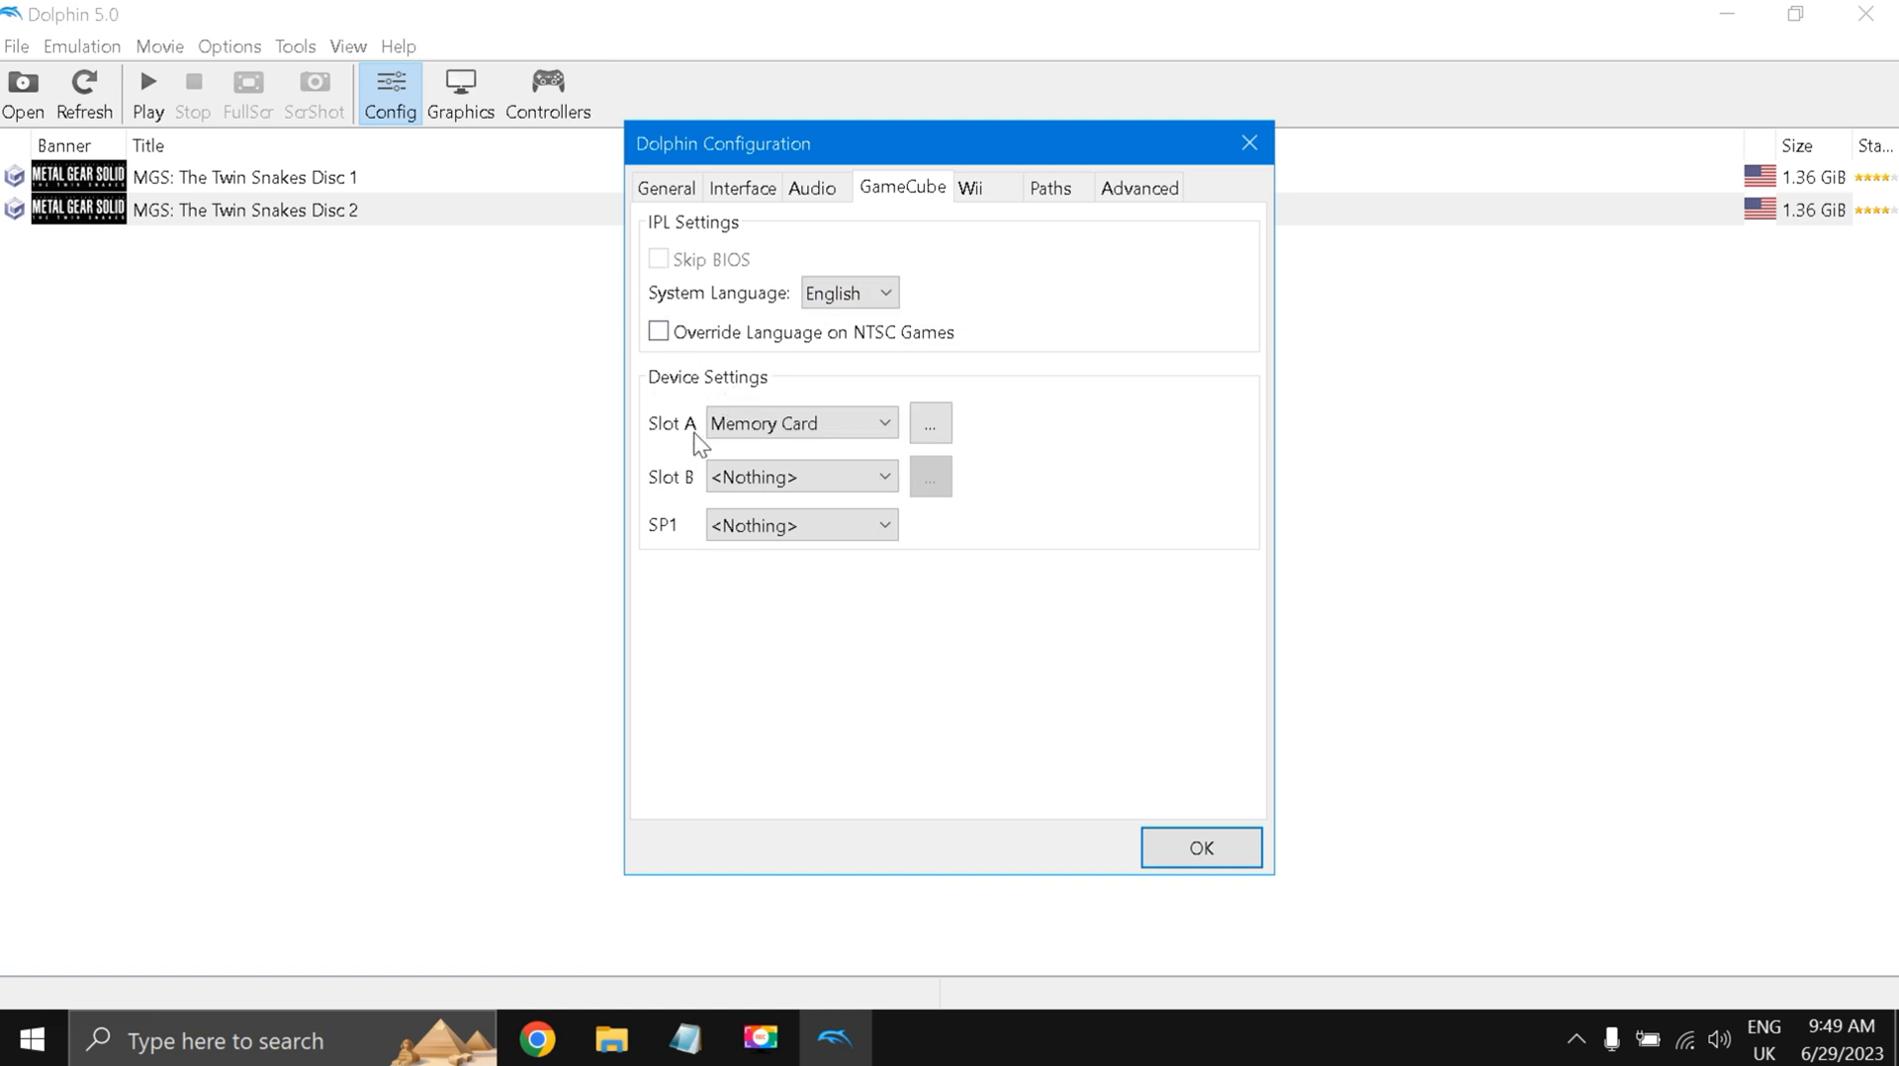
mouse_move(1138, 188)
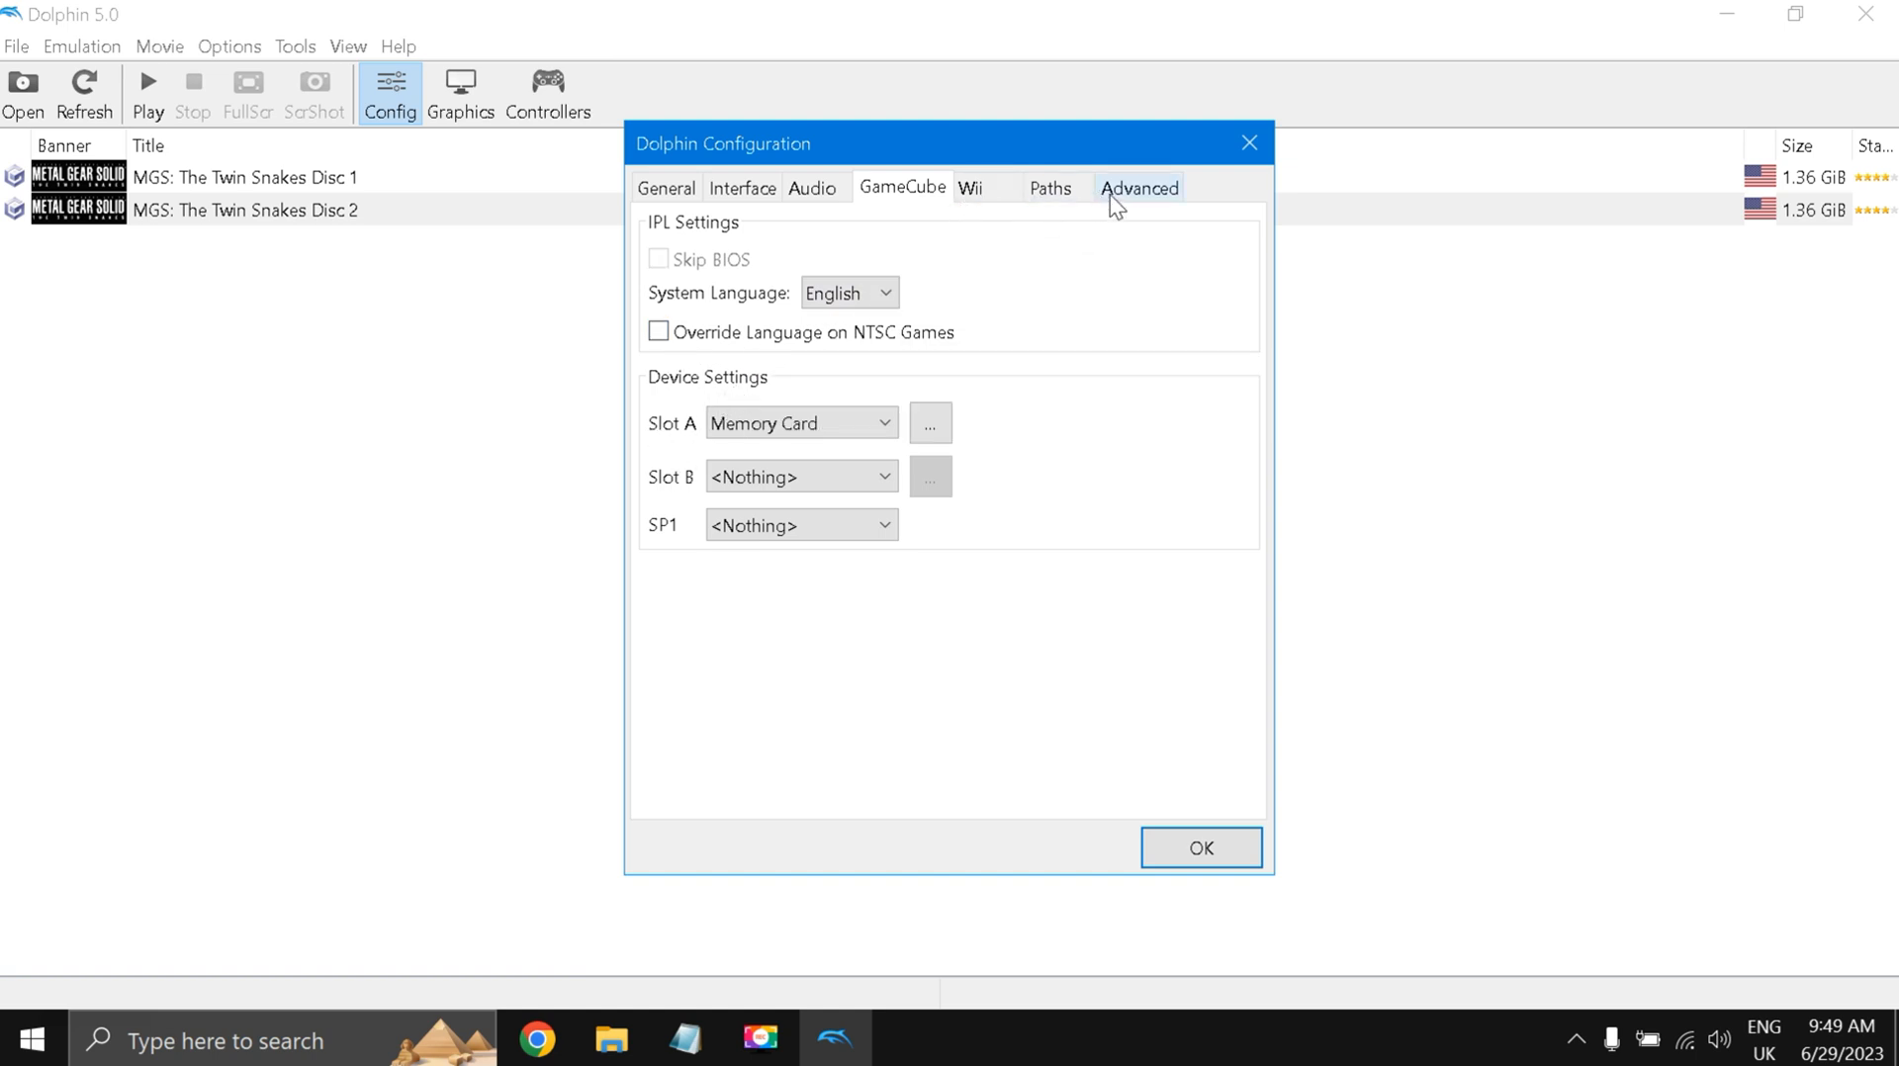
click(1137, 188)
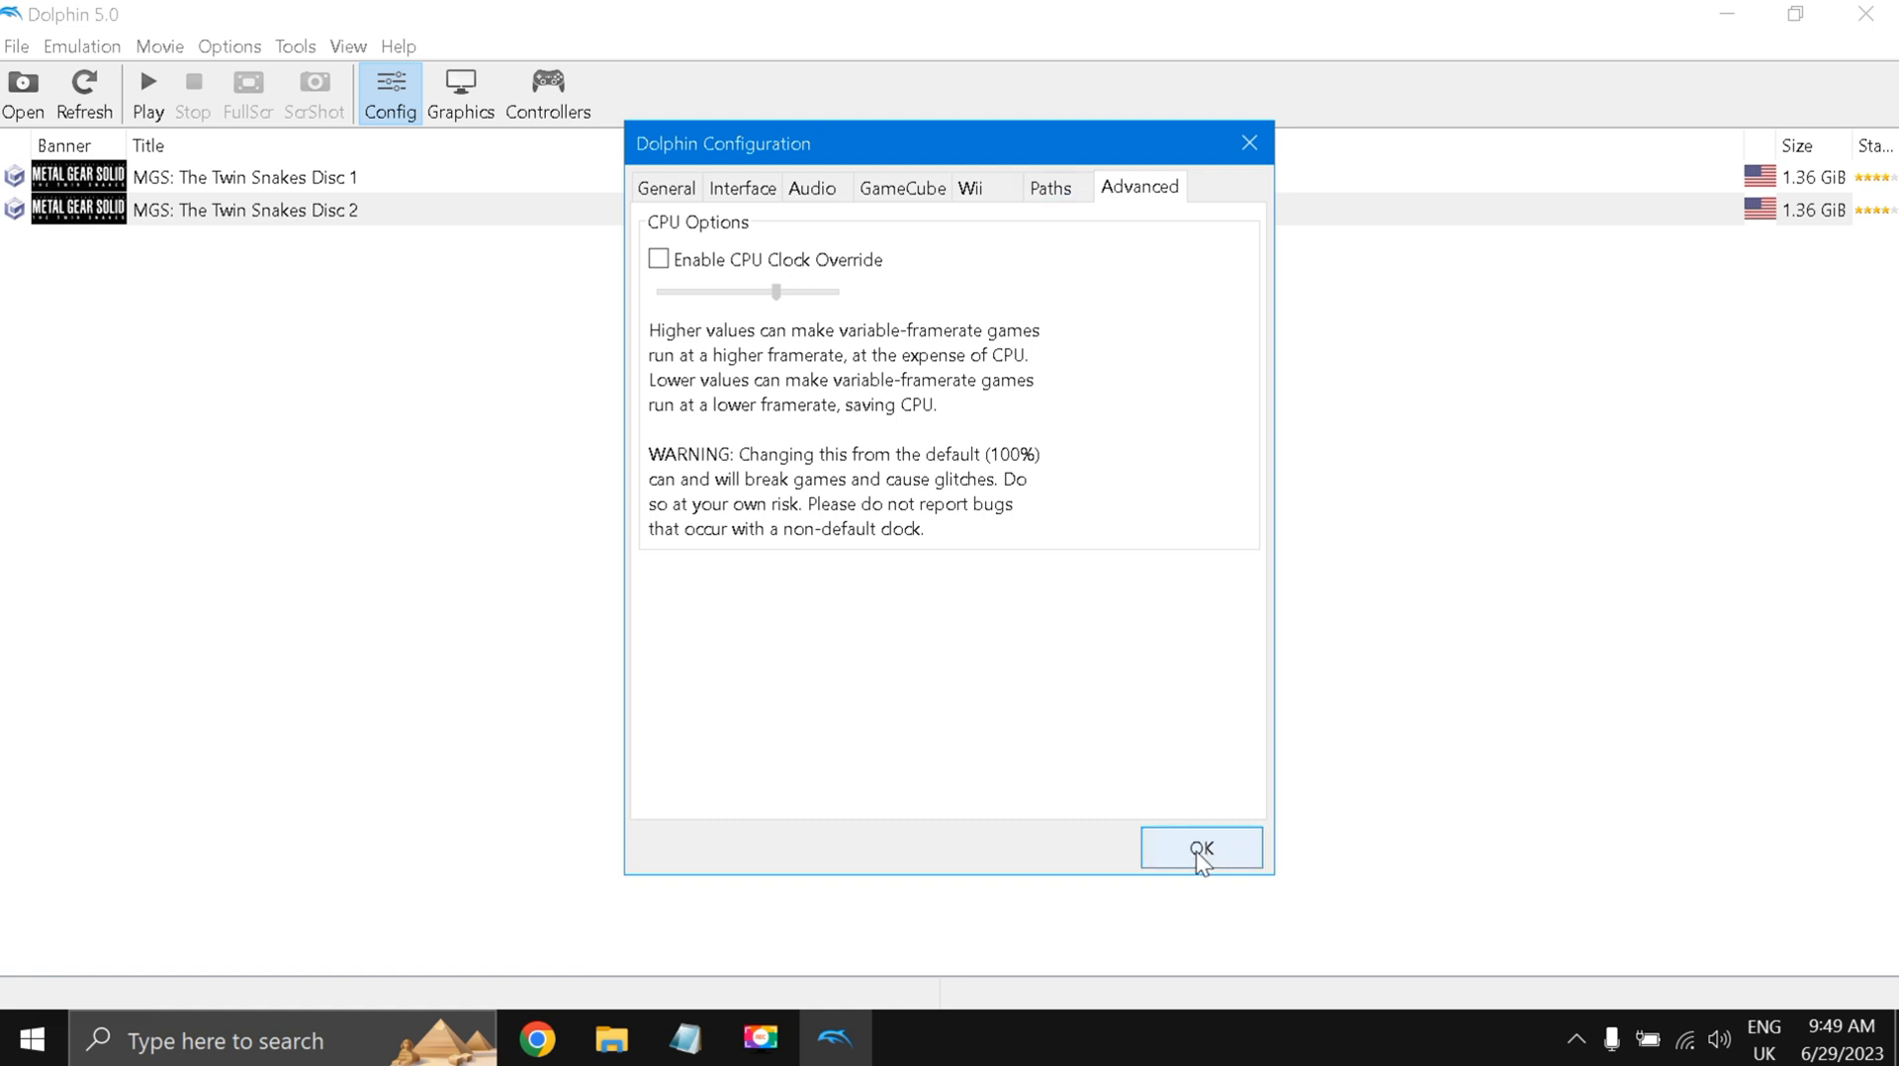
click(1199, 848)
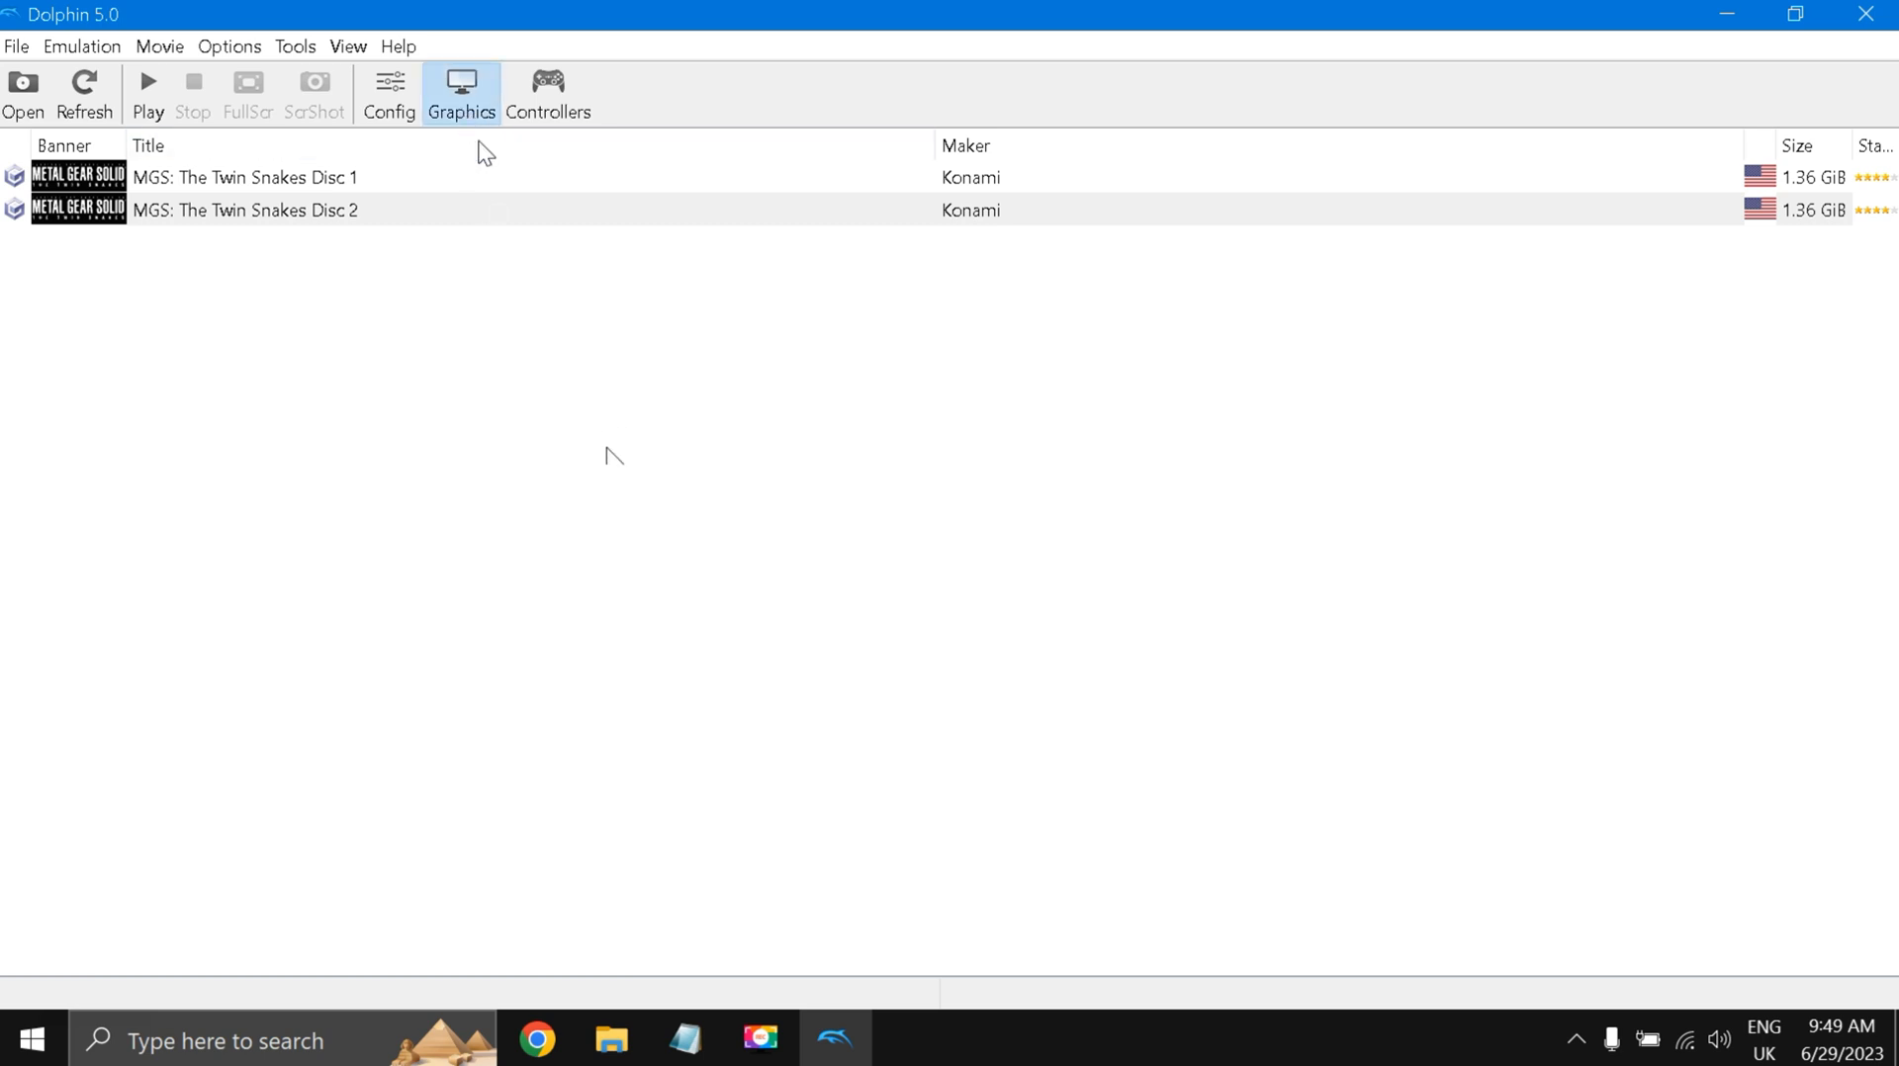
Open the OpenGL graphics configuration showing 1280x720 fullscreen and forced 16:9 aspect.
click(460, 91)
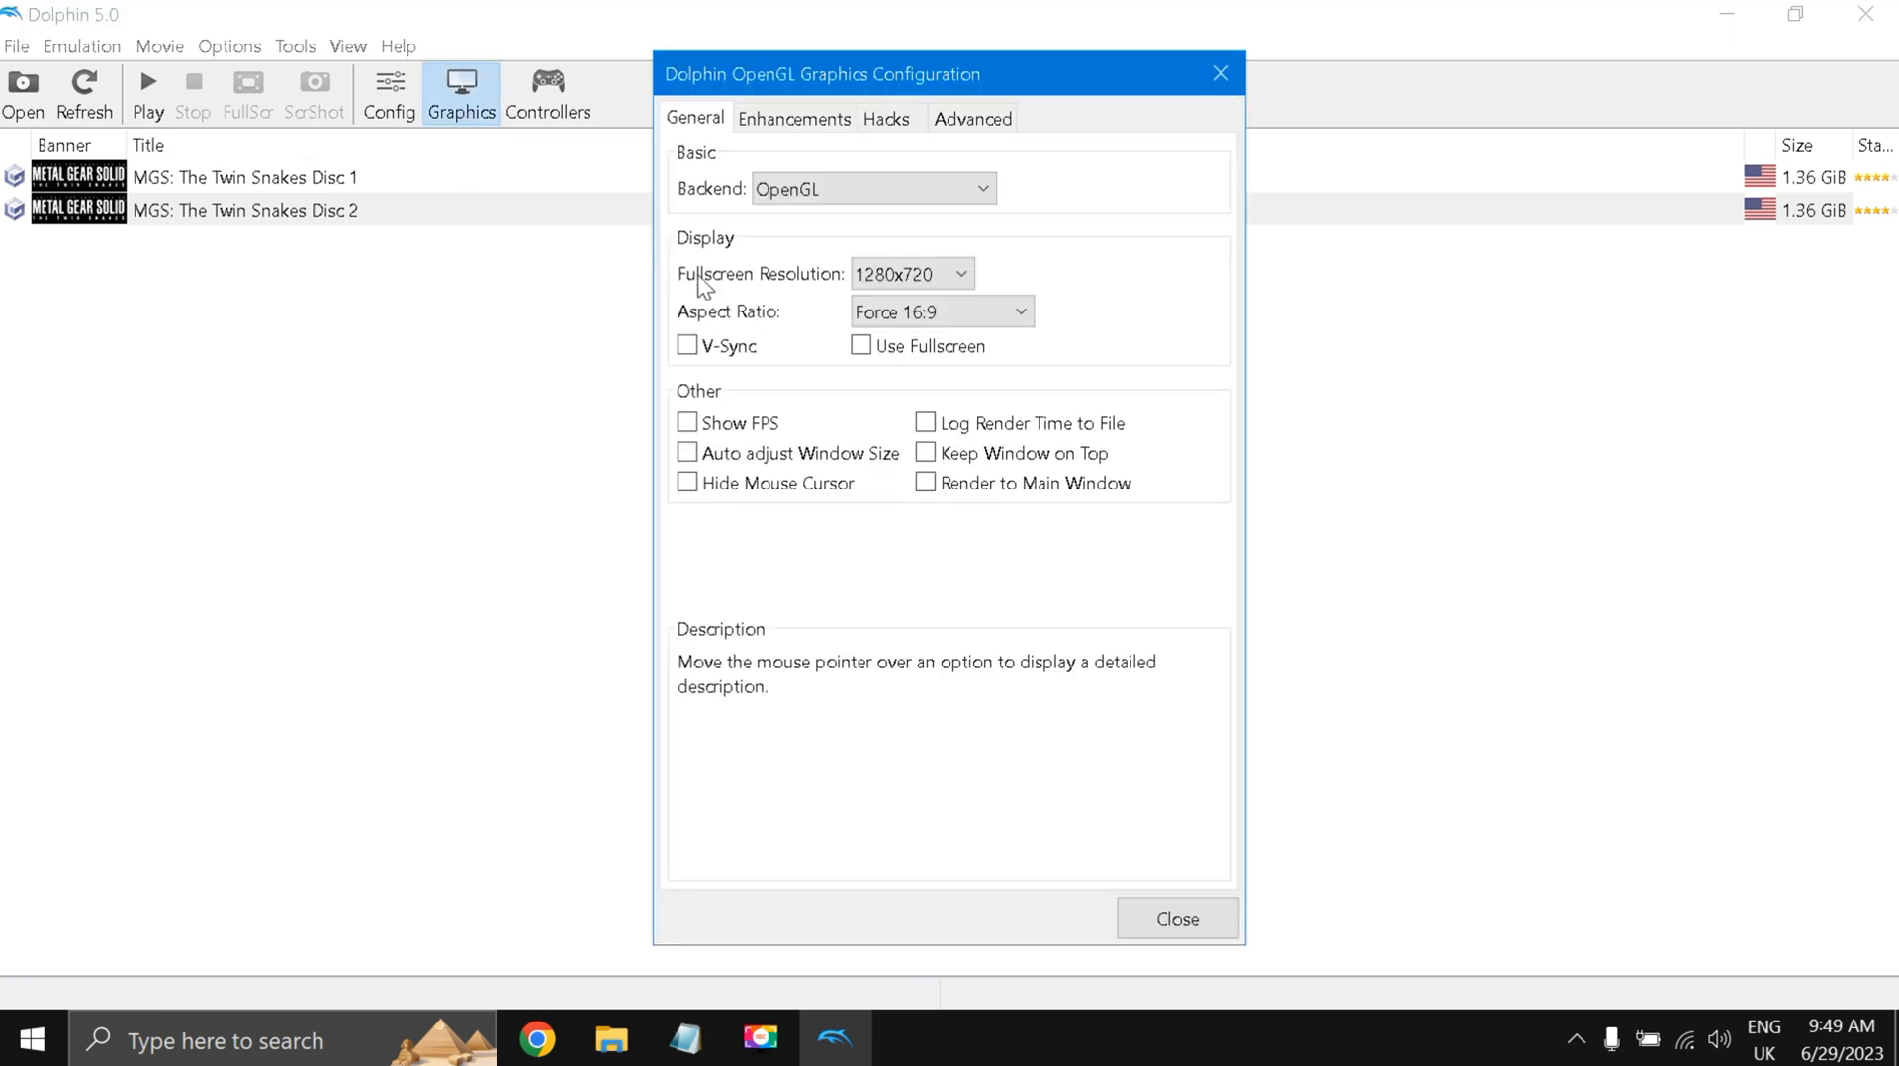
mouse_move(778, 227)
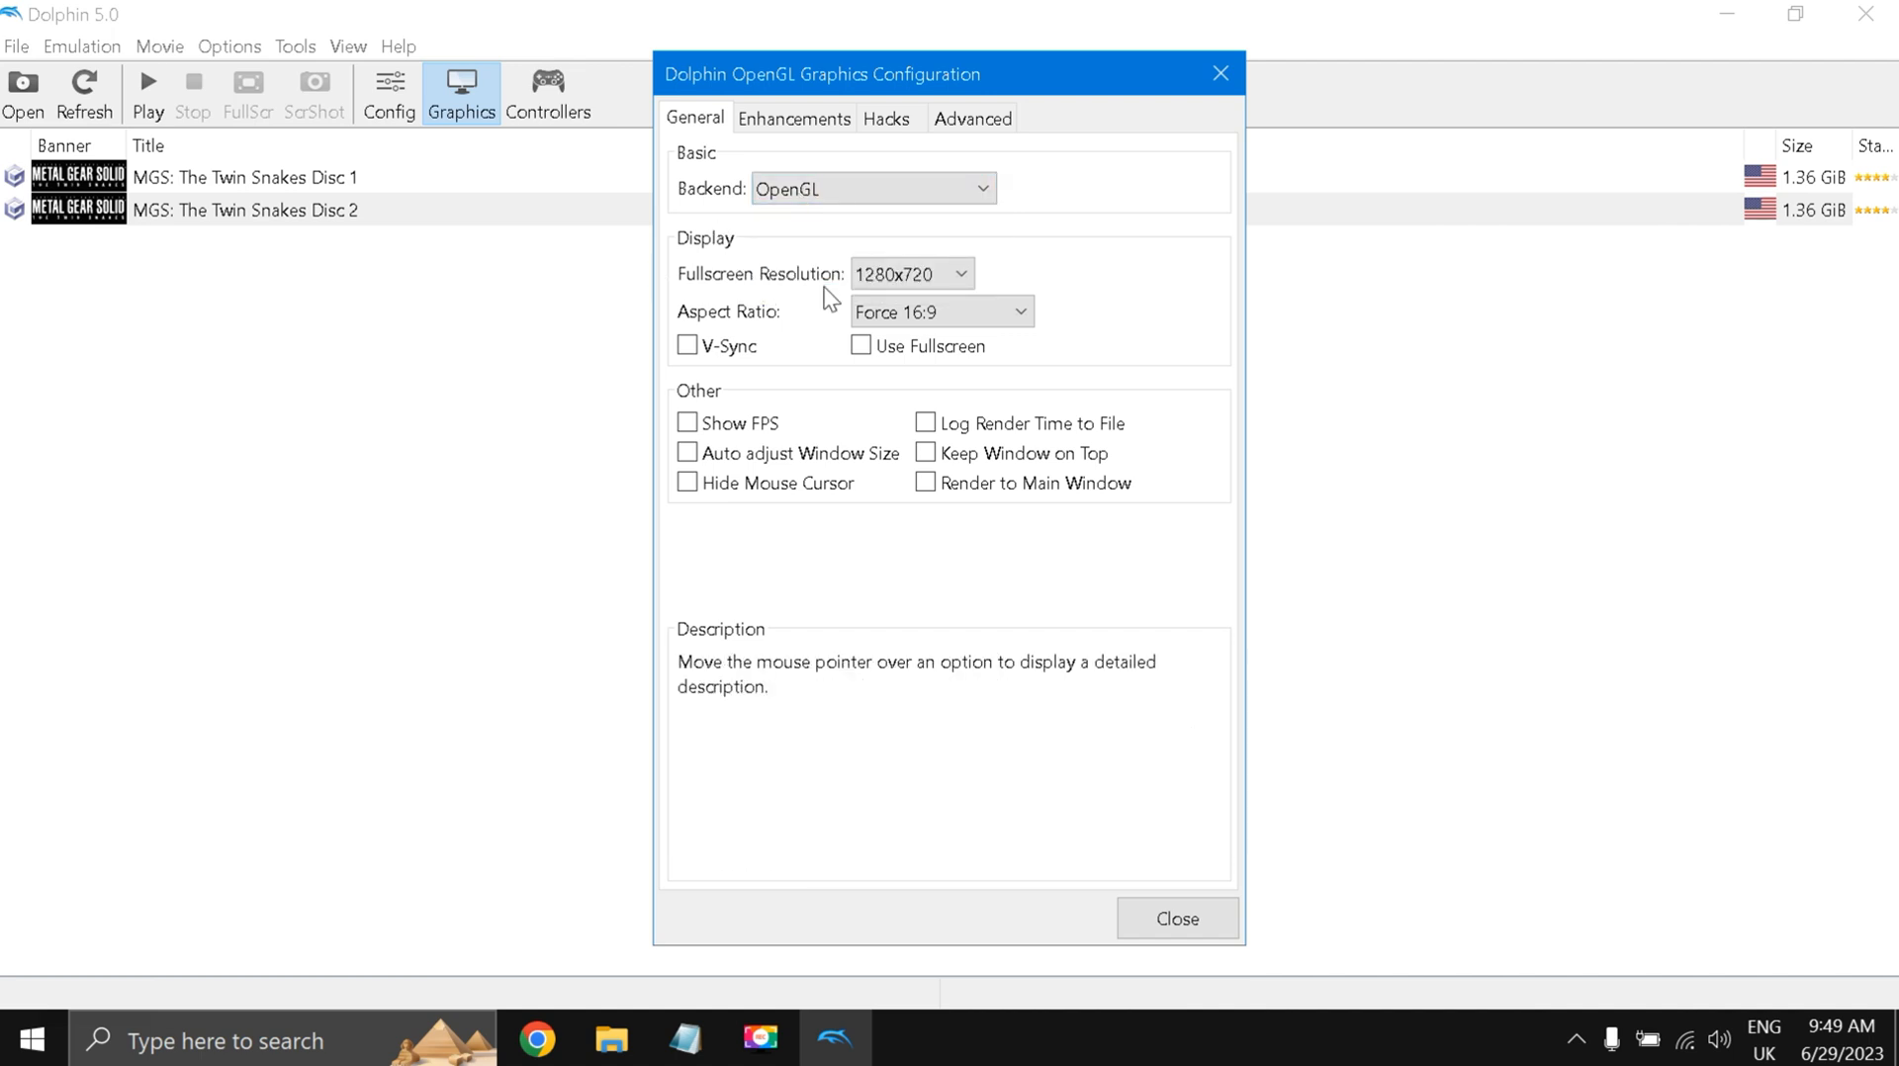
mouse_move(787, 311)
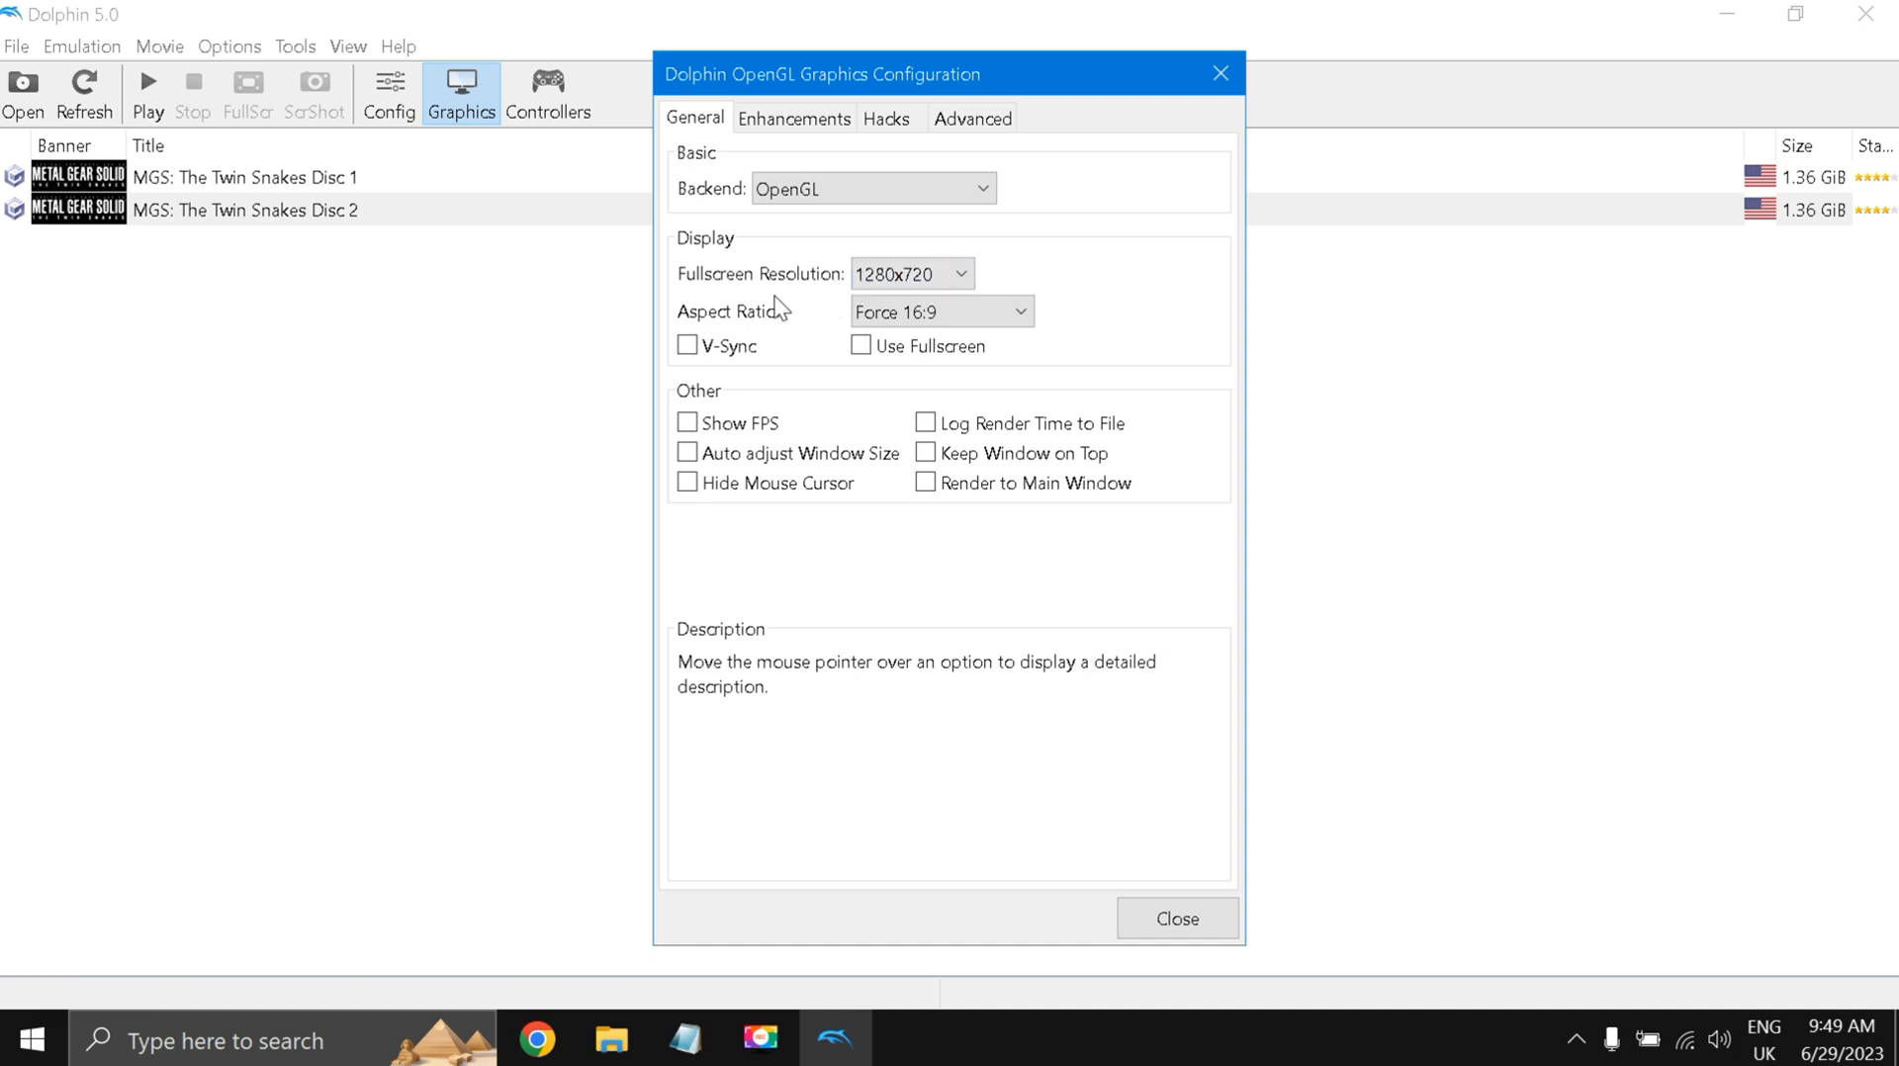
mouse_move(772, 312)
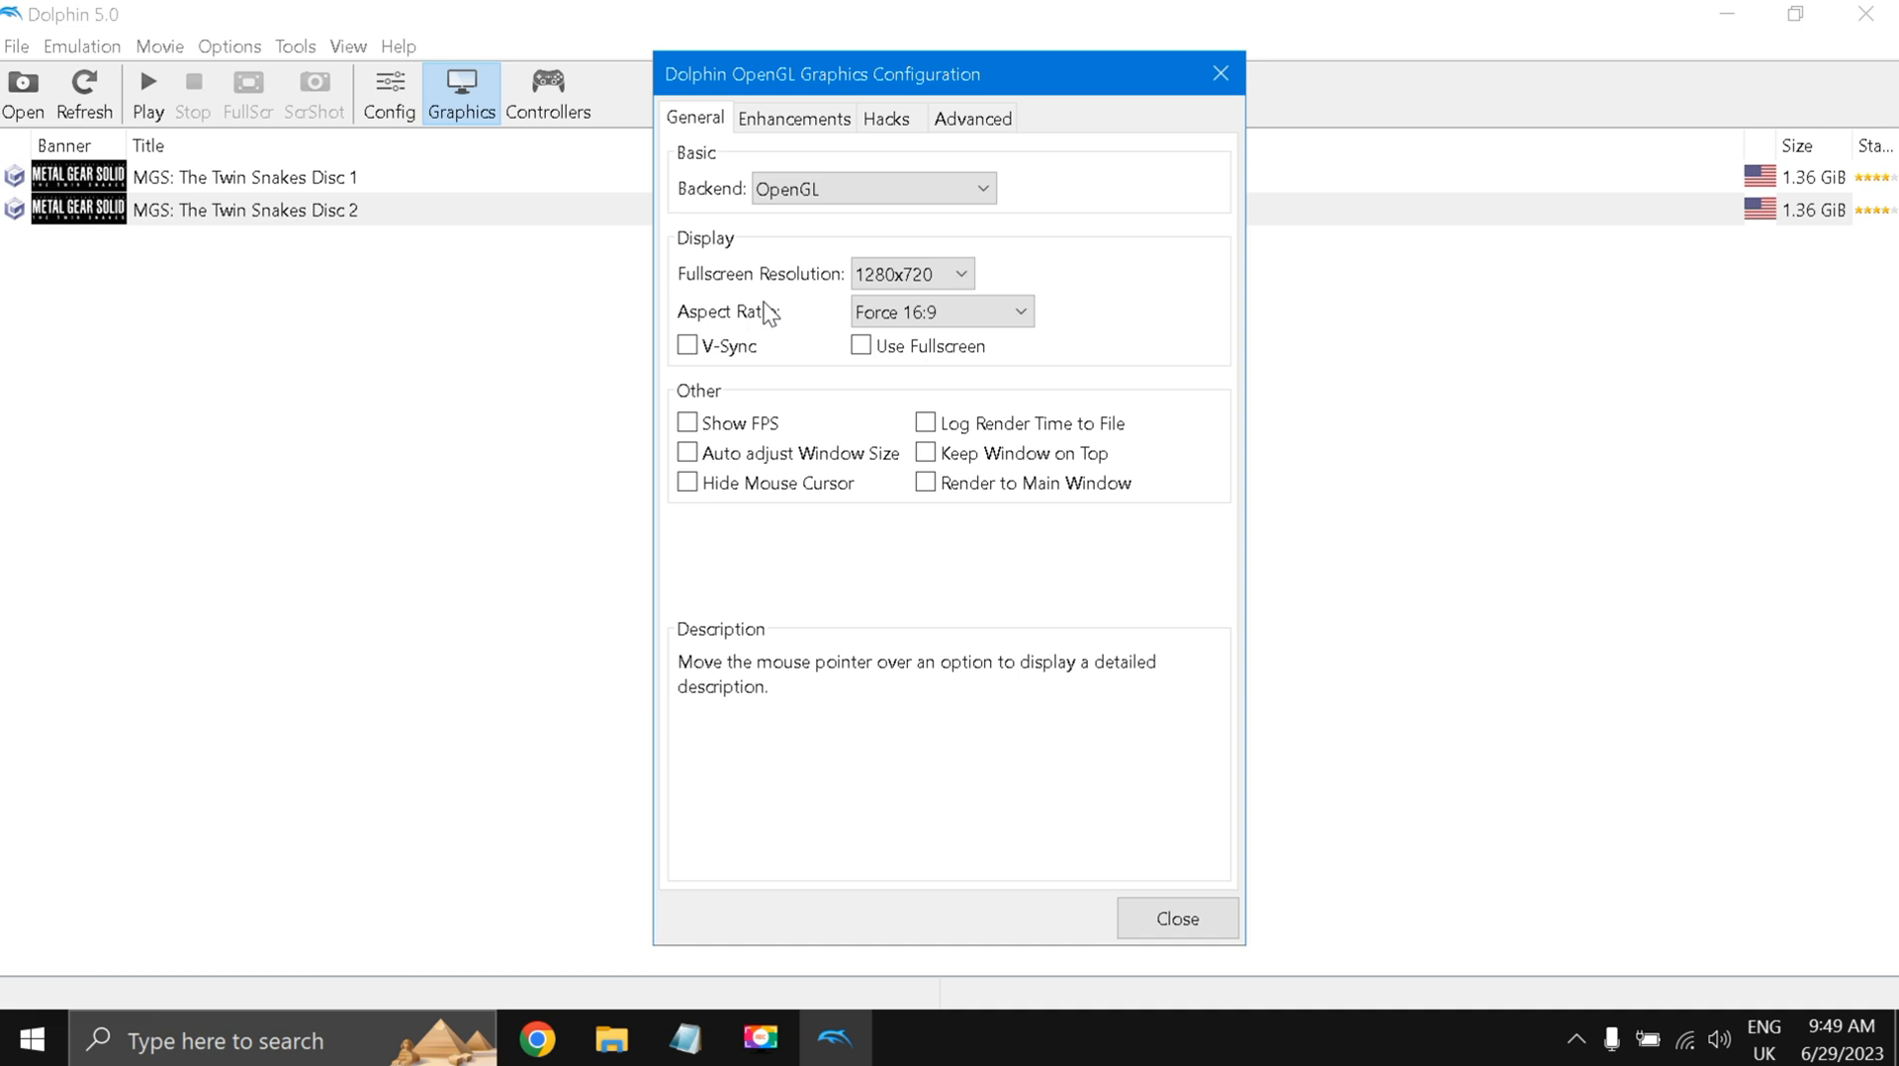
mouse_move(1399, 13)
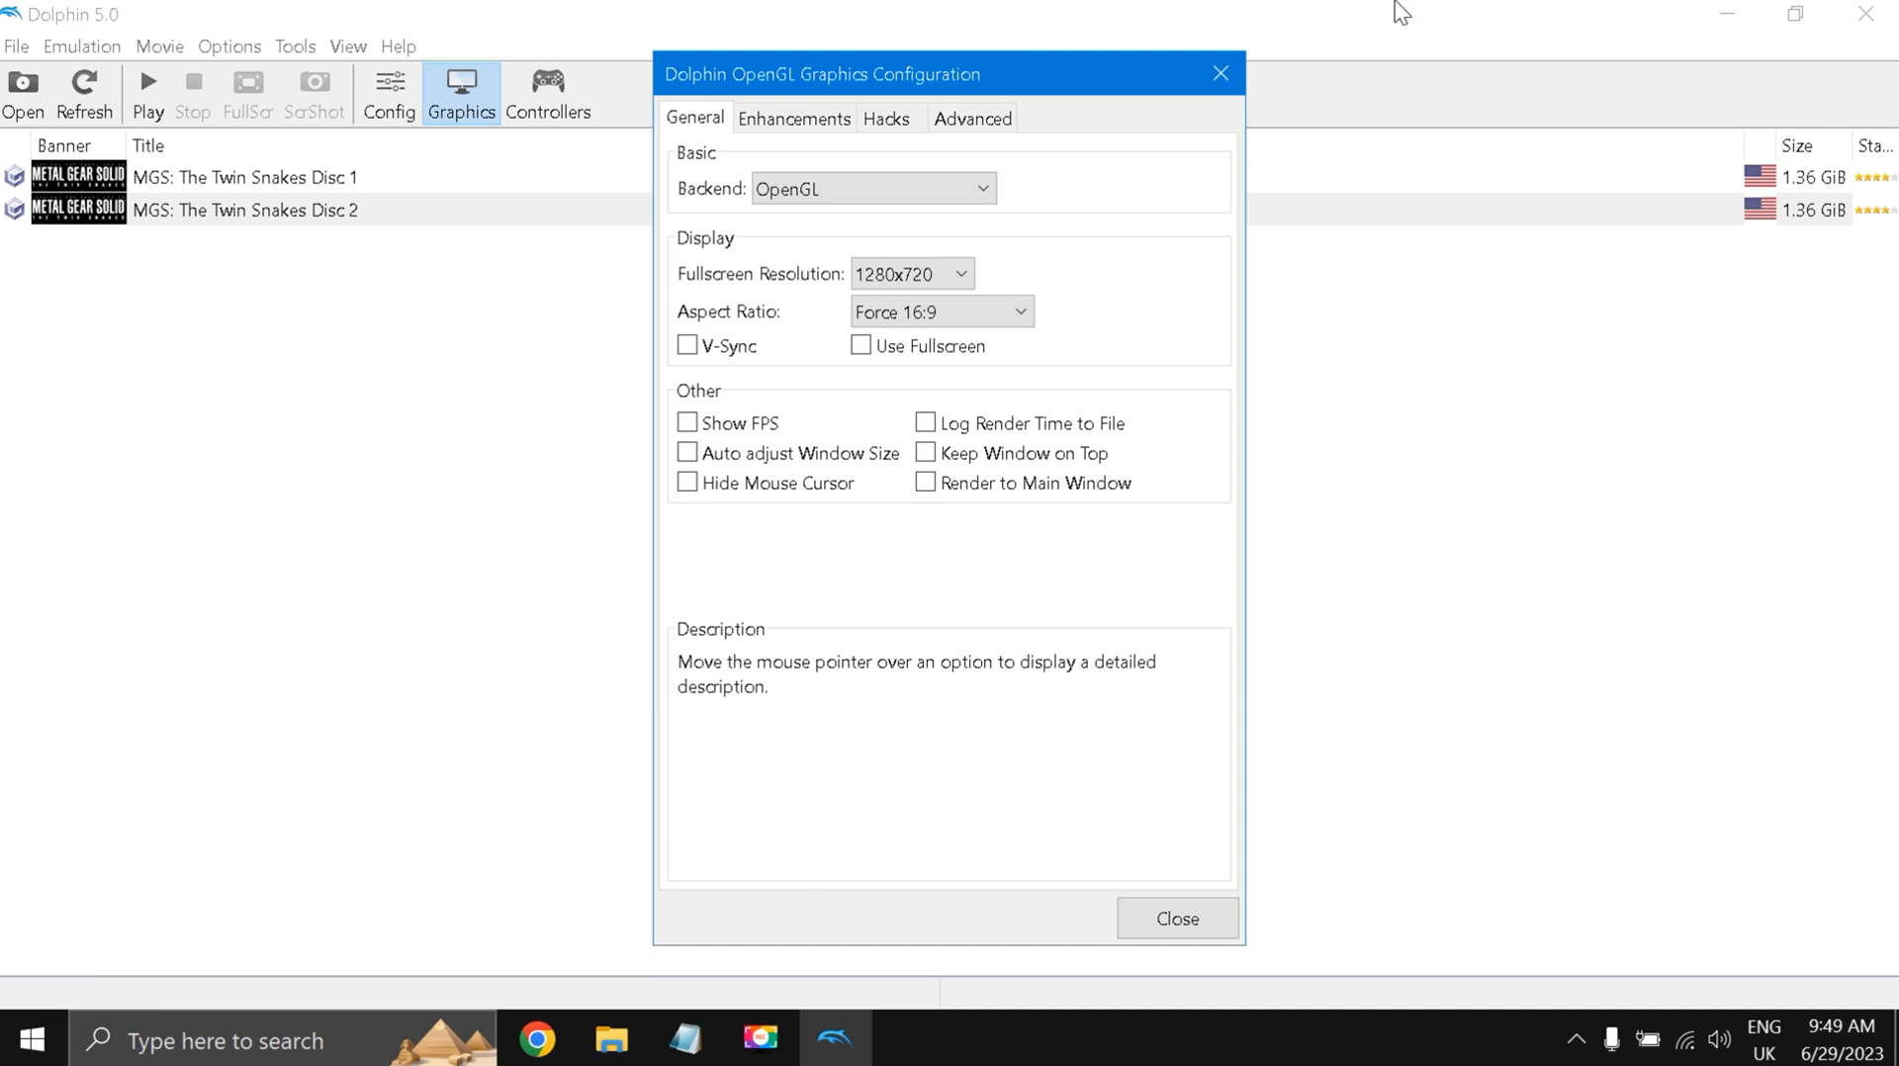
mouse_move(888, 389)
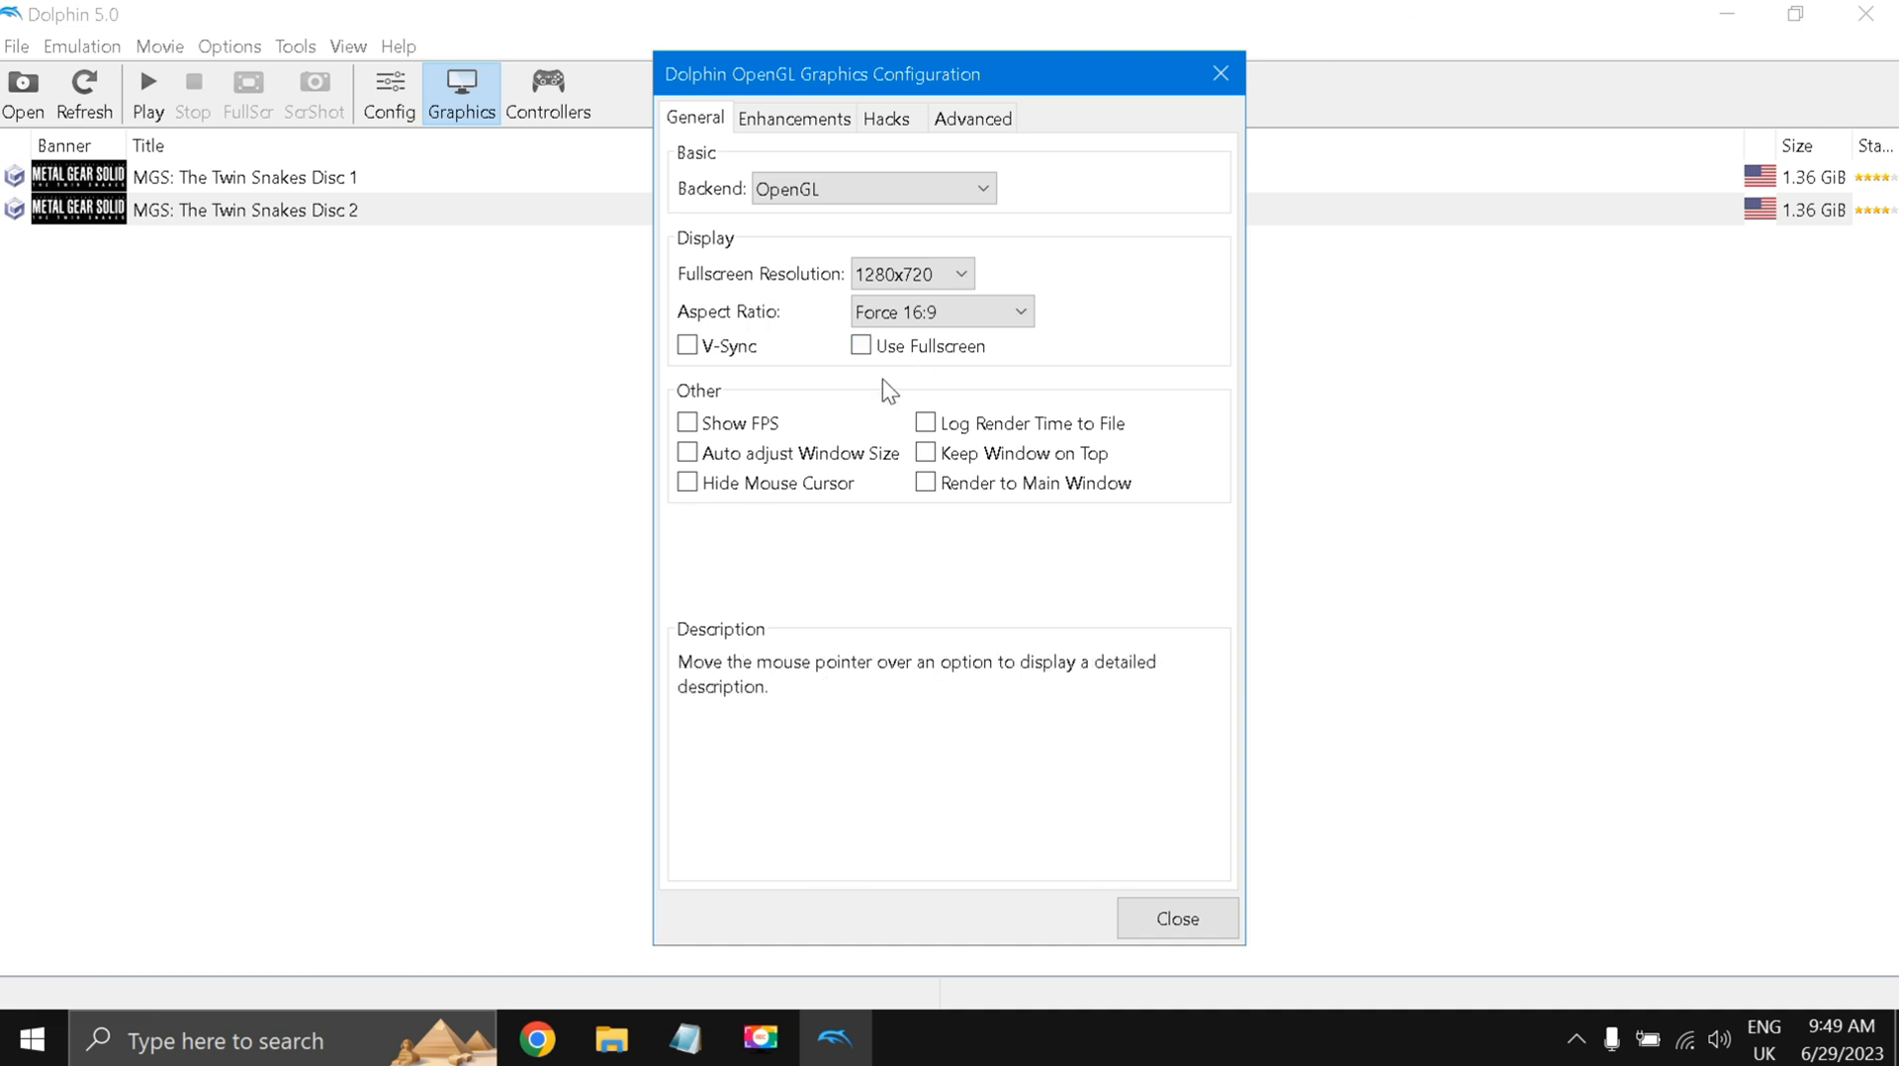
mouse_move(777, 179)
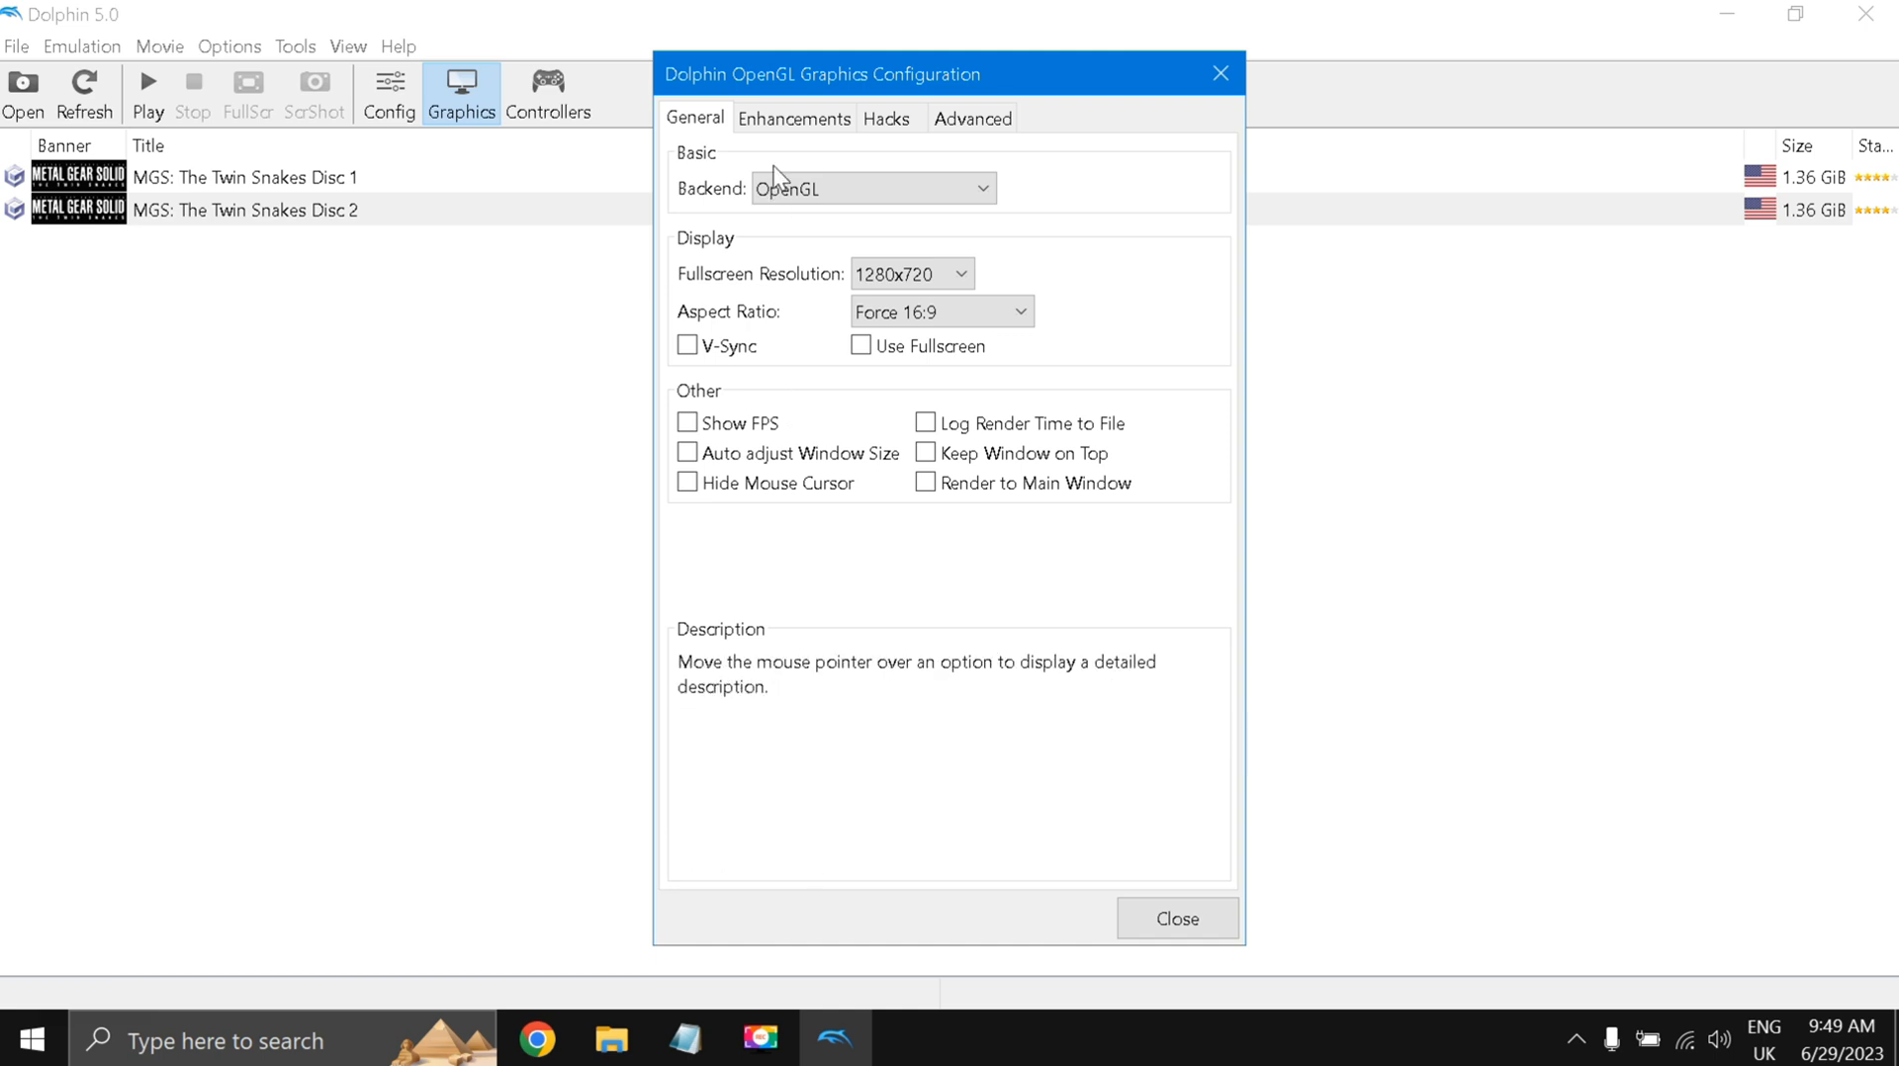
Review the Enhancements, Hacks (Fast texture cache) and Advanced graphics tabs.
click(794, 117)
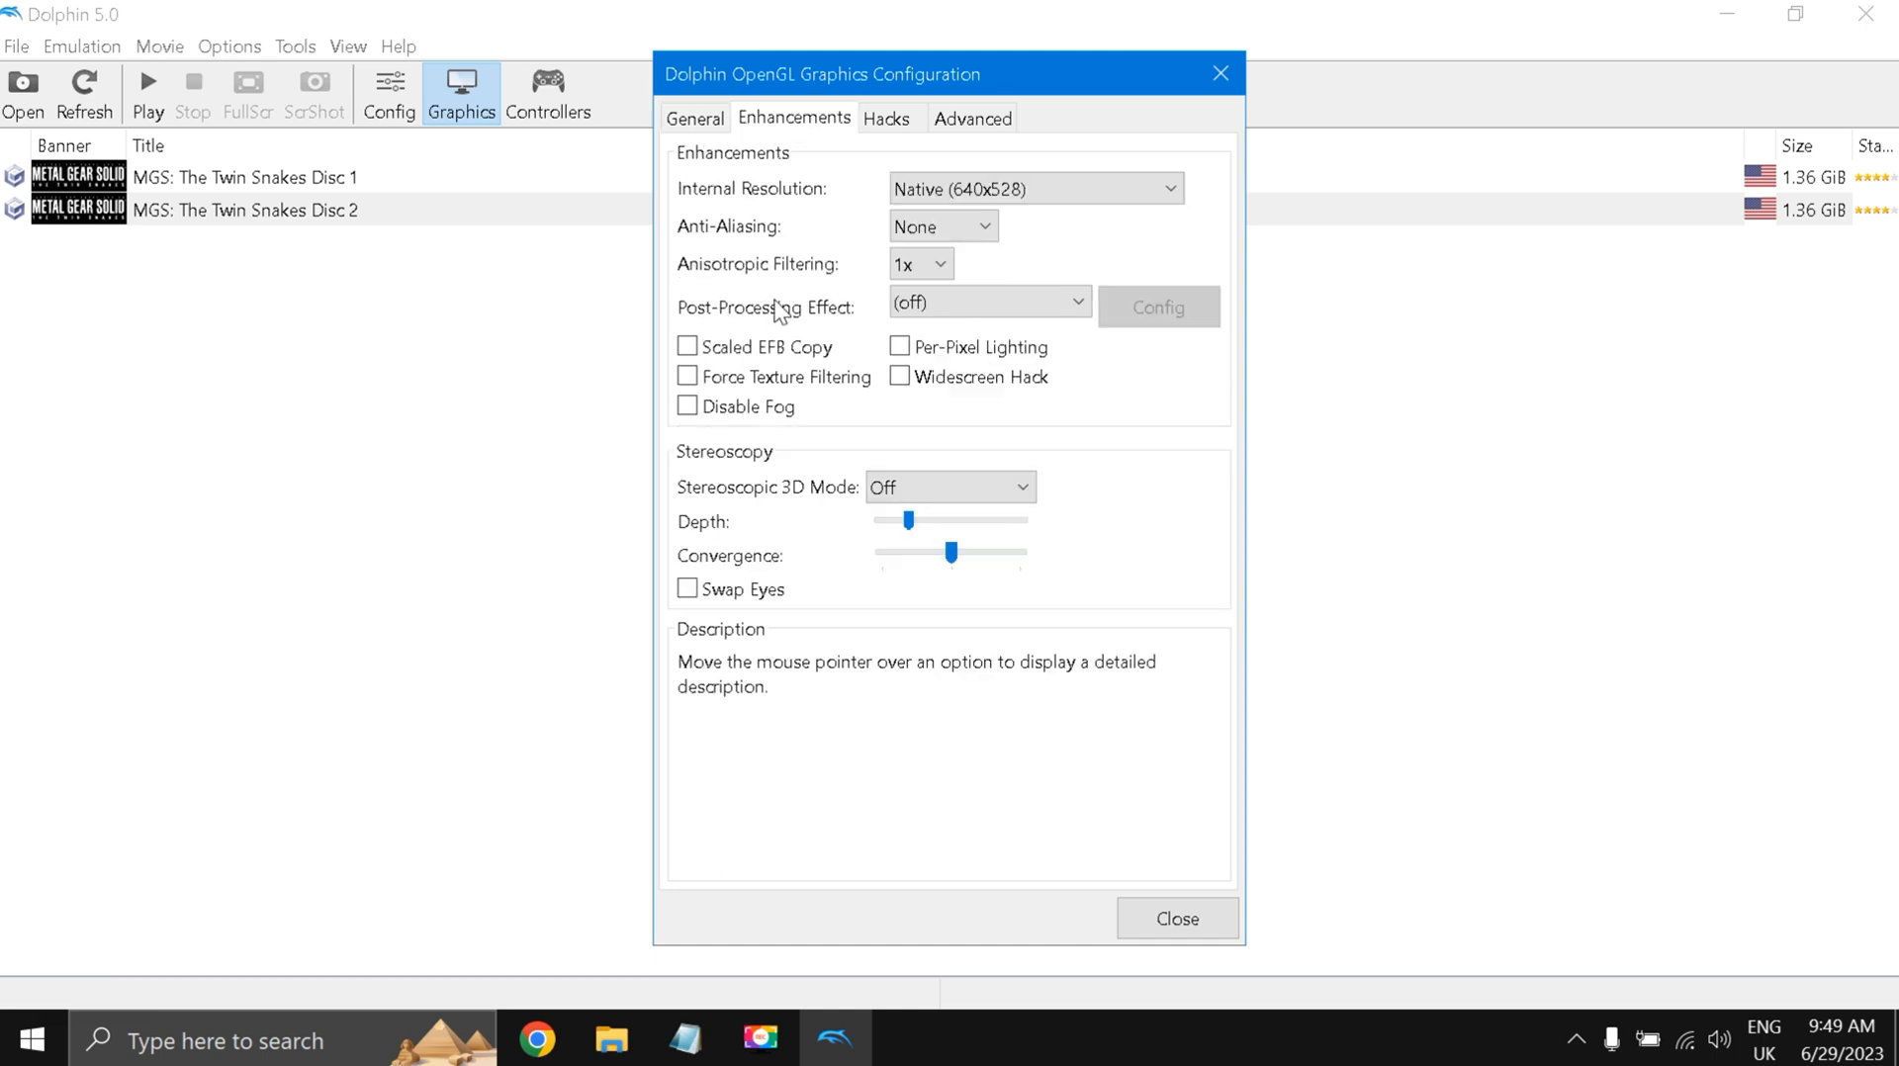
mouse_move(811, 279)
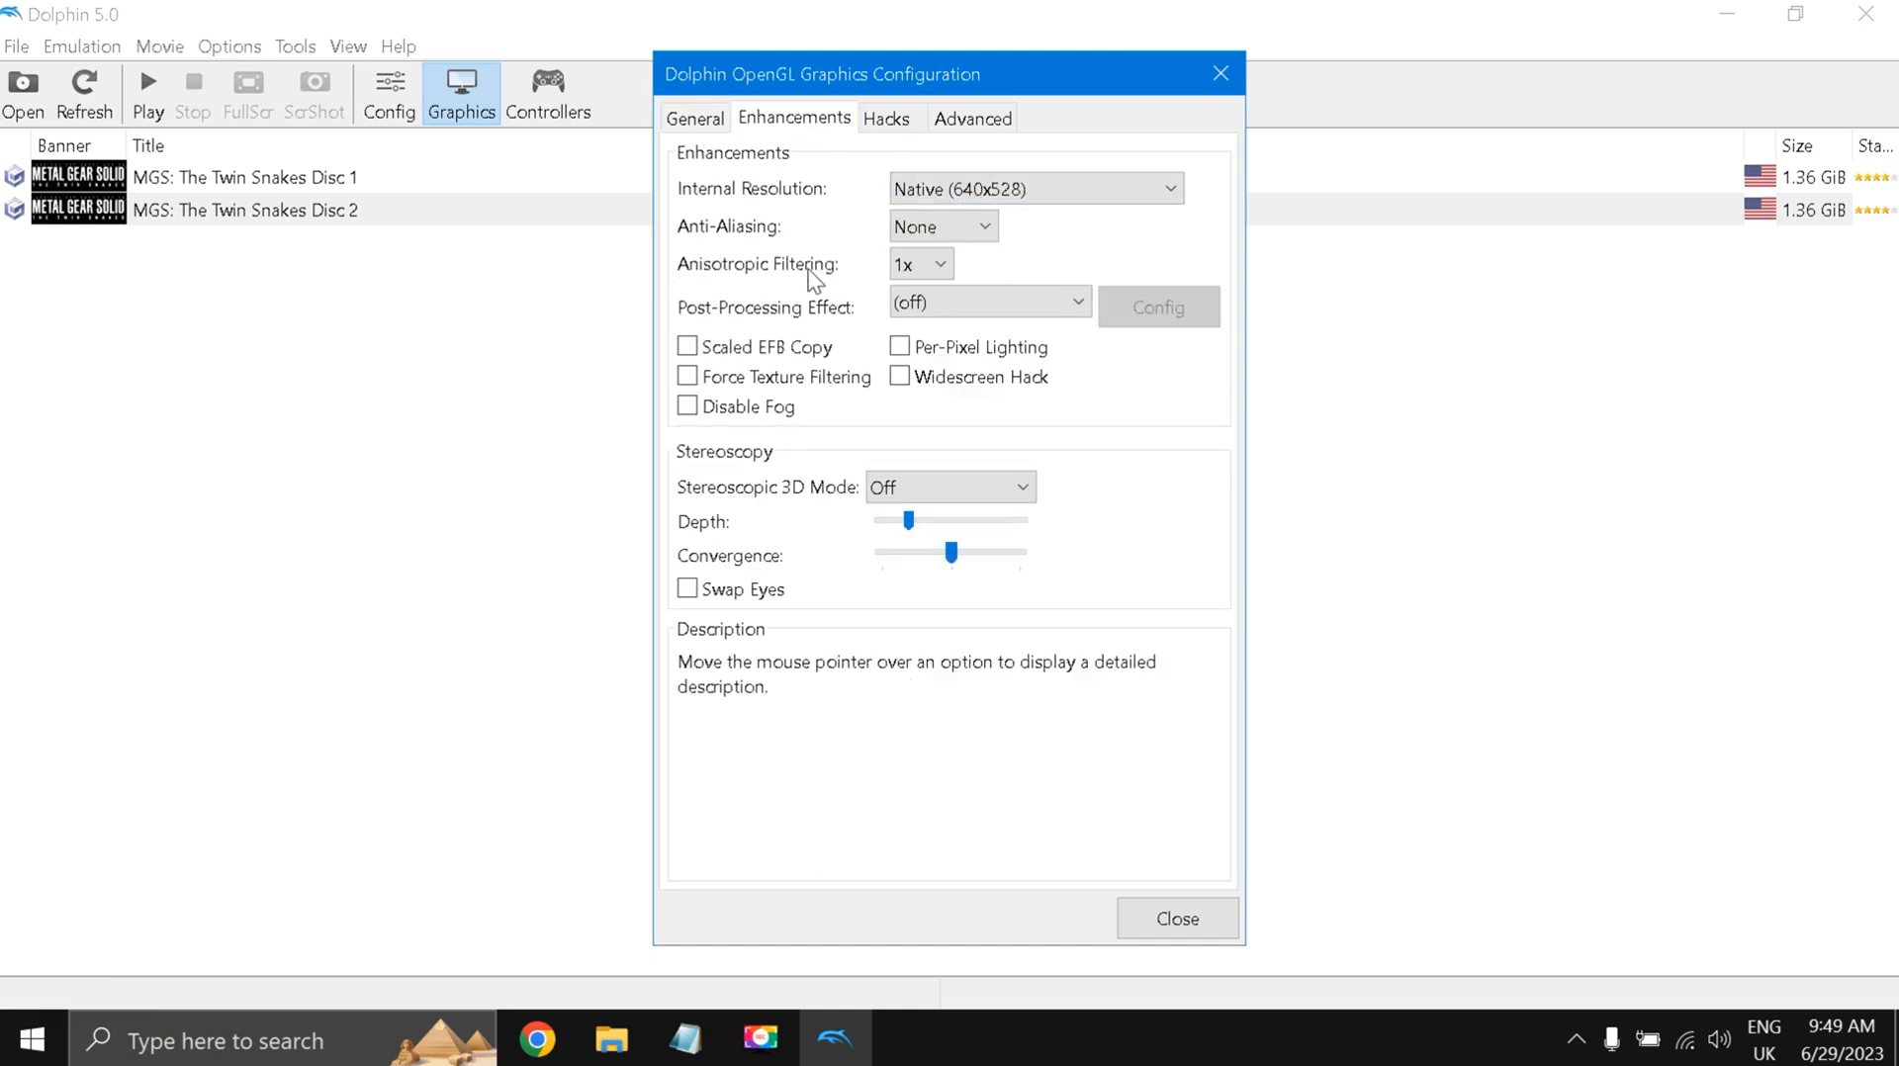
mouse_move(866, 291)
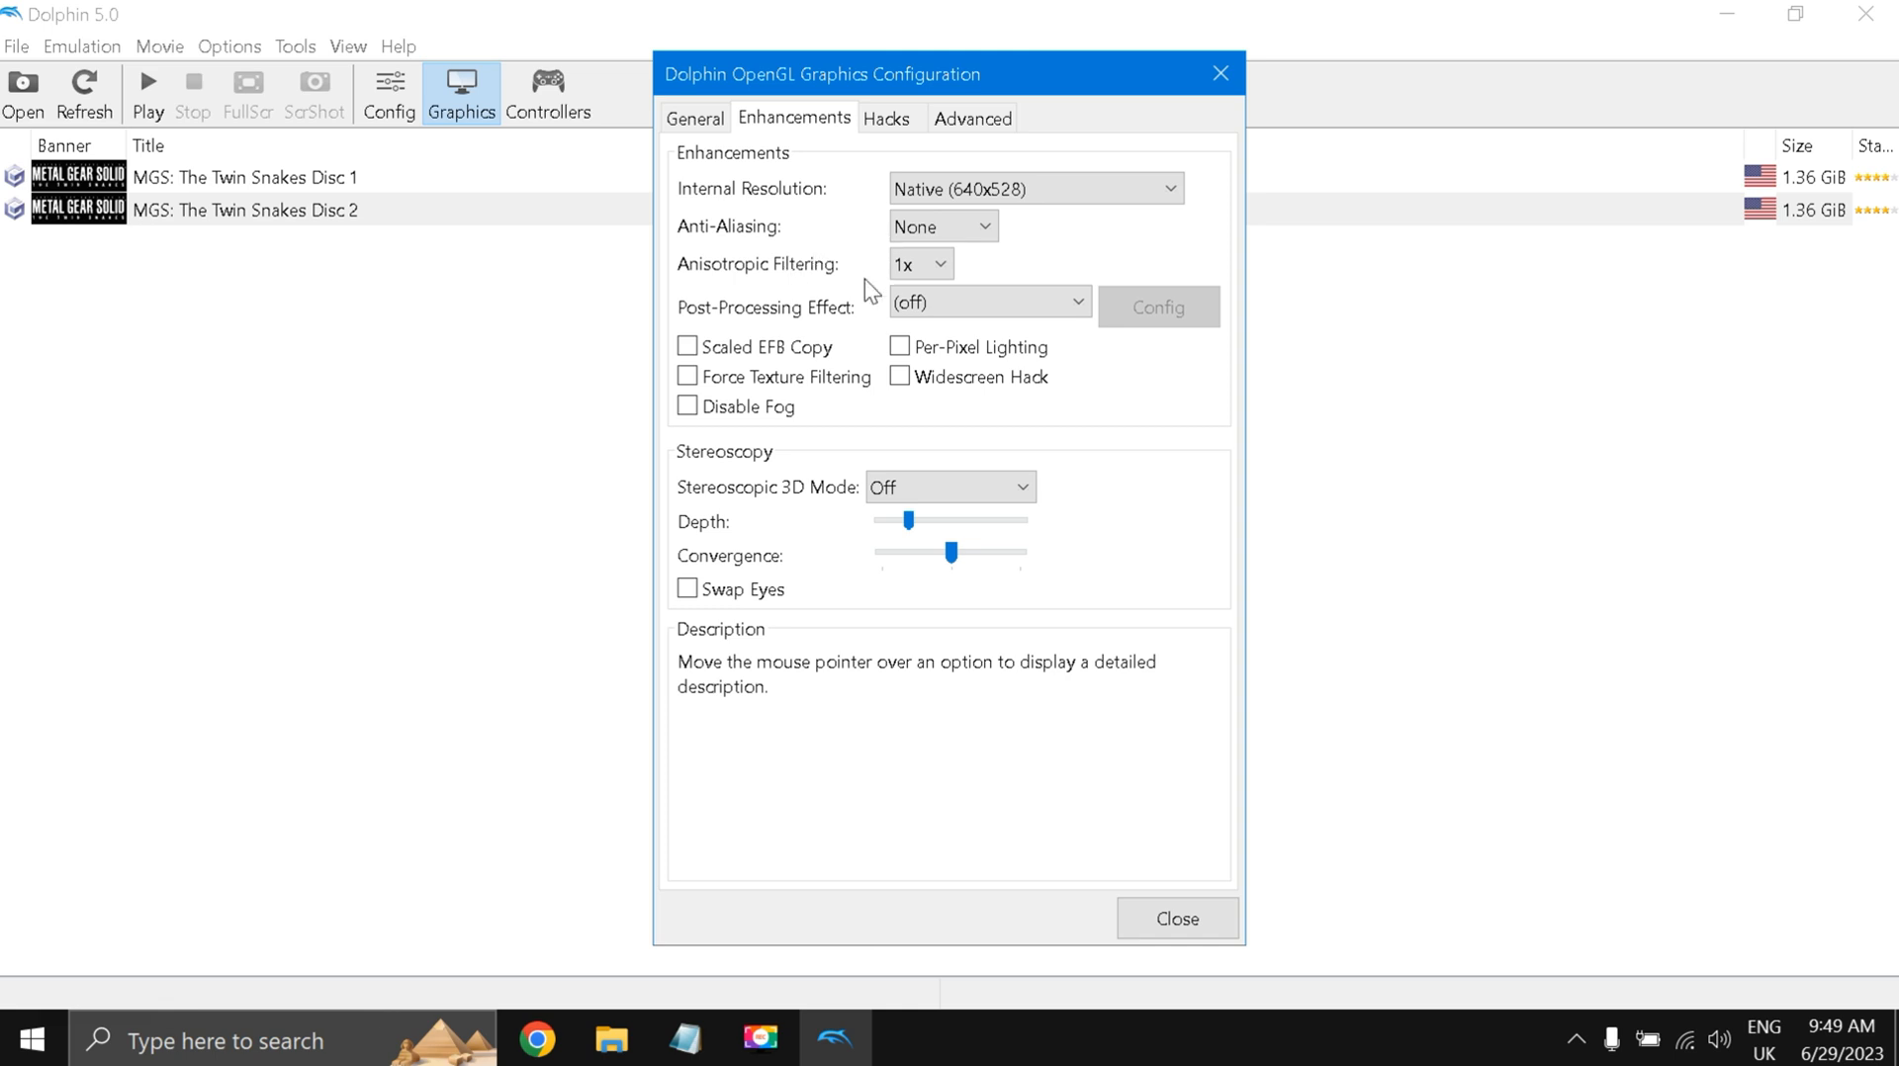
mouse_move(743, 301)
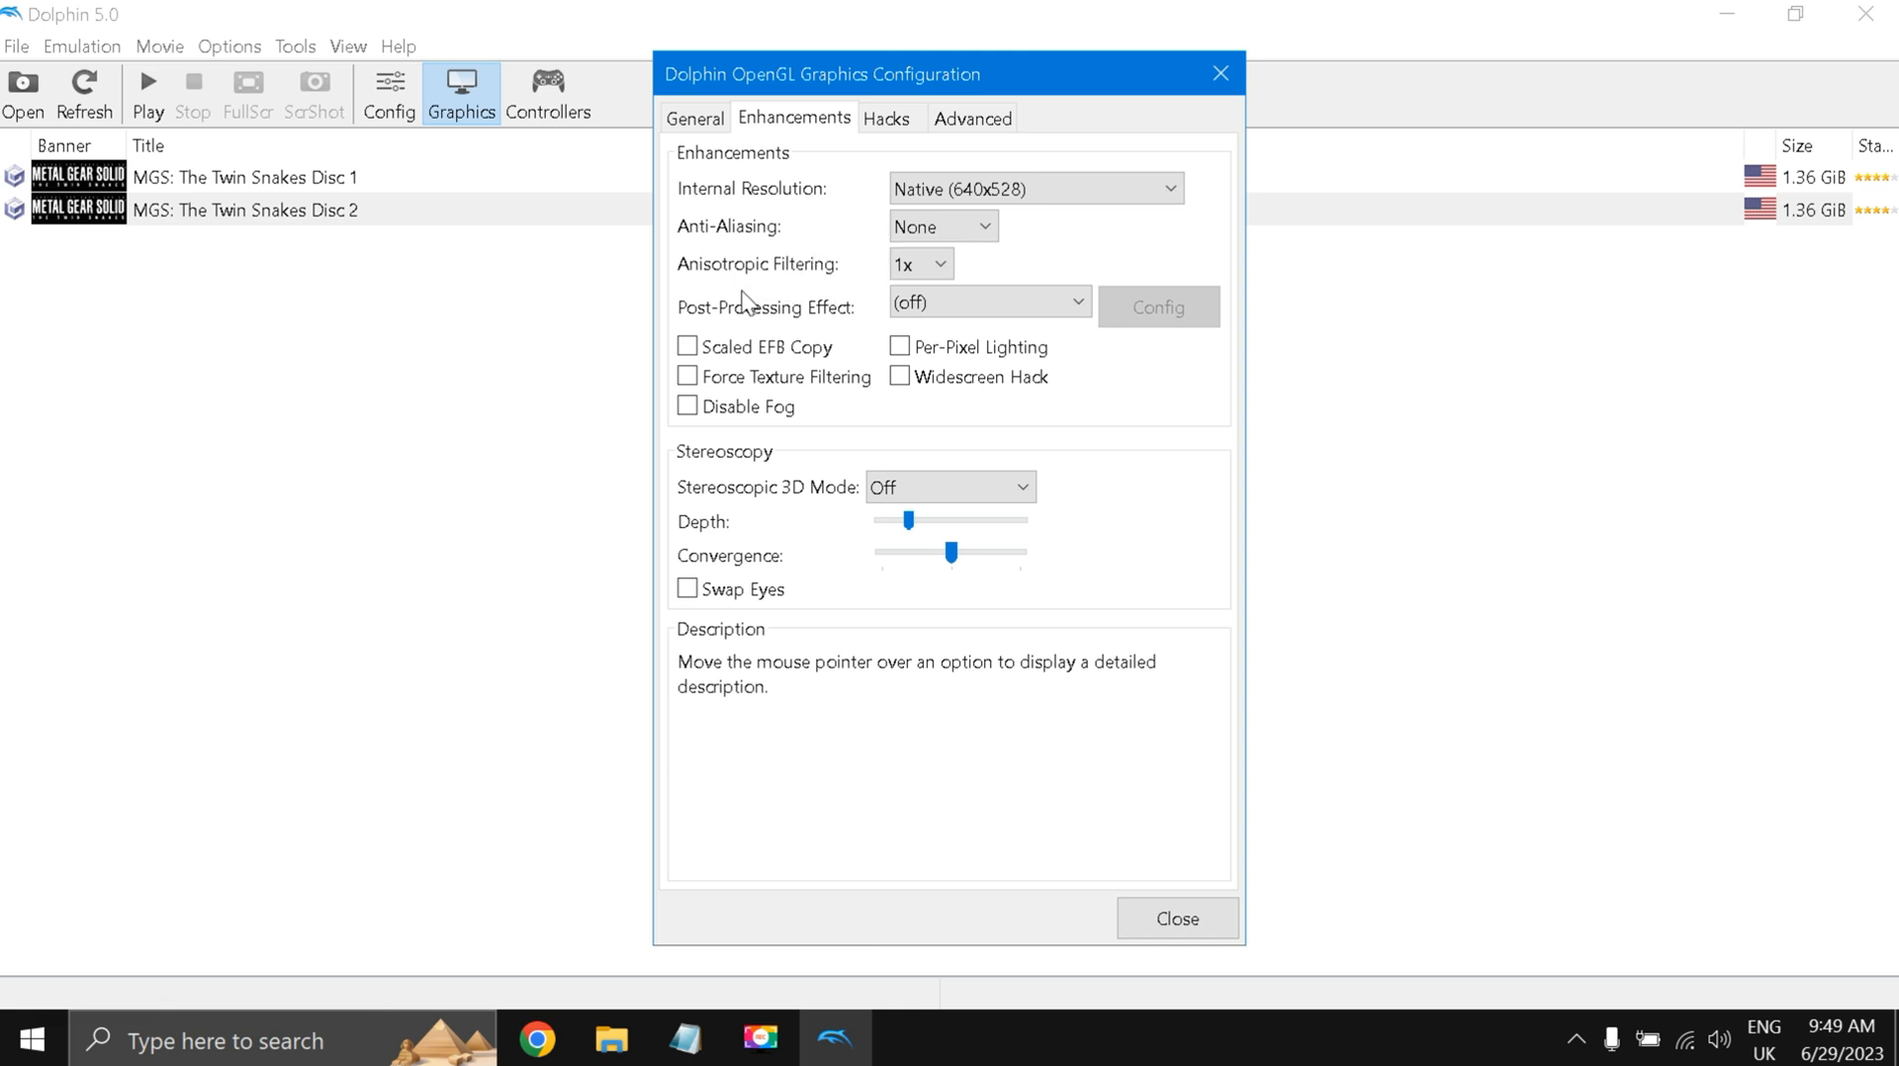
mouse_move(763, 284)
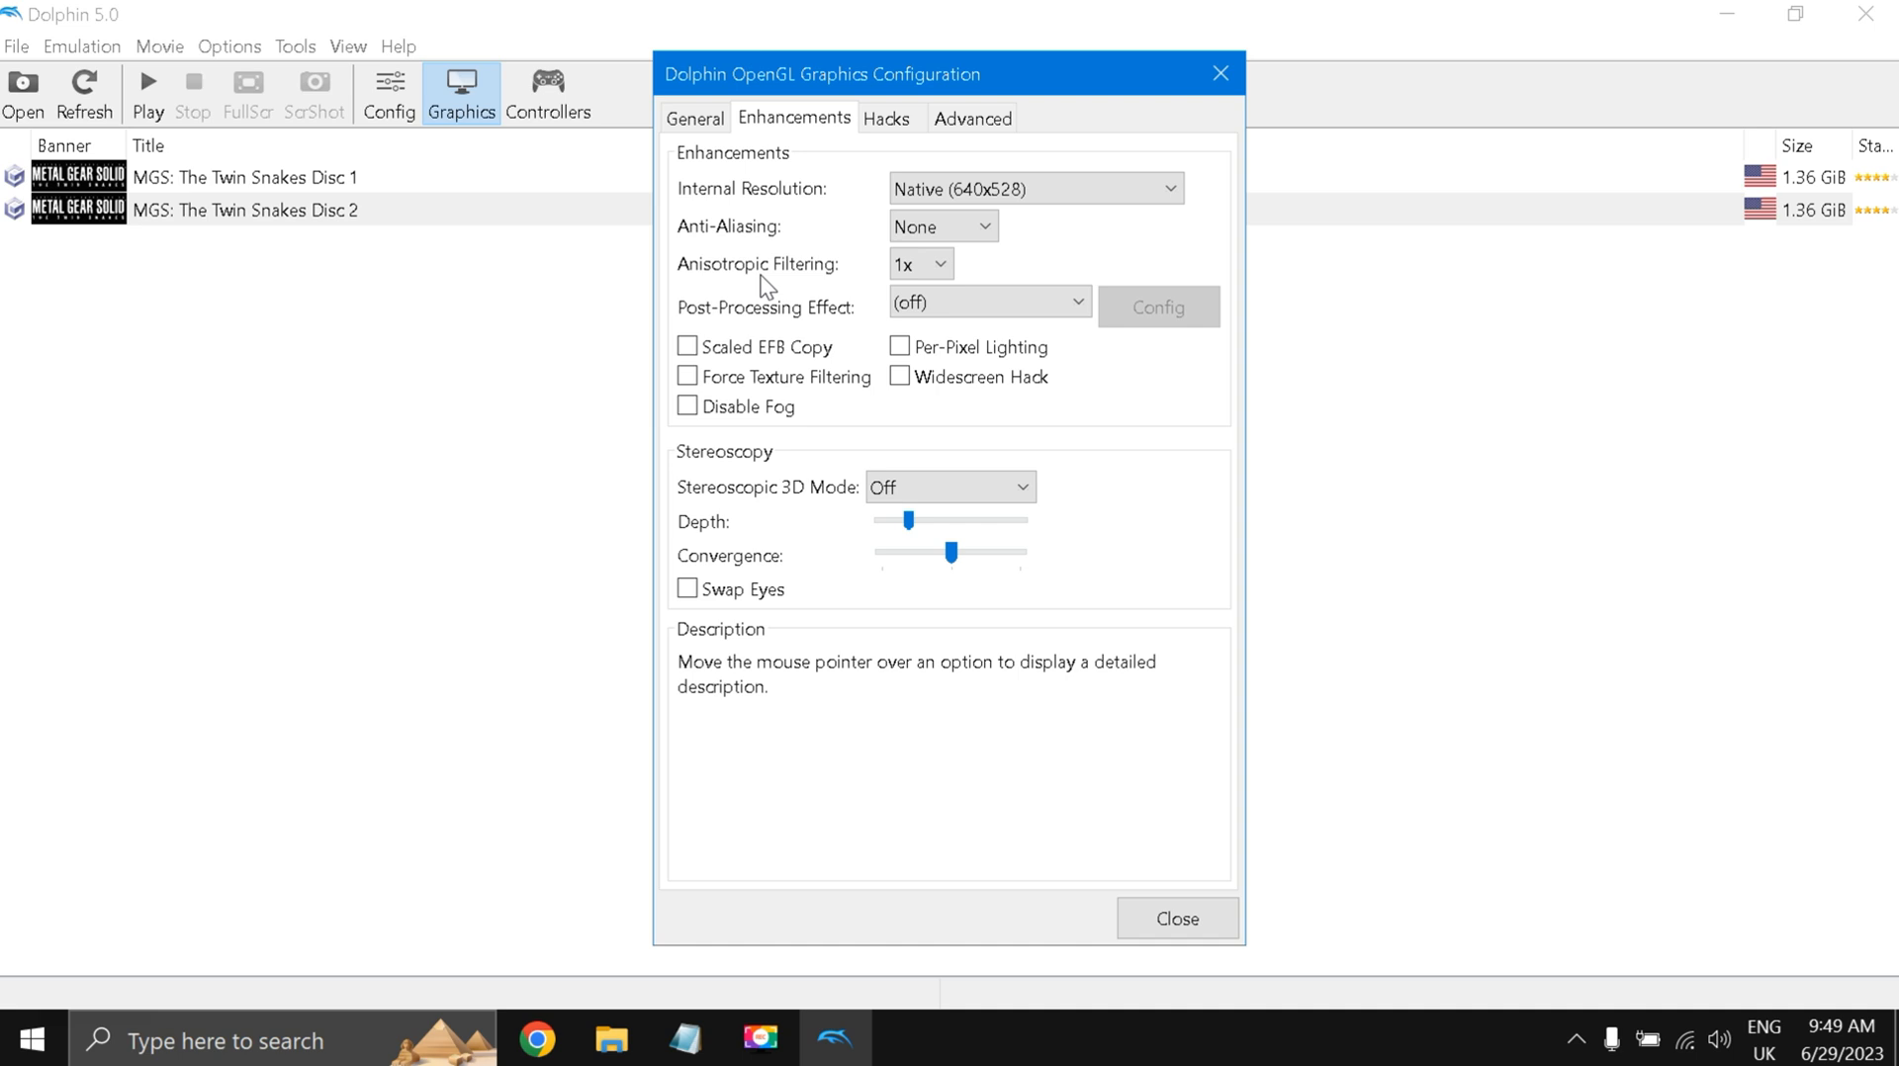
mouse_move(813, 324)
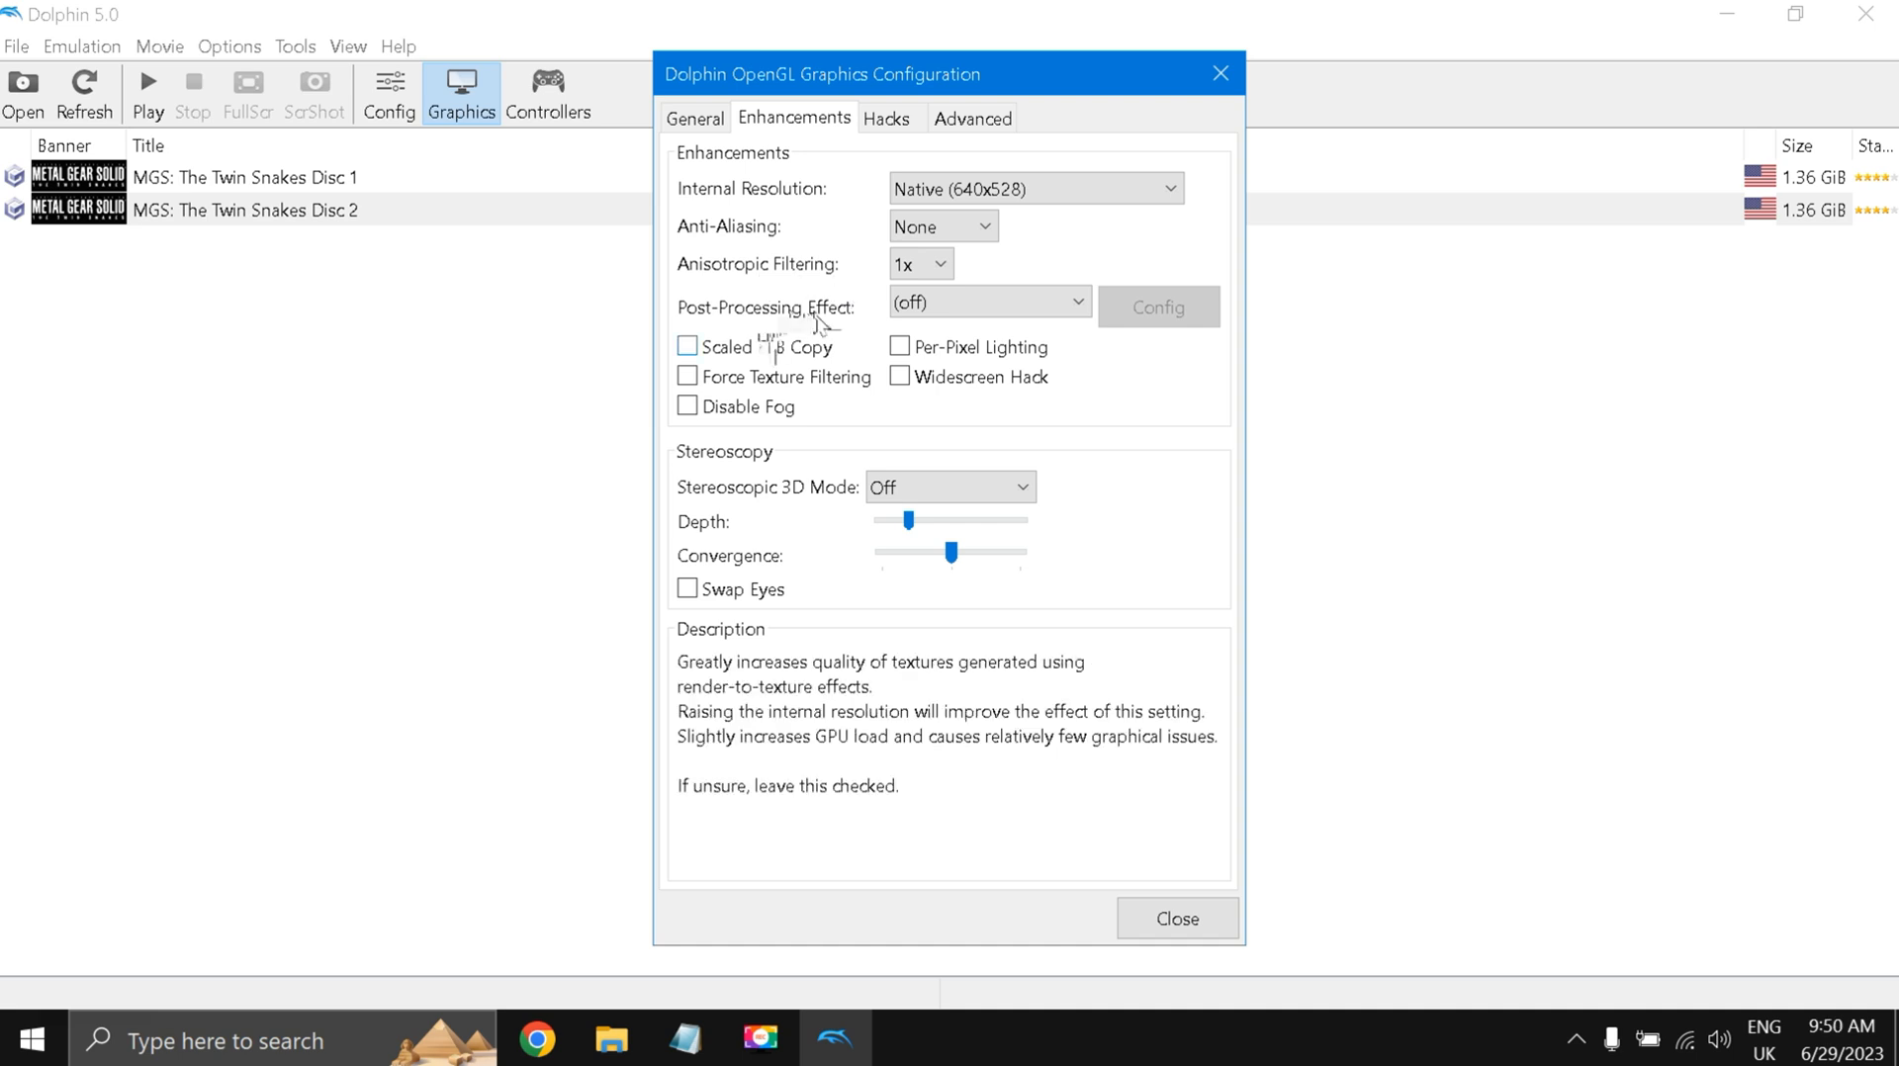
mouse_move(696, 591)
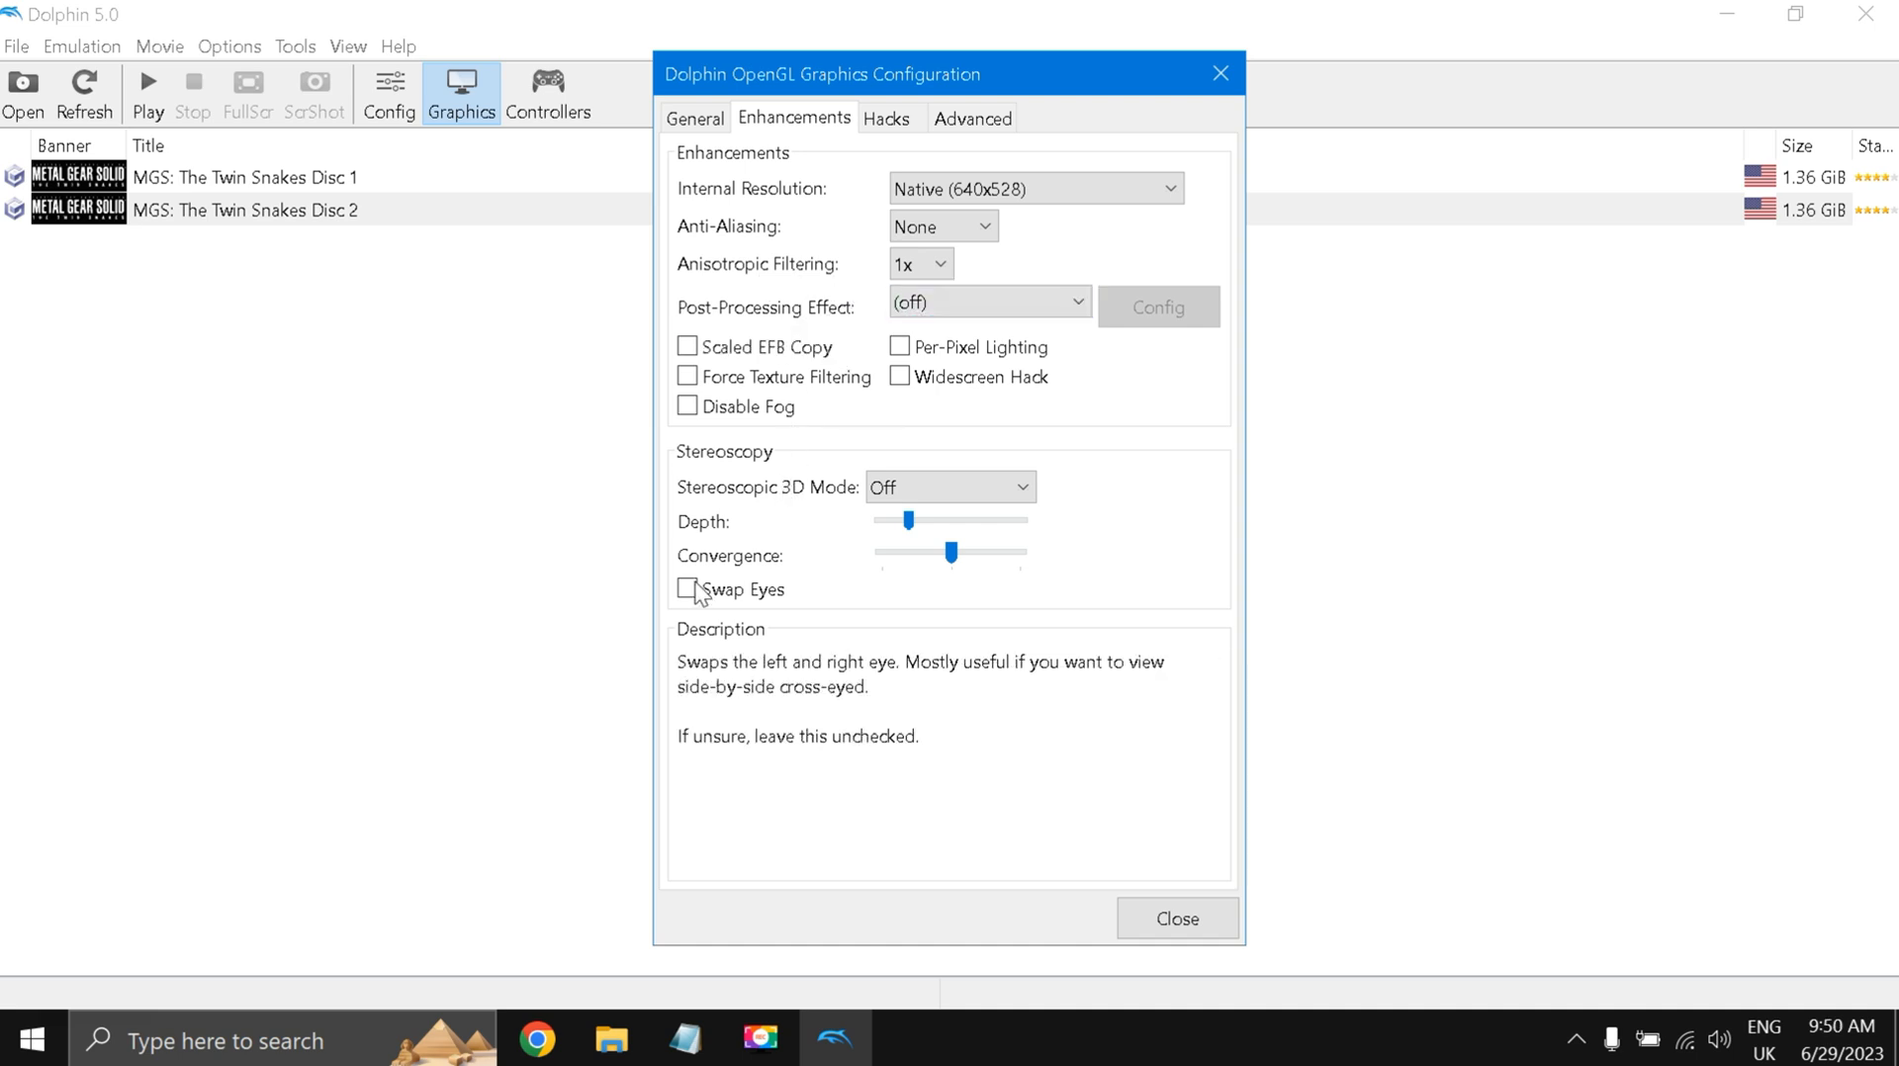
mouse_move(821, 254)
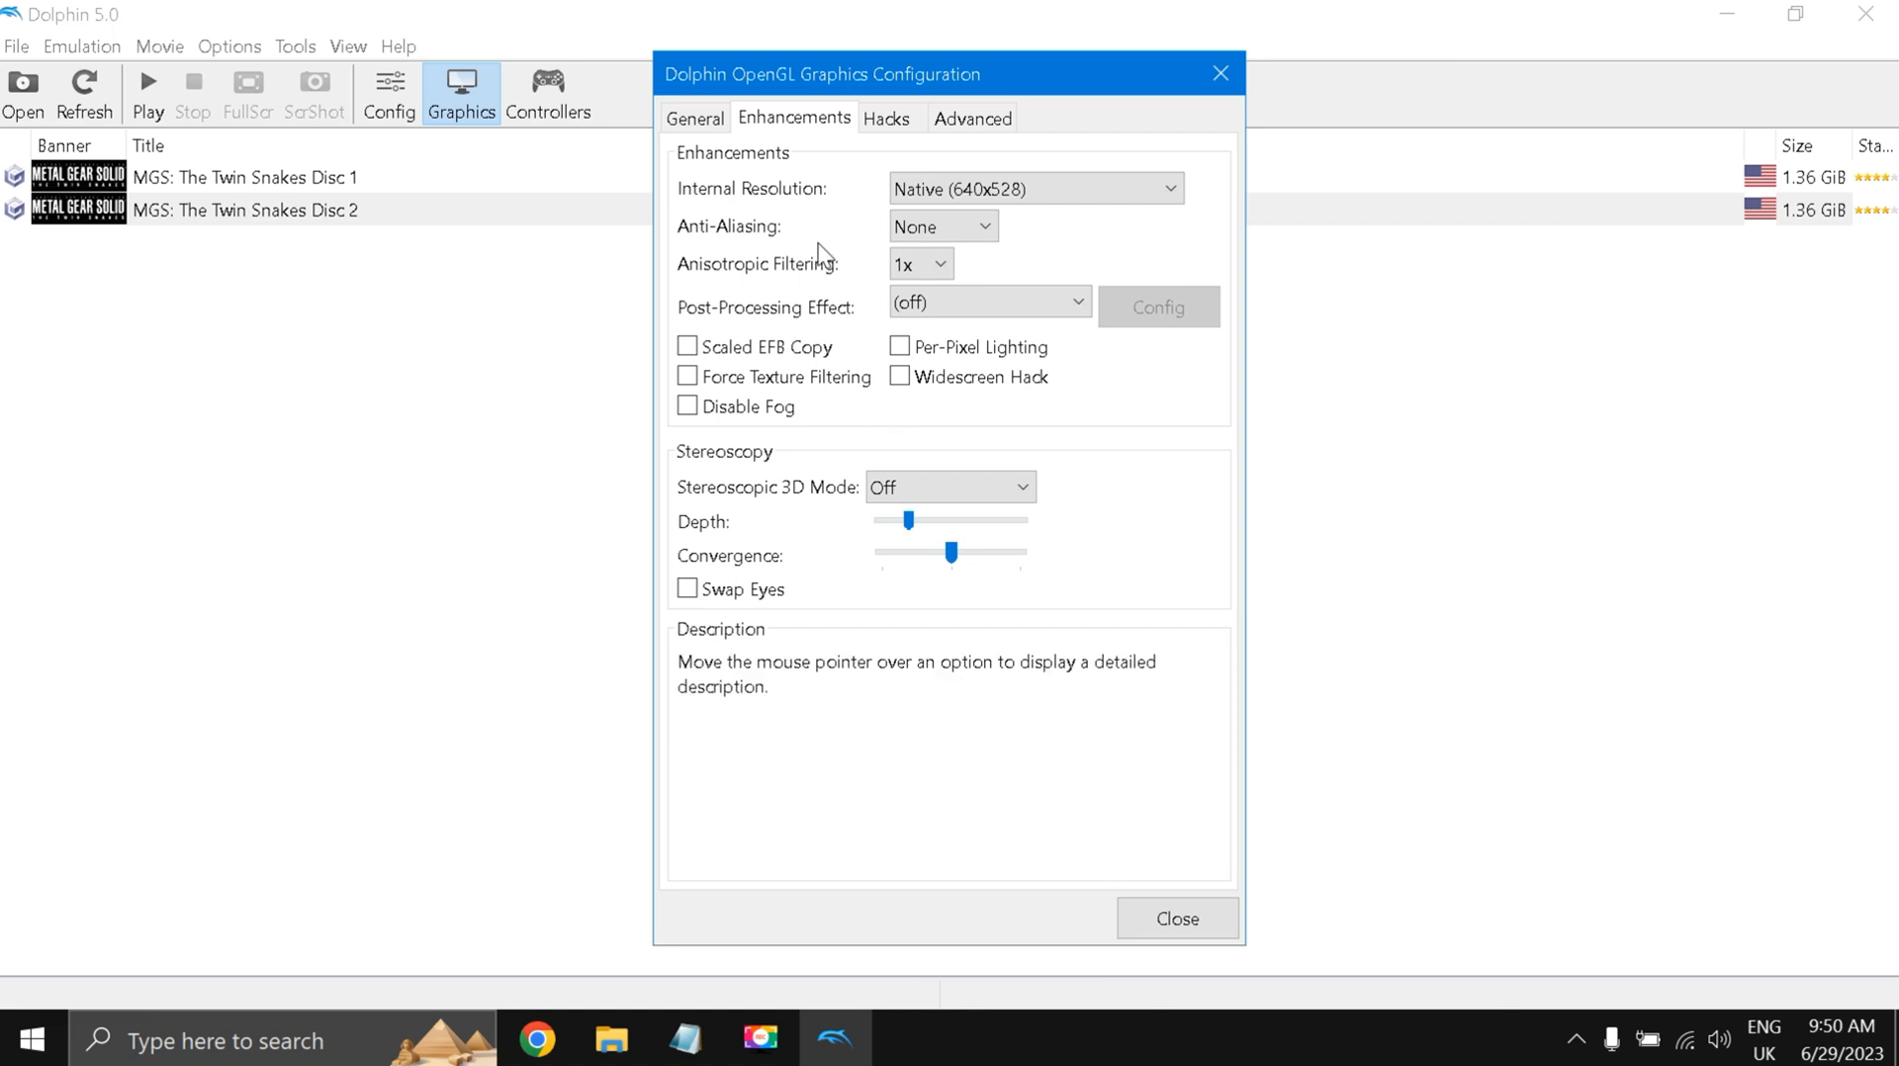
click(886, 117)
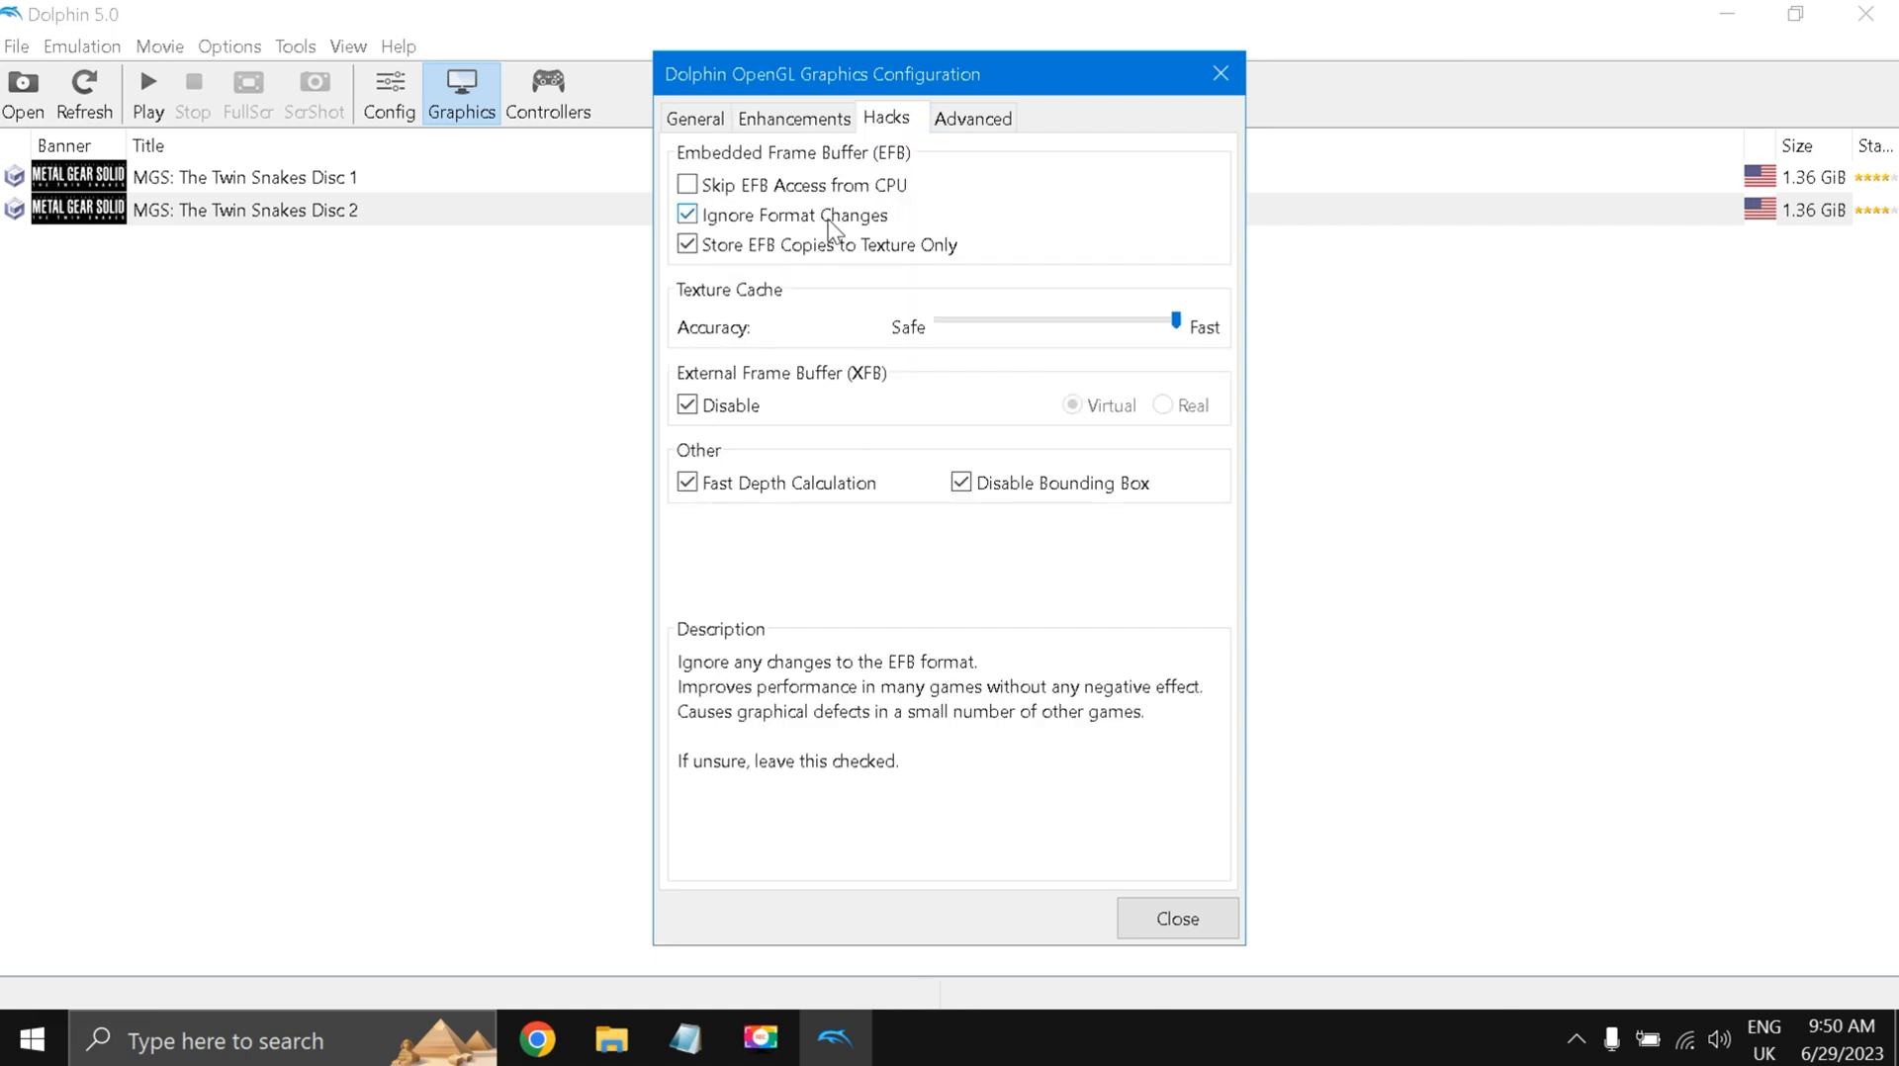
mouse_move(749, 182)
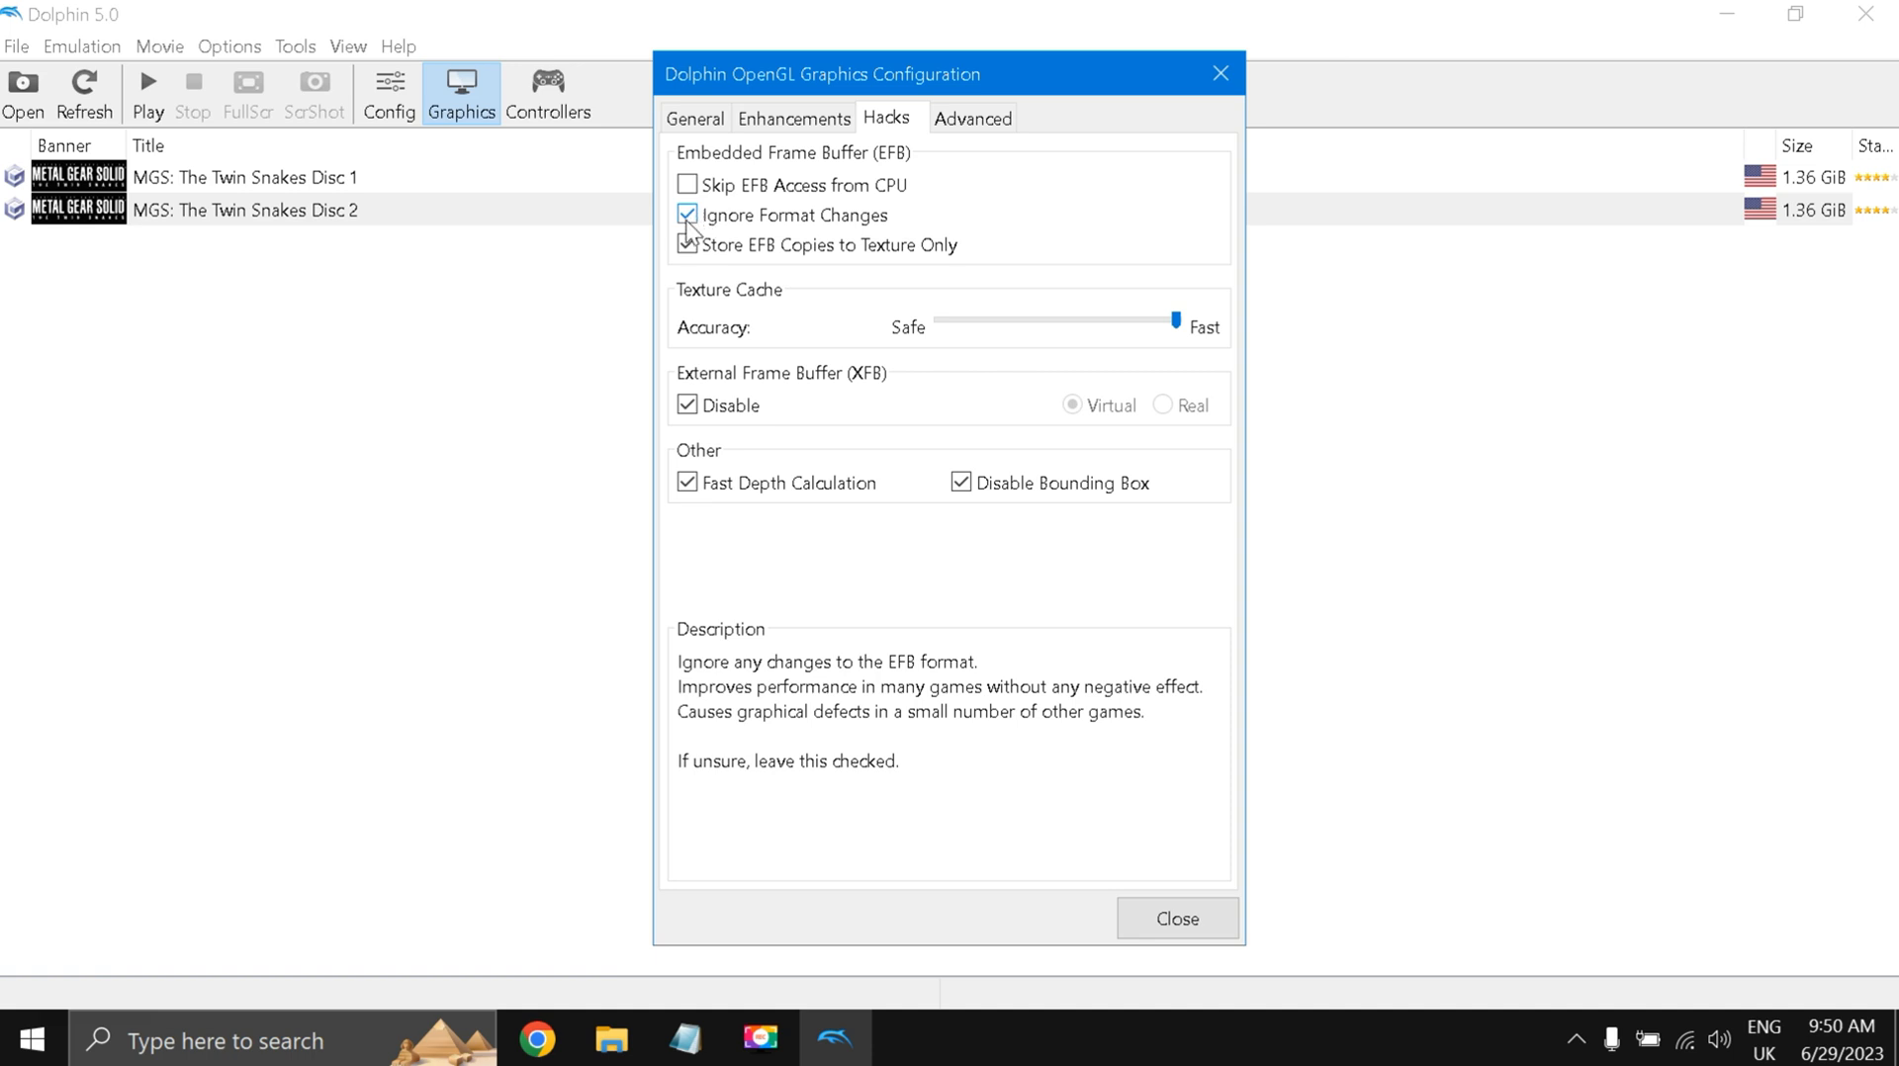
click(689, 244)
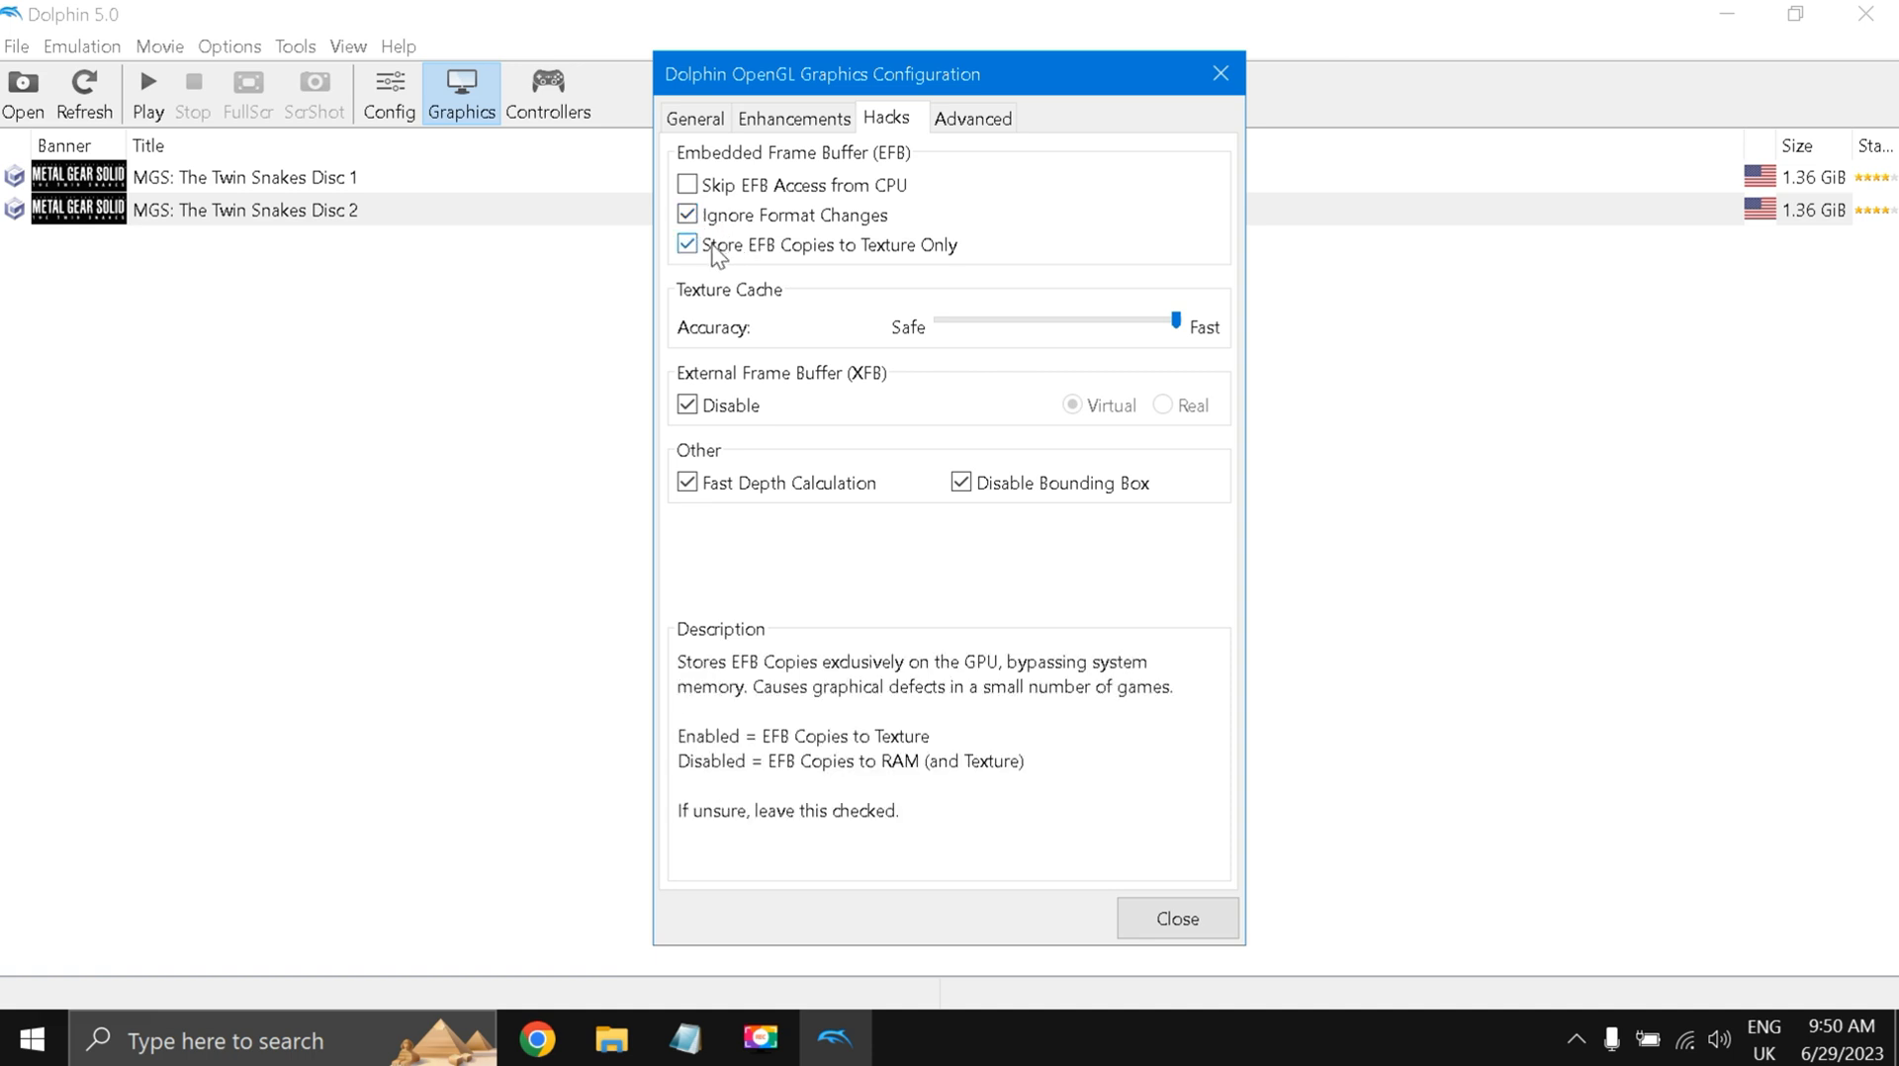
mouse_move(874, 348)
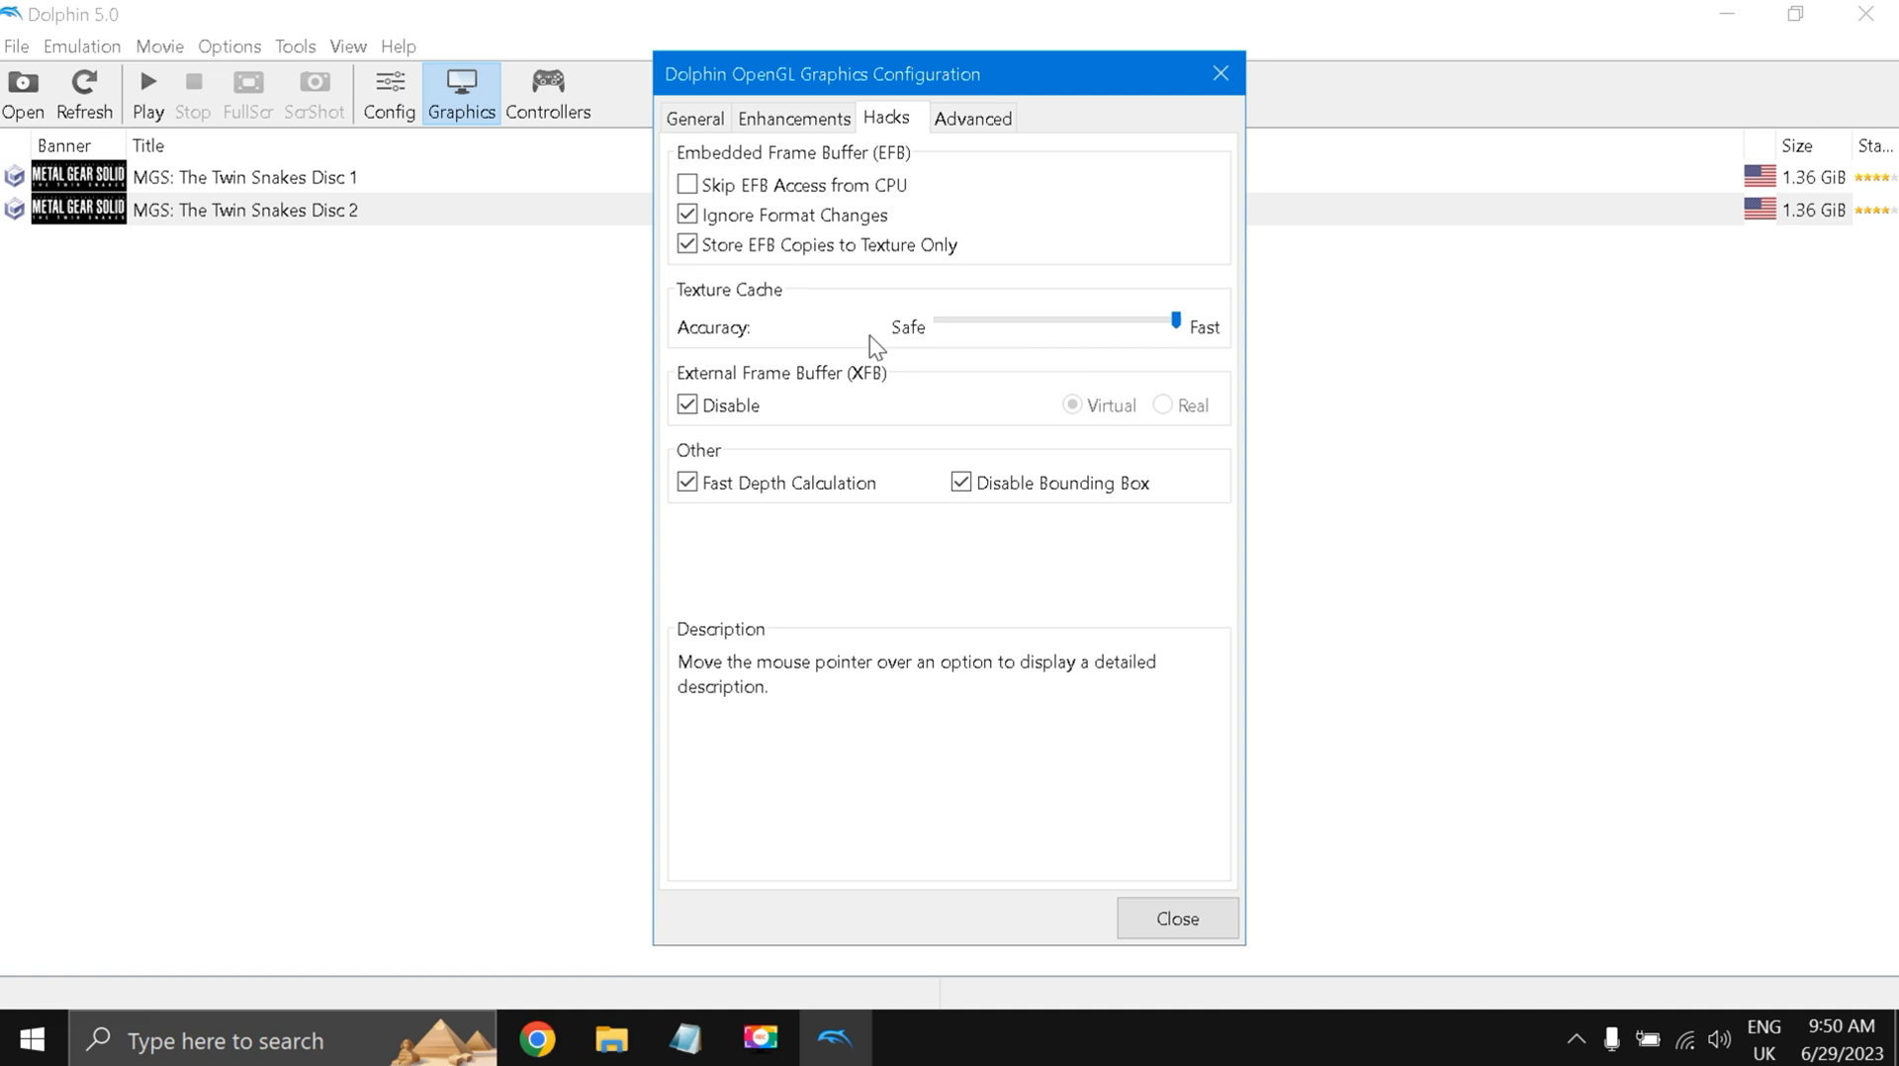
mouse_move(1170, 350)
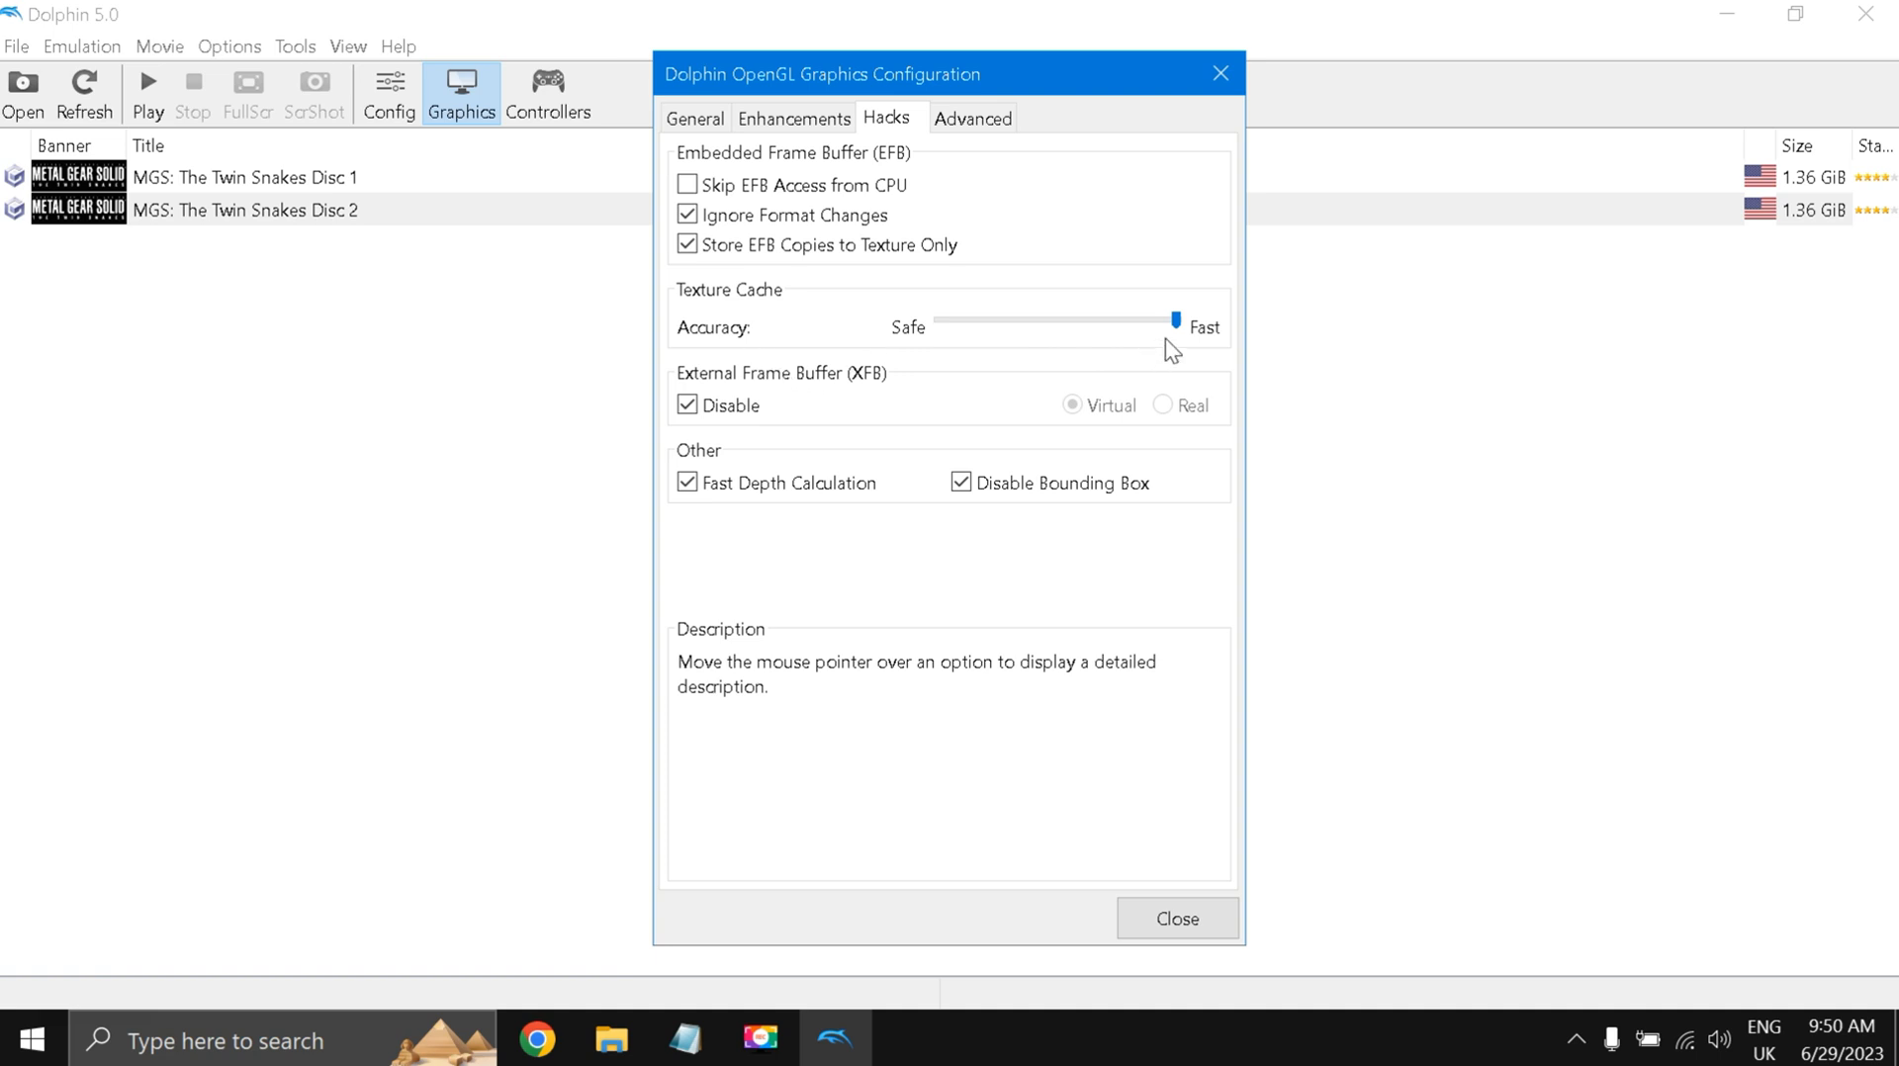
mouse_move(777, 415)
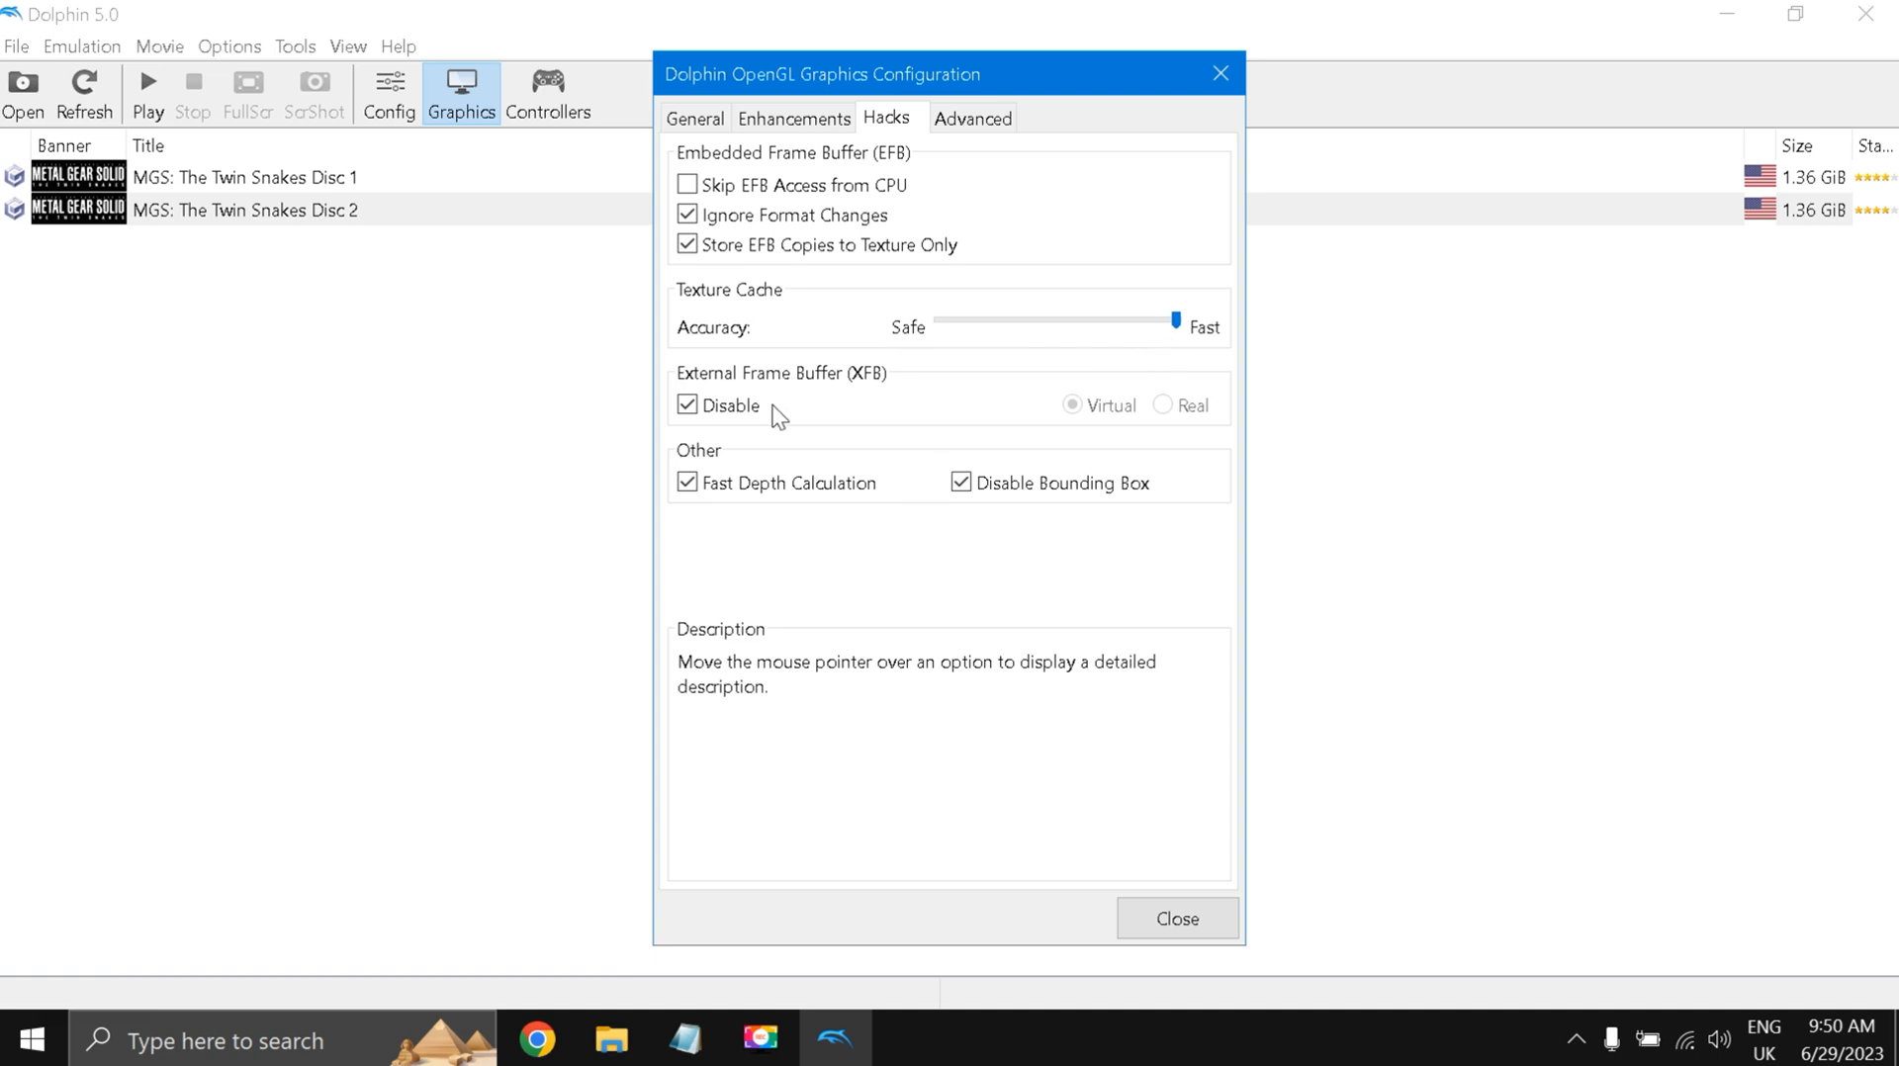
mouse_move(721, 570)
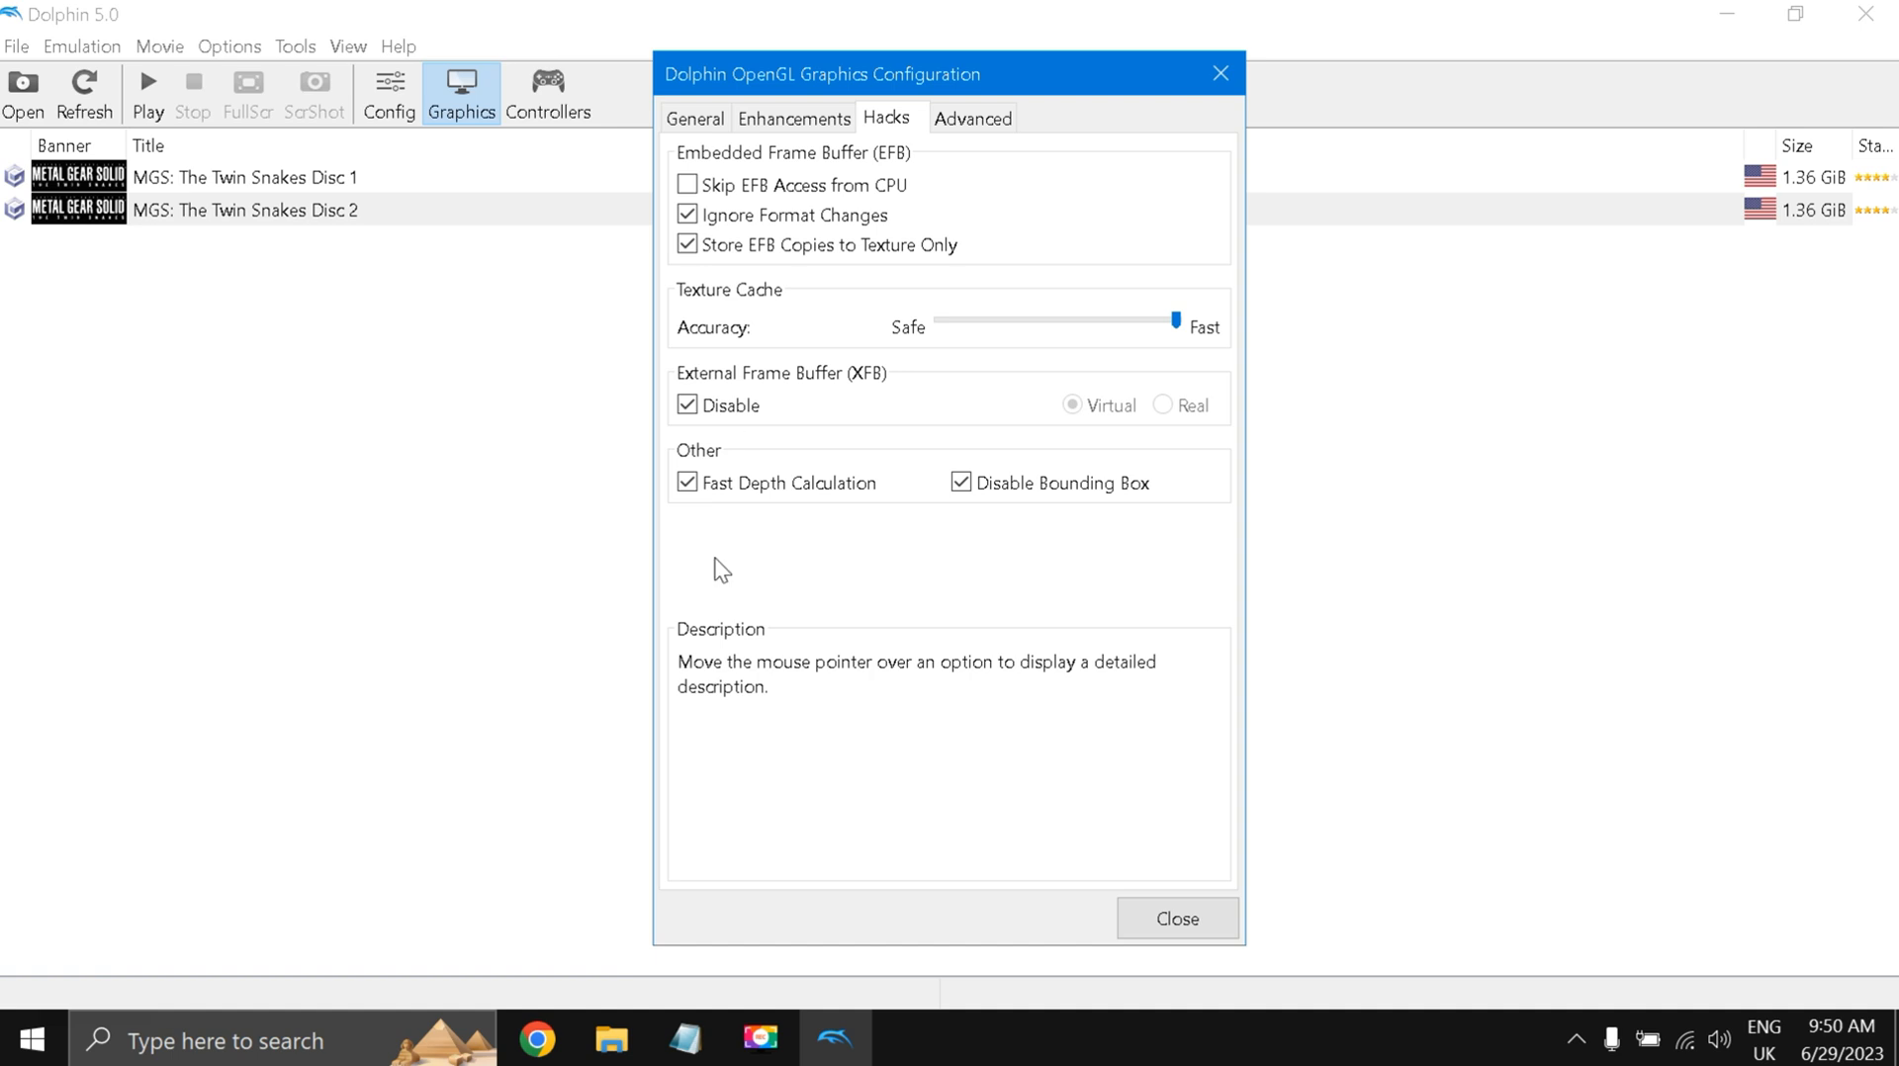
mouse_move(924, 511)
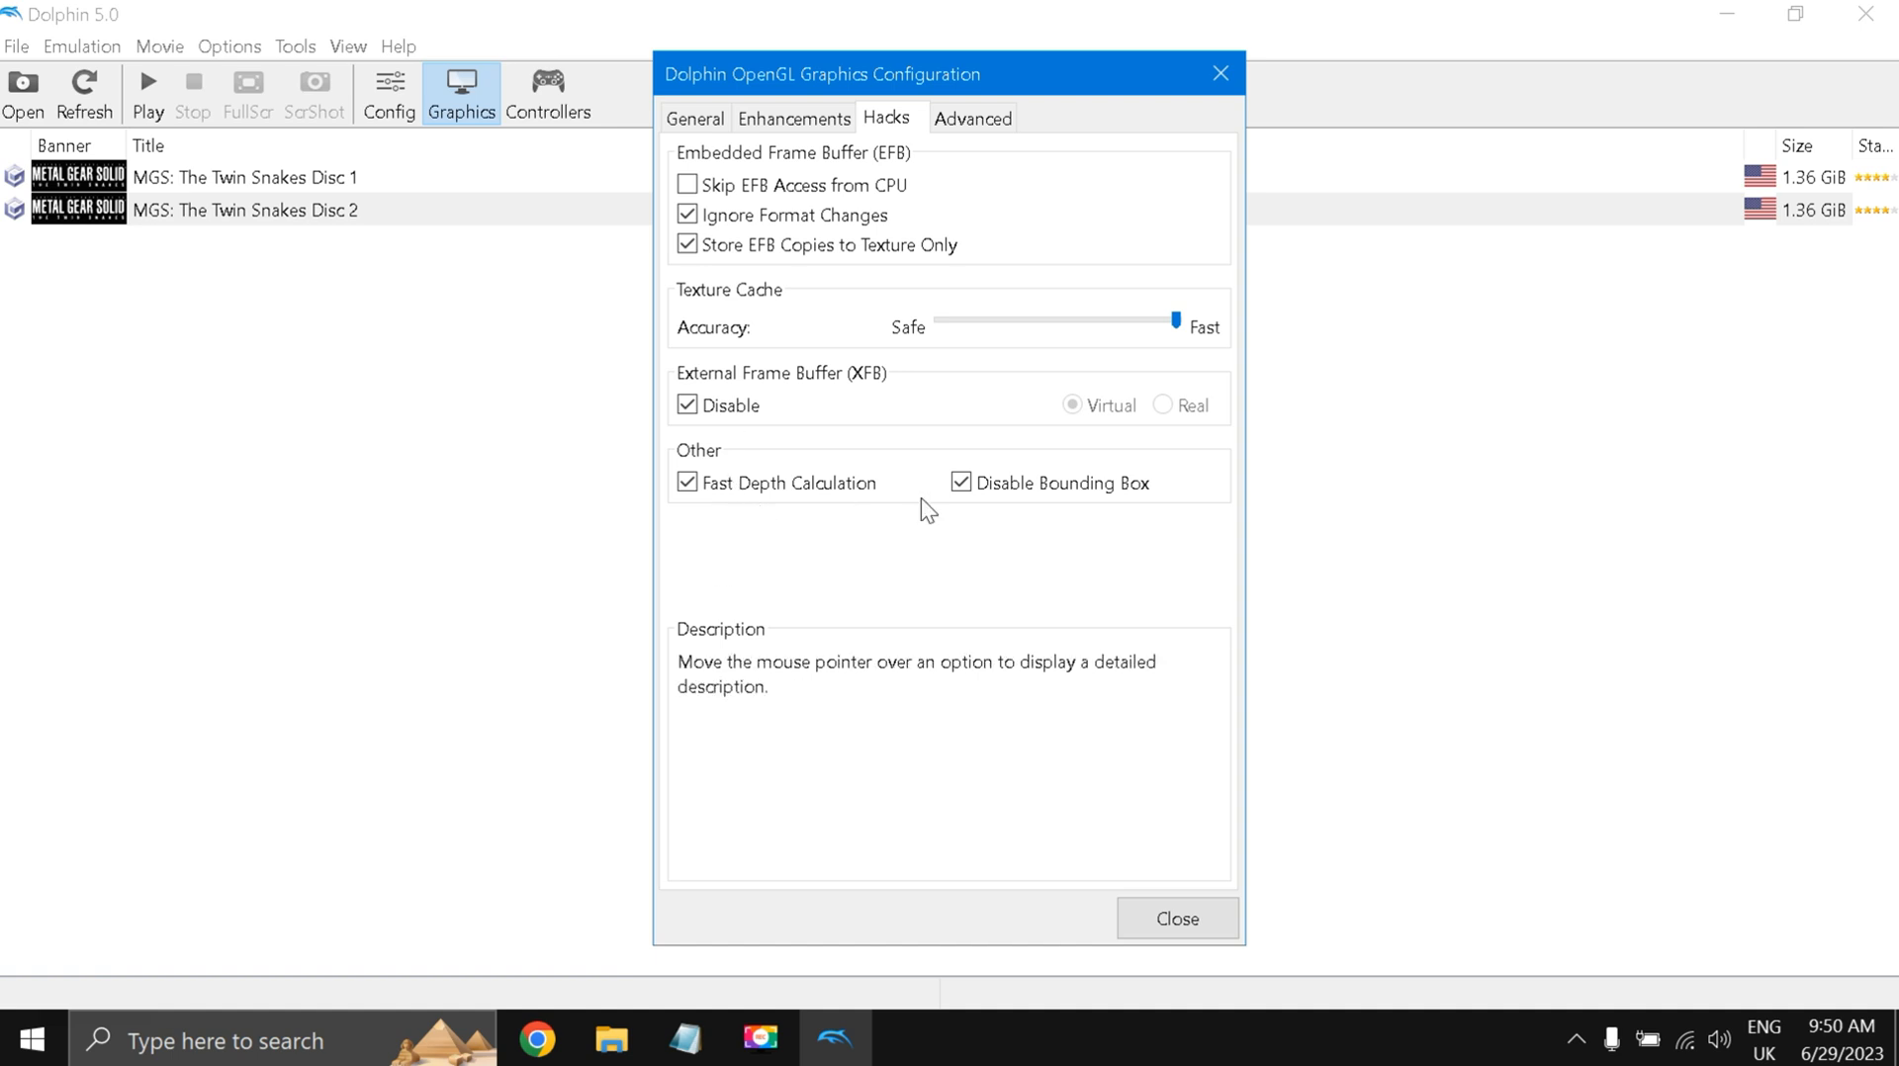
mouse_move(1166, 487)
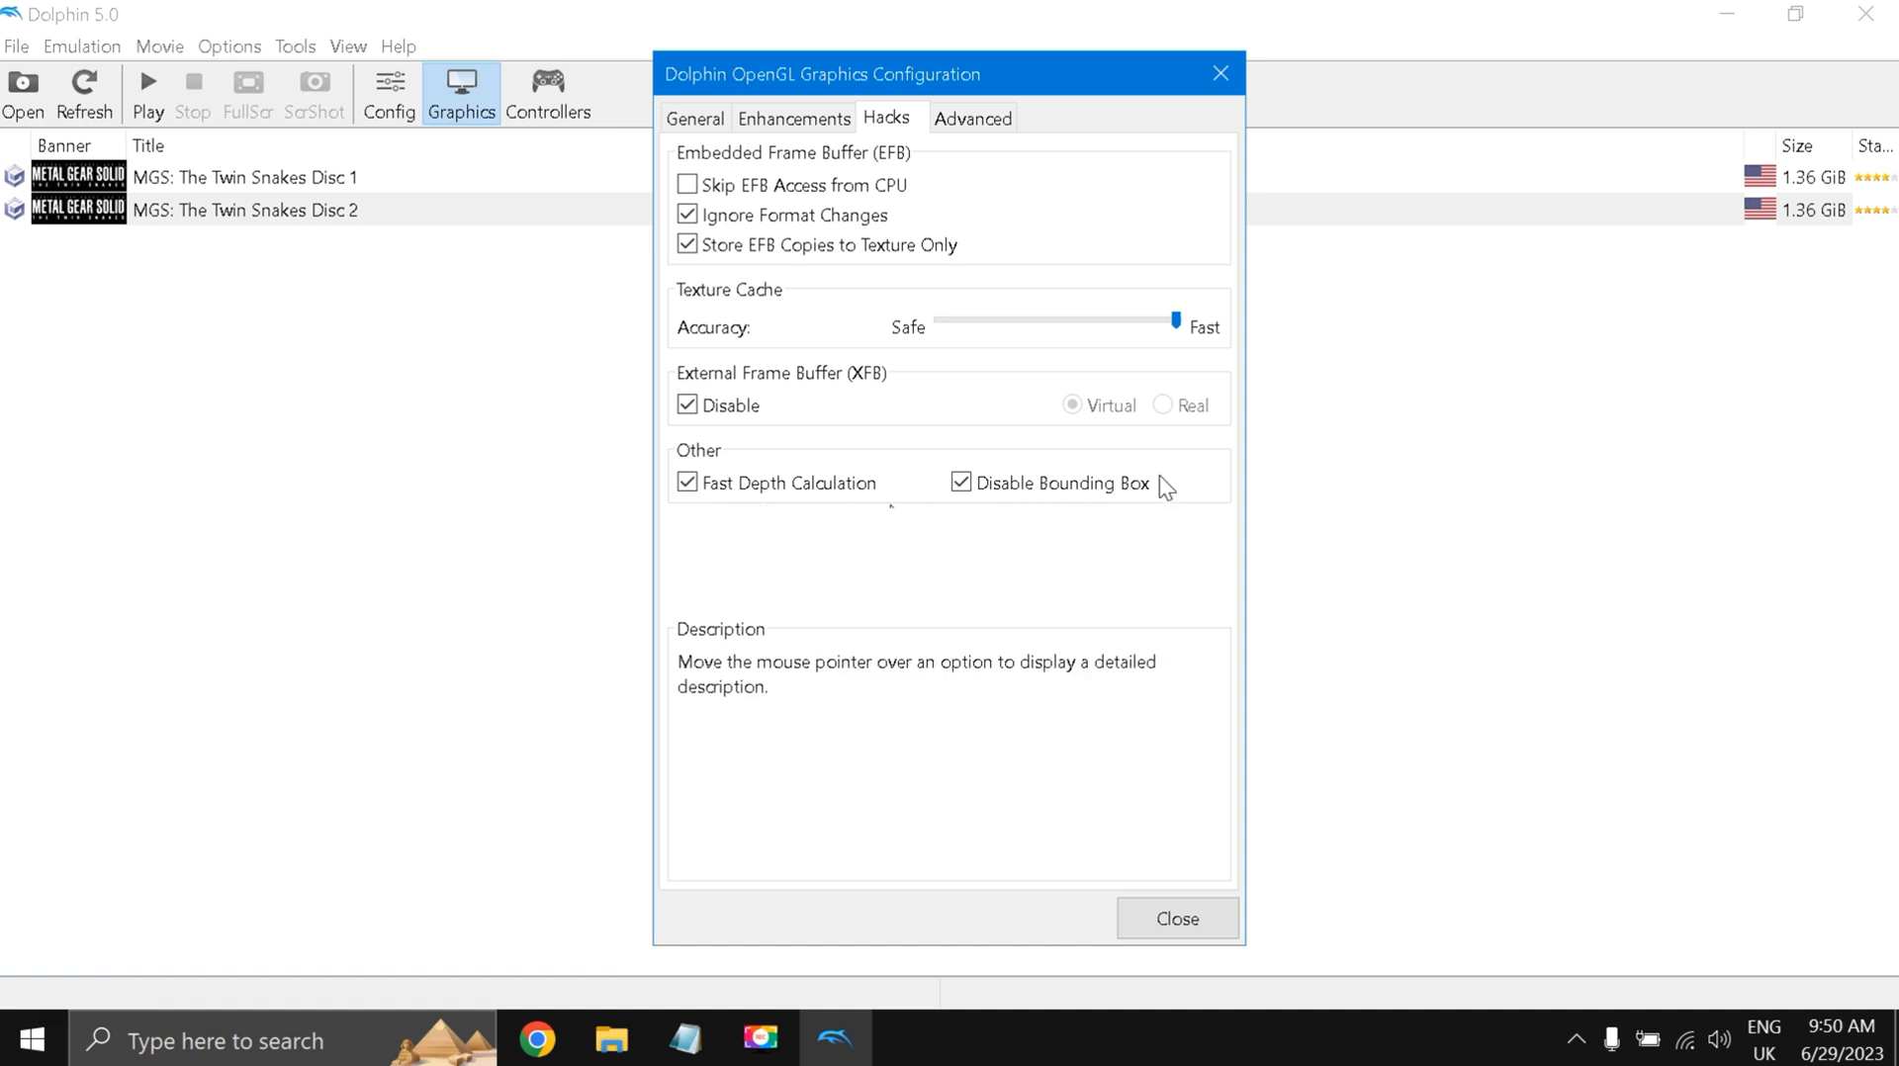
mouse_move(963, 493)
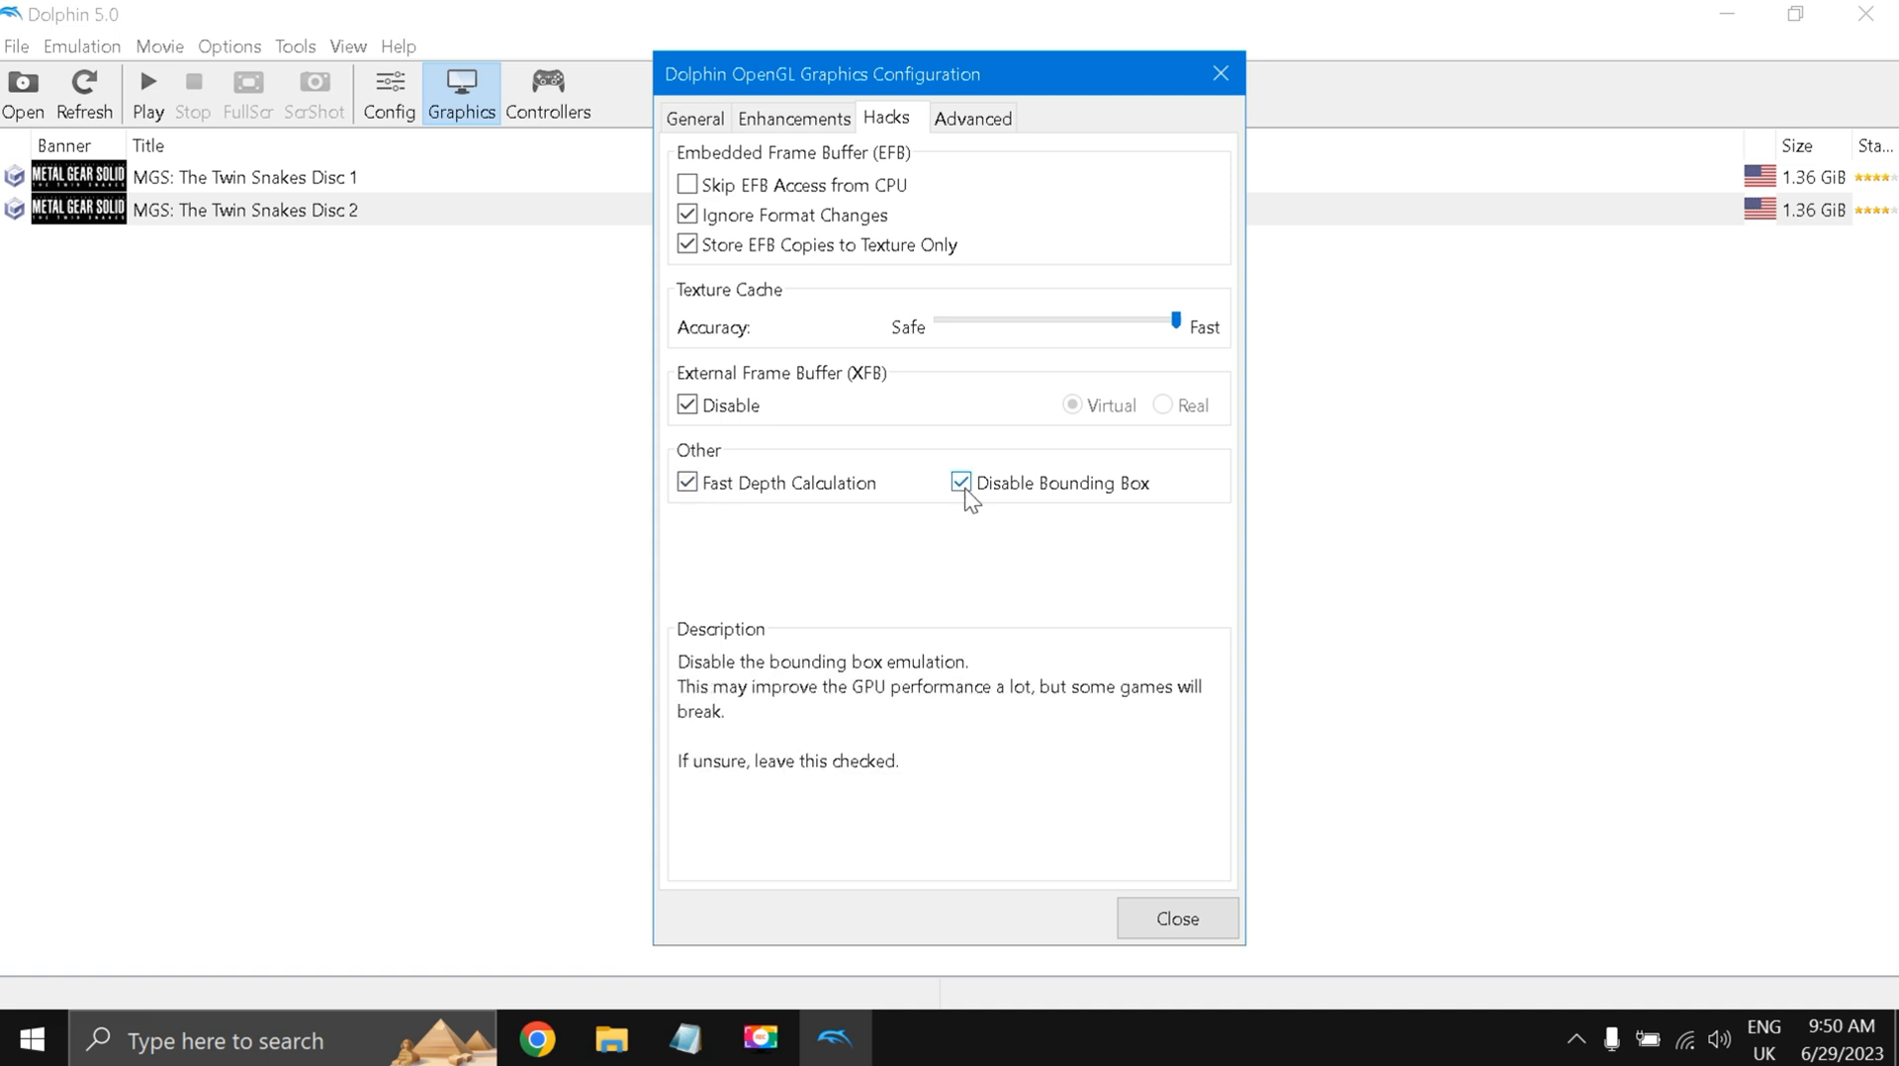
click(972, 118)
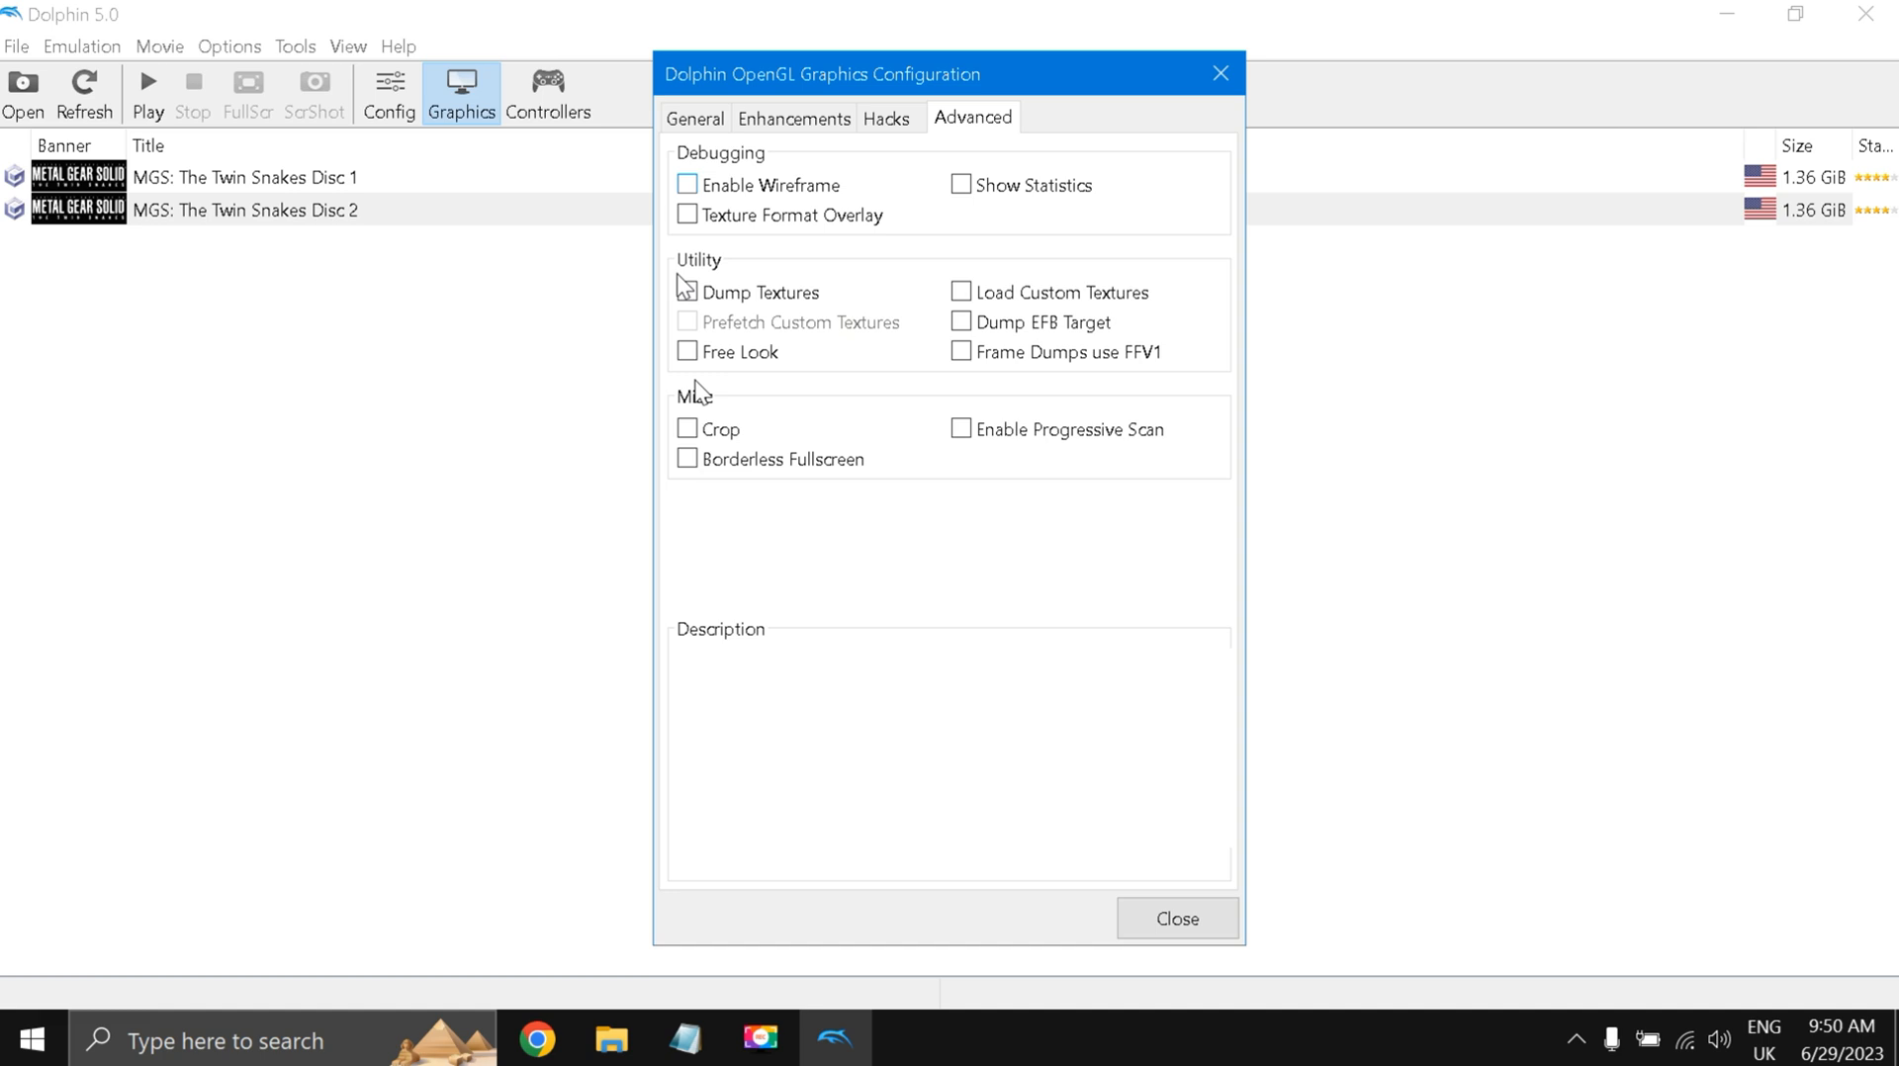
mouse_move(1127, 884)
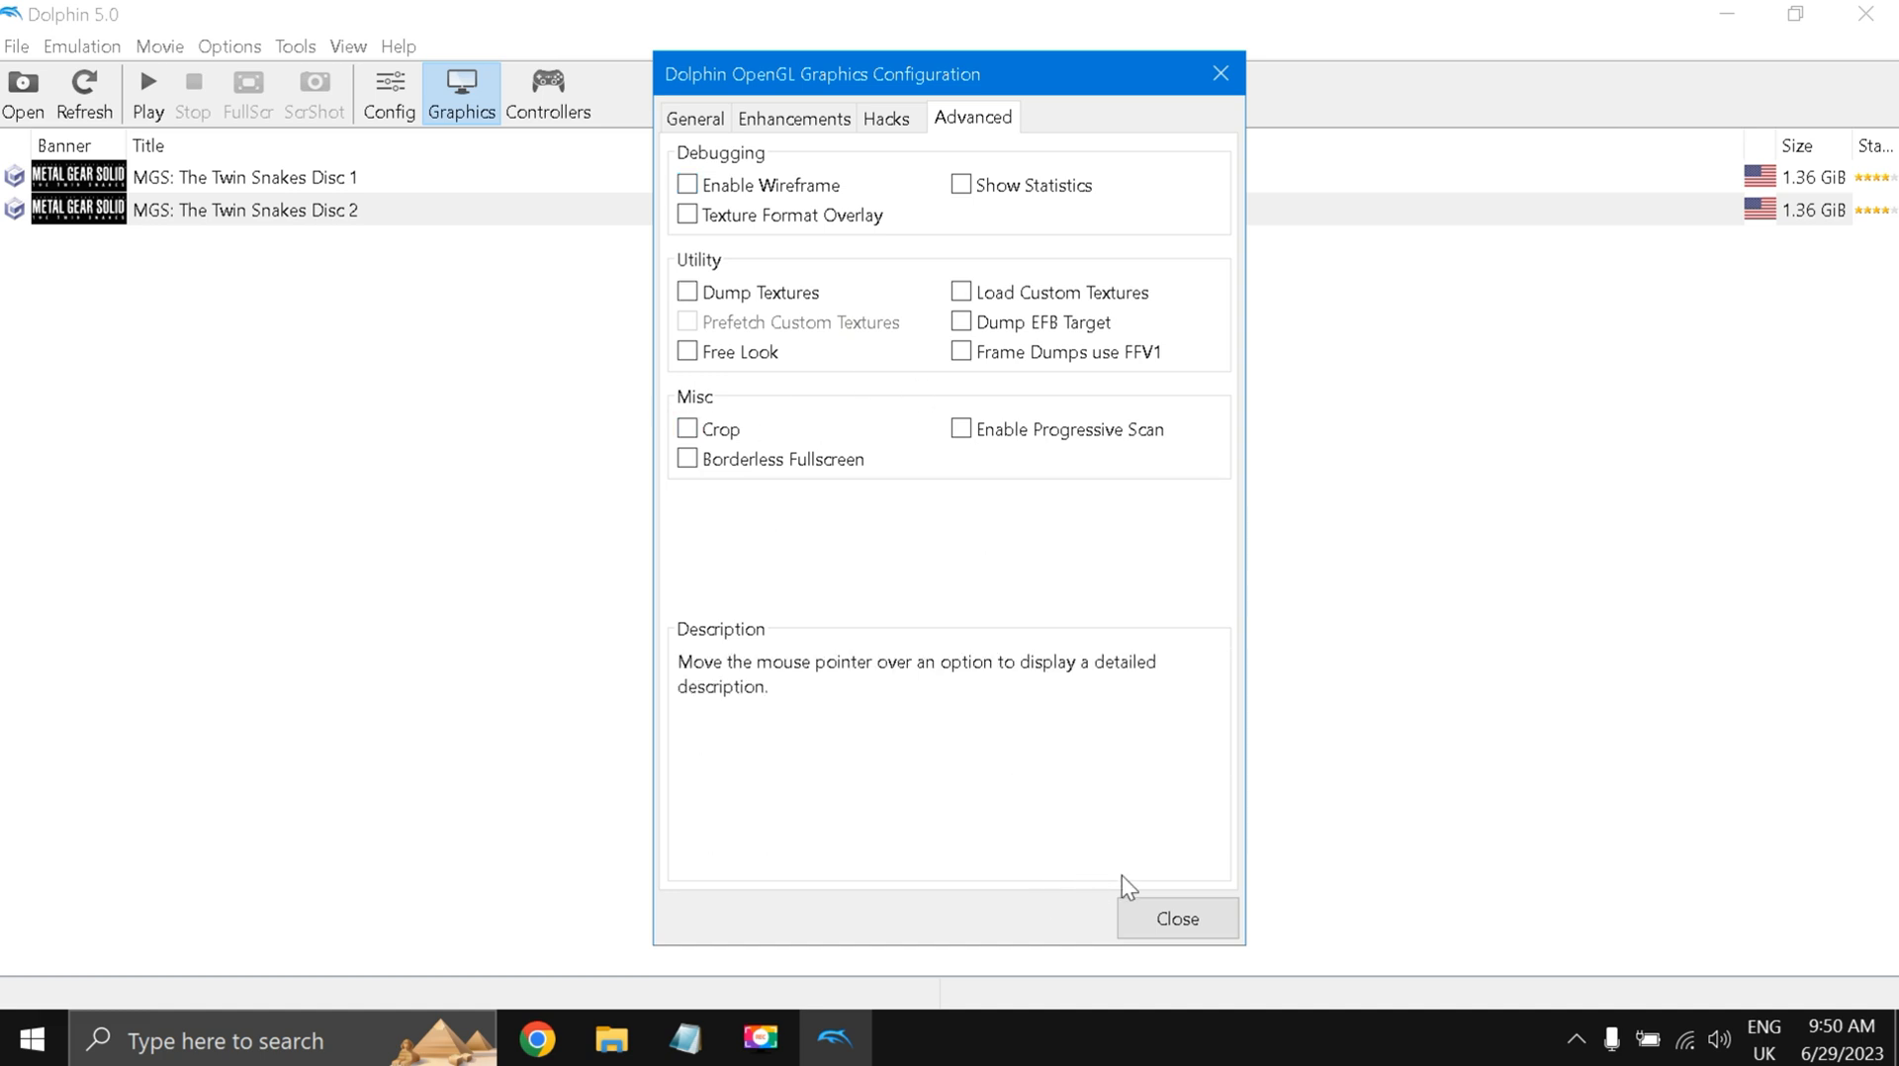
Close the graphics configuration and resize the Dolphin window from its title bar.
click(1175, 917)
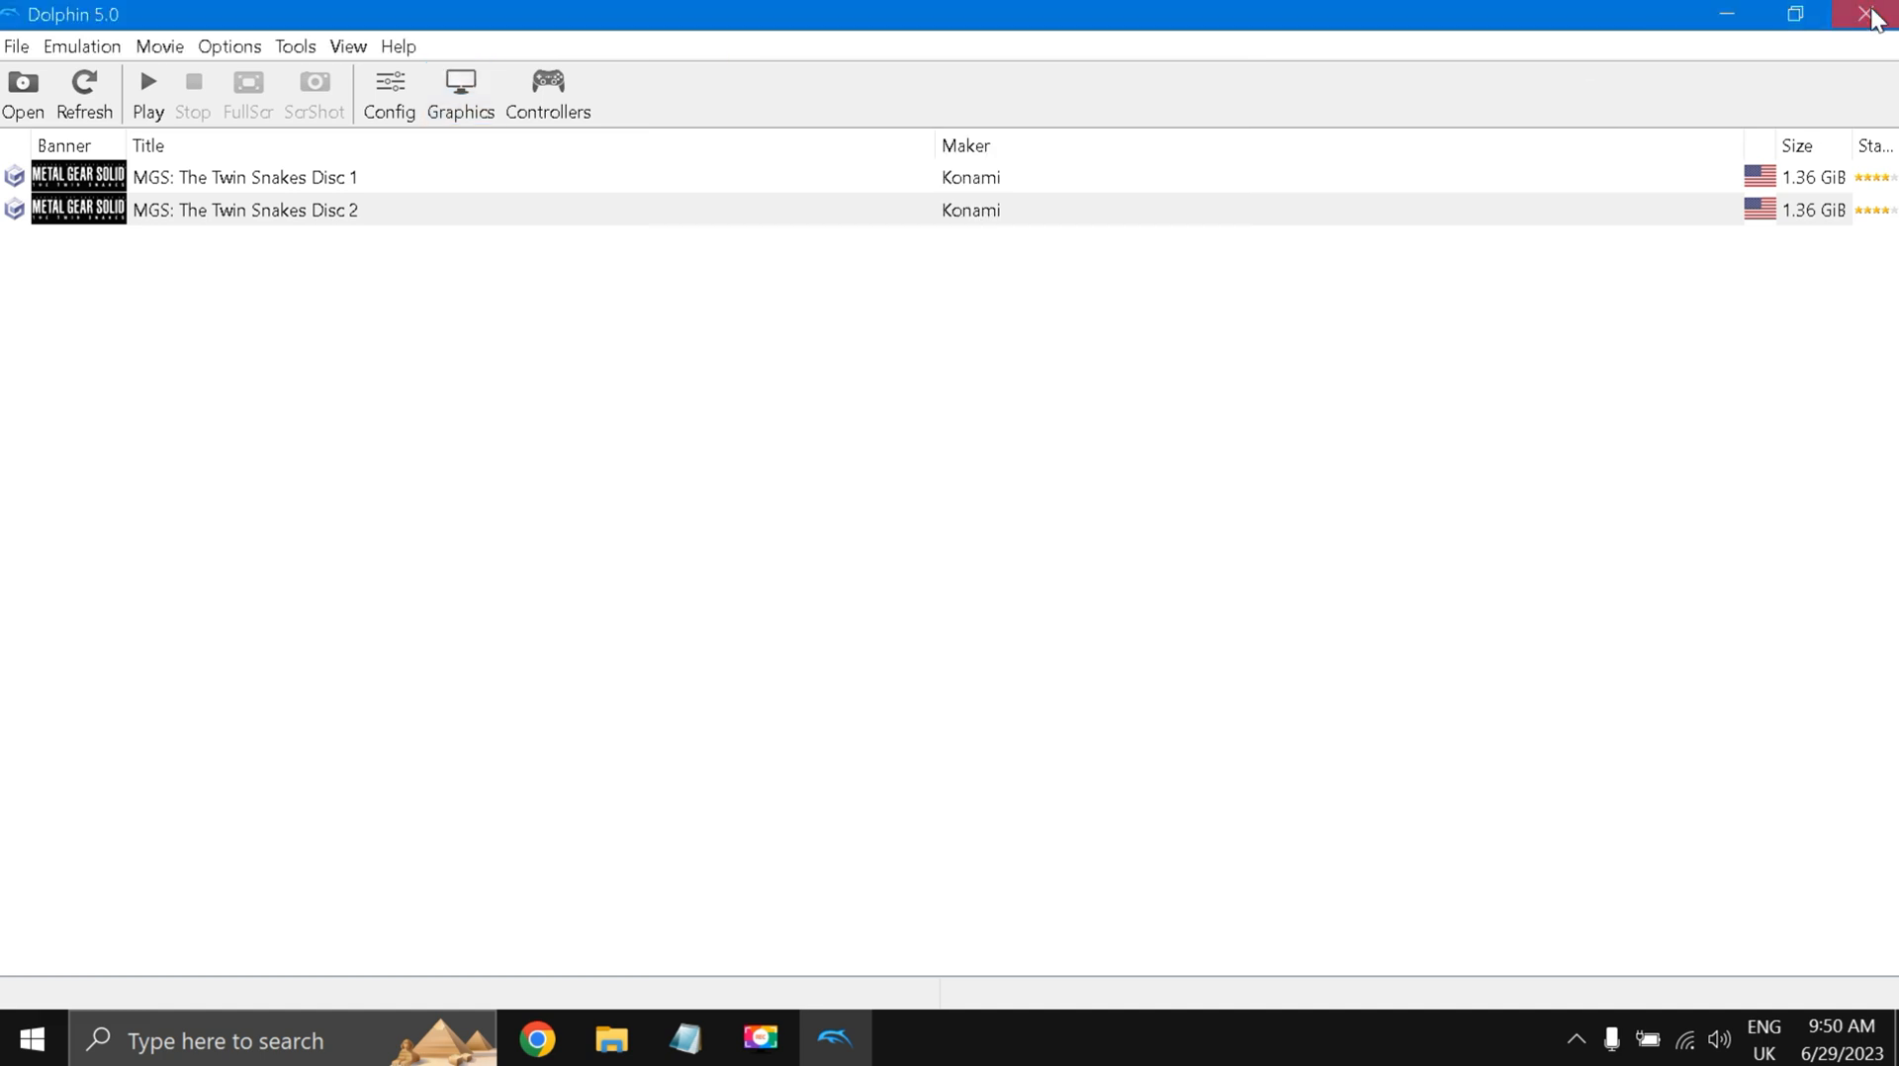
mouse_move(1770, 123)
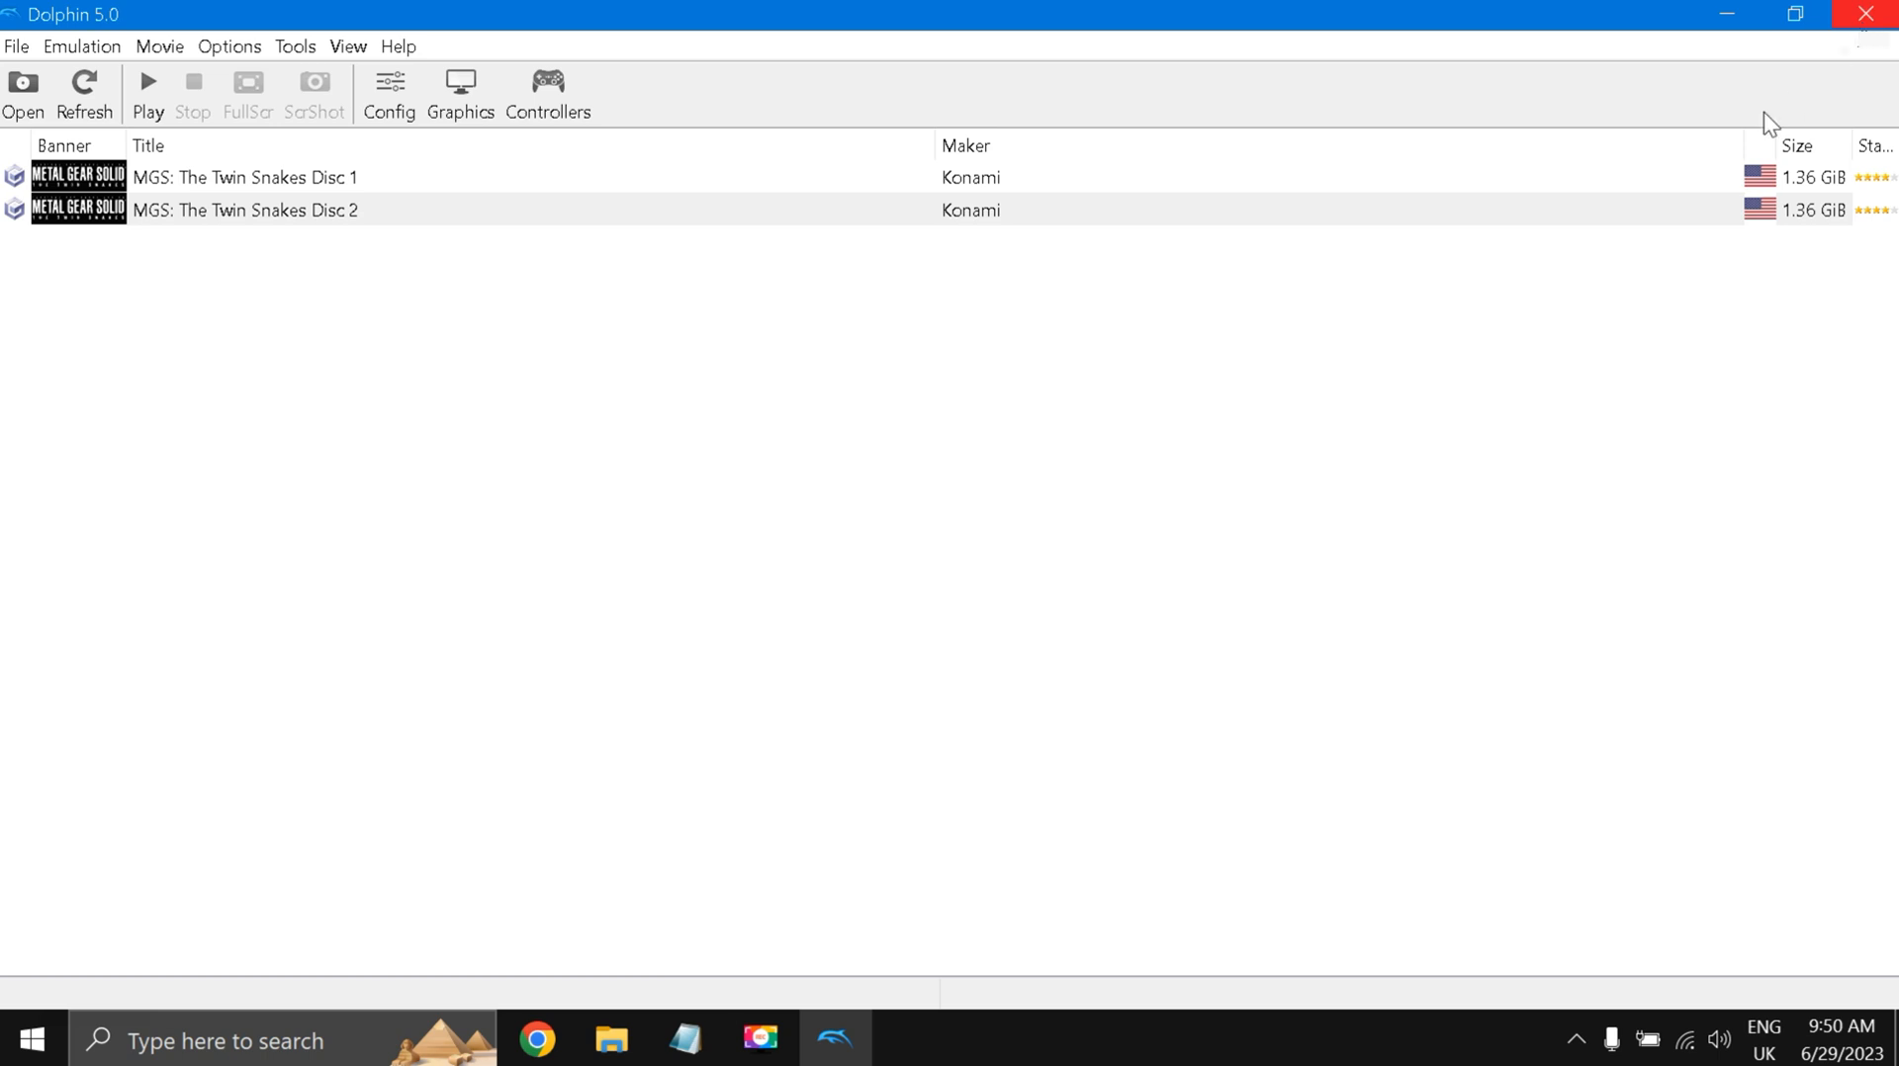
mouse_move(924, 69)
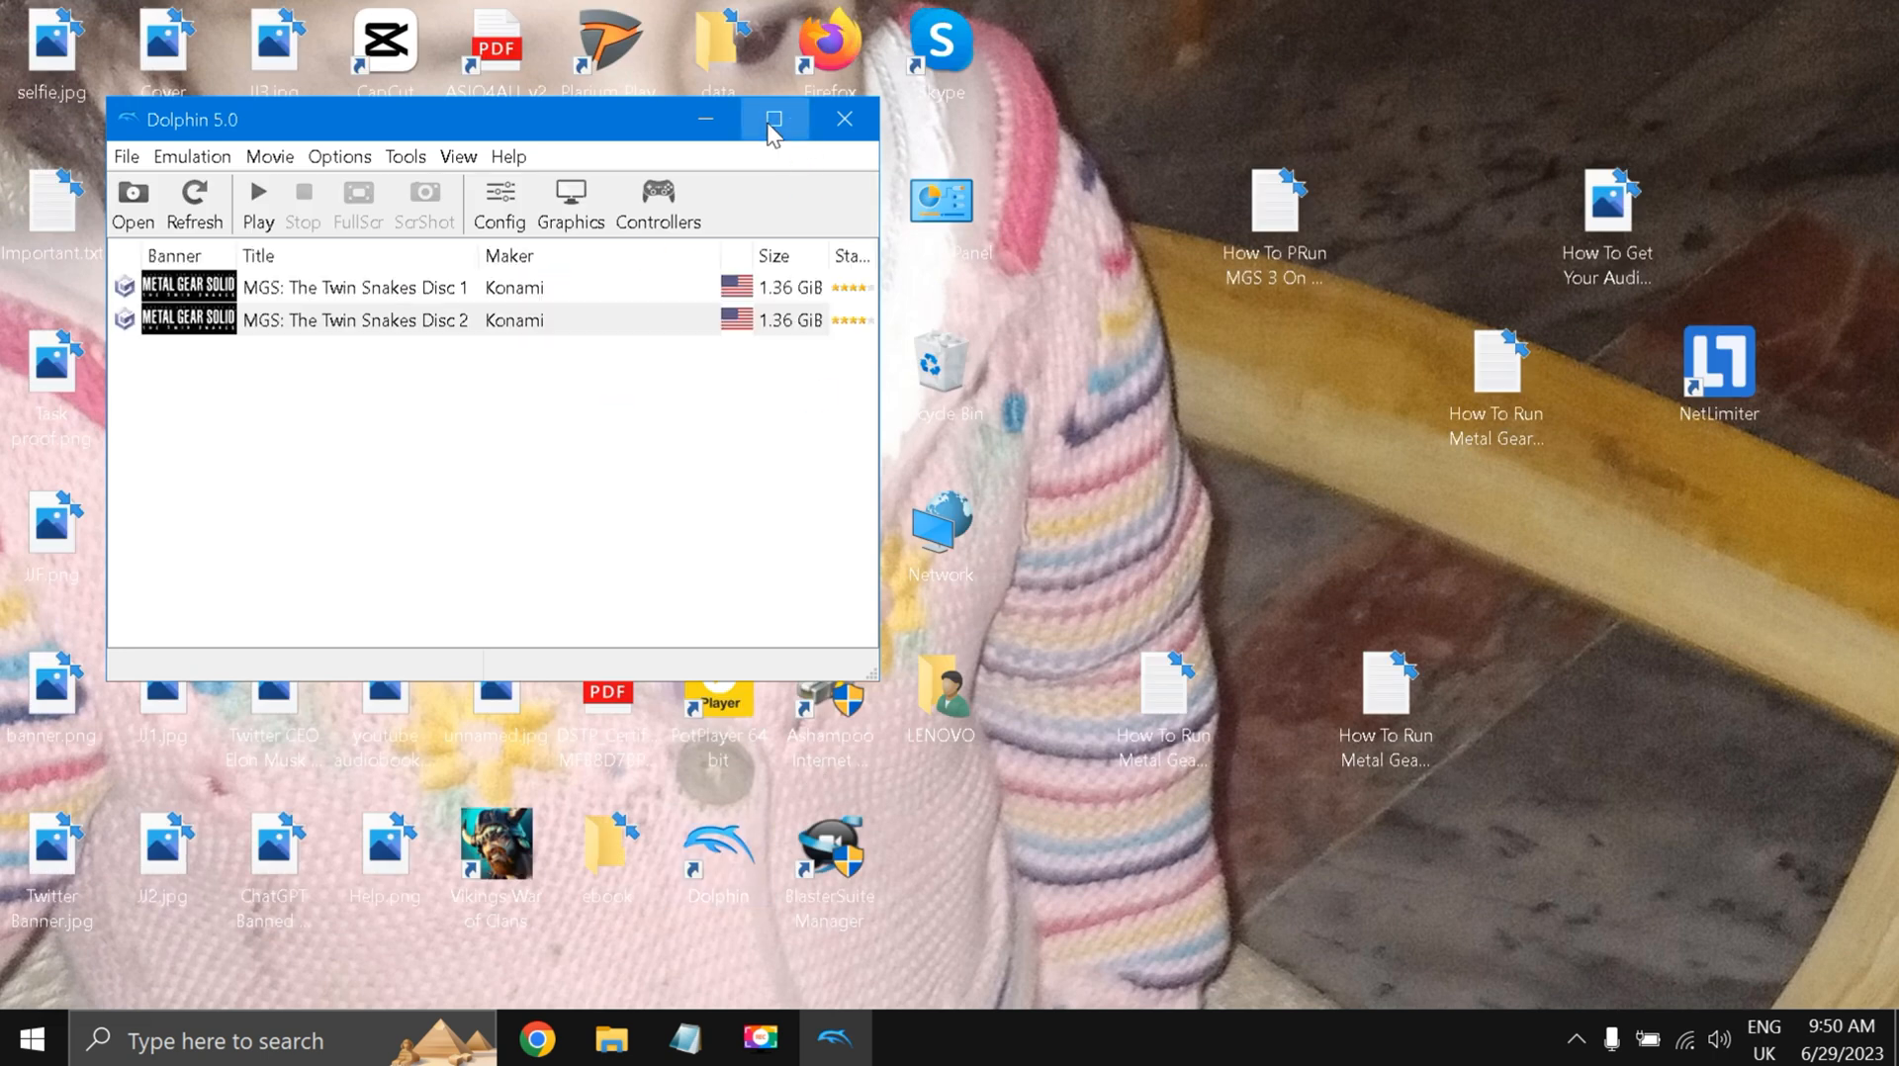
click(773, 118)
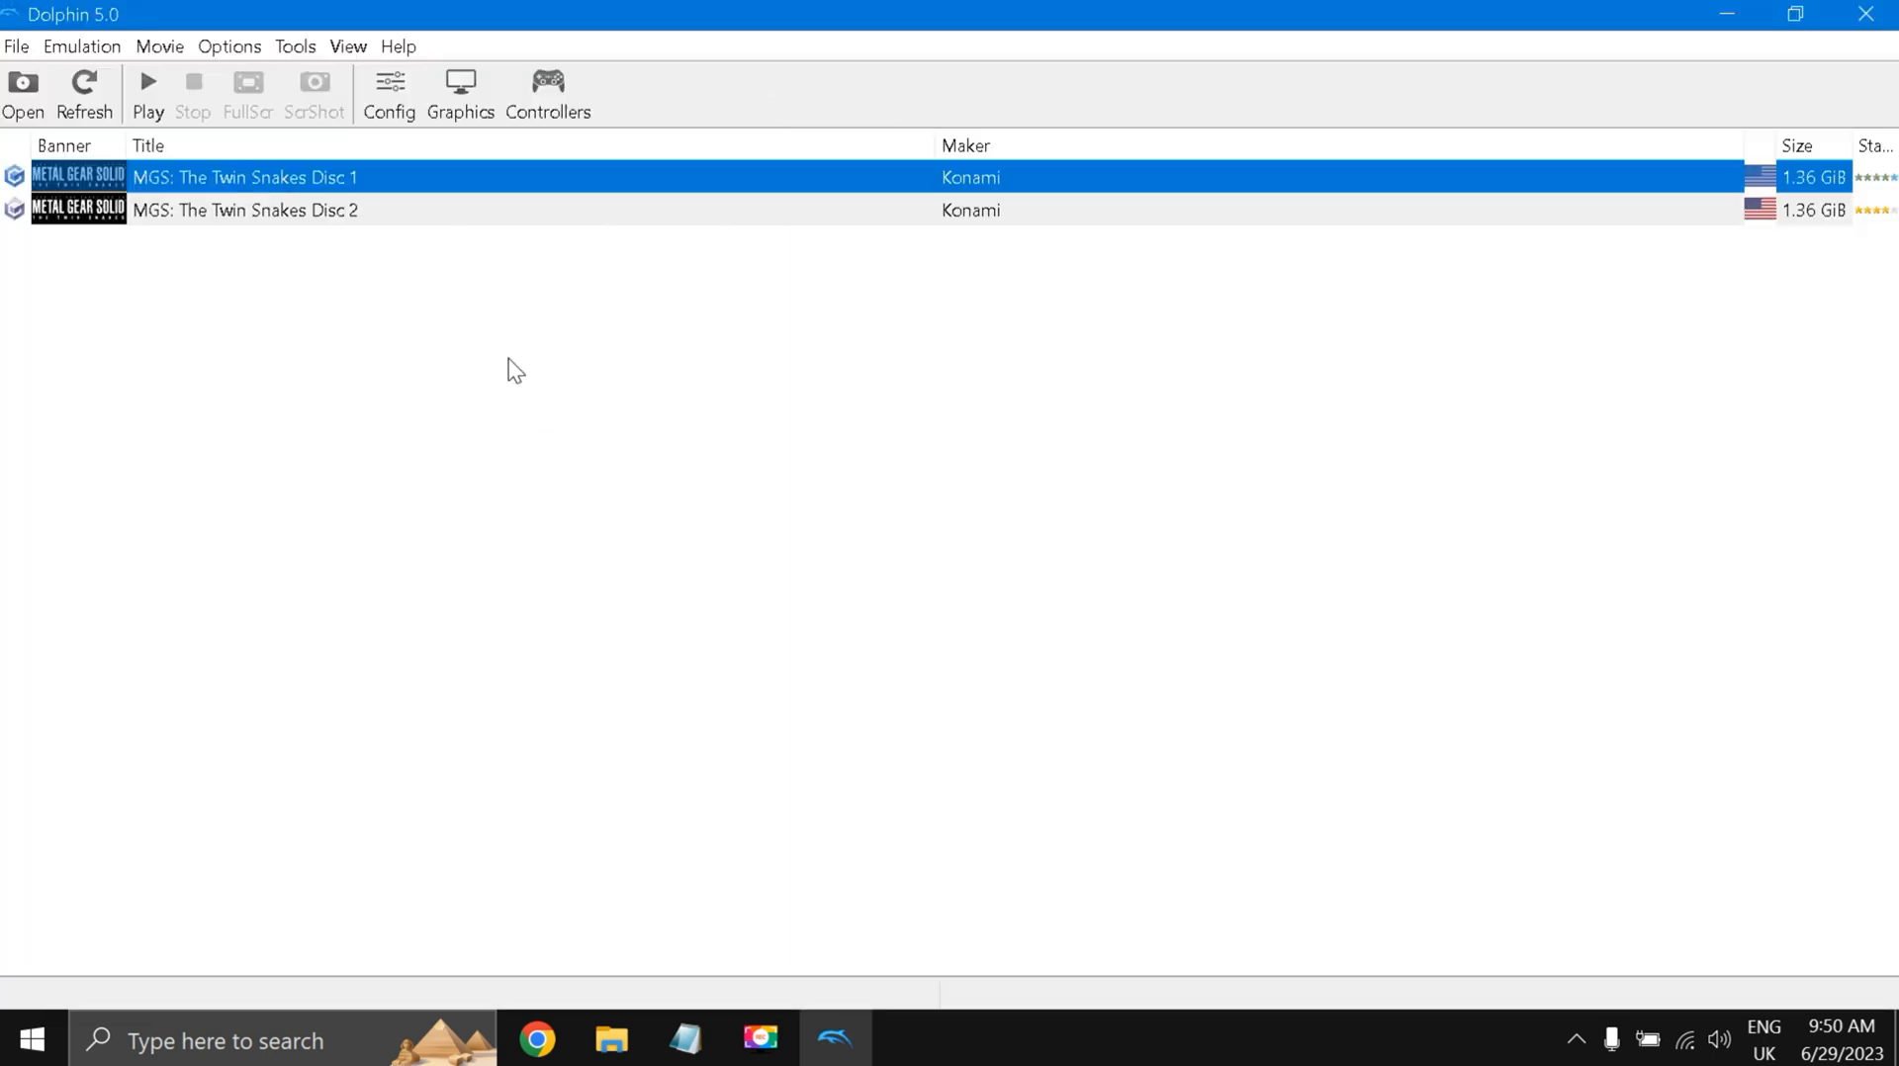
mouse_move(152, 121)
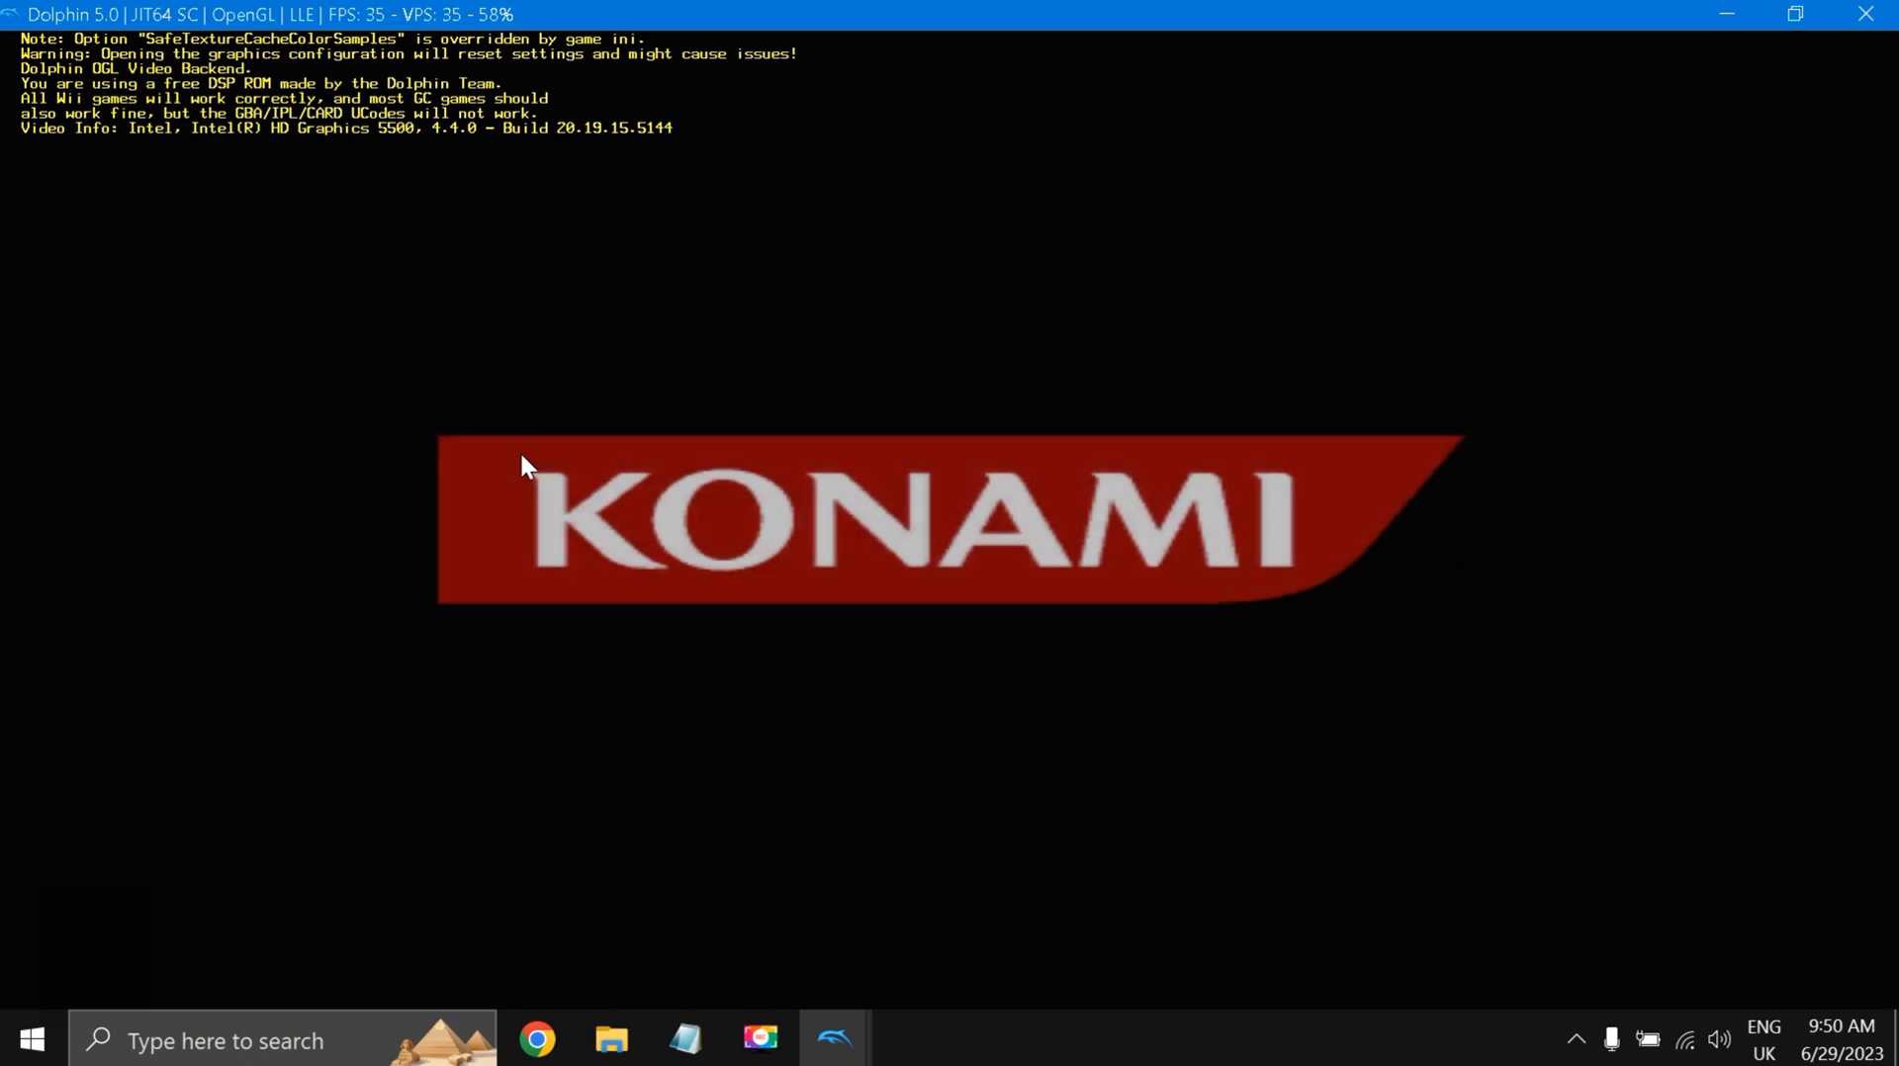
Check the Windows sound device settings from the taskbar, then close them.
right_click(1719, 1040)
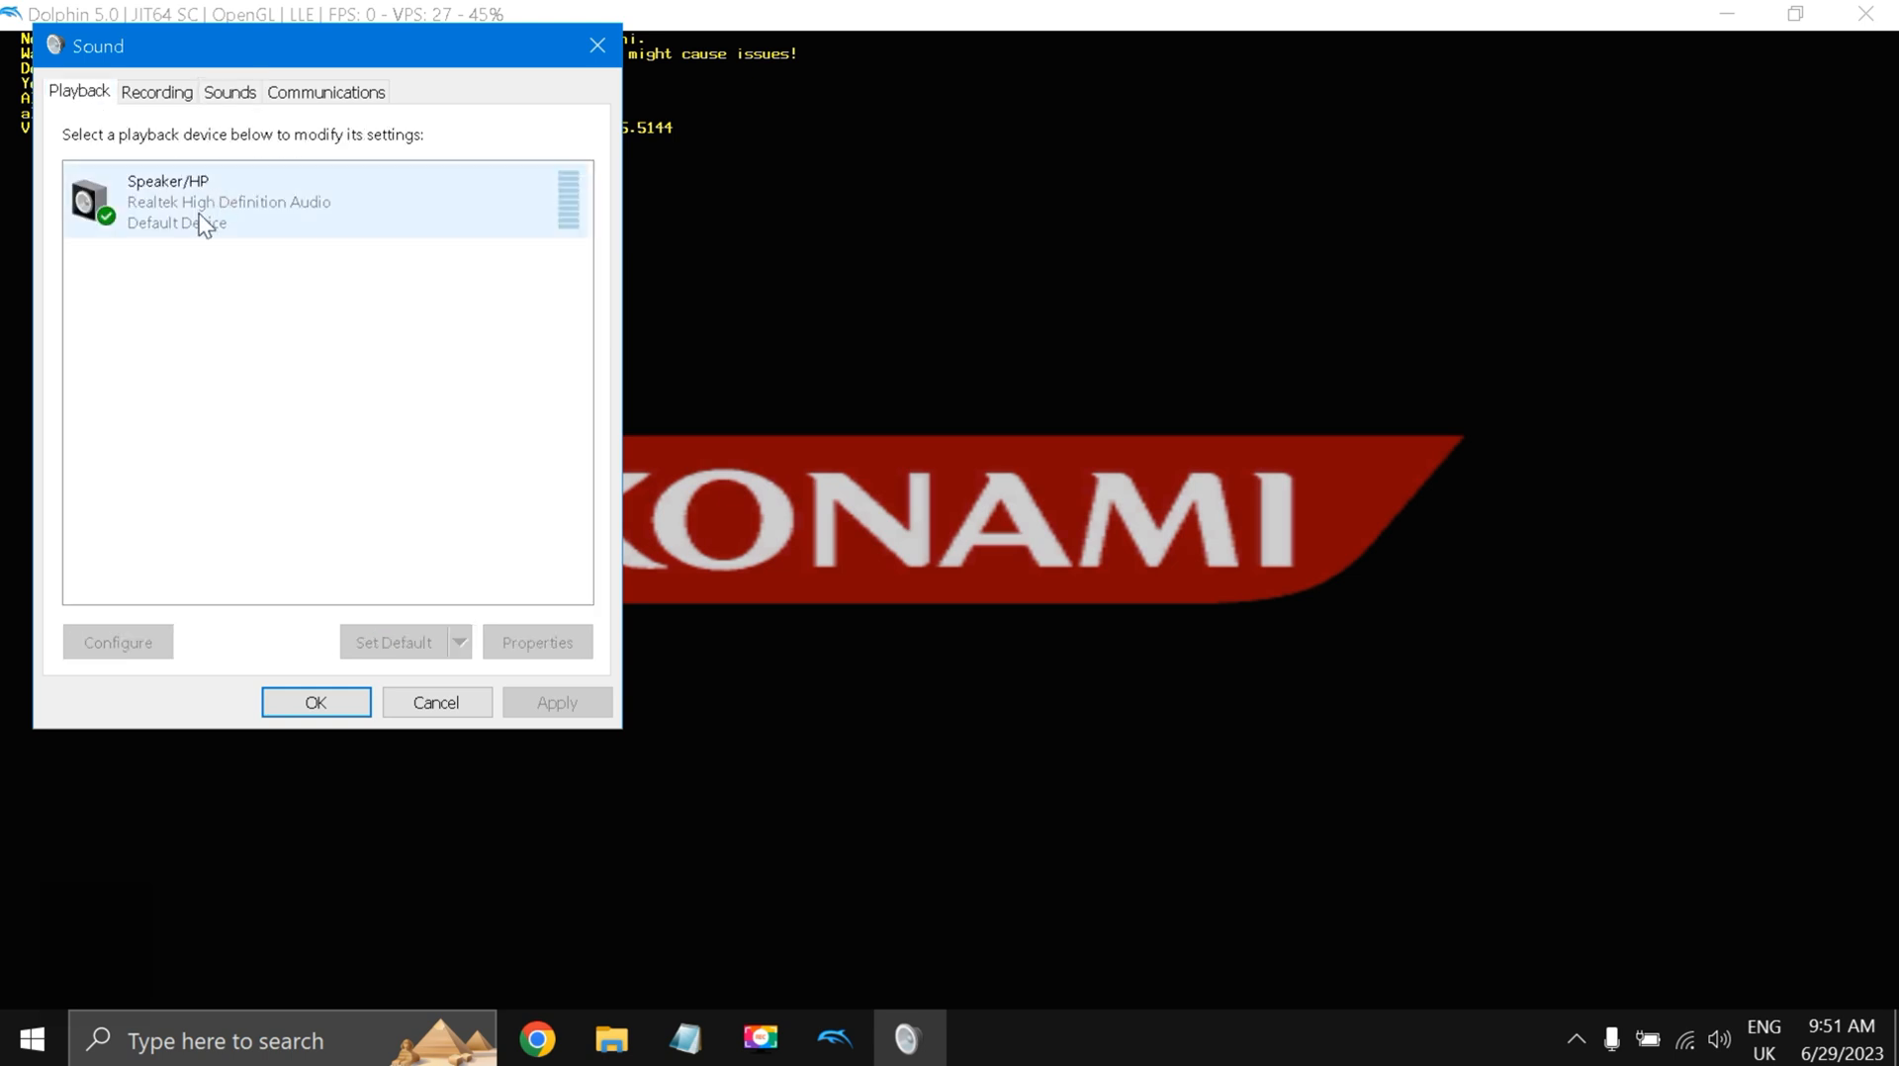
mouse_move(596, 45)
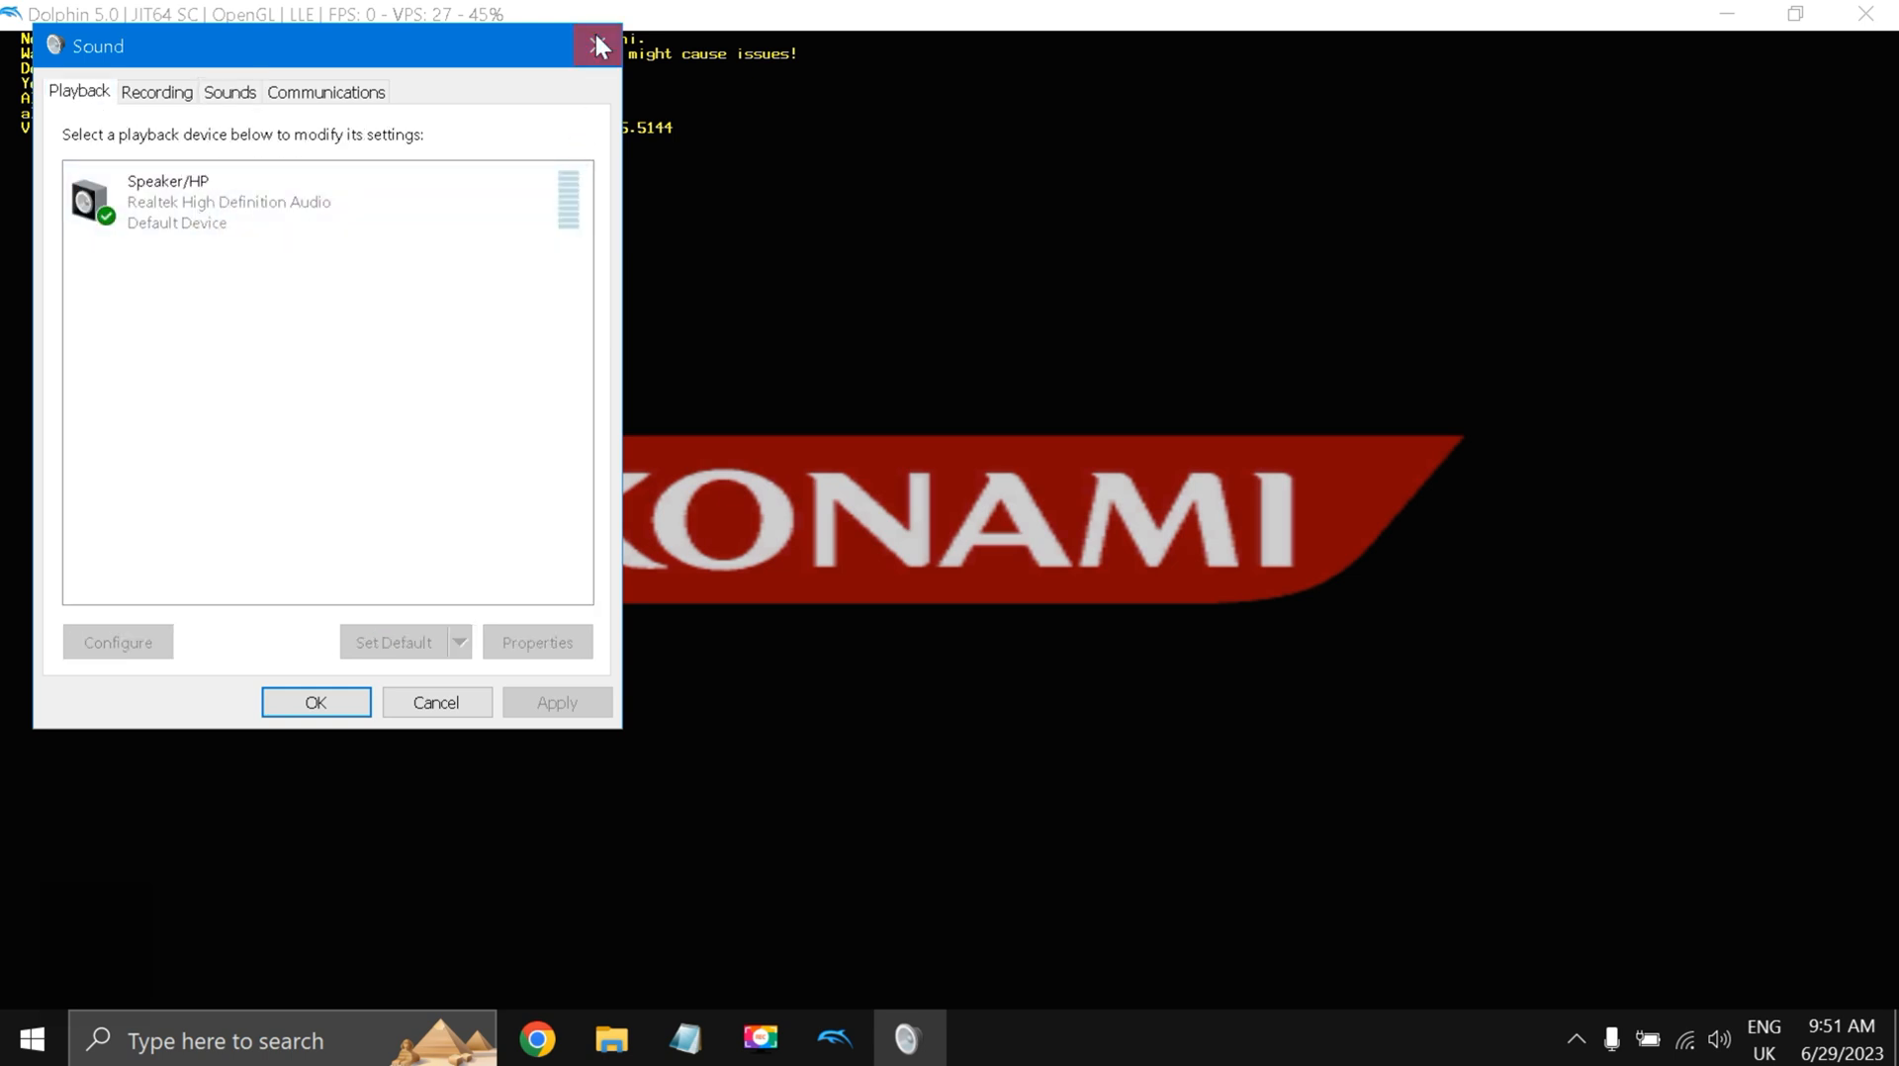
click(595, 46)
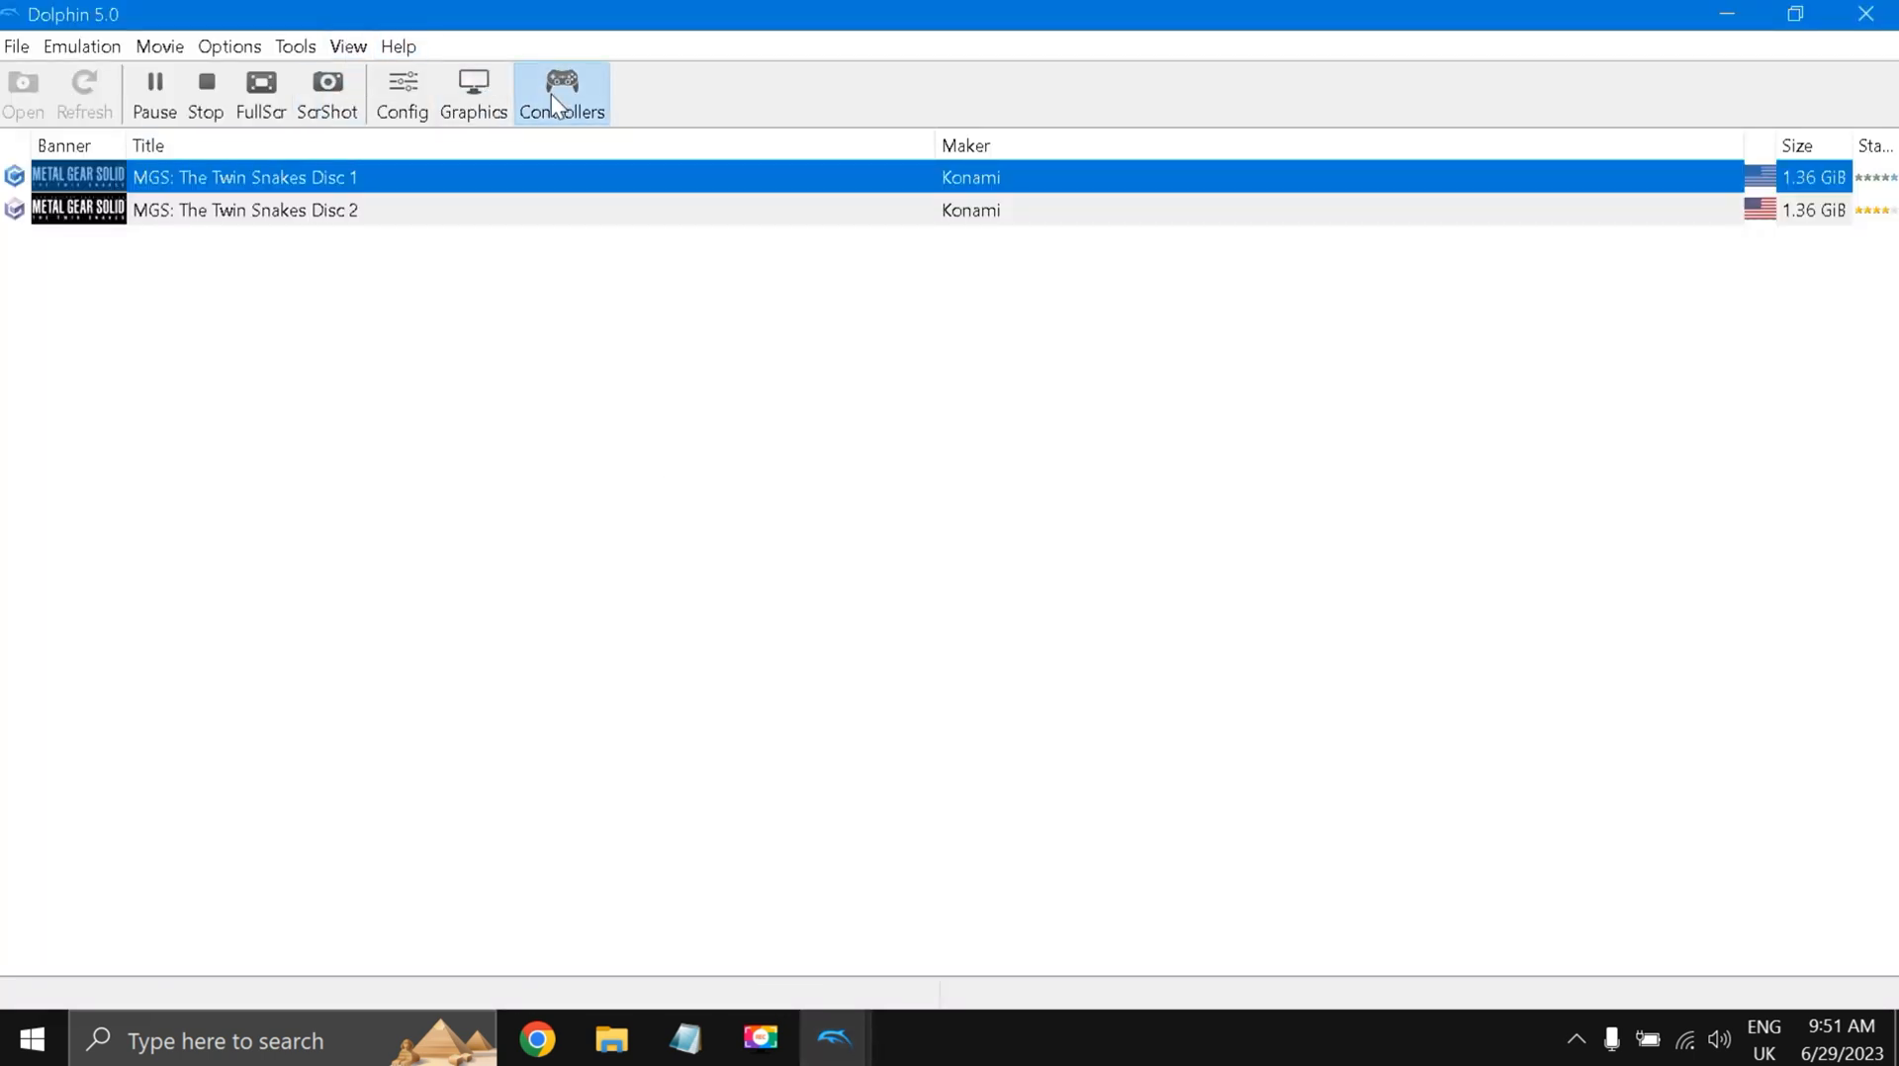
click(561, 93)
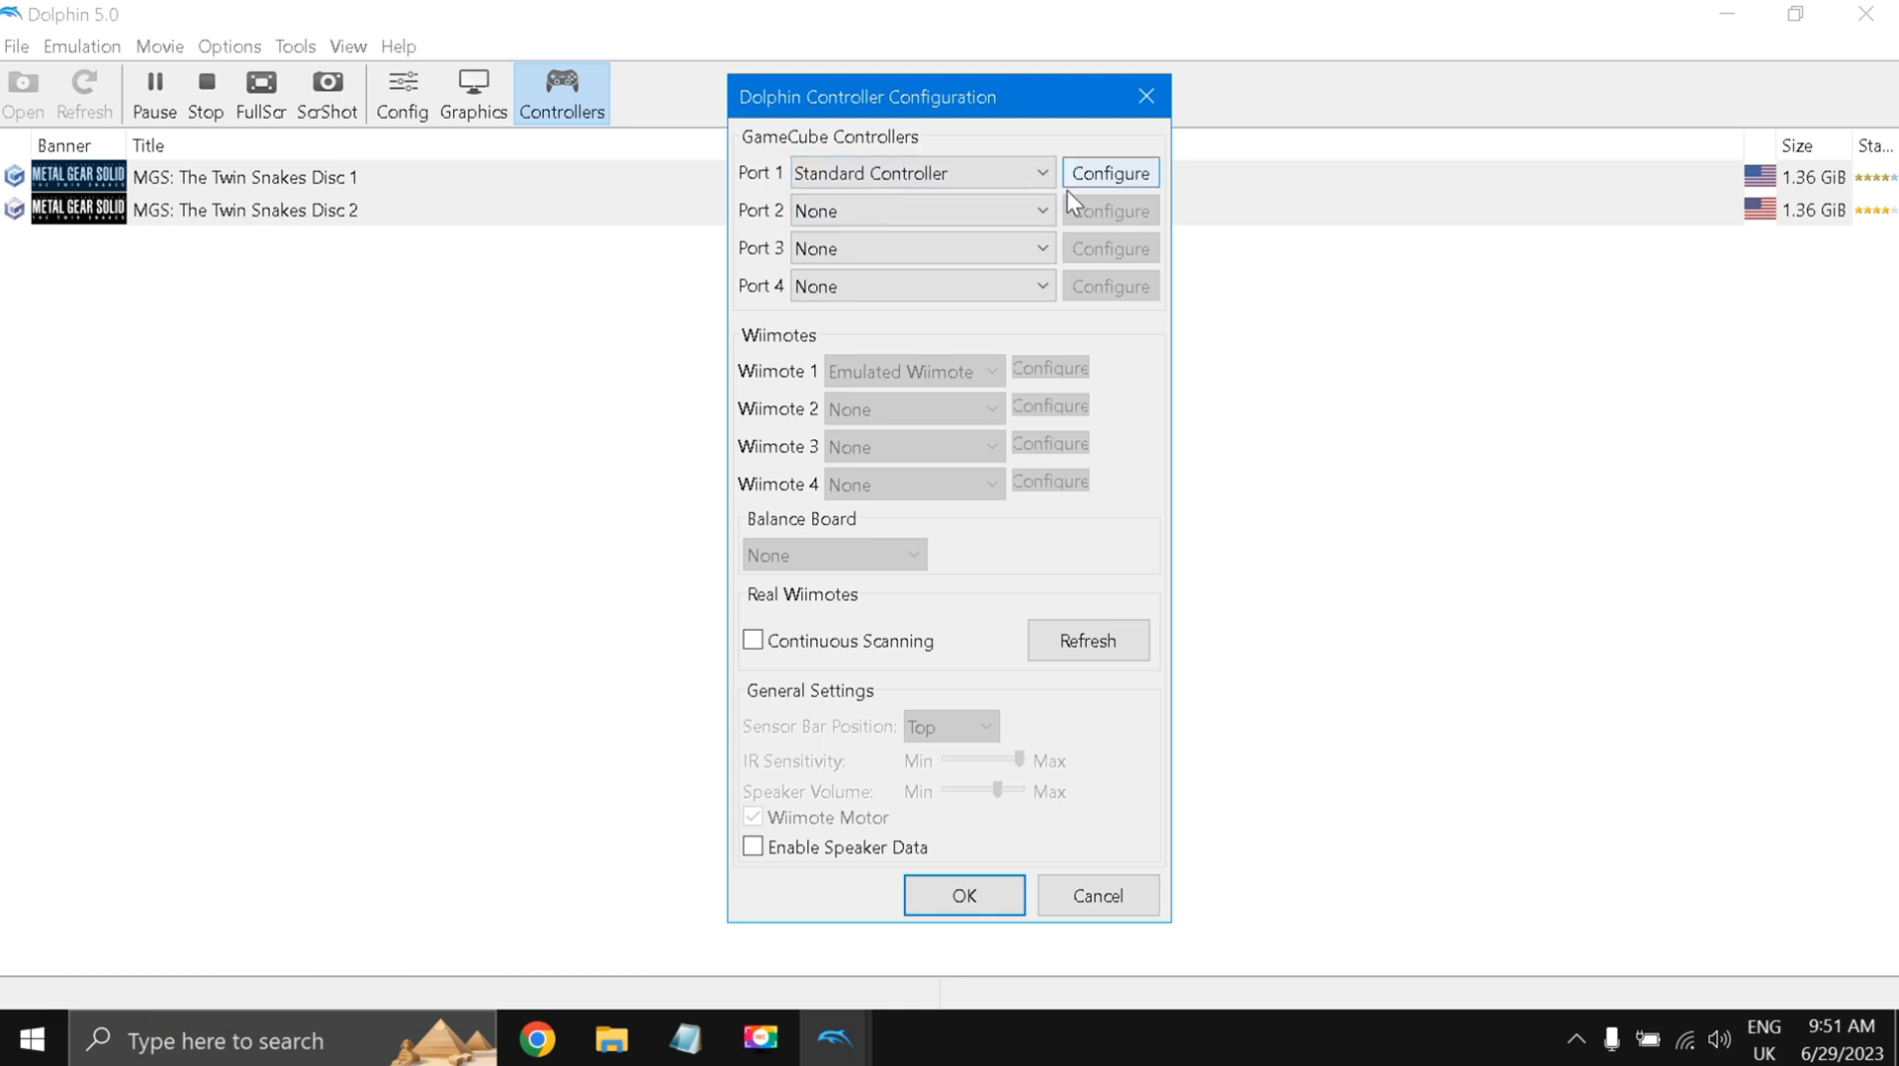
mouse_move(944, 489)
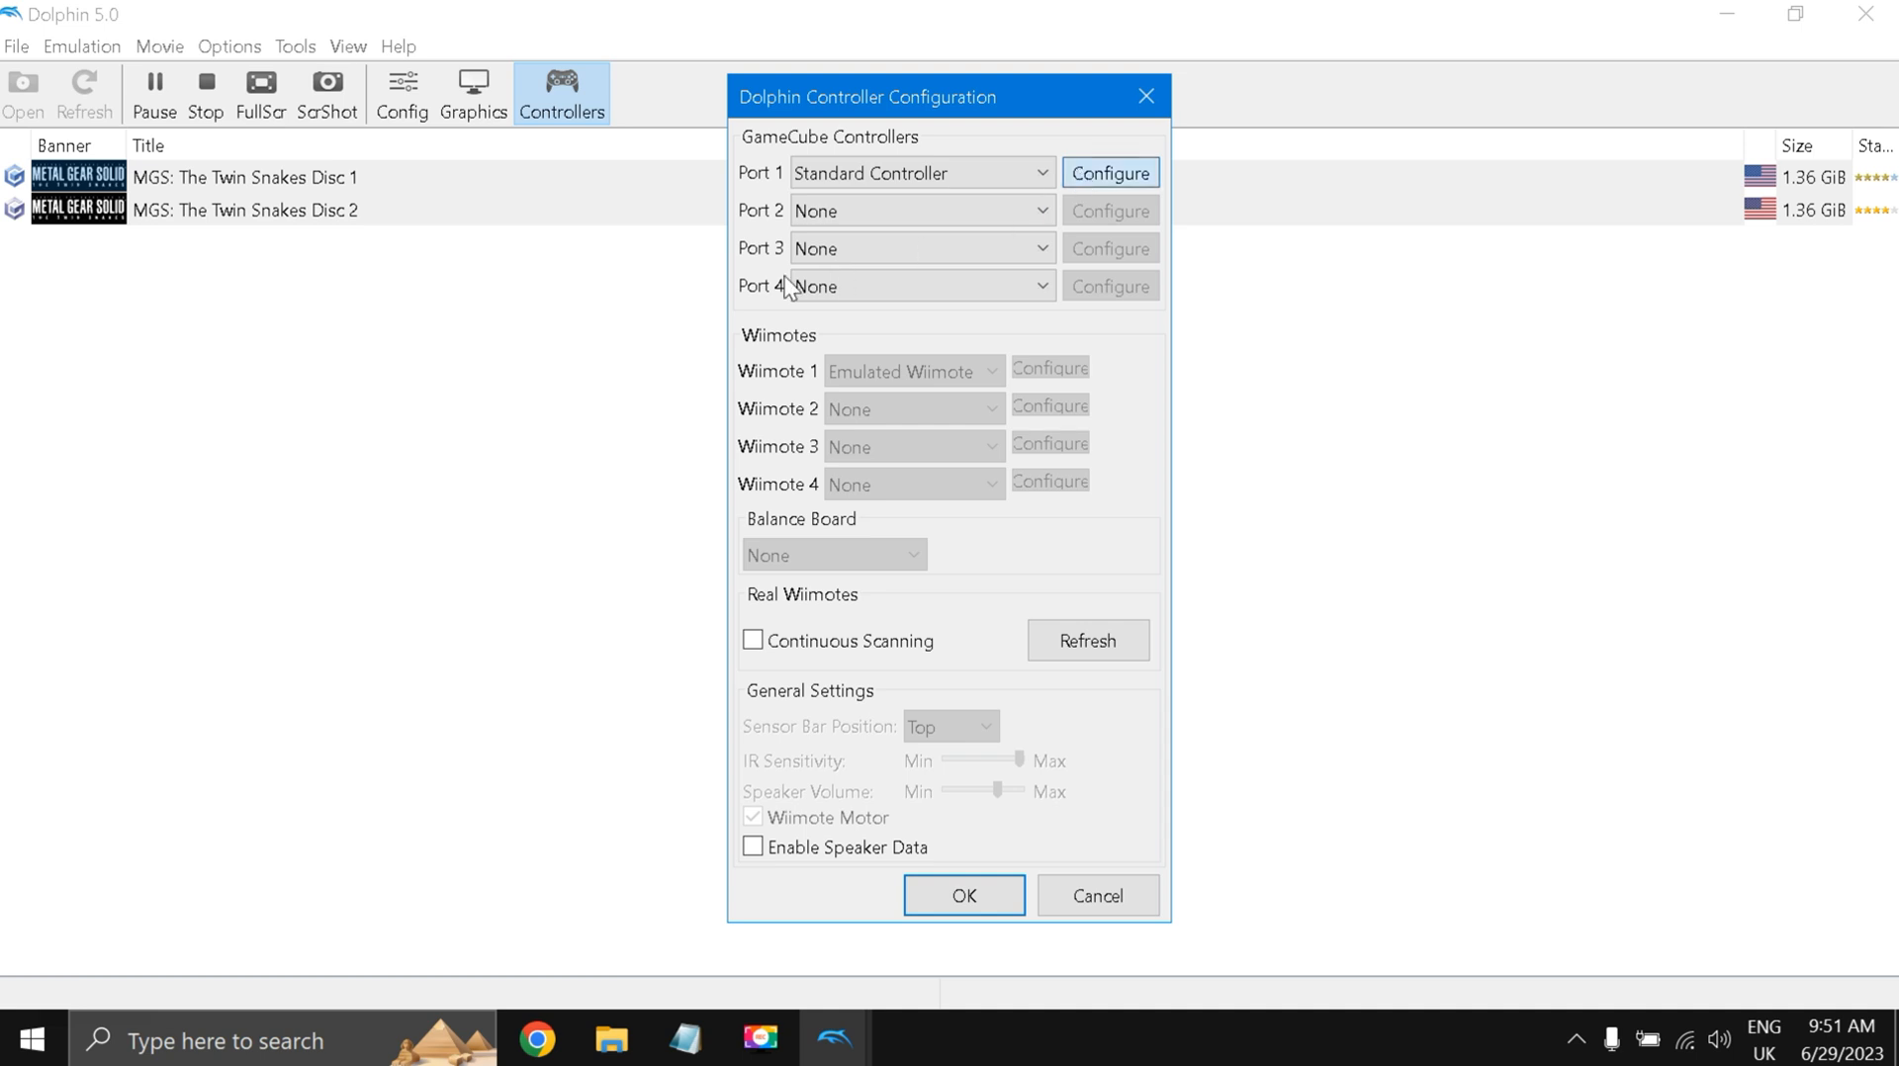
click(1107, 172)
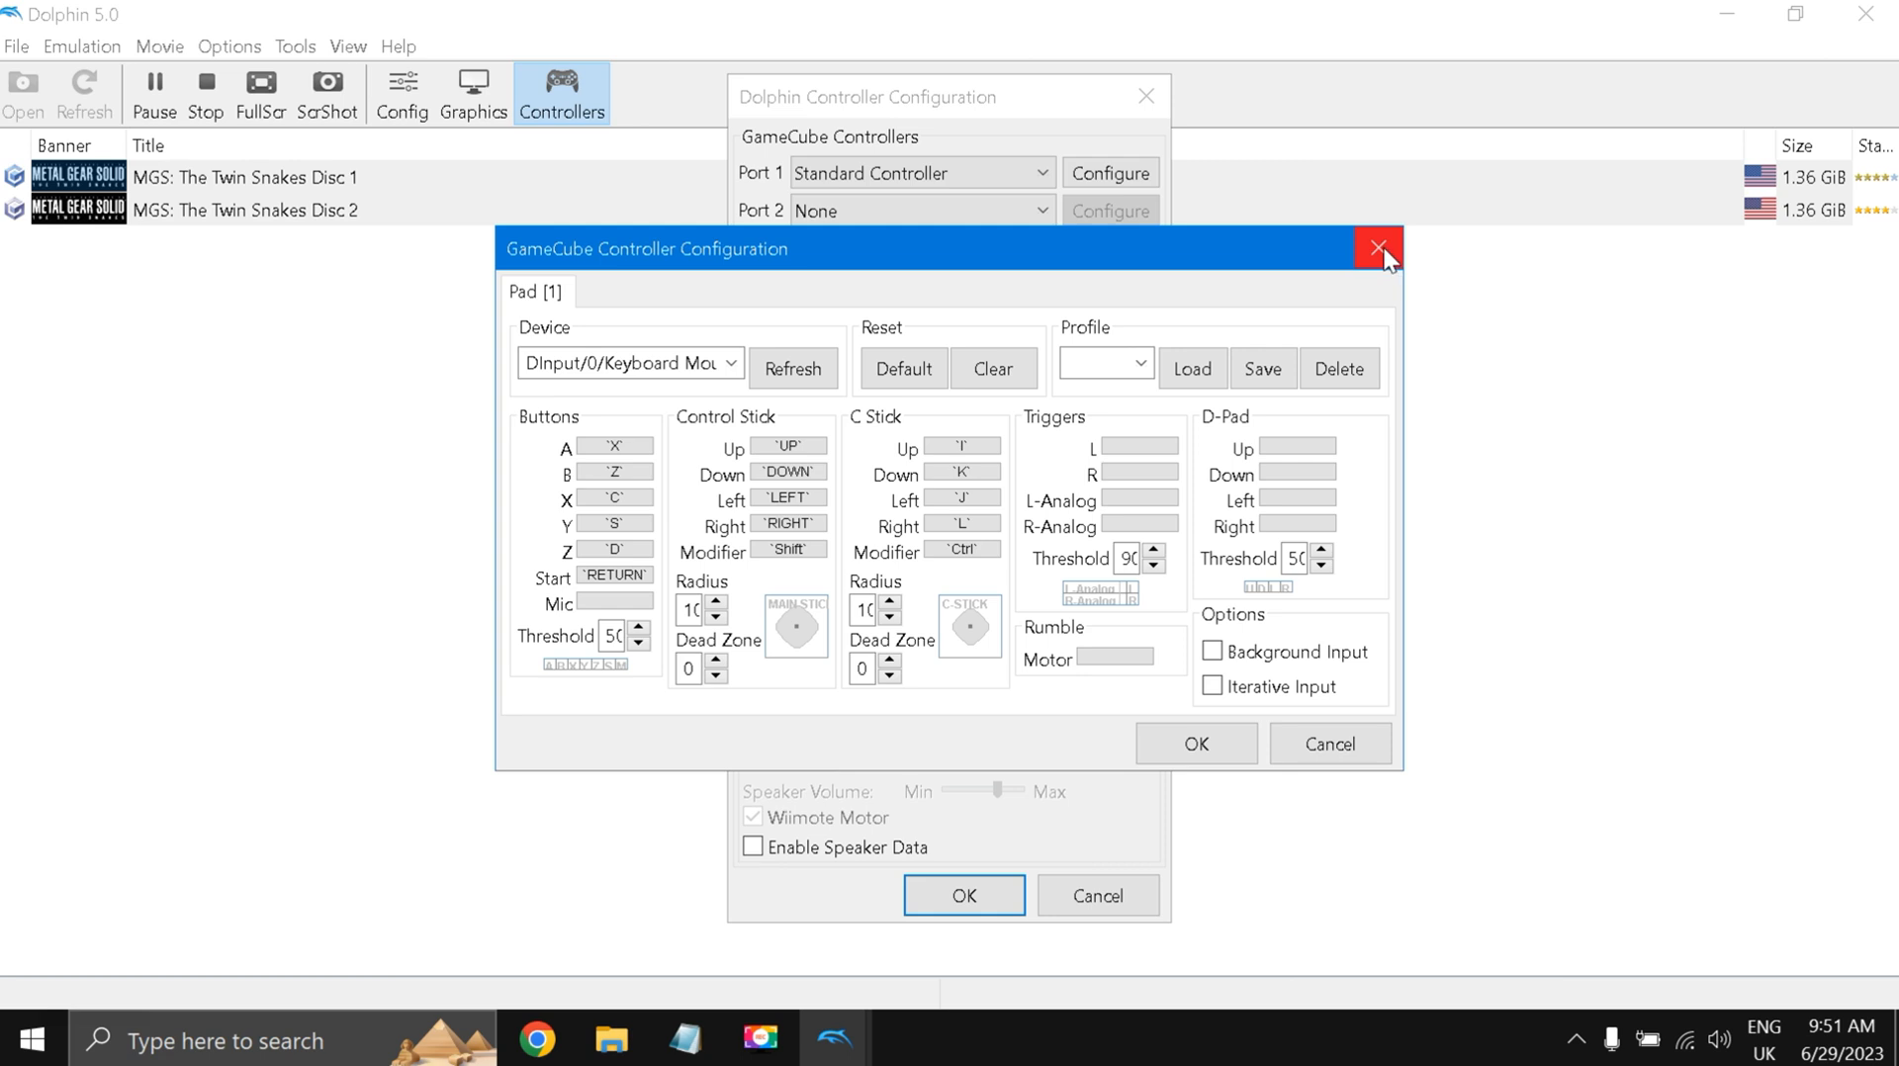
click(1378, 249)
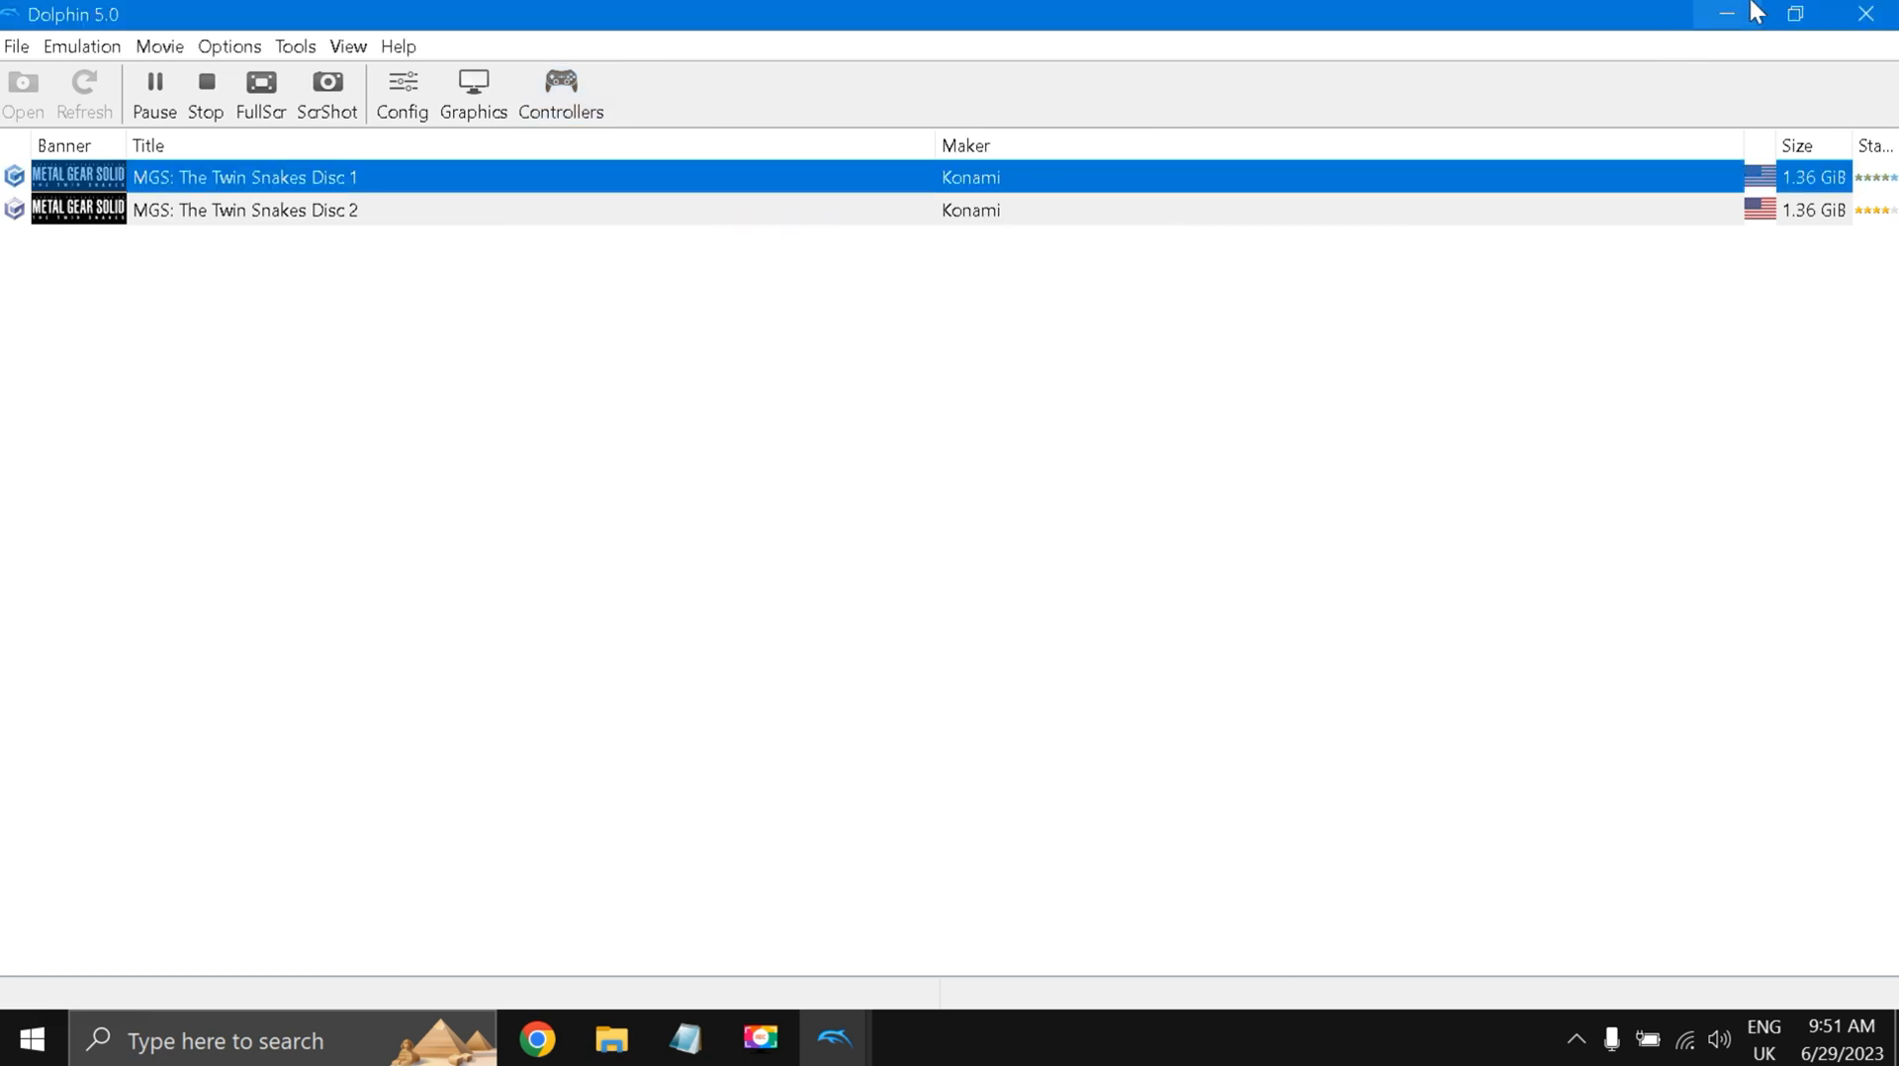
click(1725, 13)
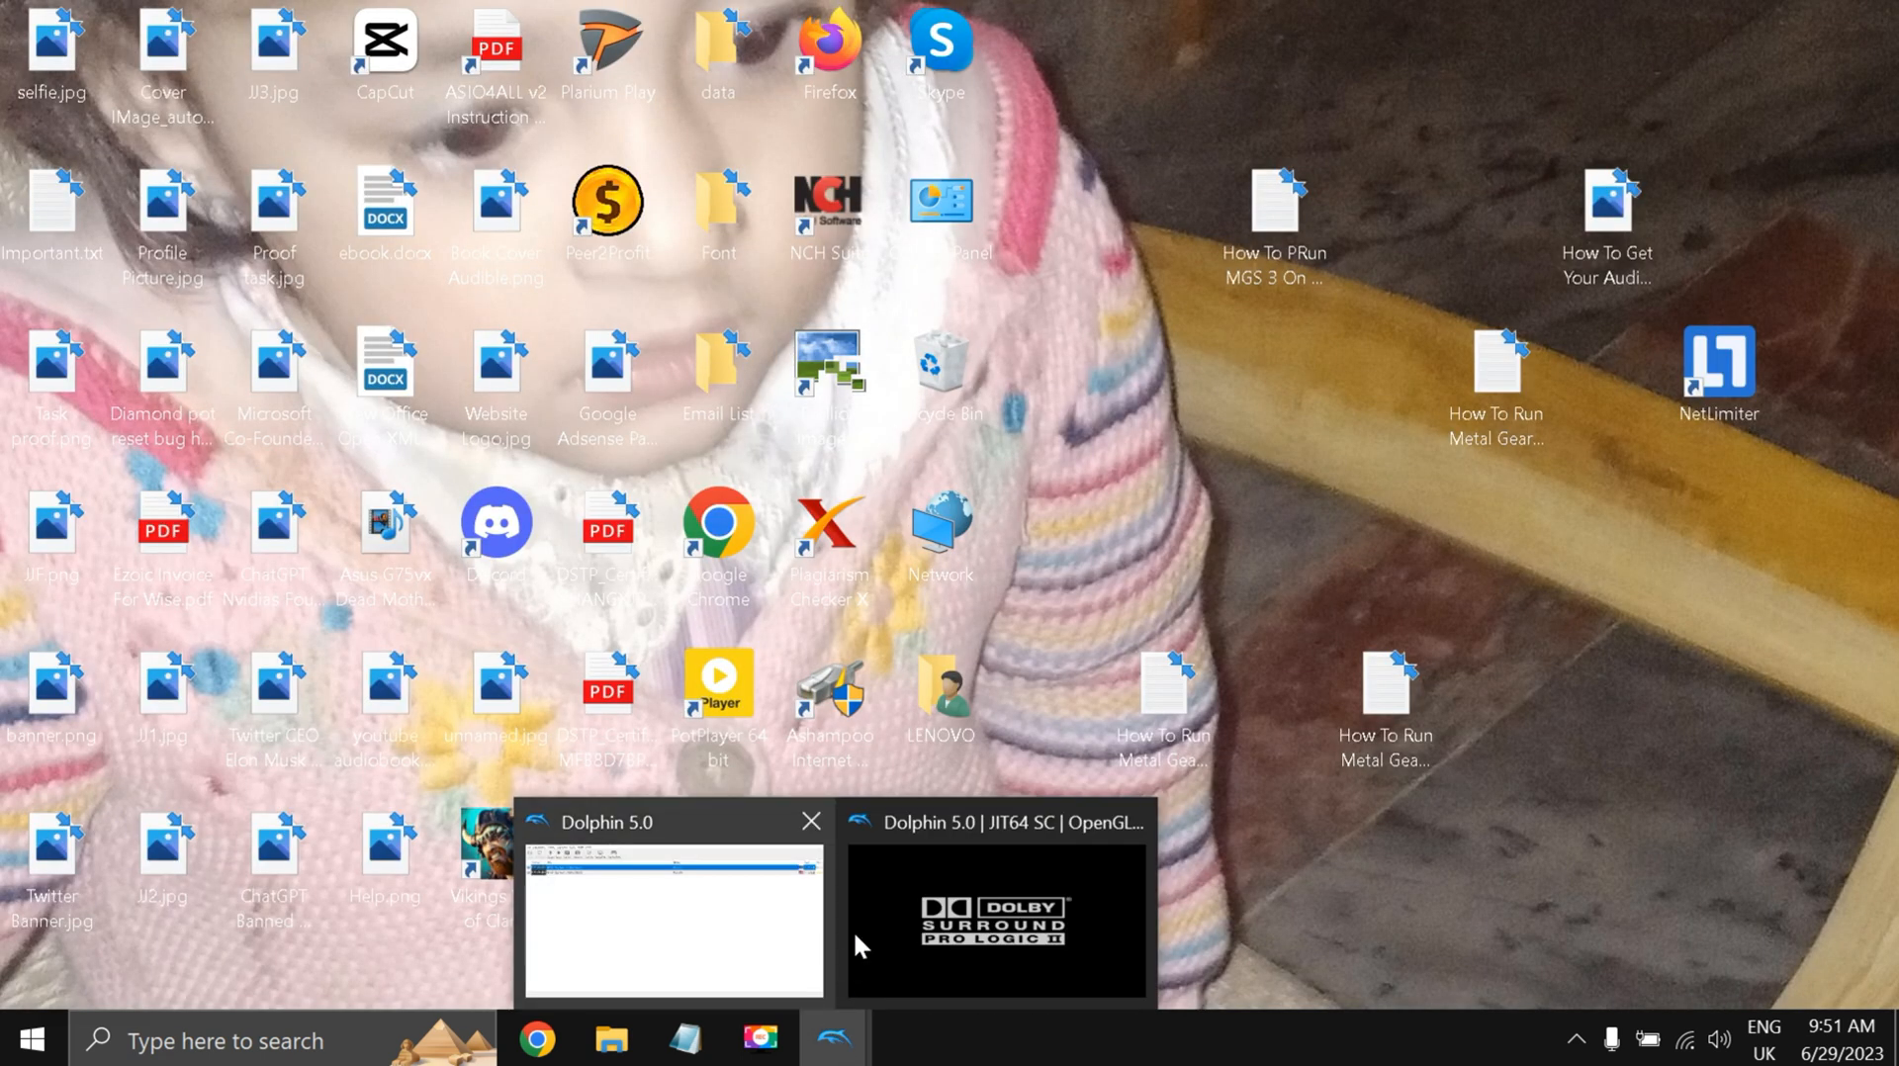
click(993, 921)
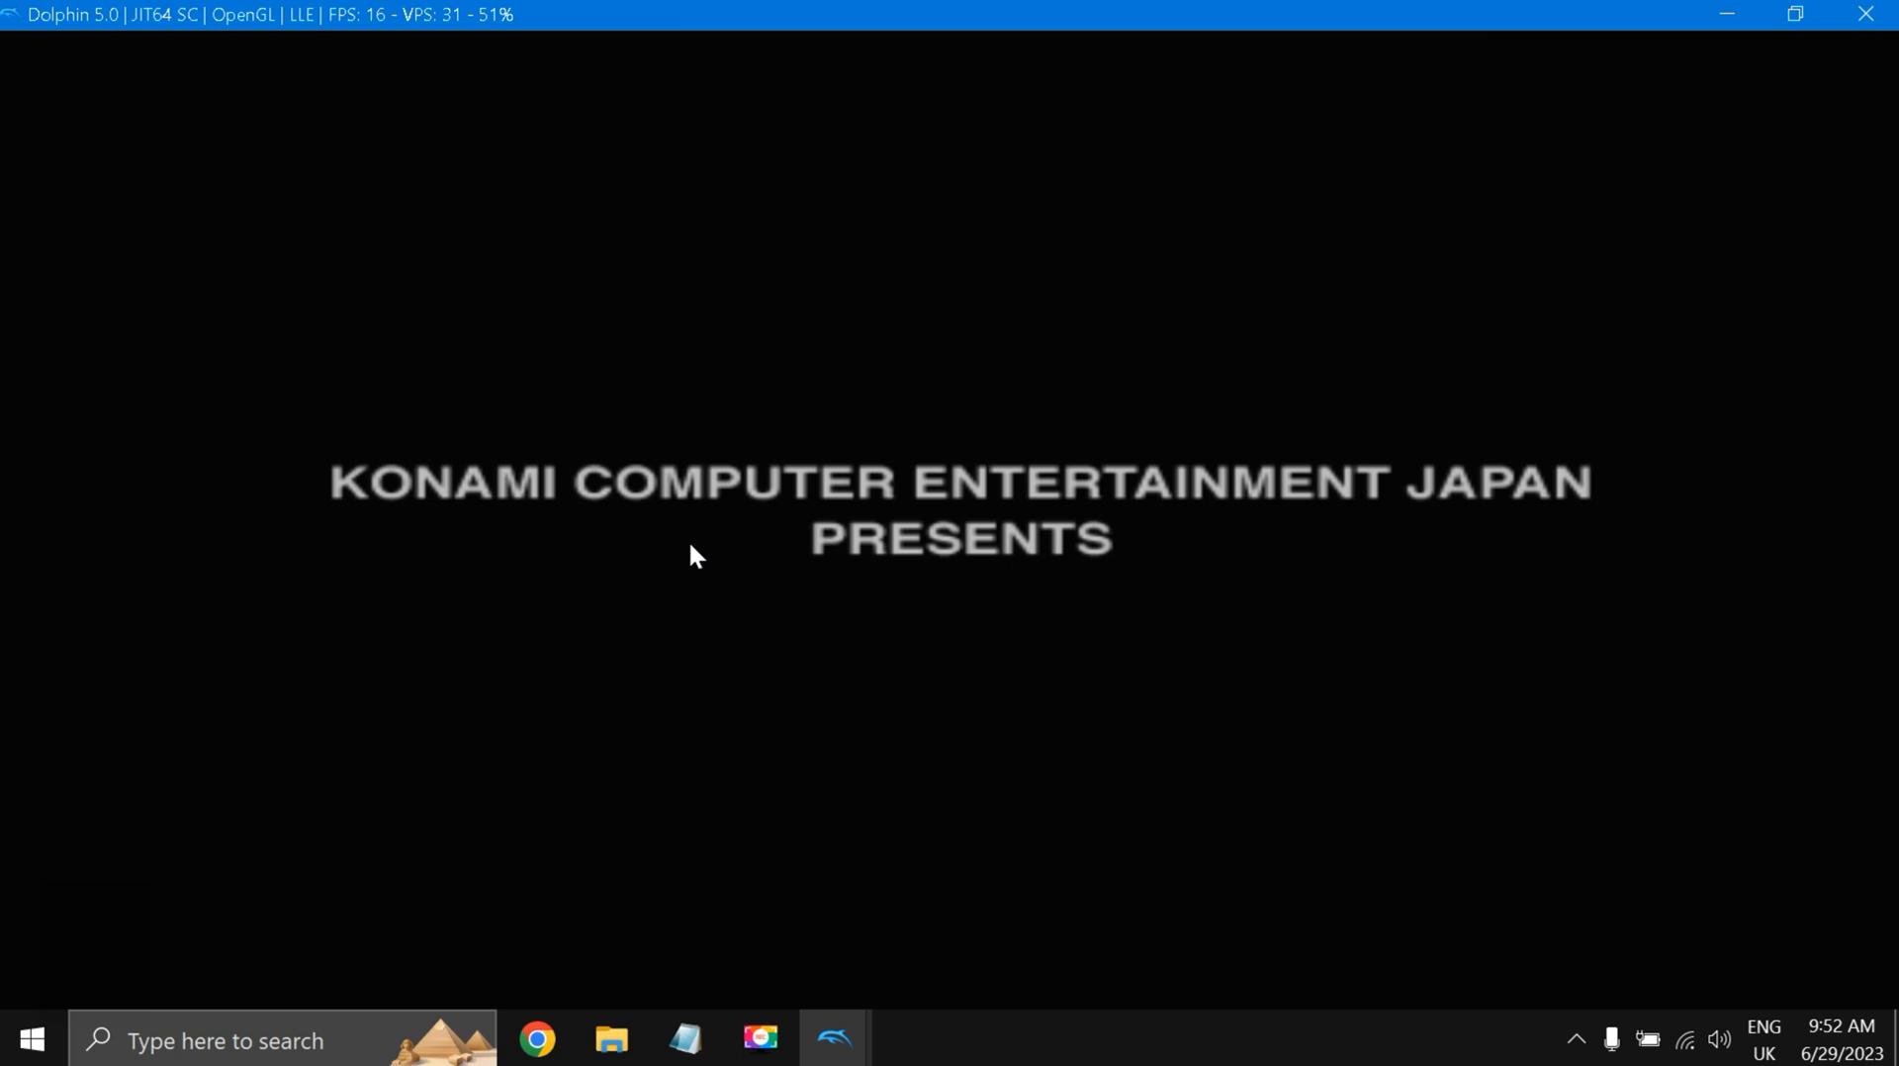
mouse_move(832, 1039)
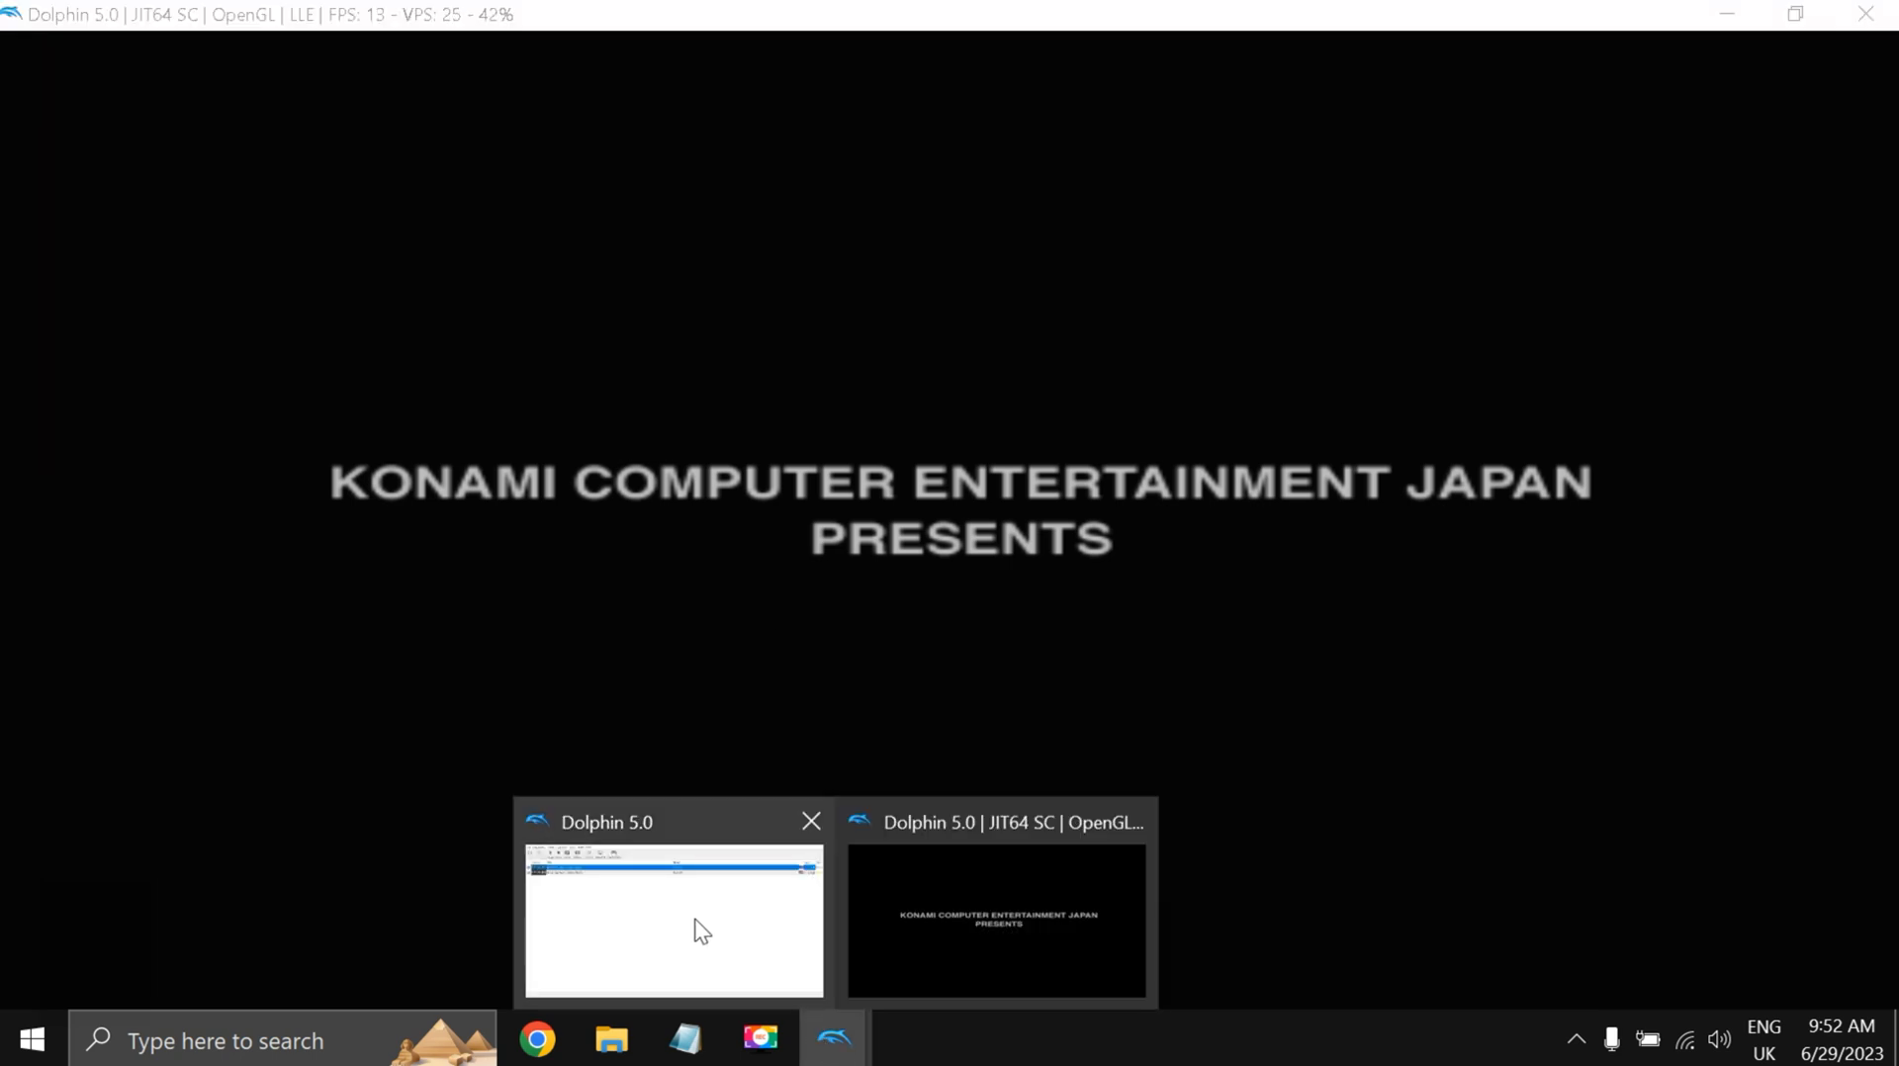
click(672, 921)
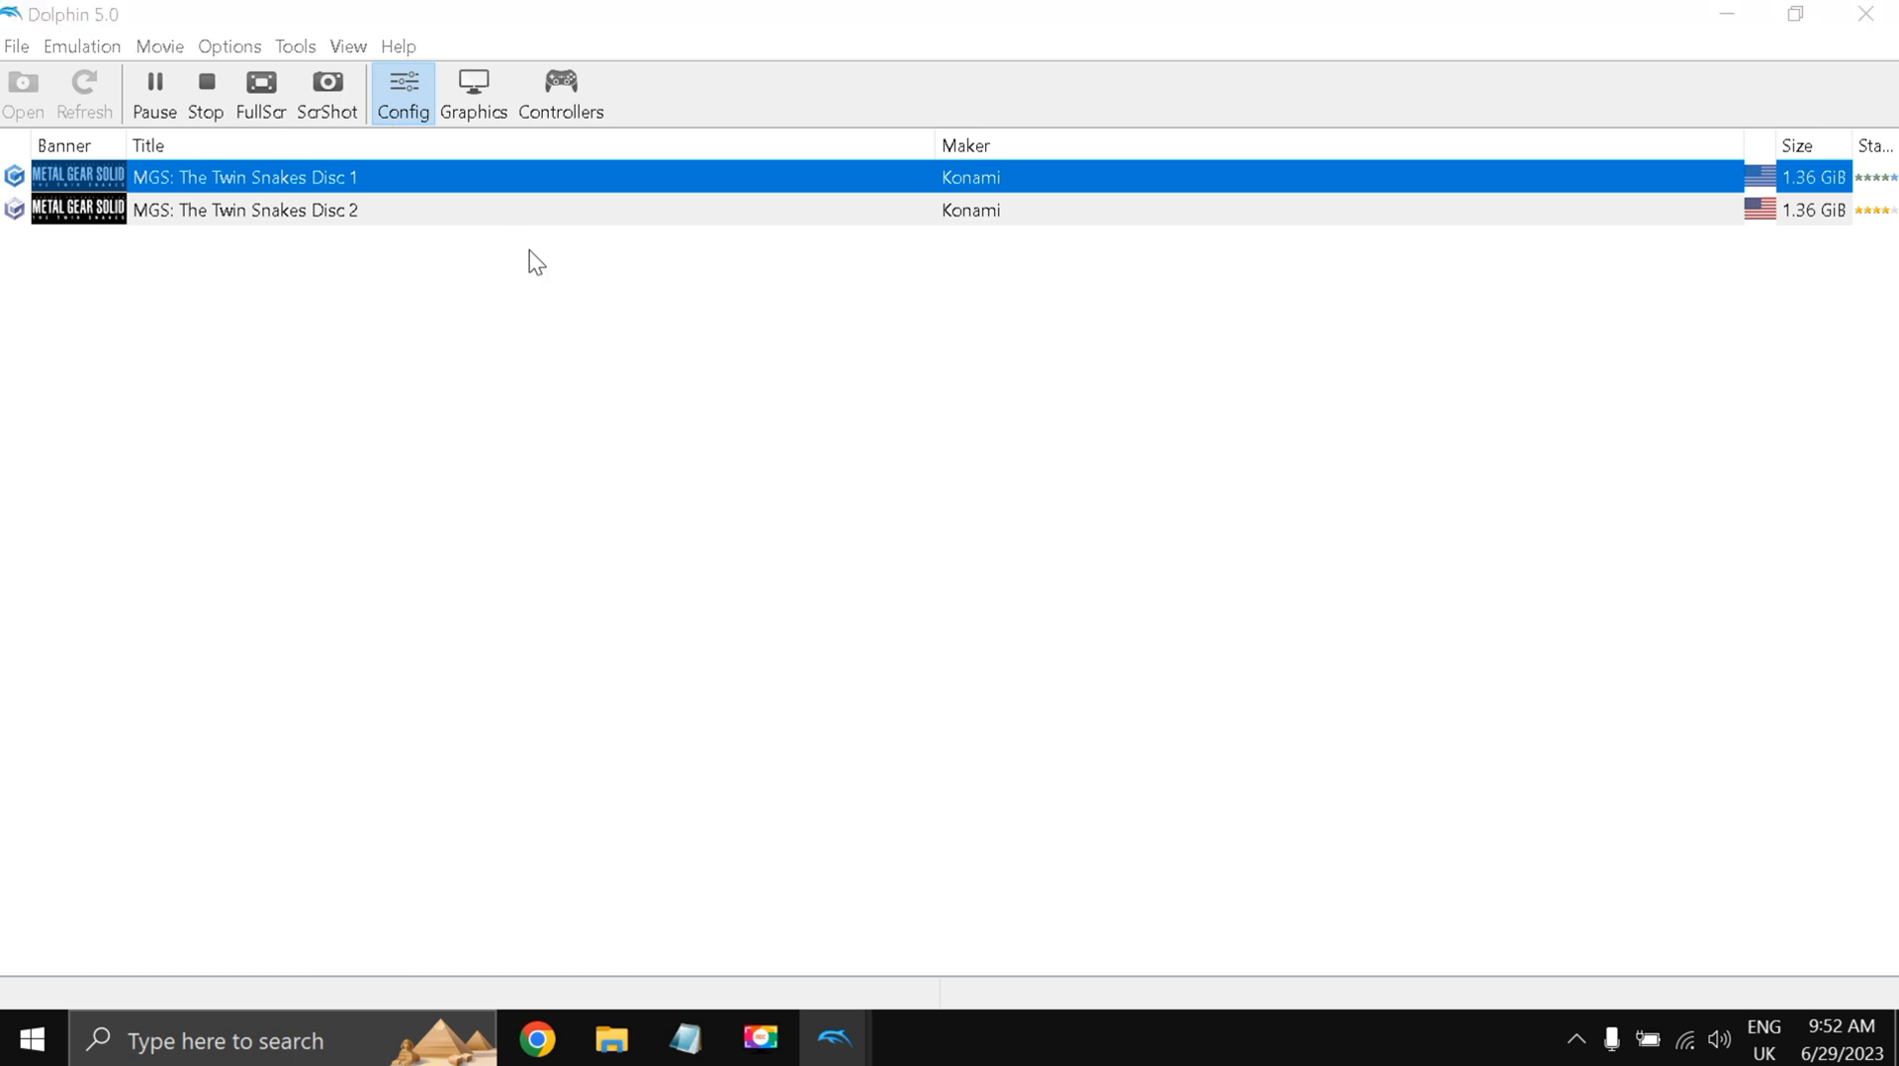
click(403, 93)
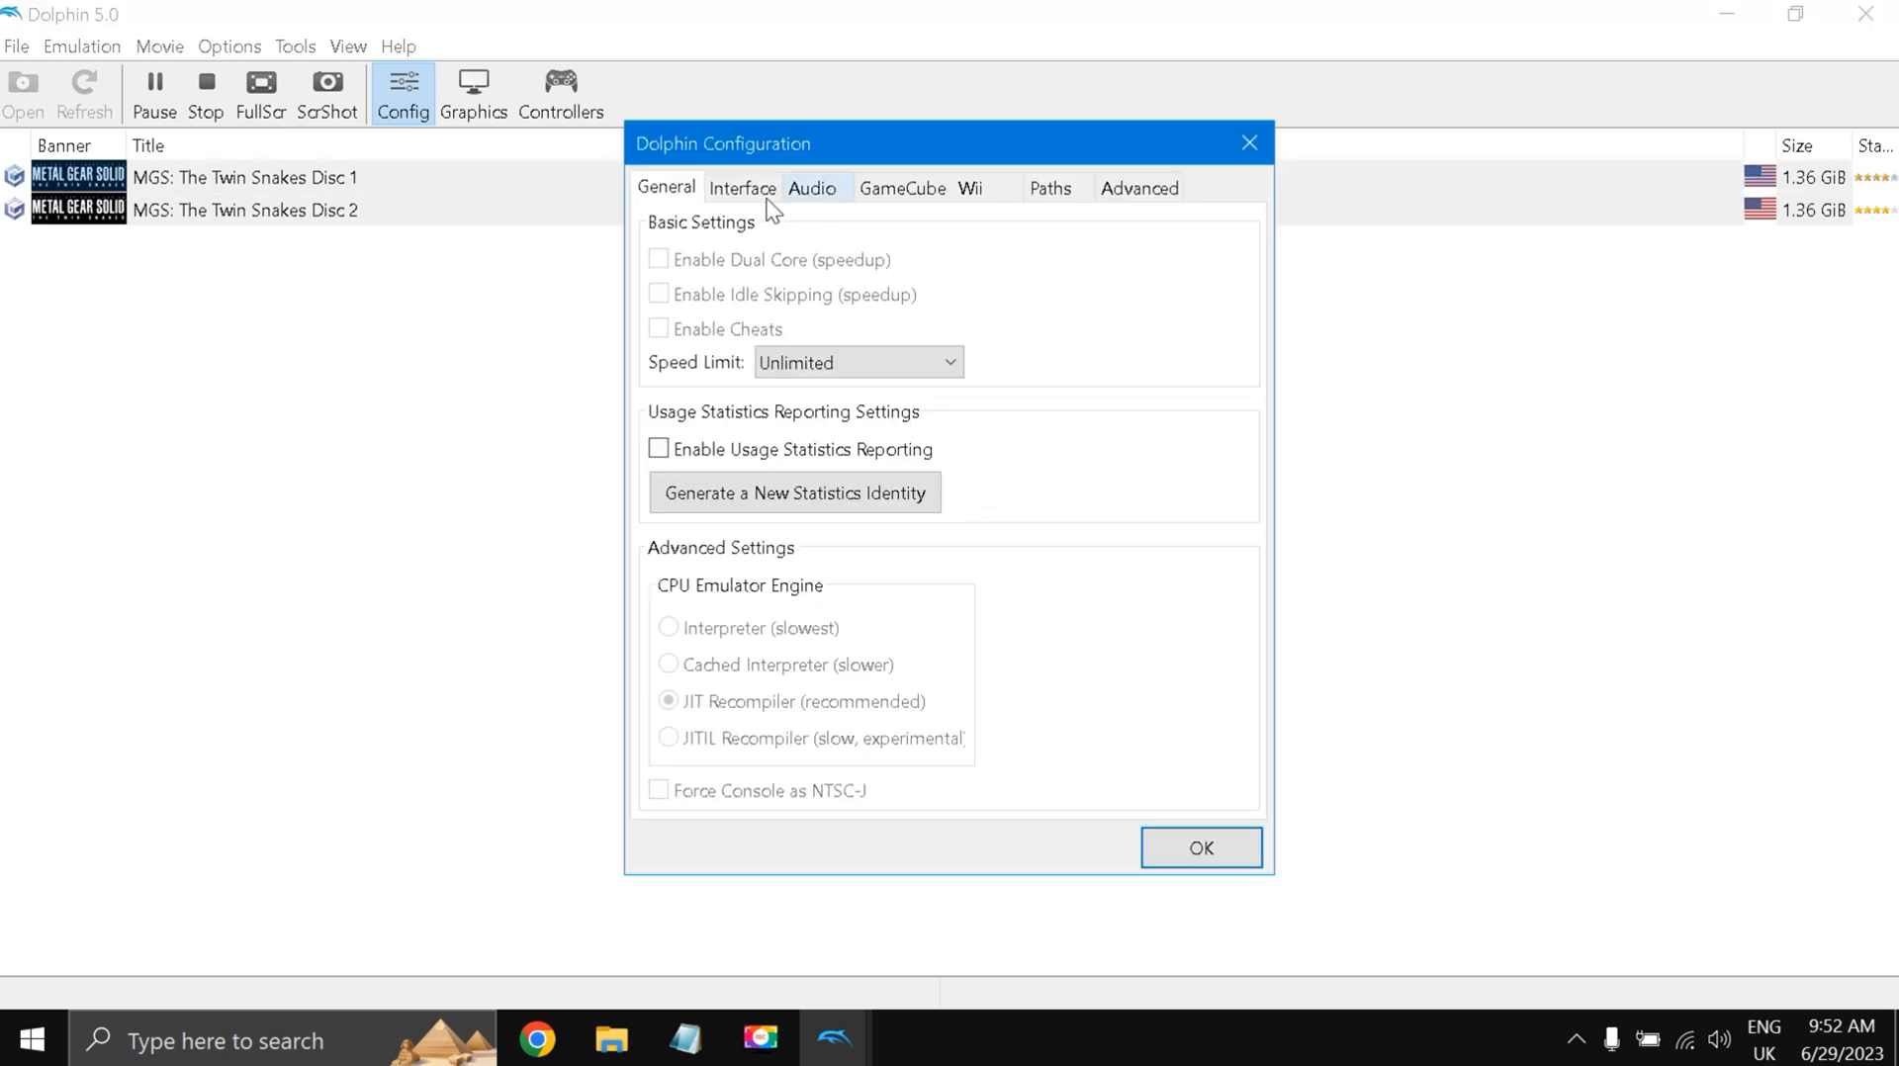
click(741, 188)
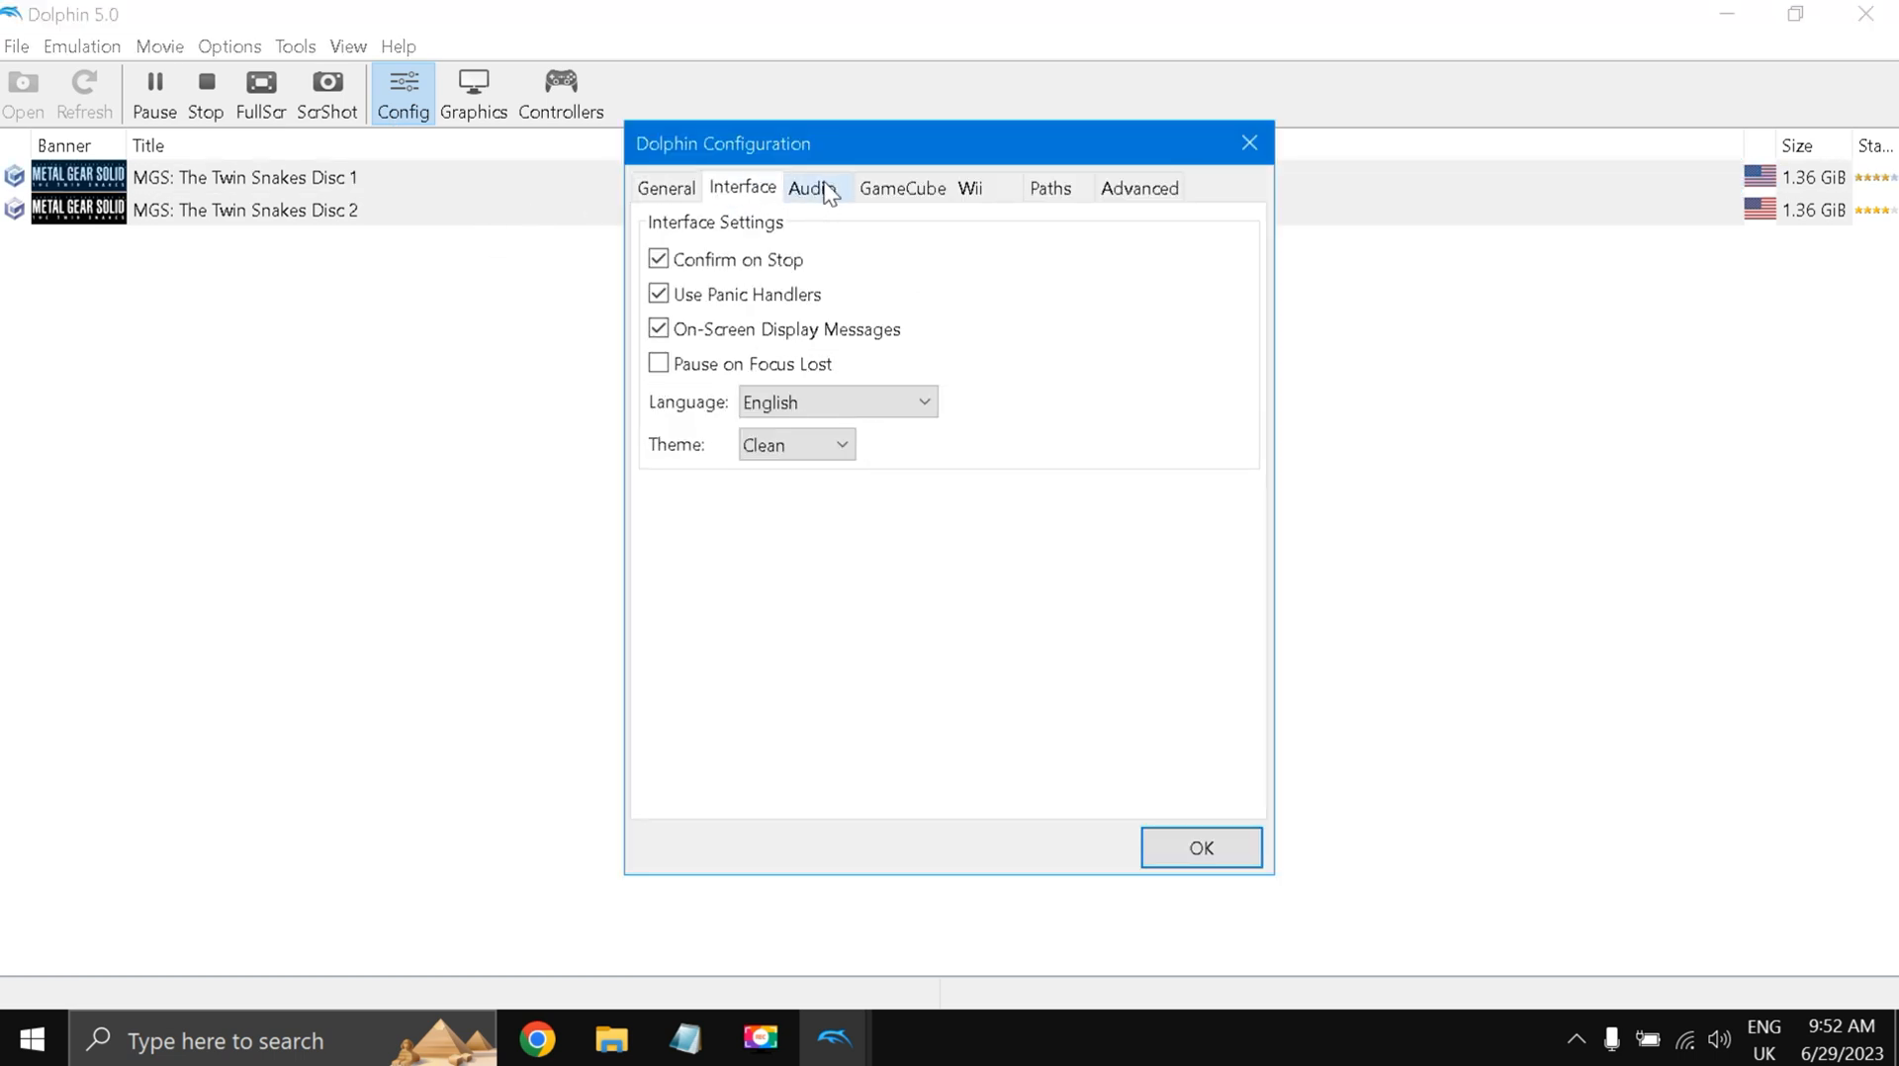
click(901, 188)
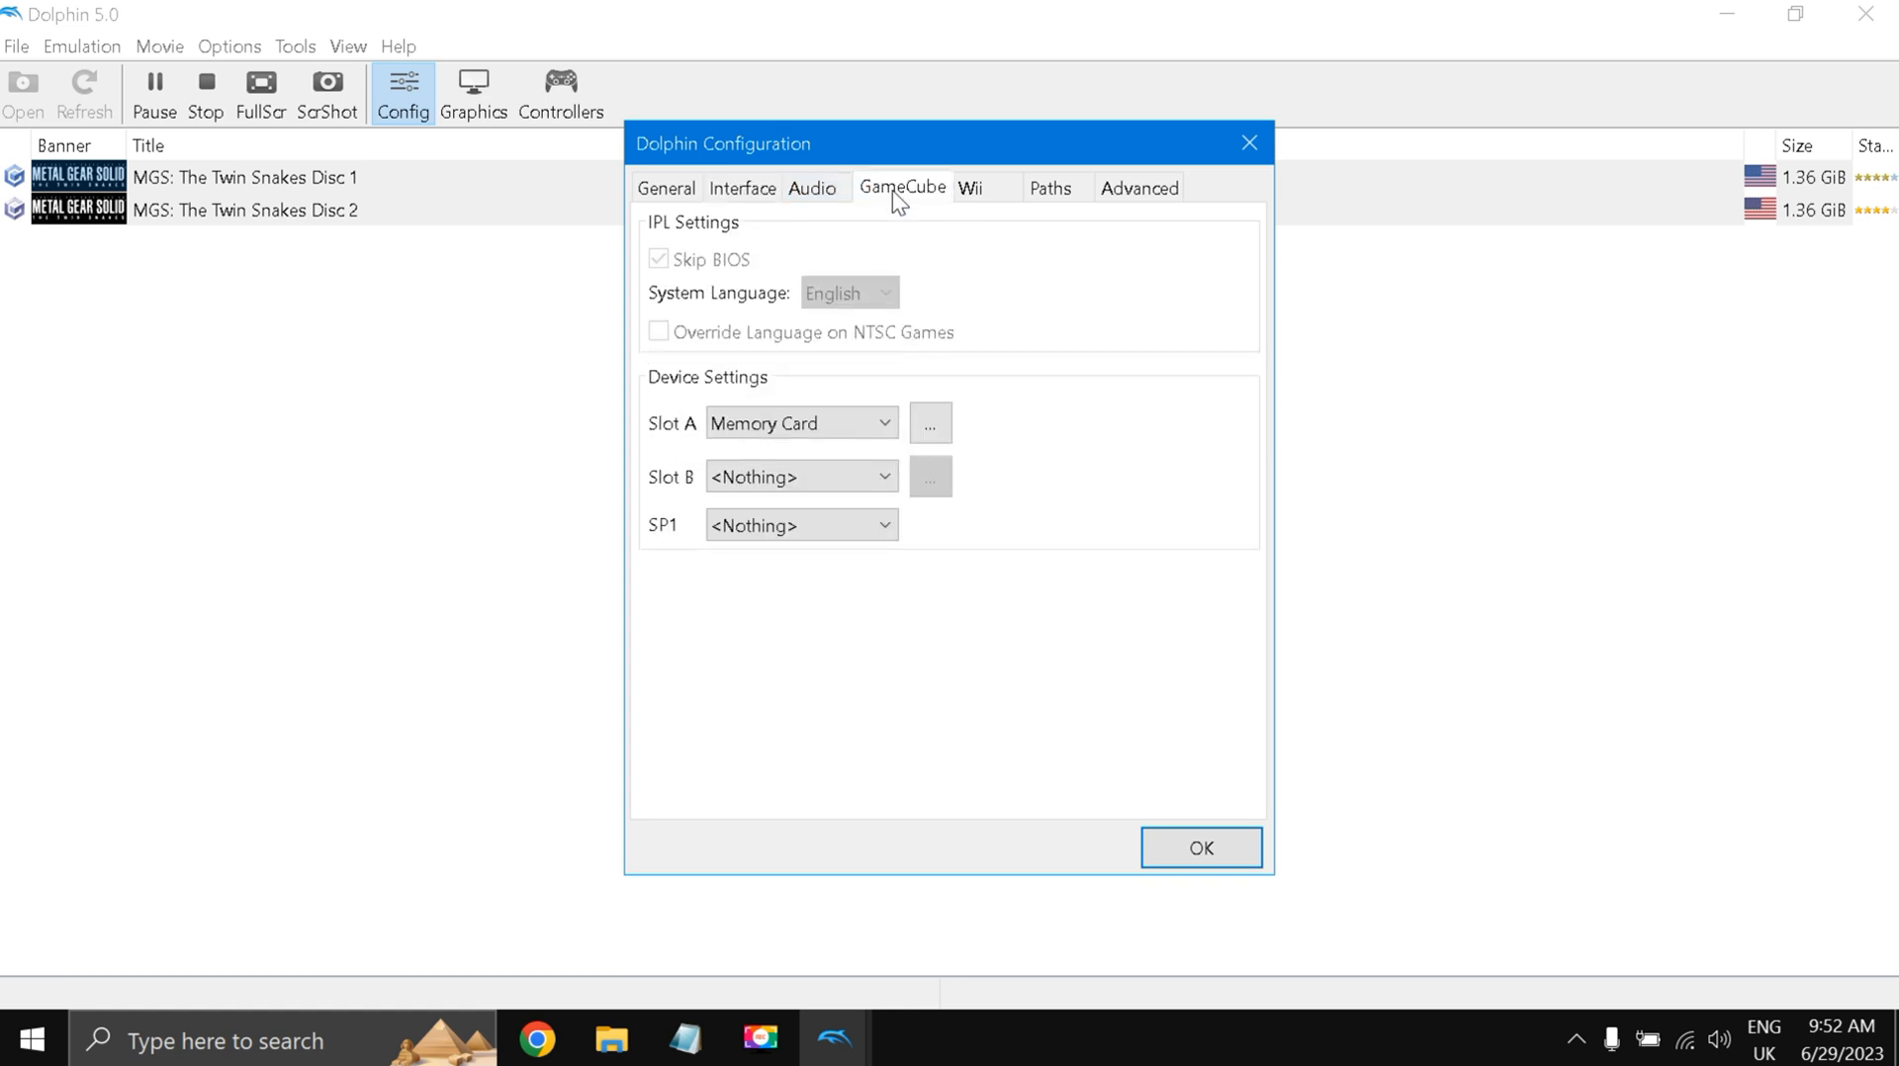
click(1137, 187)
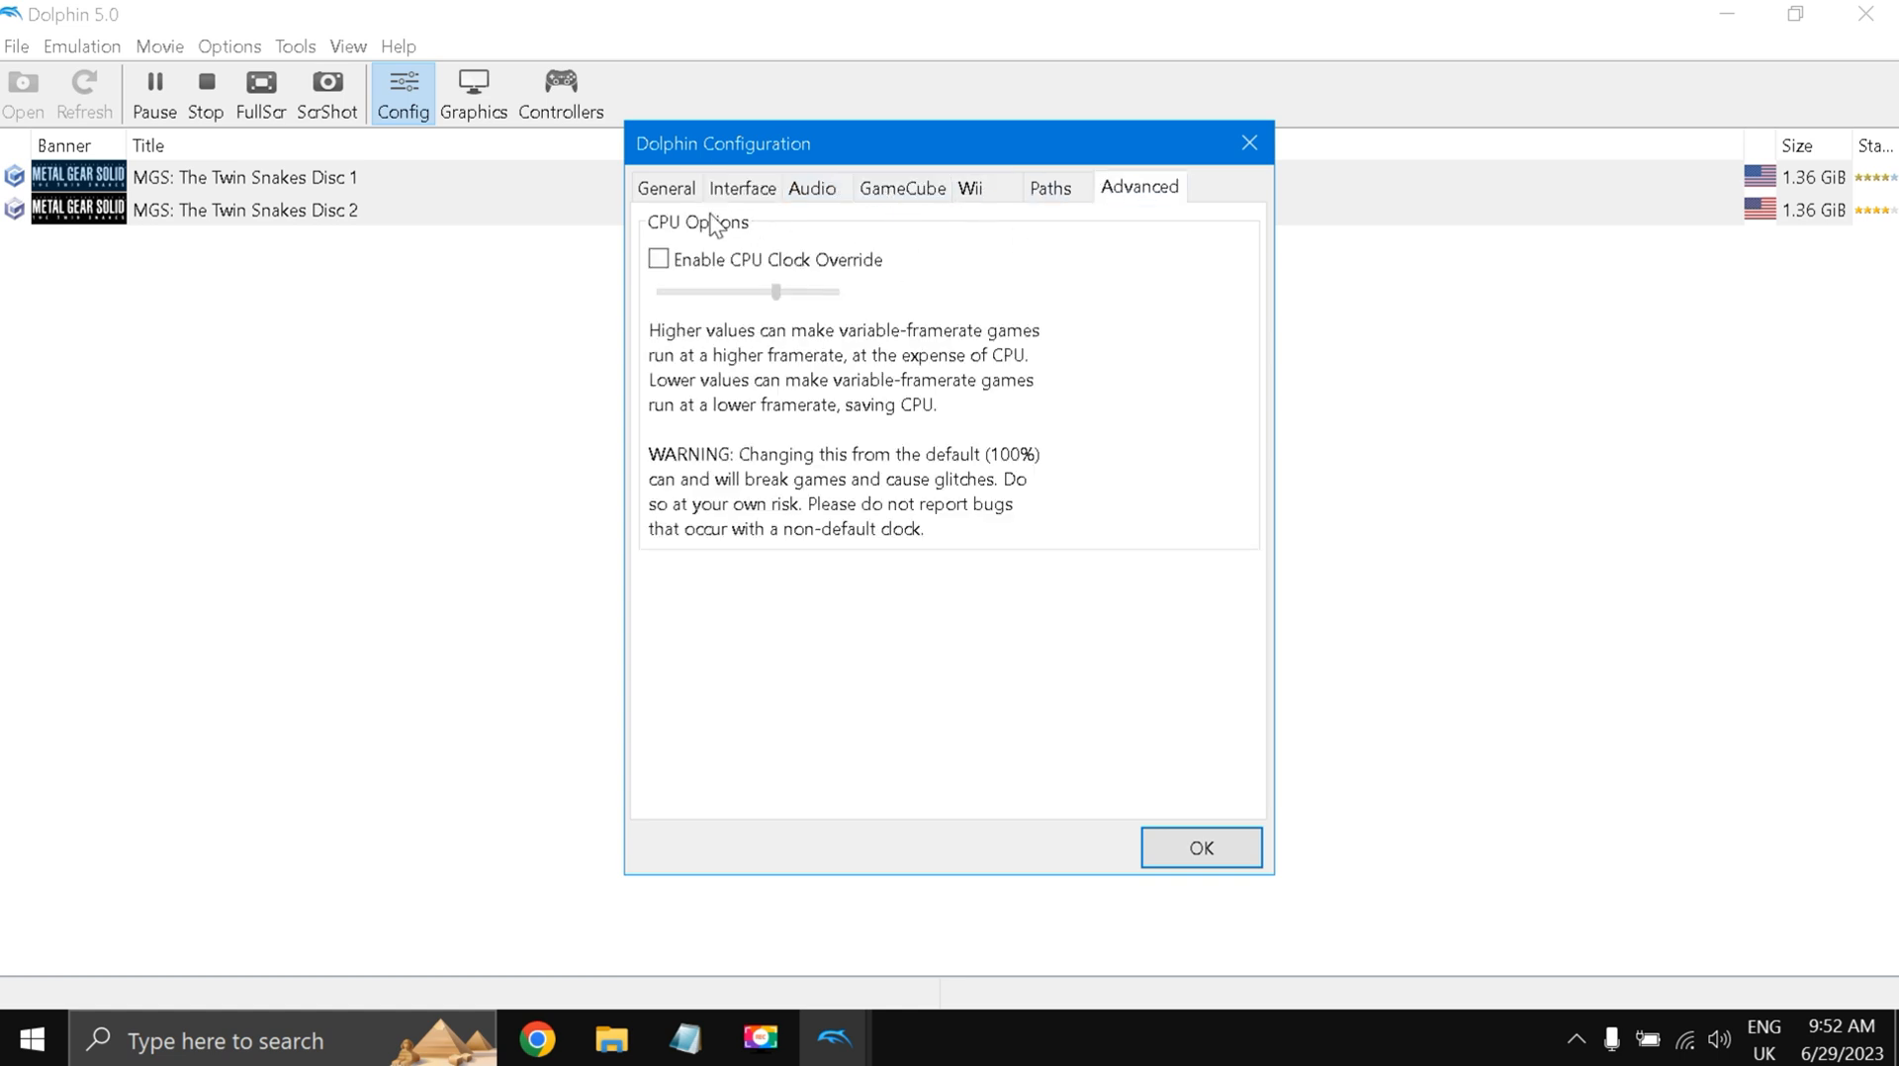
click(665, 188)
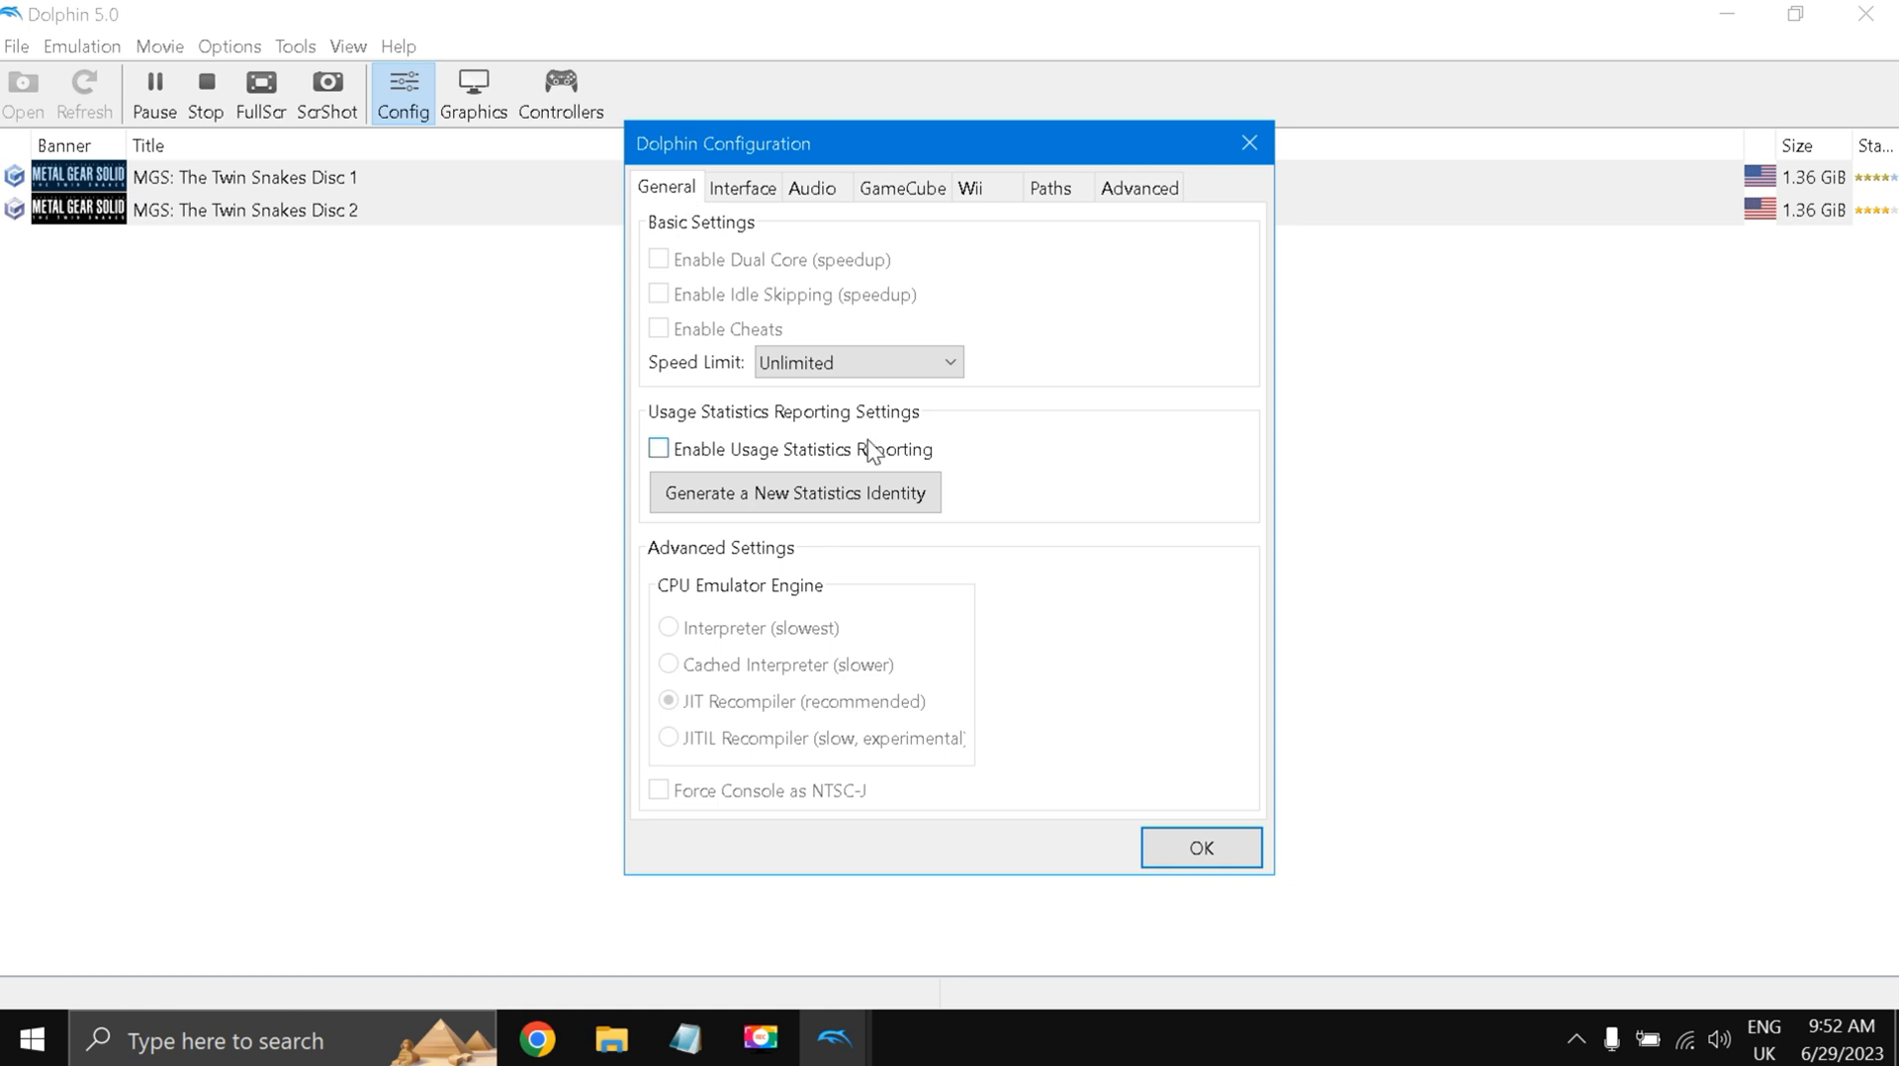
mouse_move(1233, 168)
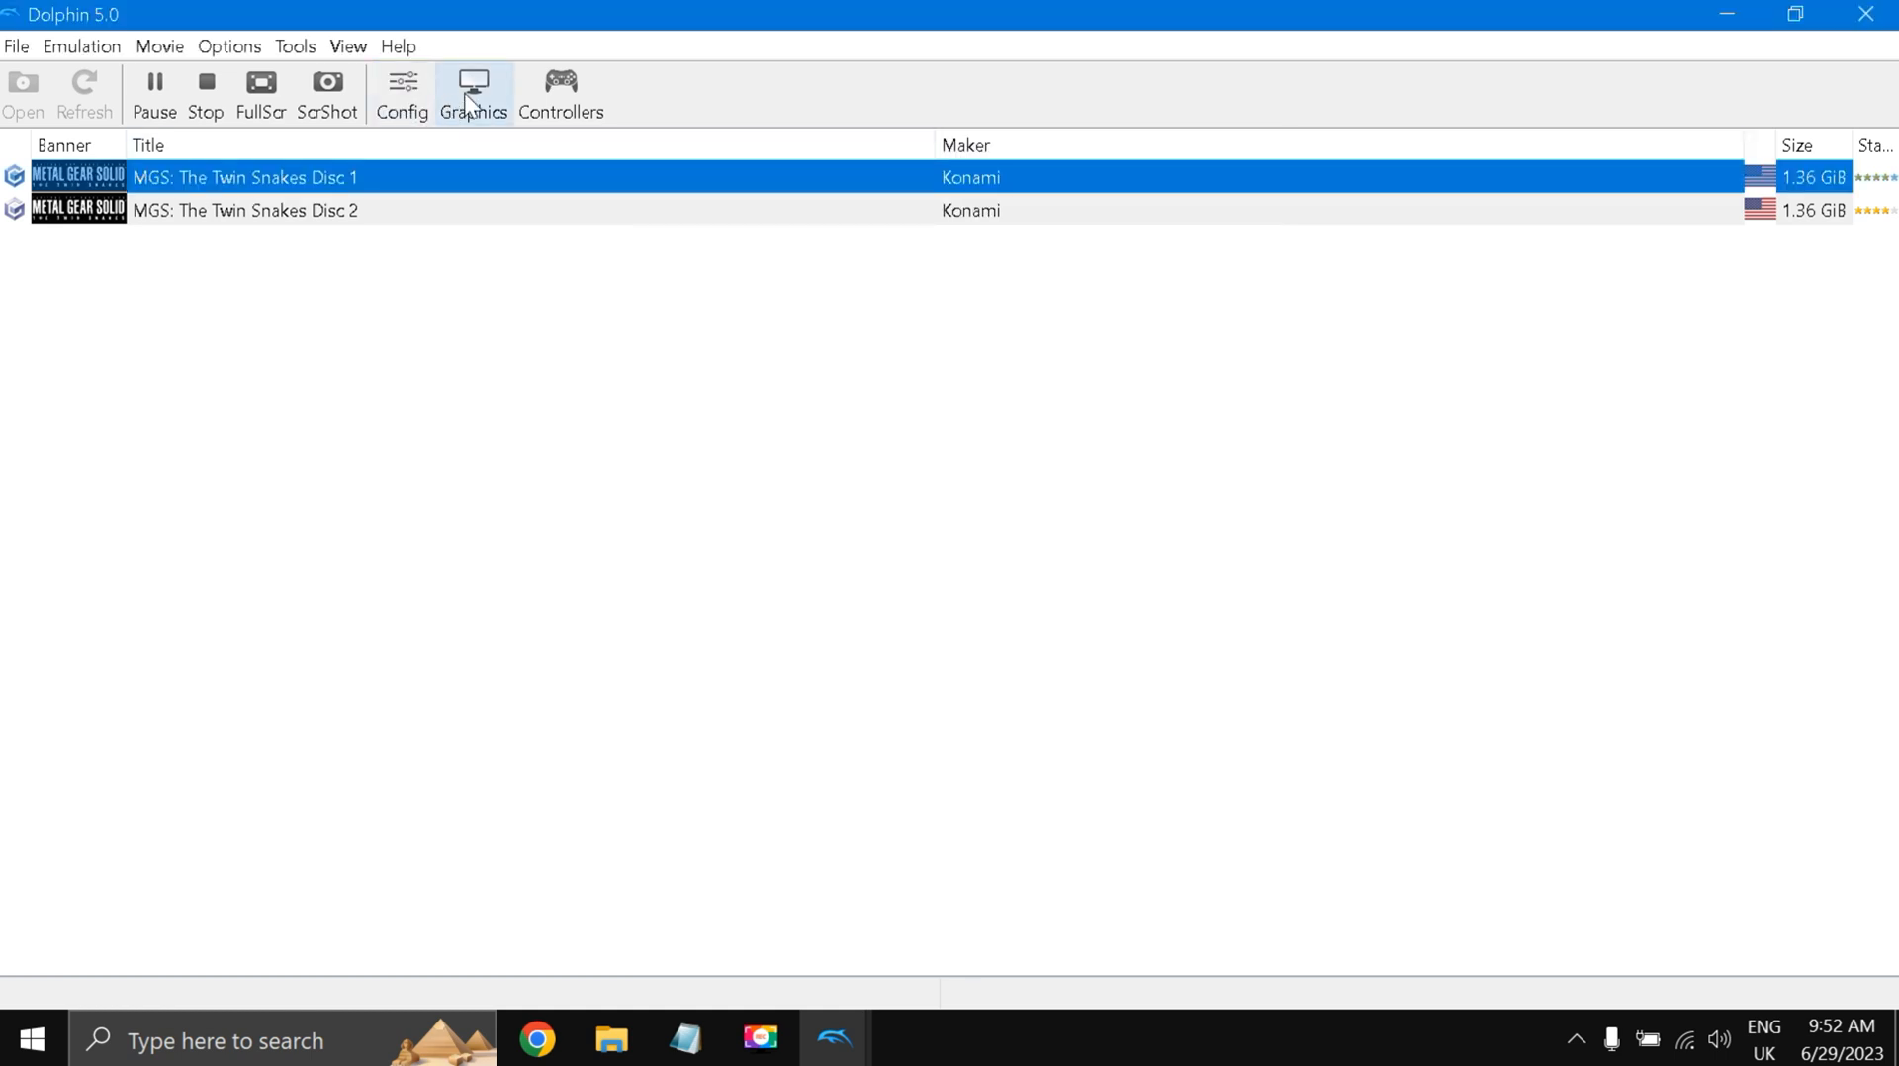
Review the graphics settings' Advanced options, then close the configuration window.
click(473, 85)
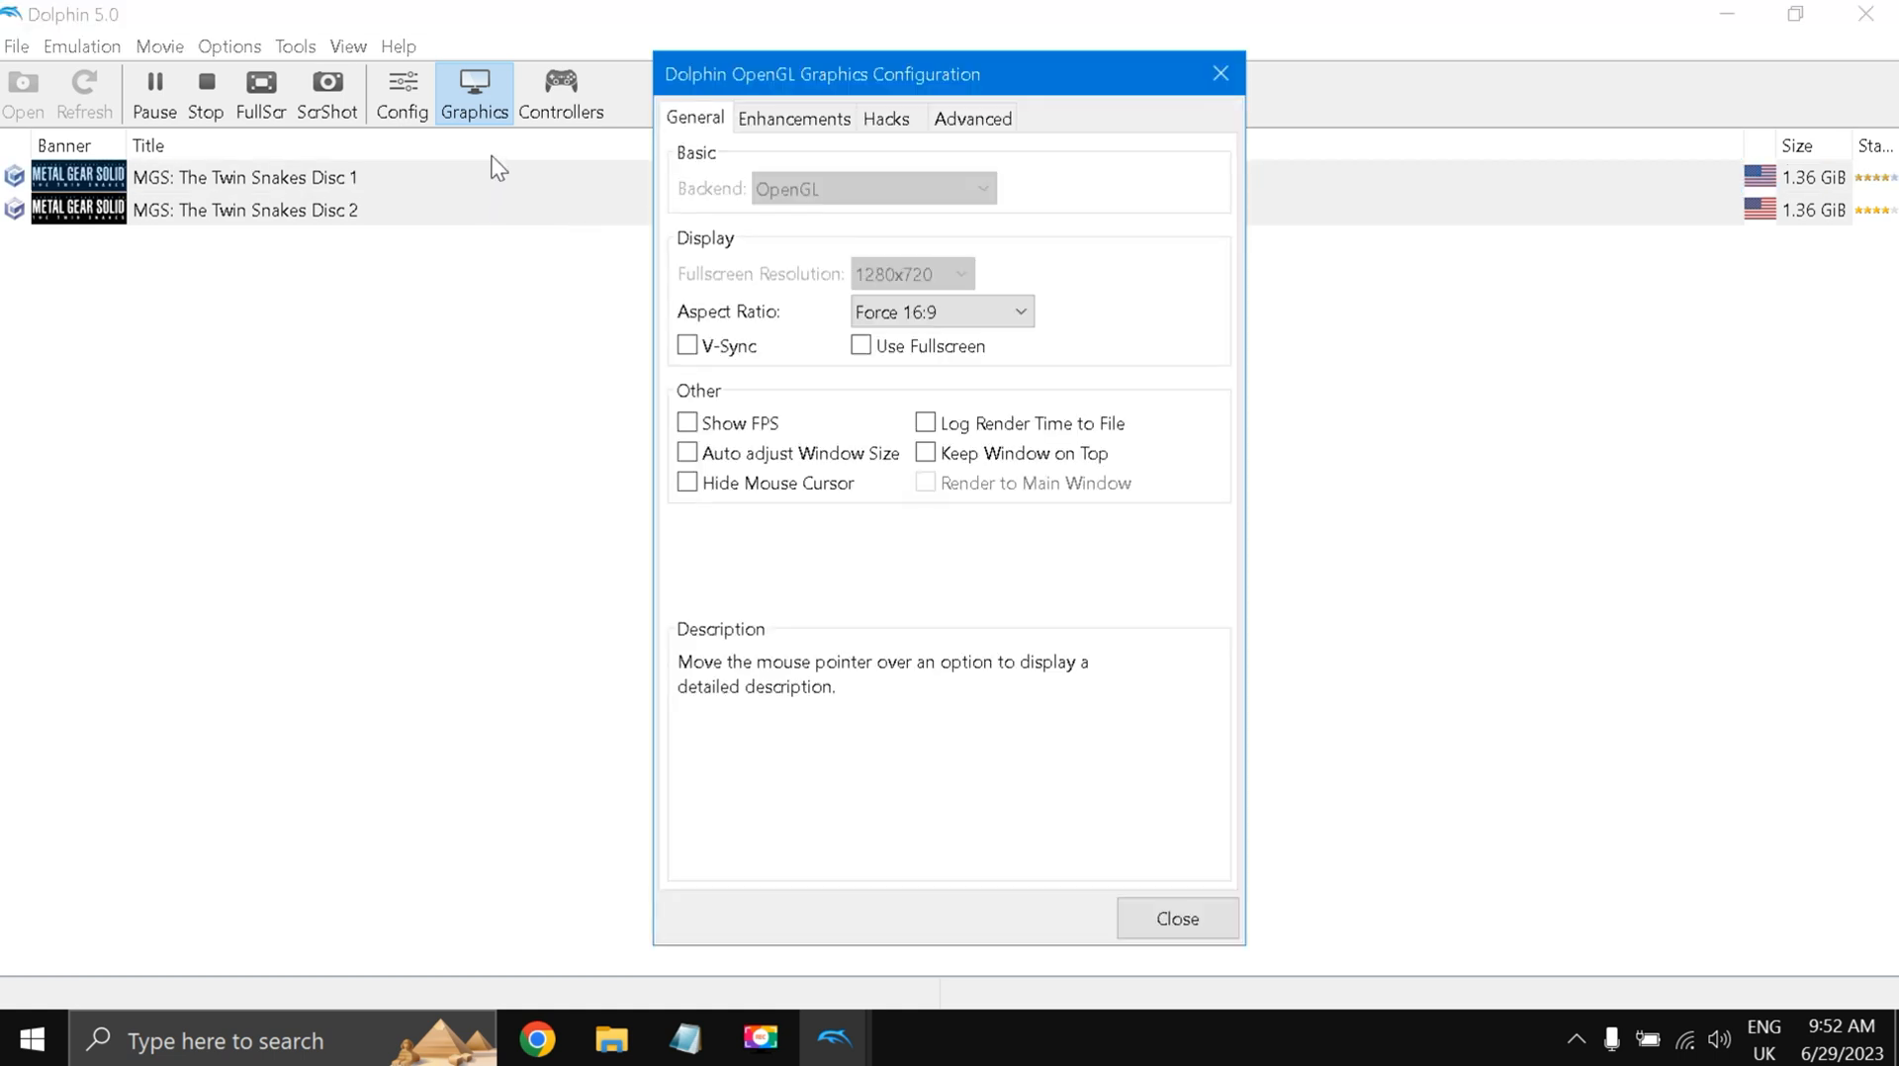
mouse_move(794, 118)
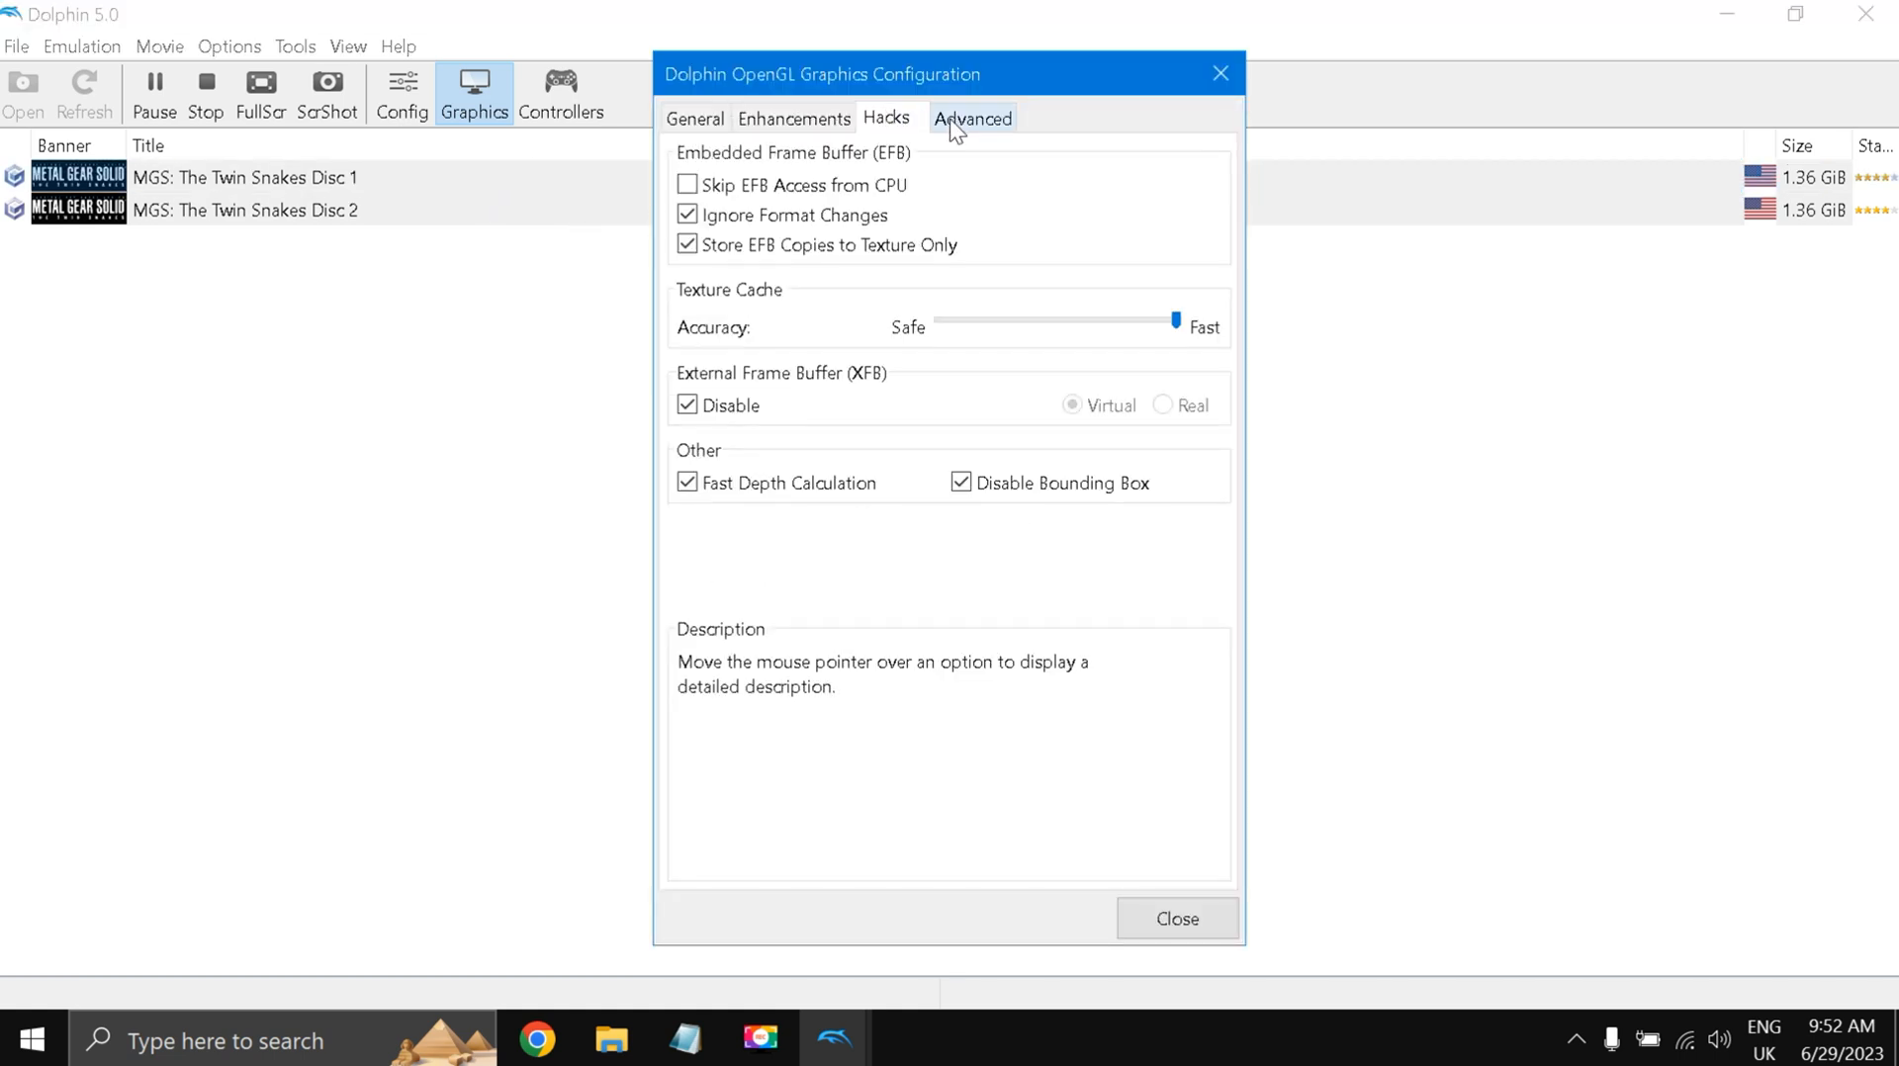
mouse_move(821, 293)
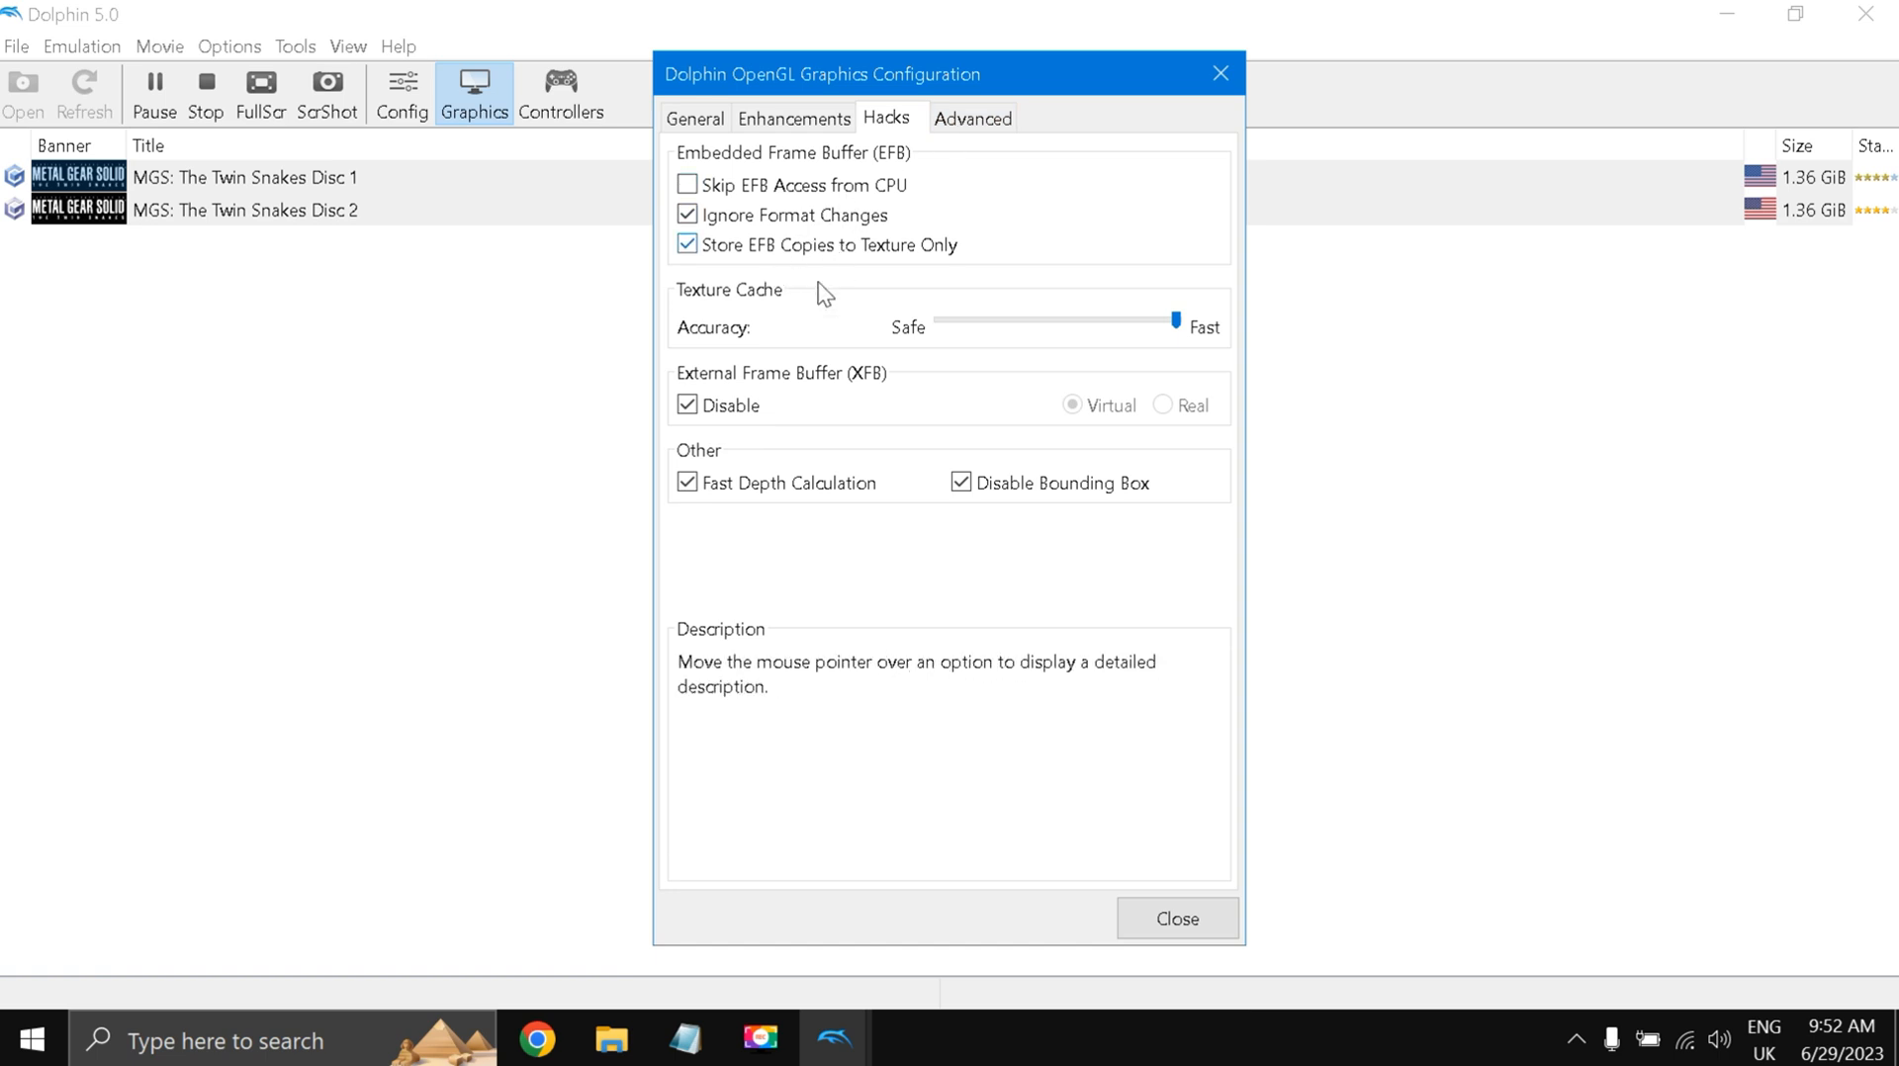
mouse_move(991, 137)
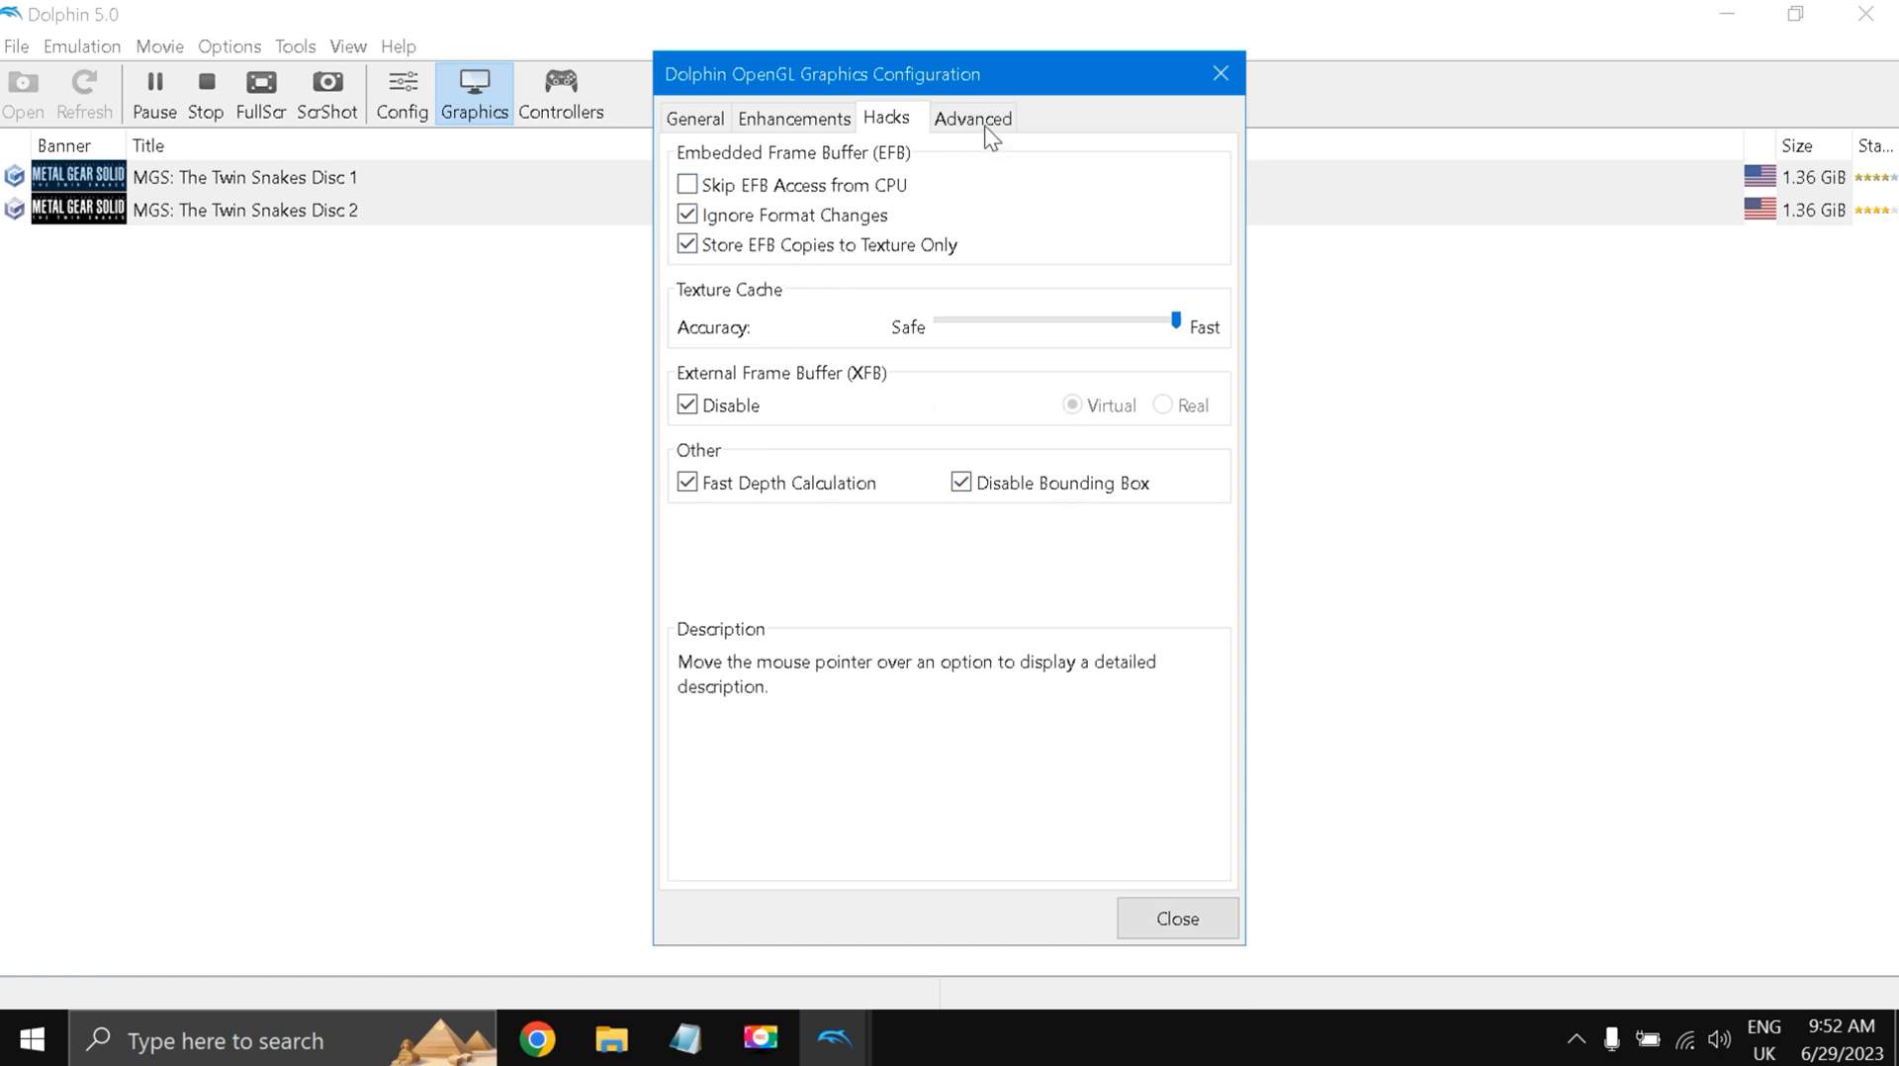
click(973, 117)
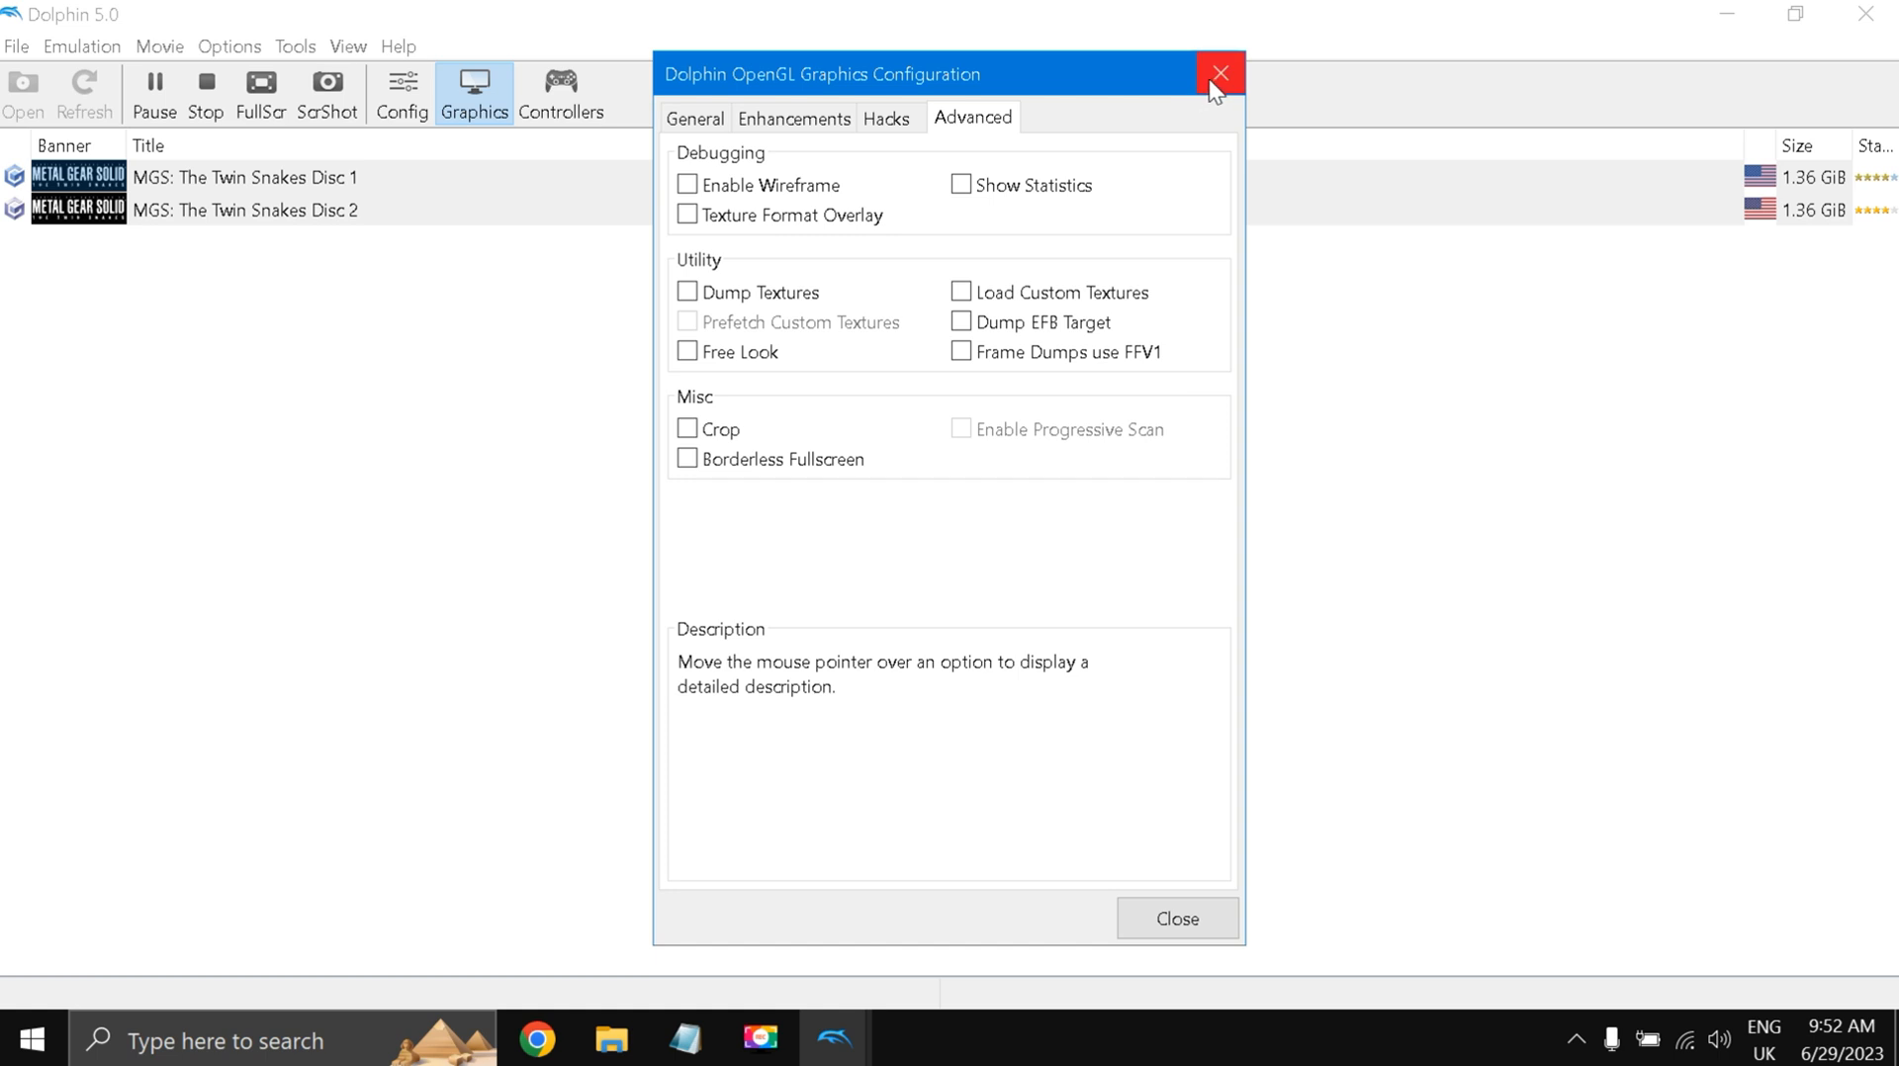
click(1221, 74)
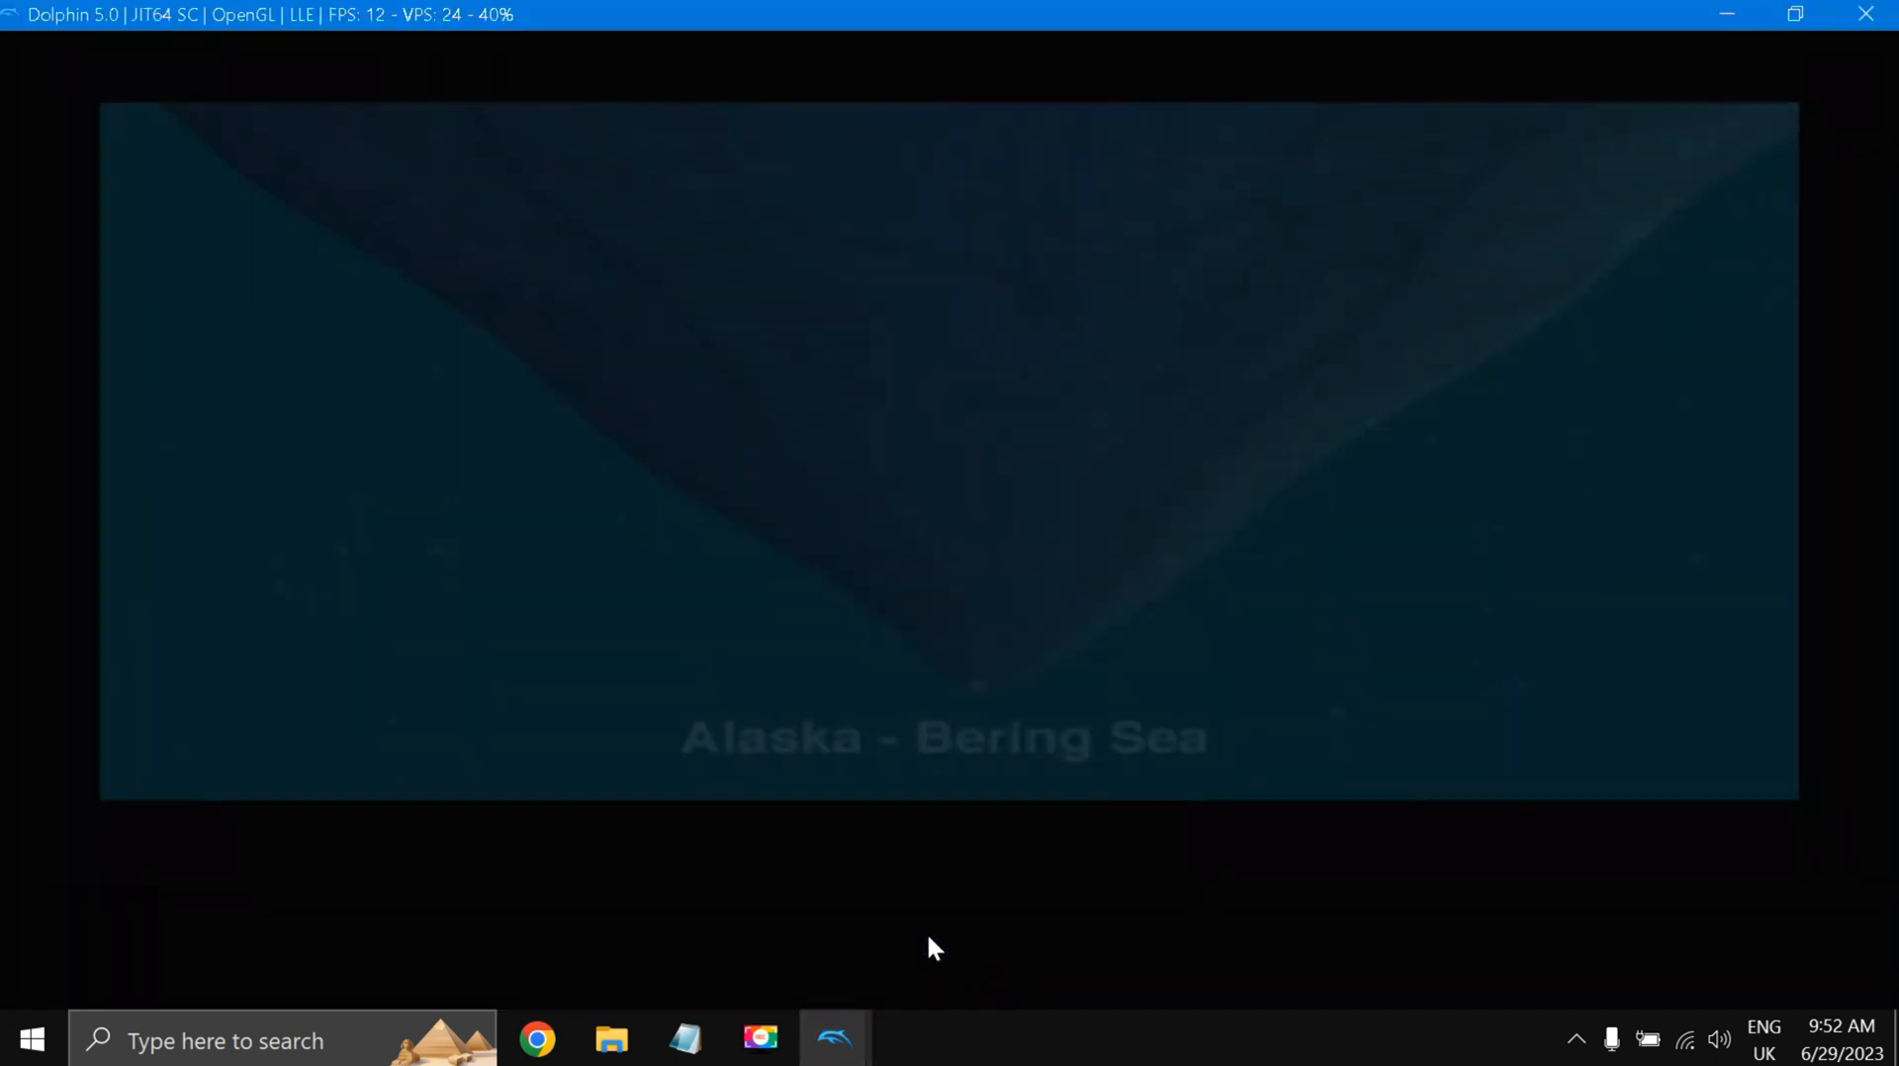
mouse_move(663, 560)
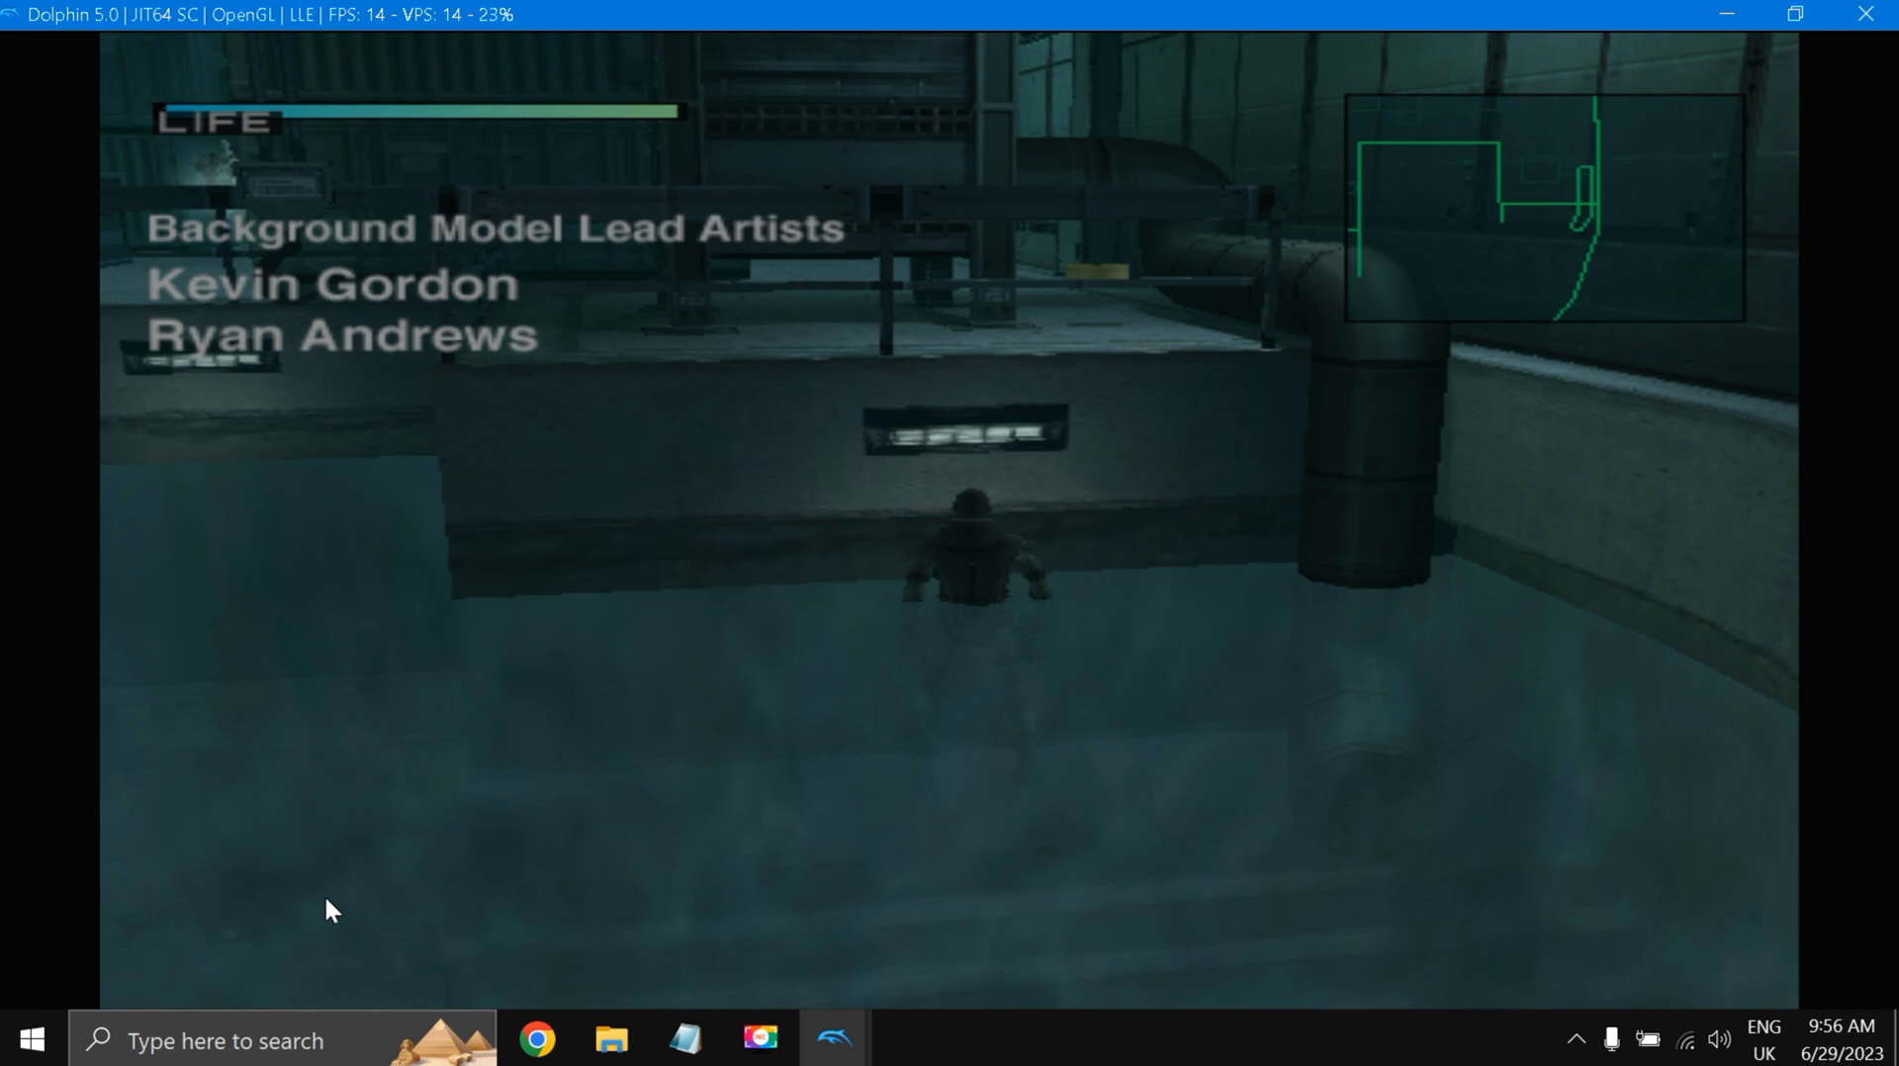
mouse_move(70, 975)
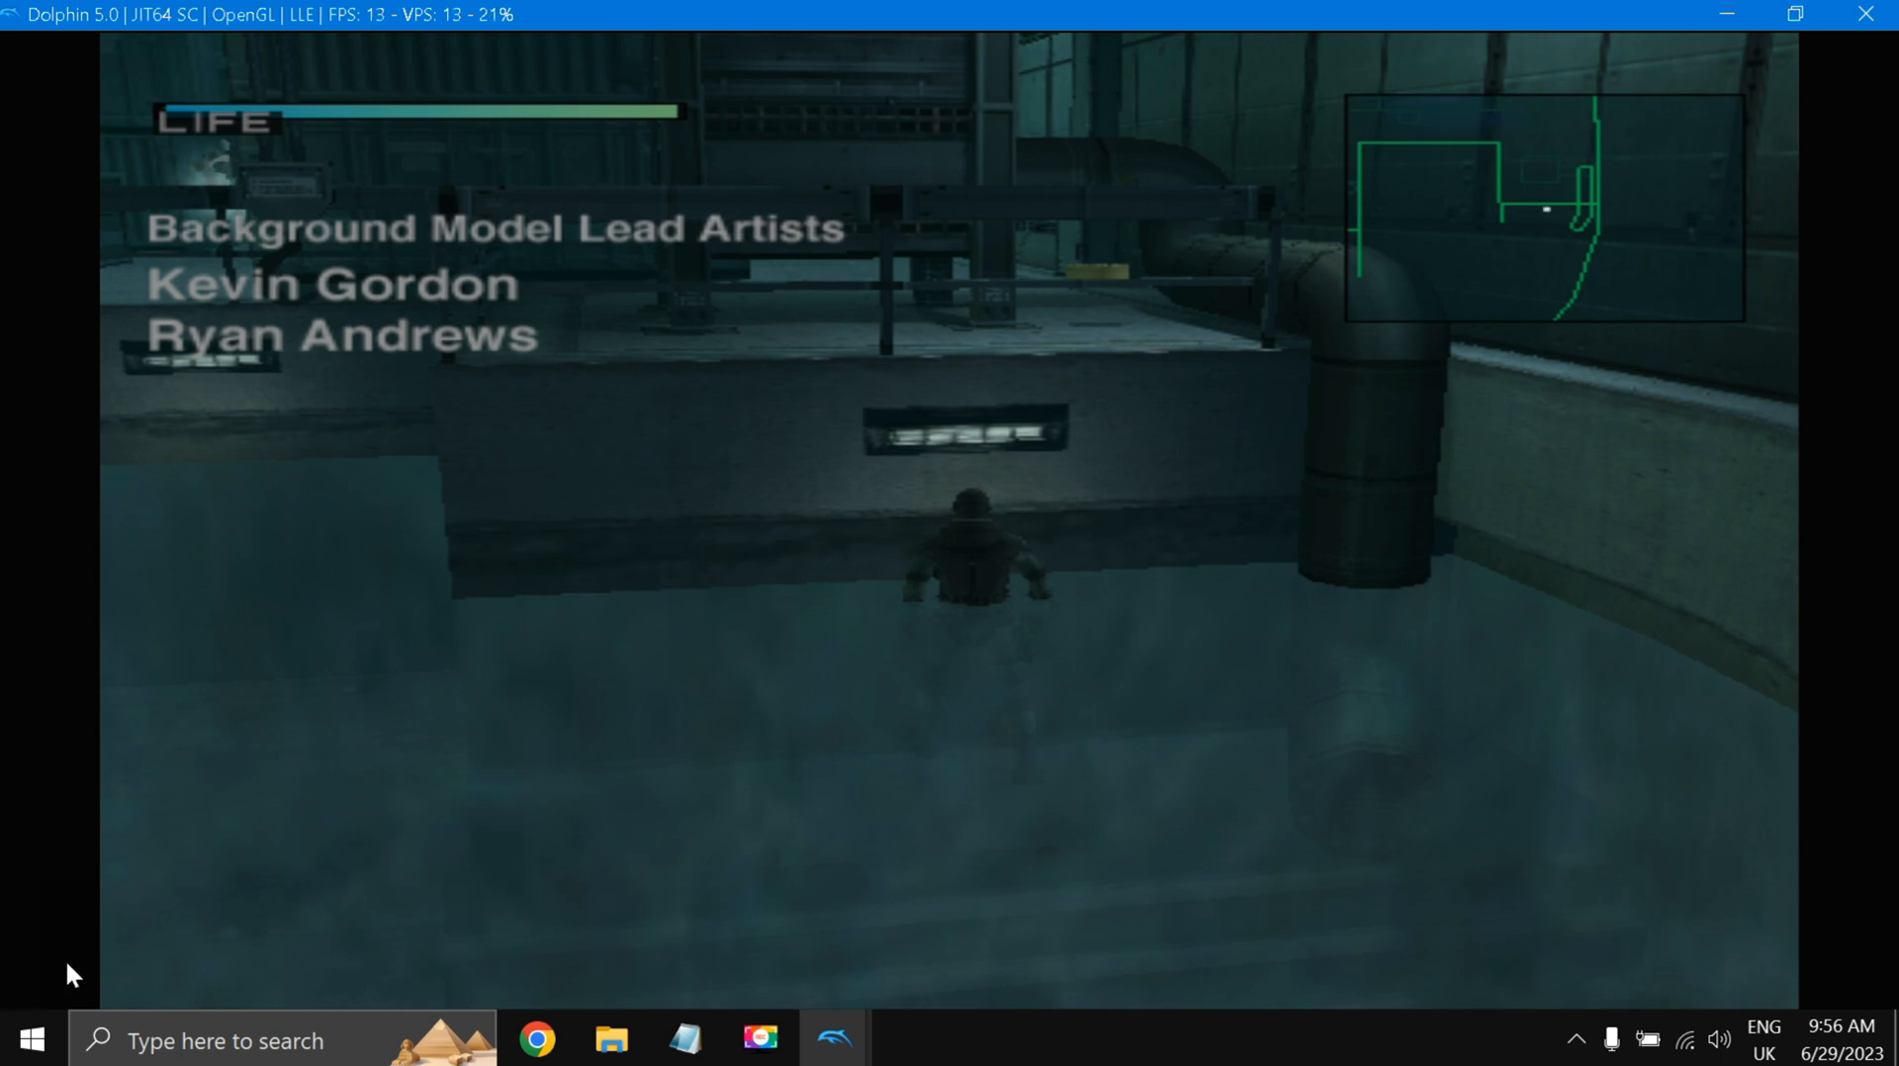